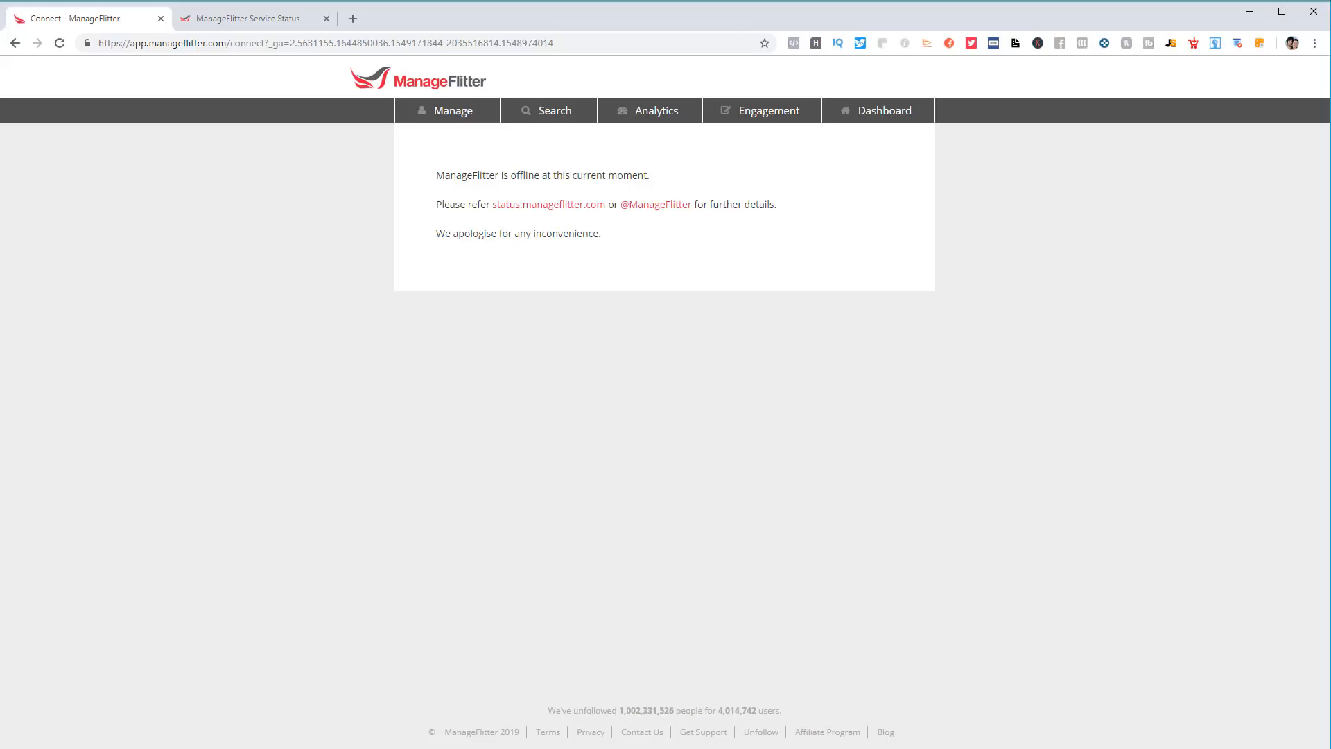
{"action": "mouse_move", "coordinate": [575, 244]}
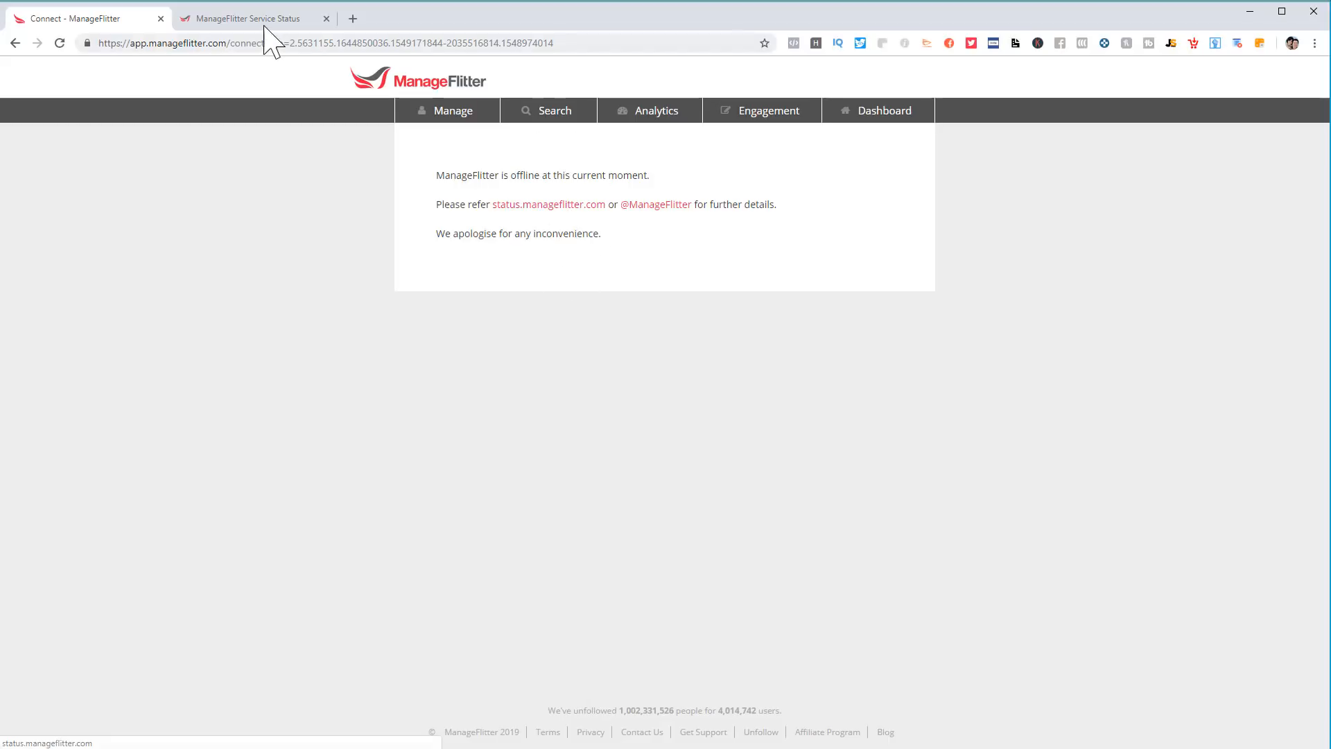
Open status.managefitter.com from the offline notice and review the 'A Summary of What Happened' outage section
{"action": "left_click", "coordinate": [251, 18]}
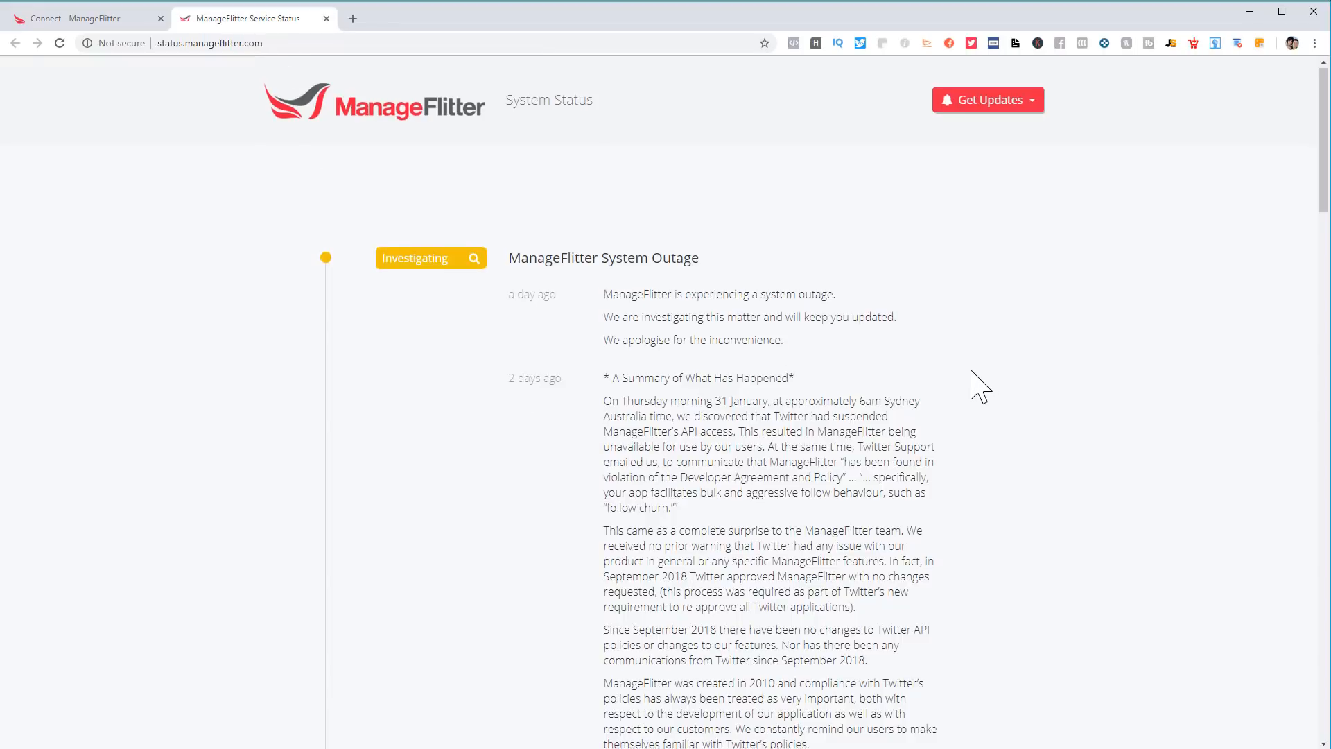
{"action": "scroll", "scroll_direction": "down", "scroll_amount": 3}
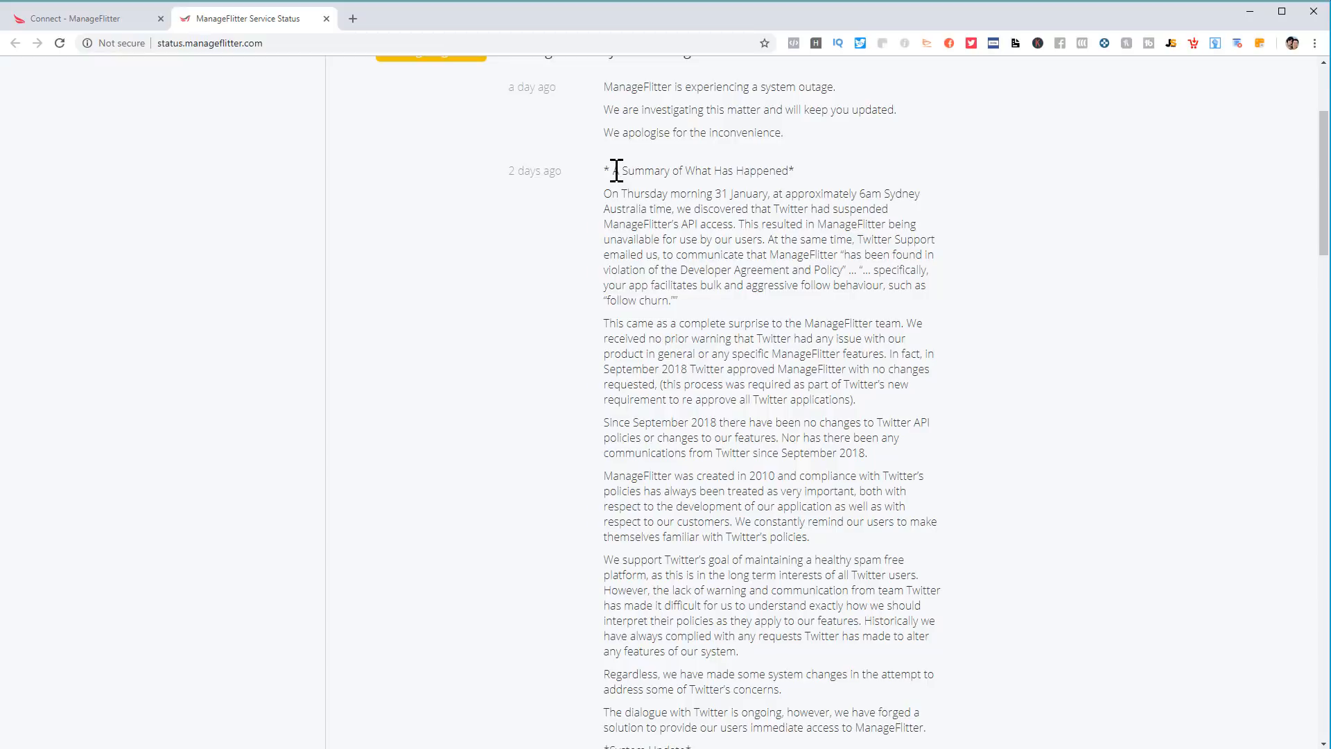
{"action": "left_click_drag", "start_coordinate": [611, 169], "coordinate": [785, 169]}
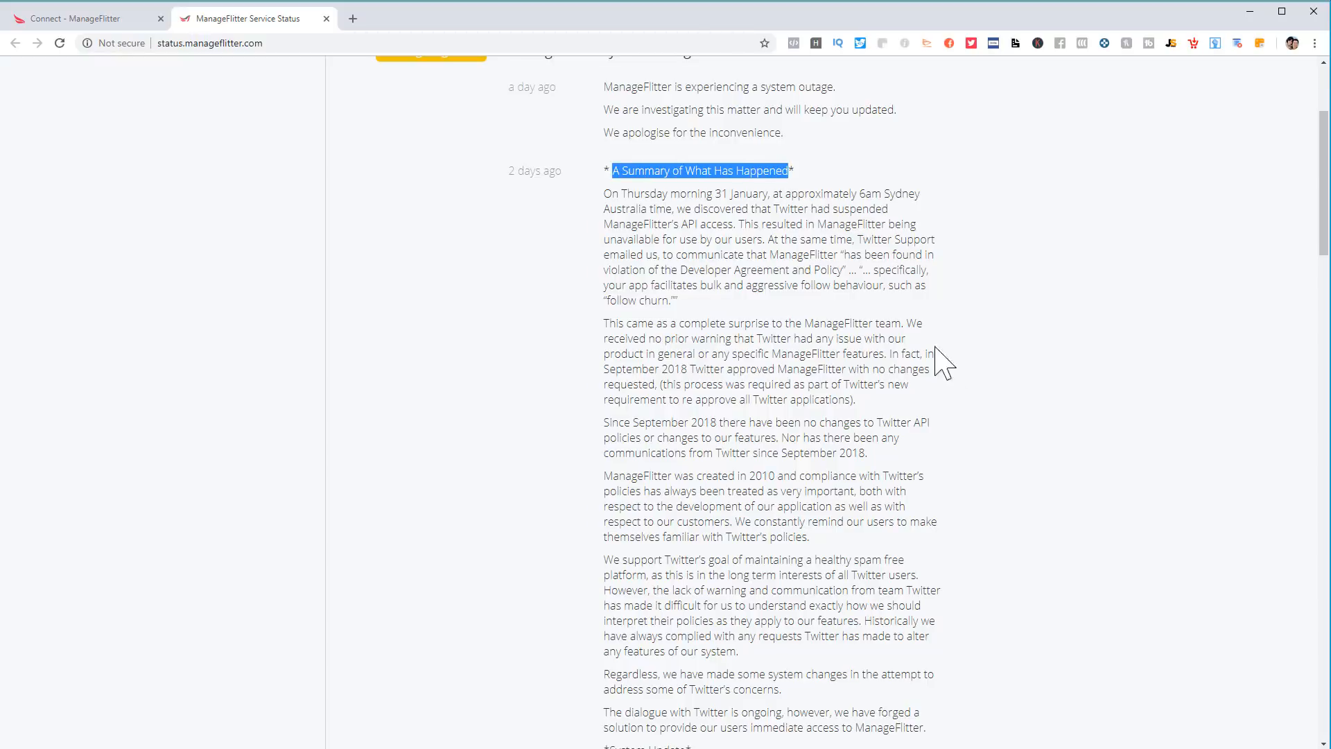
{"action": "scroll", "scroll_direction": "down", "scroll_amount": 3}
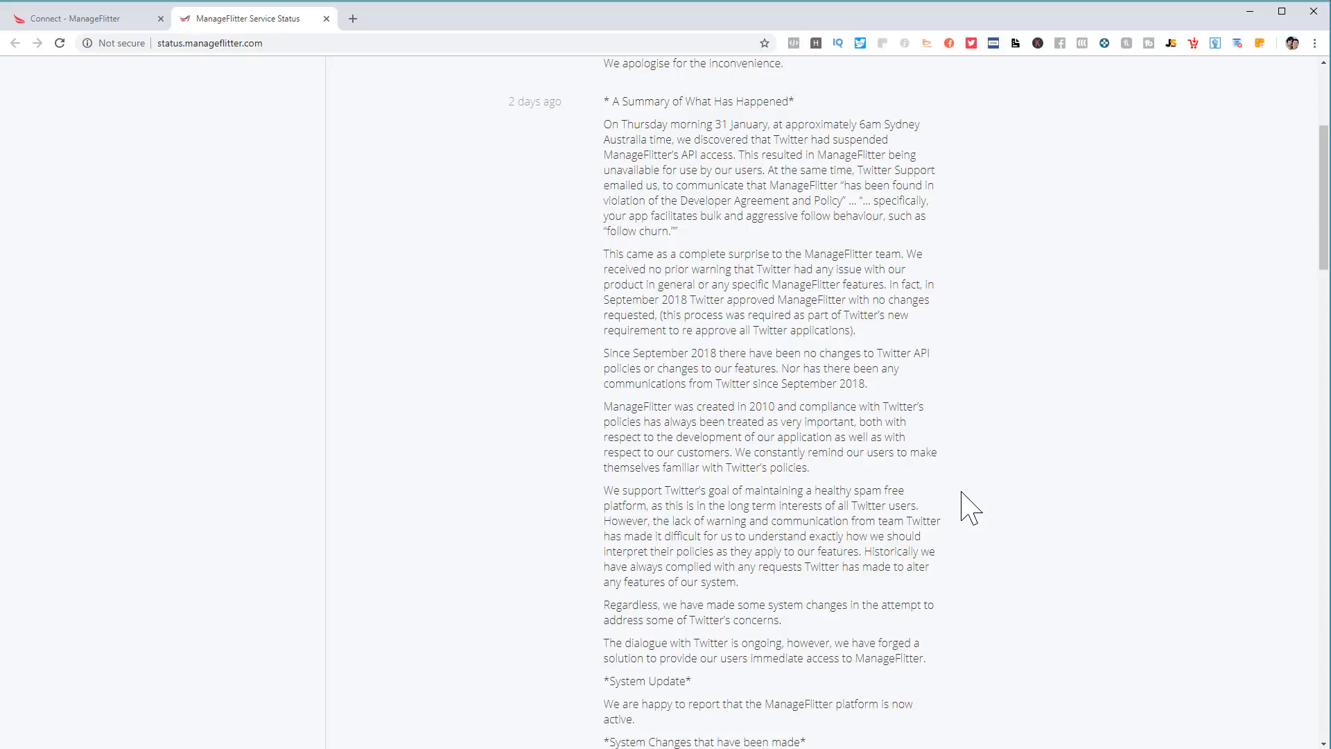
{"action": "scroll", "scroll_direction": "up", "scroll_amount": 3}
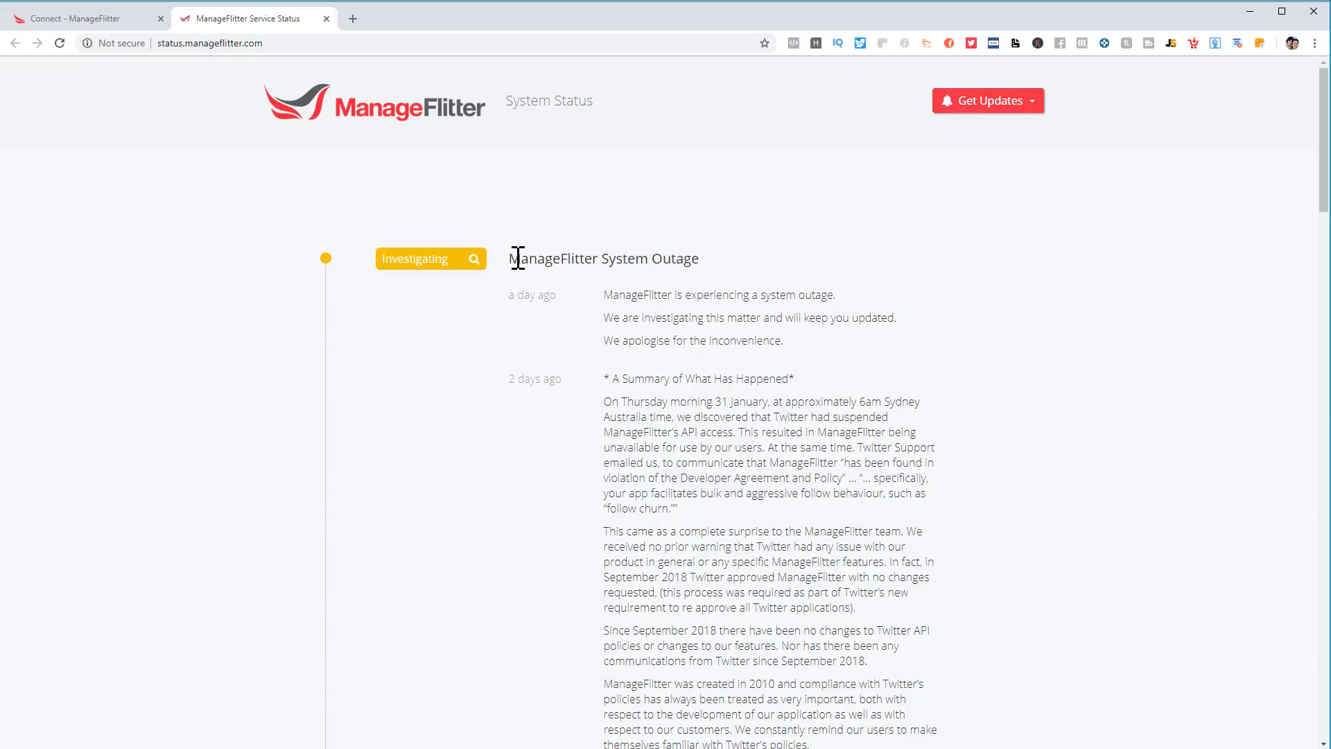
{"action": "double_click", "coordinate": [551, 258]}
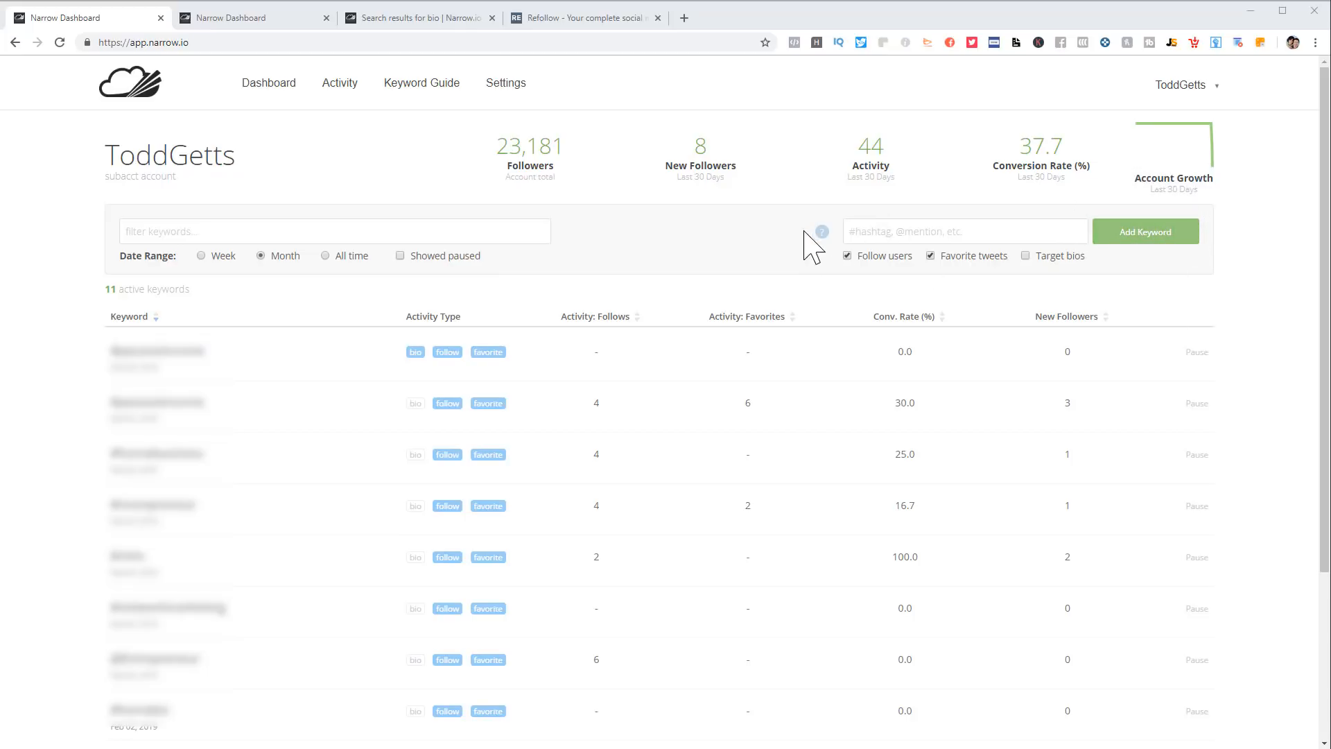
{"action": "mouse_move", "coordinate": [820, 232]}
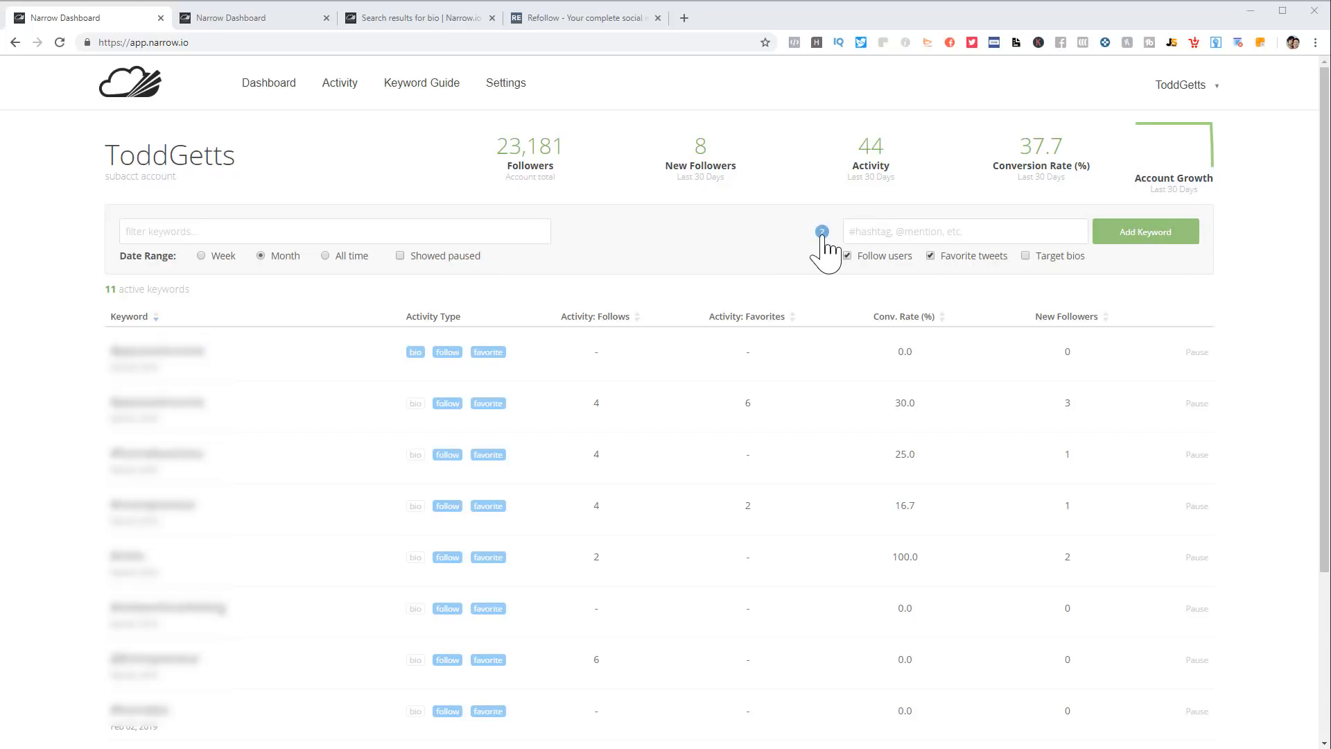
Review the keyword ideas guidance and the advanced search operators reference beside the keyword box
{"action": "left_click", "coordinate": [821, 231]}
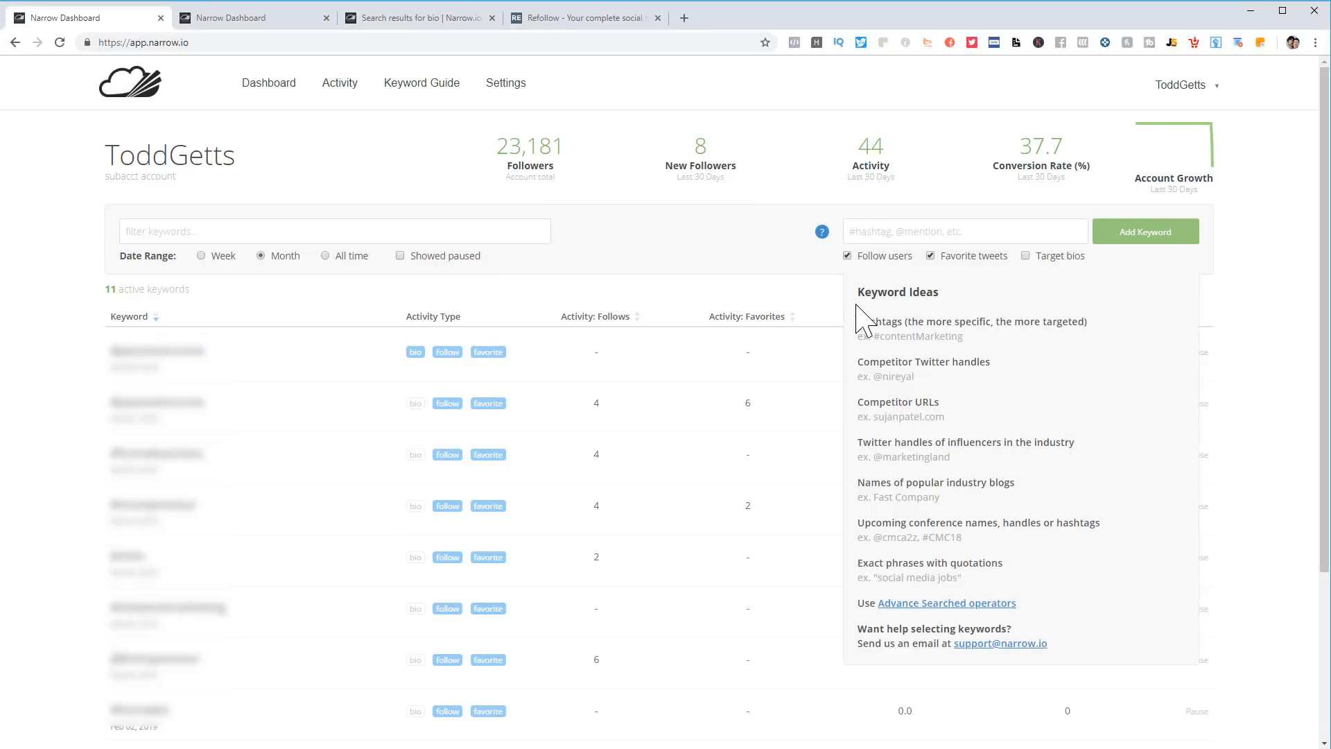
{"action": "left_click_drag", "start_coordinate": [857, 320], "coordinate": [1083, 560]}
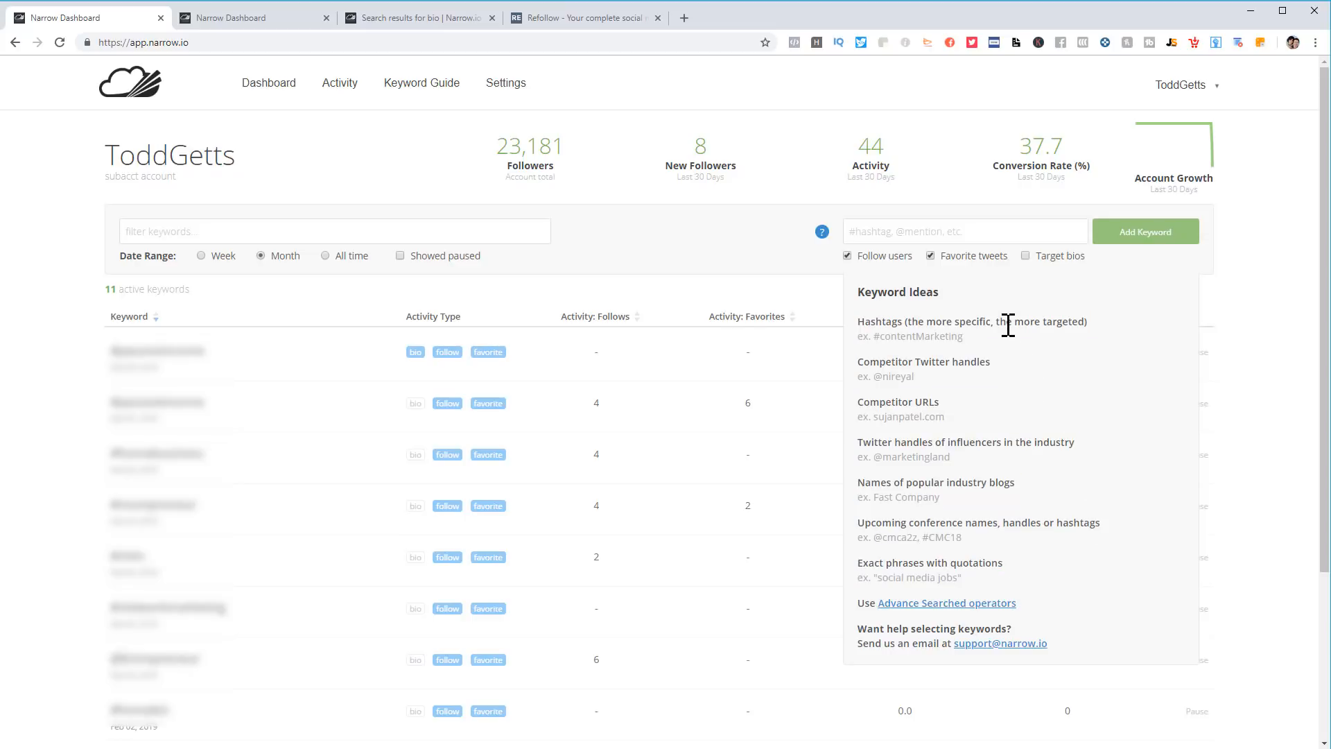
{"action": "mouse_move", "coordinate": [987, 624]}
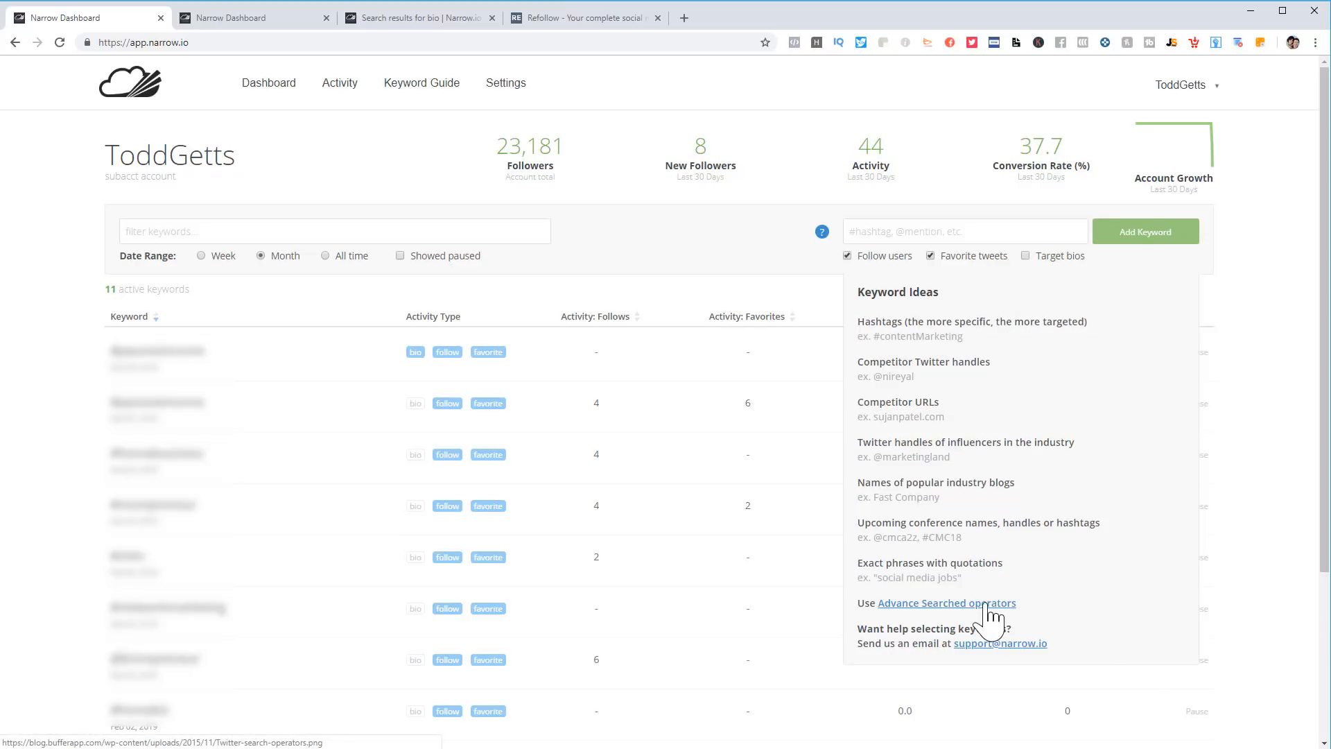
{"action": "left_click", "coordinate": [945, 603]}
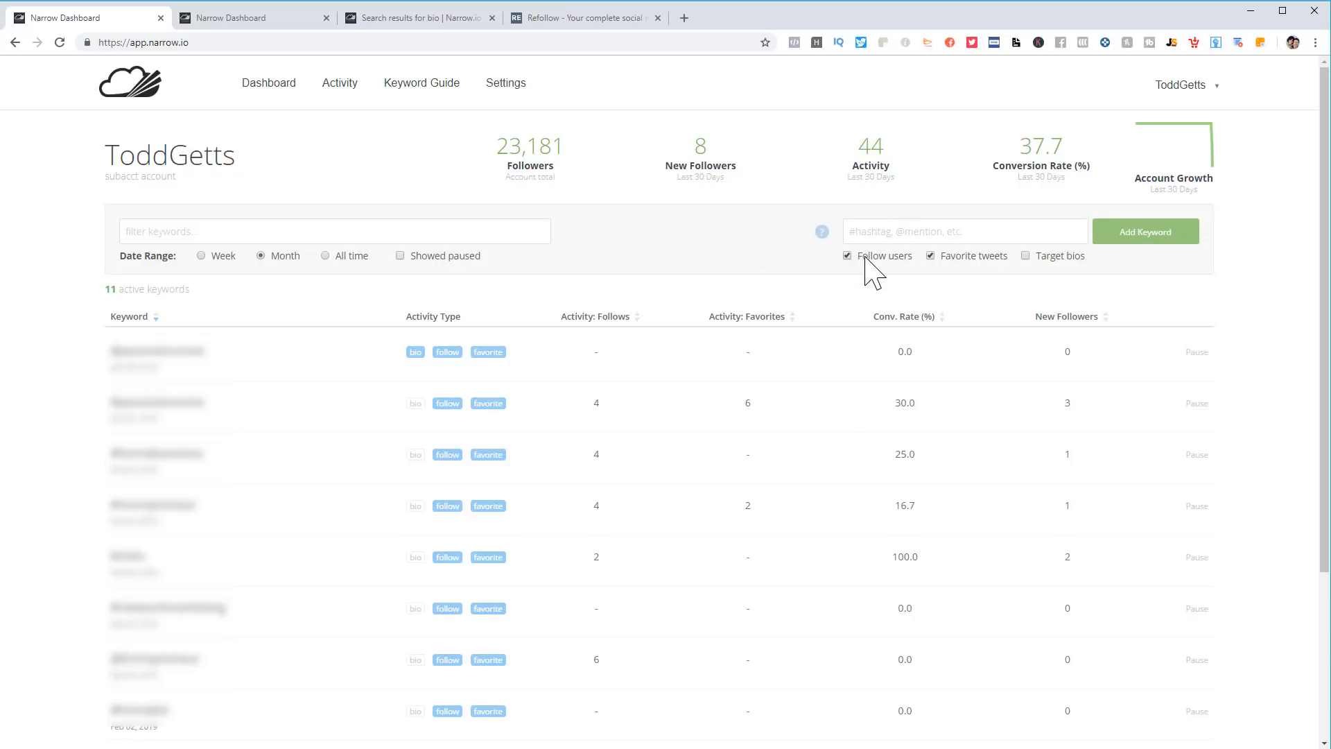
Add #twitter as a keyword with Favorite tweets and Target bios enabled, making twelve active keywords
{"action": "left_click", "coordinate": [965, 232]}
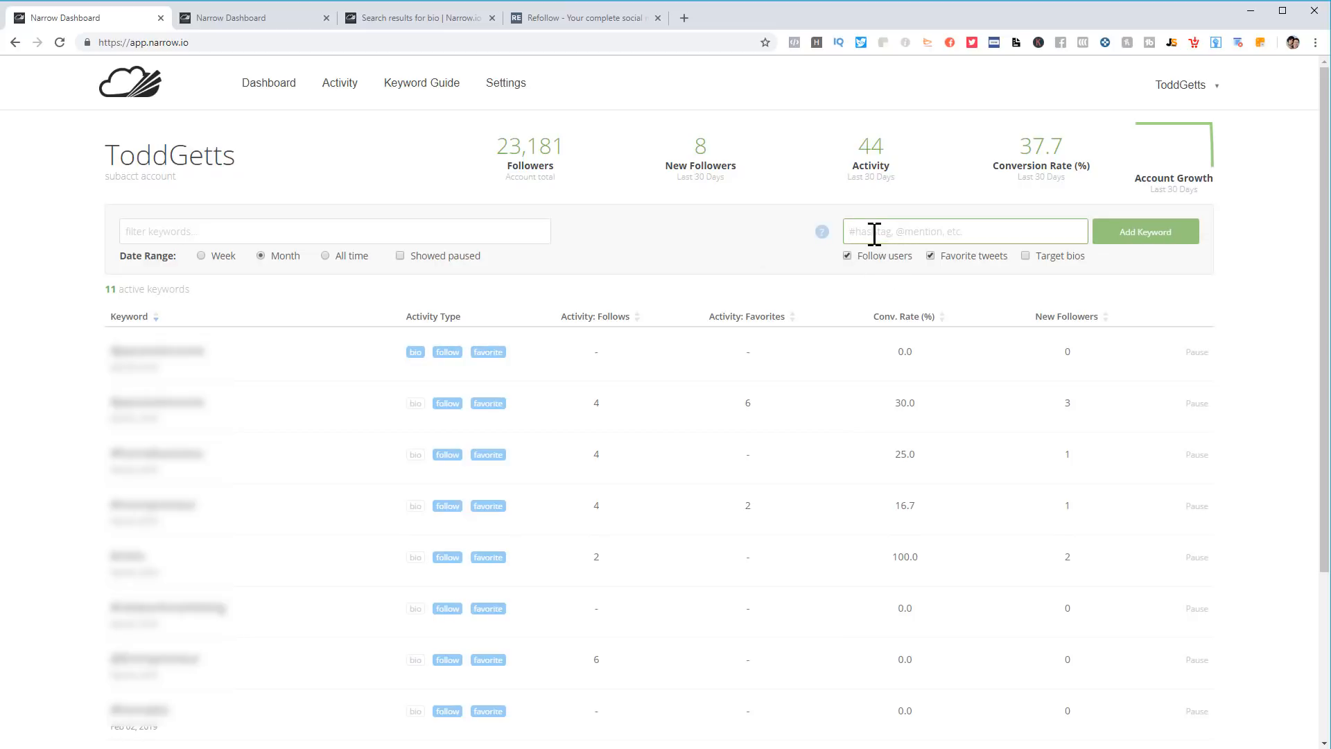
{"action": "mouse_move", "coordinate": [879, 271]}
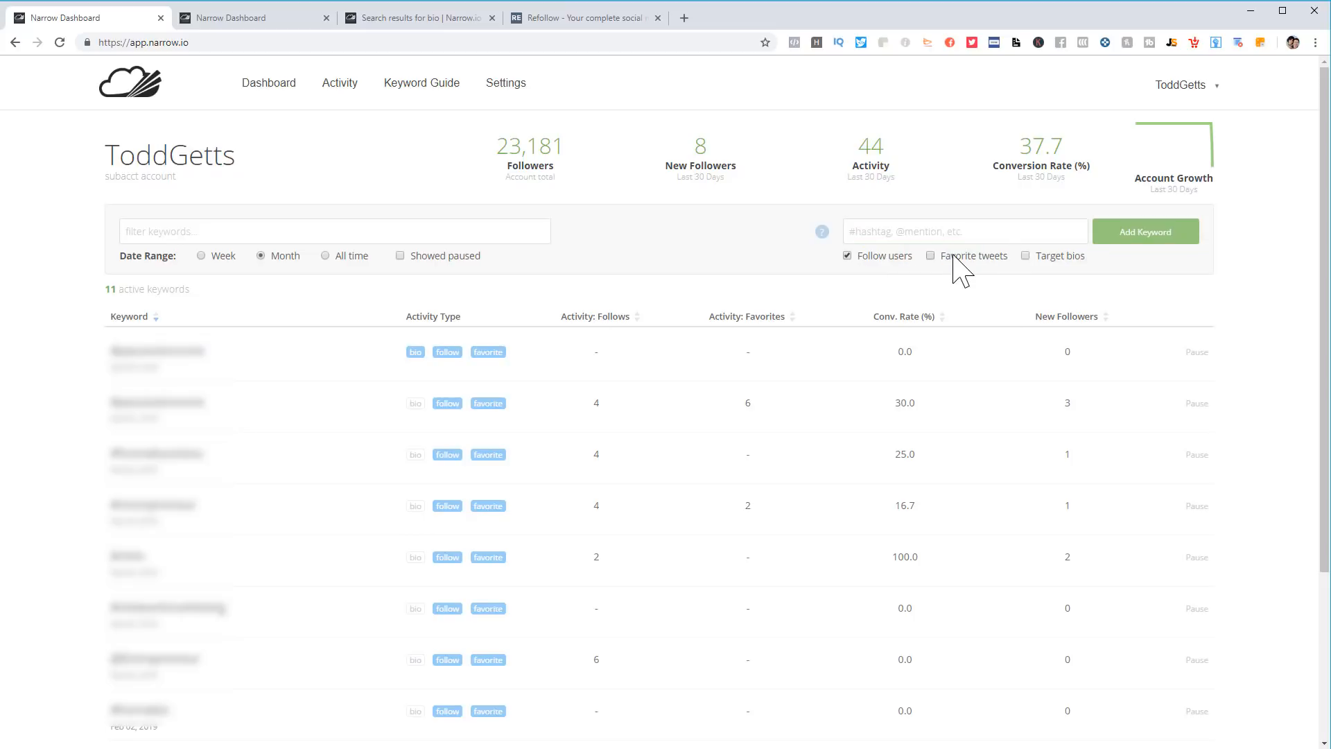
{"action": "left_click", "coordinate": [846, 255]}
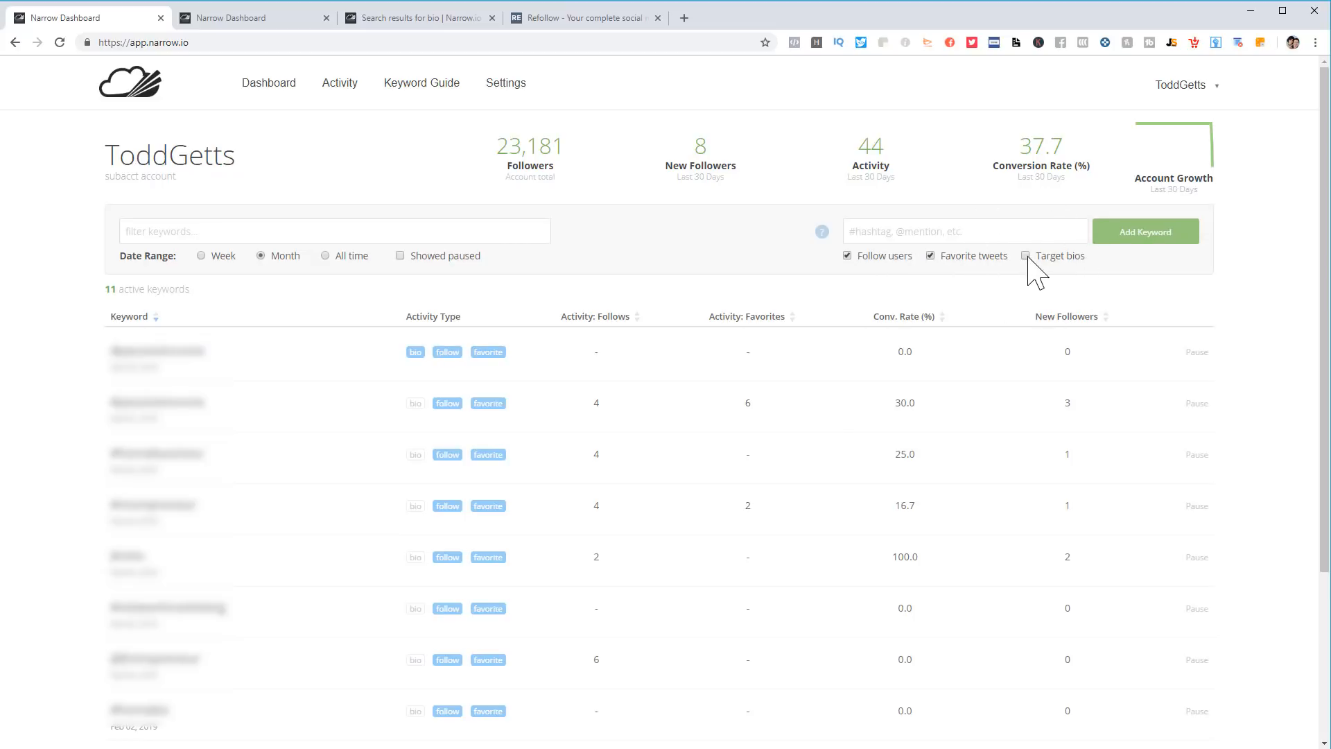
{"action": "left_click", "coordinate": [1027, 256]}
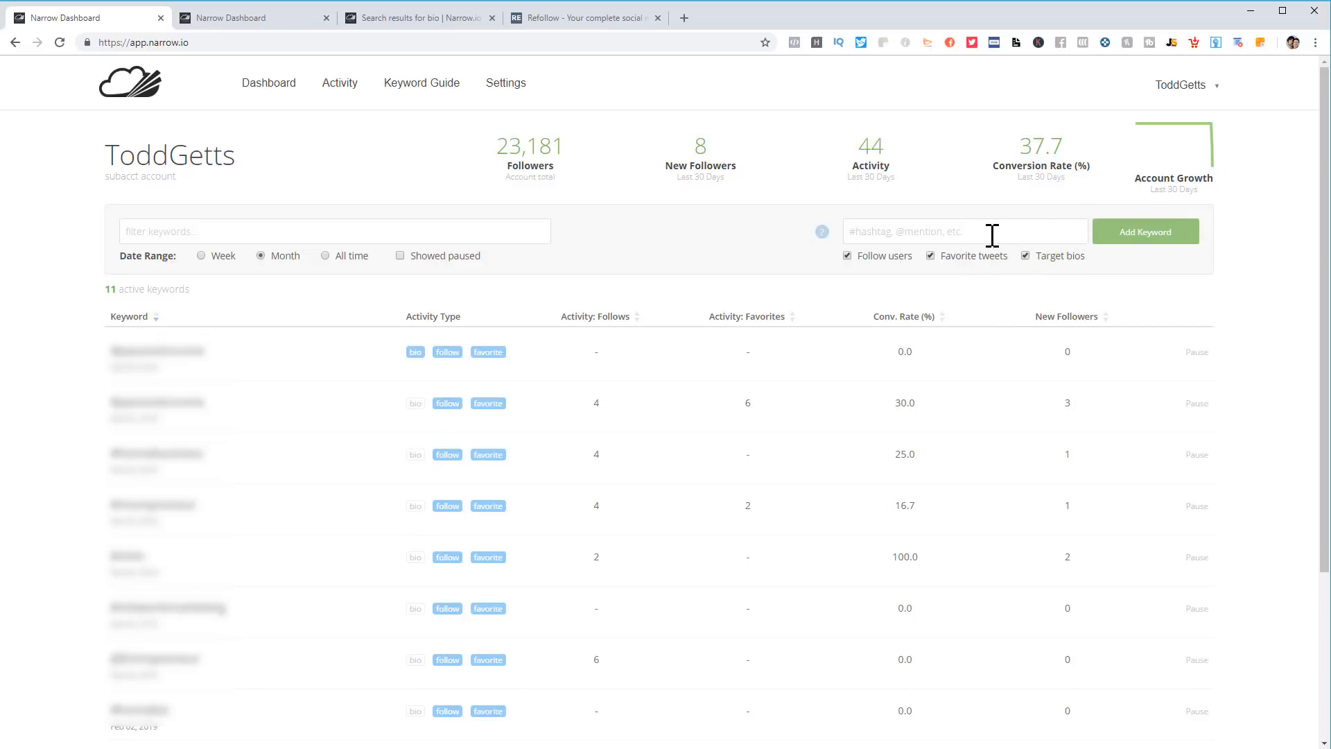
{"action": "left_click", "coordinate": [964, 231]}
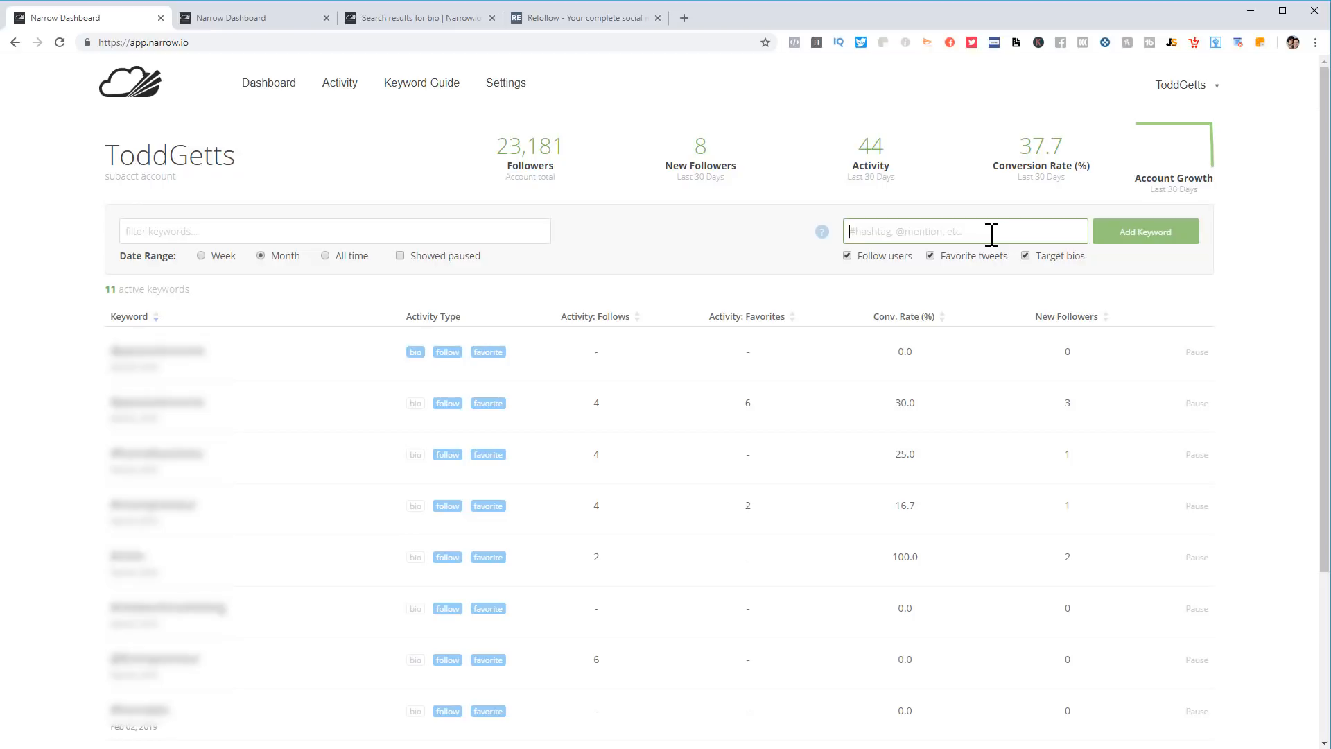
{"action": "type", "text": "#twitter"}
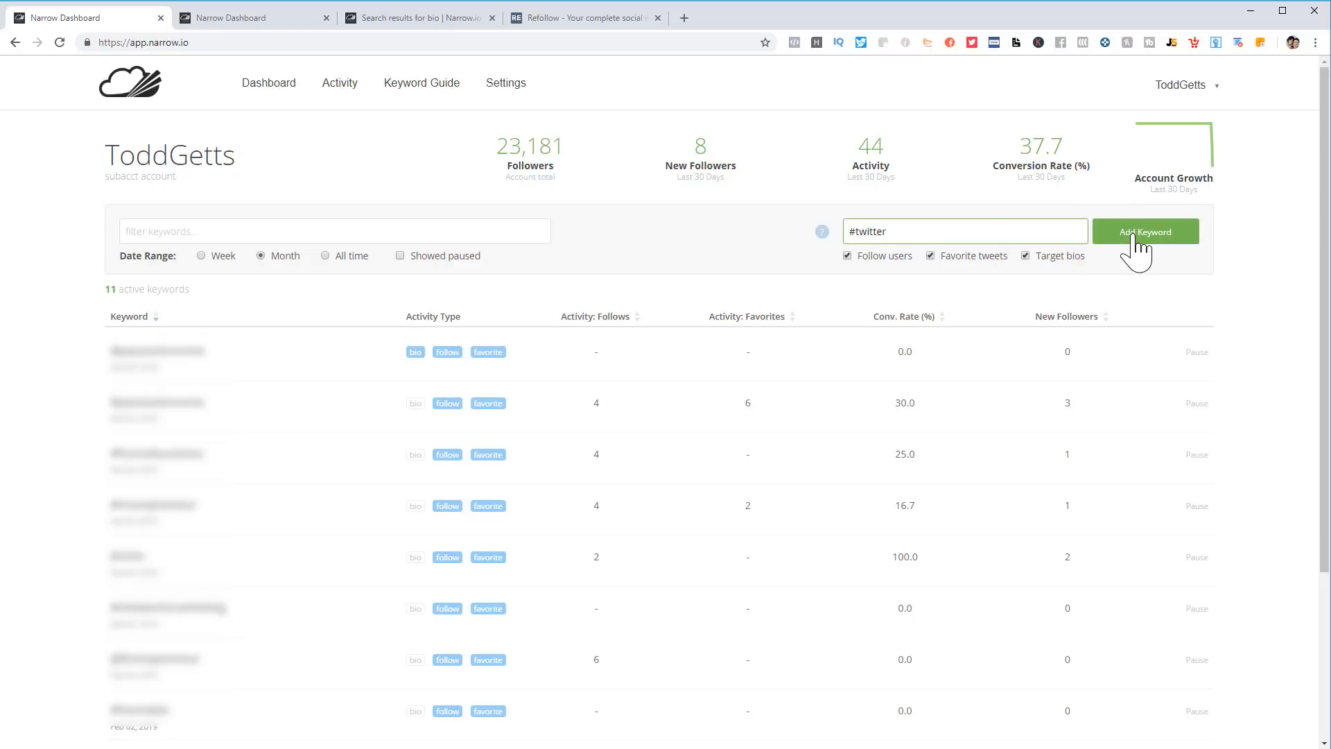
{"action": "left_click", "coordinate": [1145, 231]}
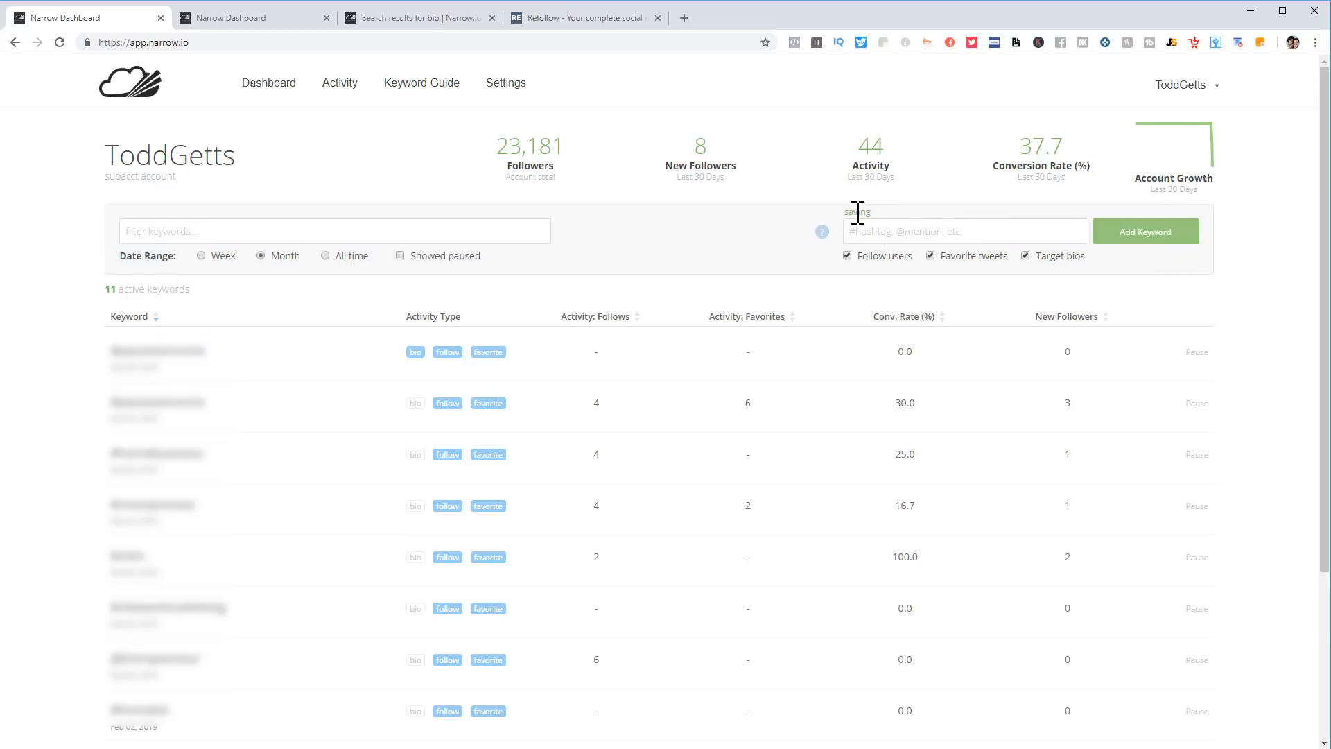
{"action": "left_click", "coordinate": [1144, 231]}
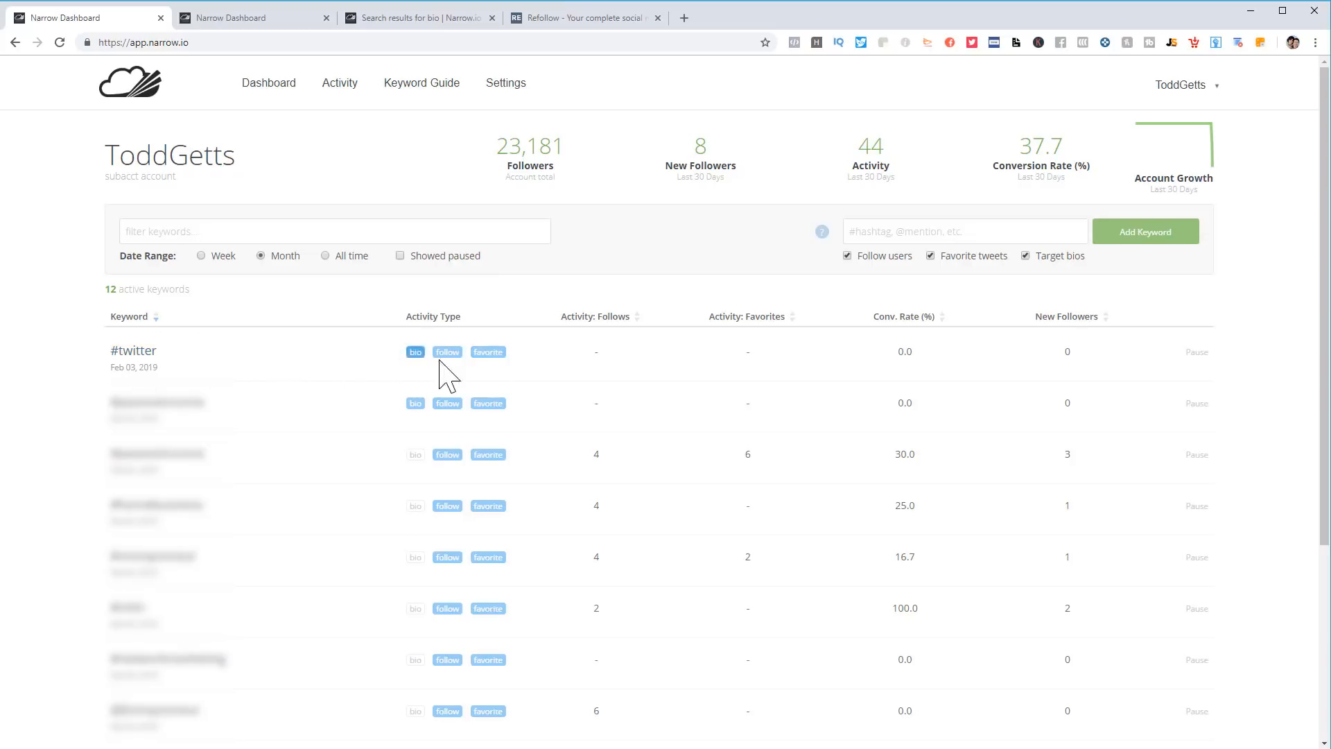
{"action": "mouse_move", "coordinate": [573, 426]}
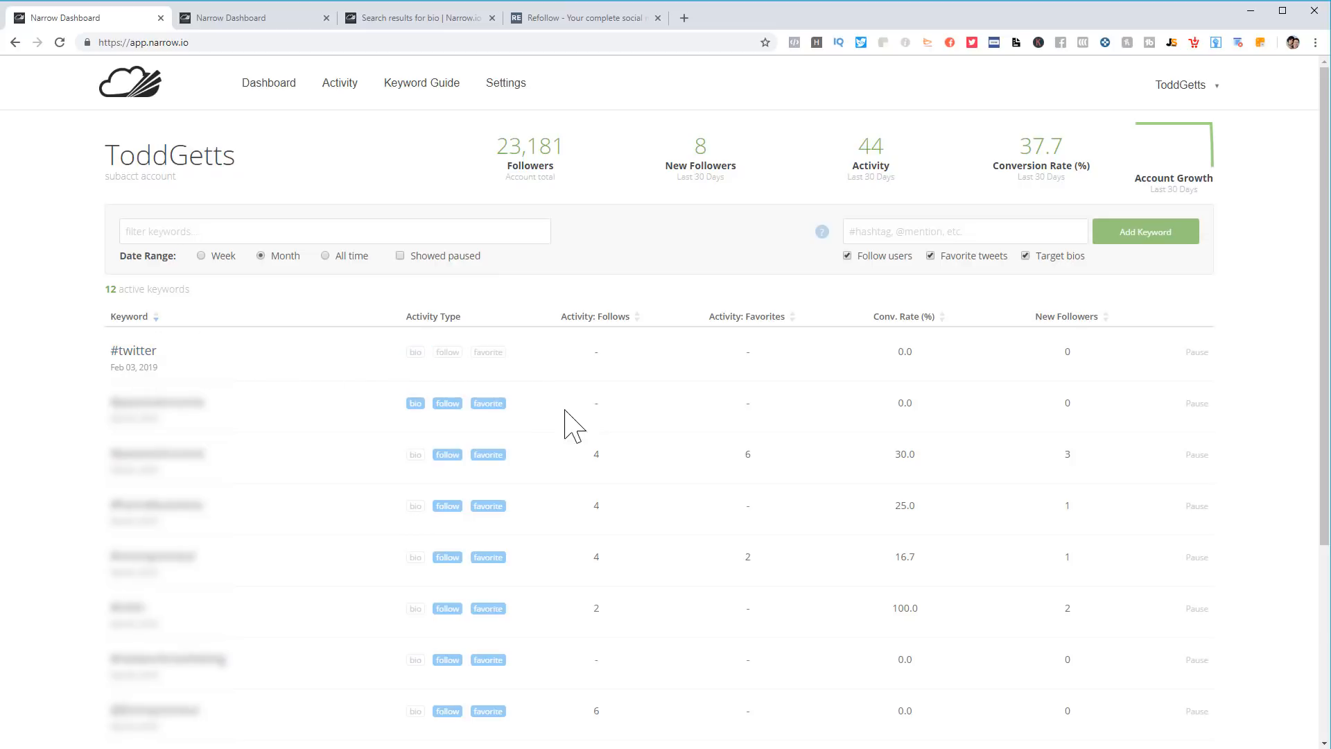
{"action": "mouse_move", "coordinate": [415, 351]}
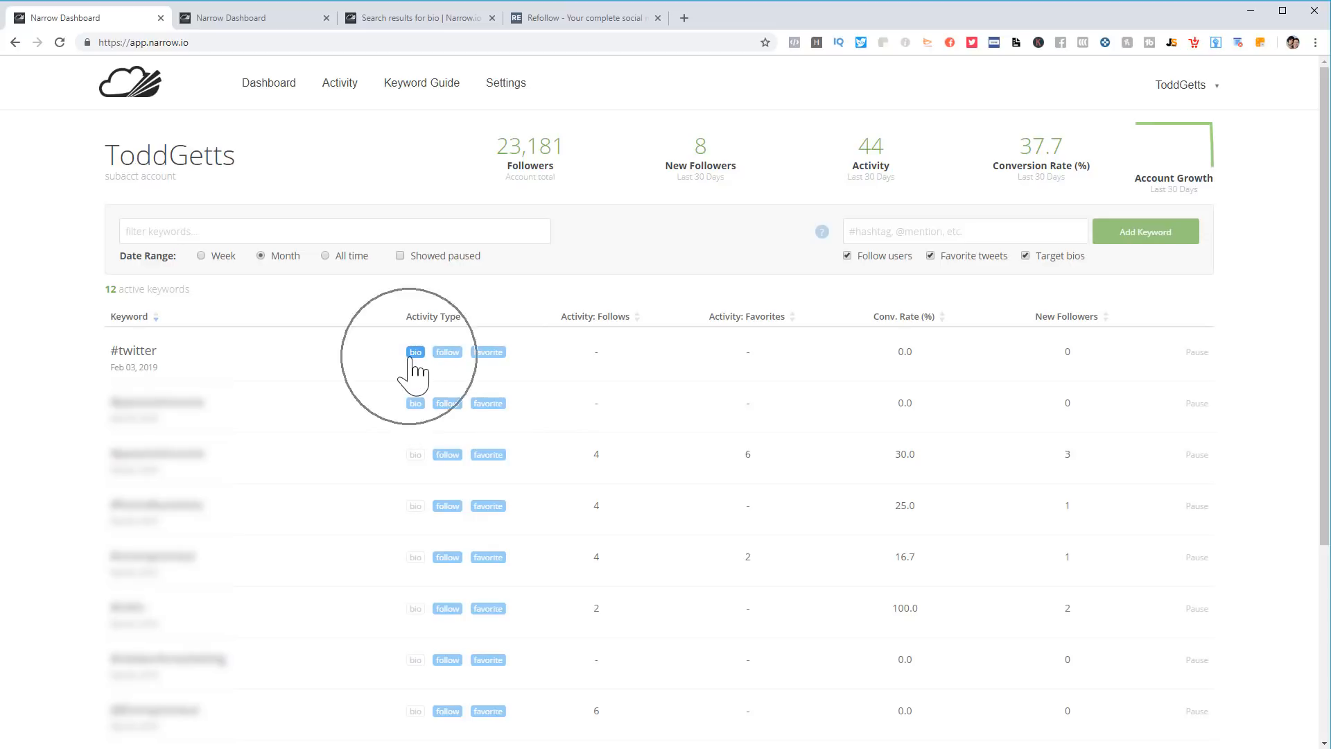
Remove bio targeting from #twitter and add a second #twitter keyword that targets bios only
{"action": "left_click", "coordinate": [415, 351]}
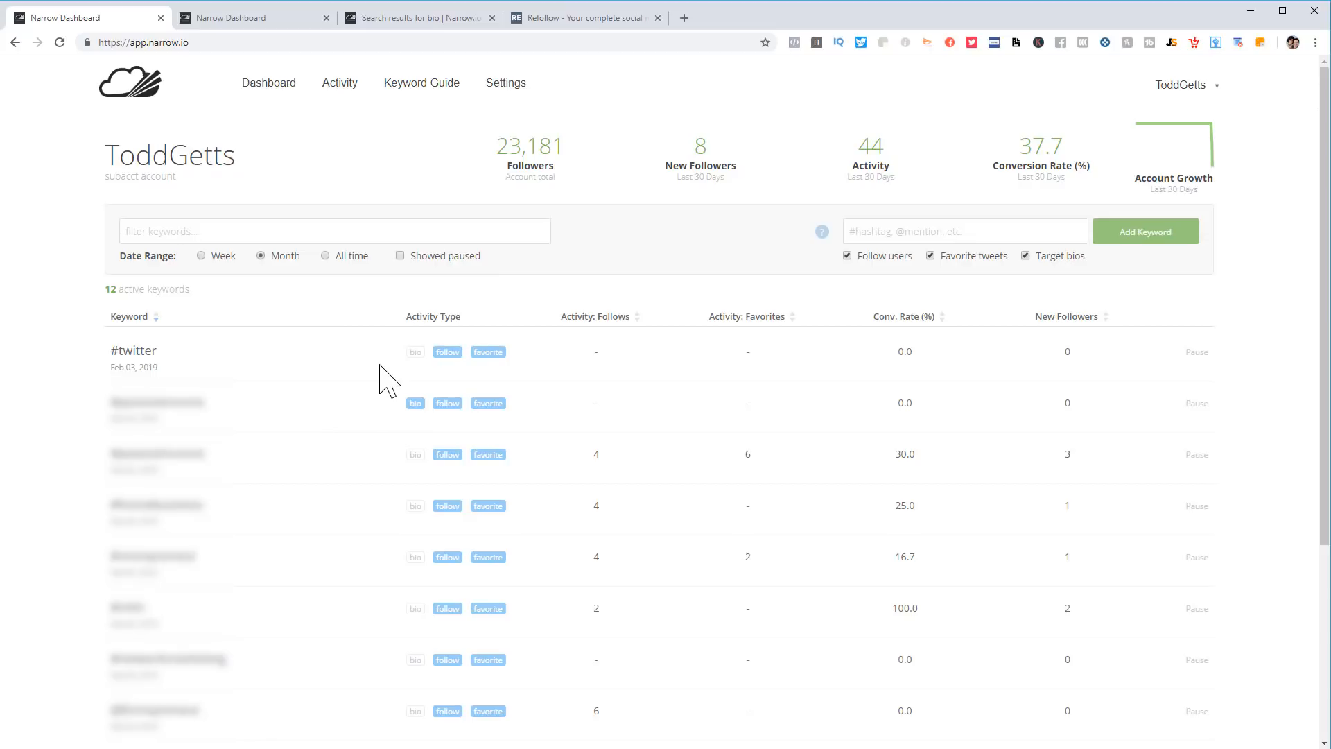
{"action": "mouse_move", "coordinate": [344, 373]}
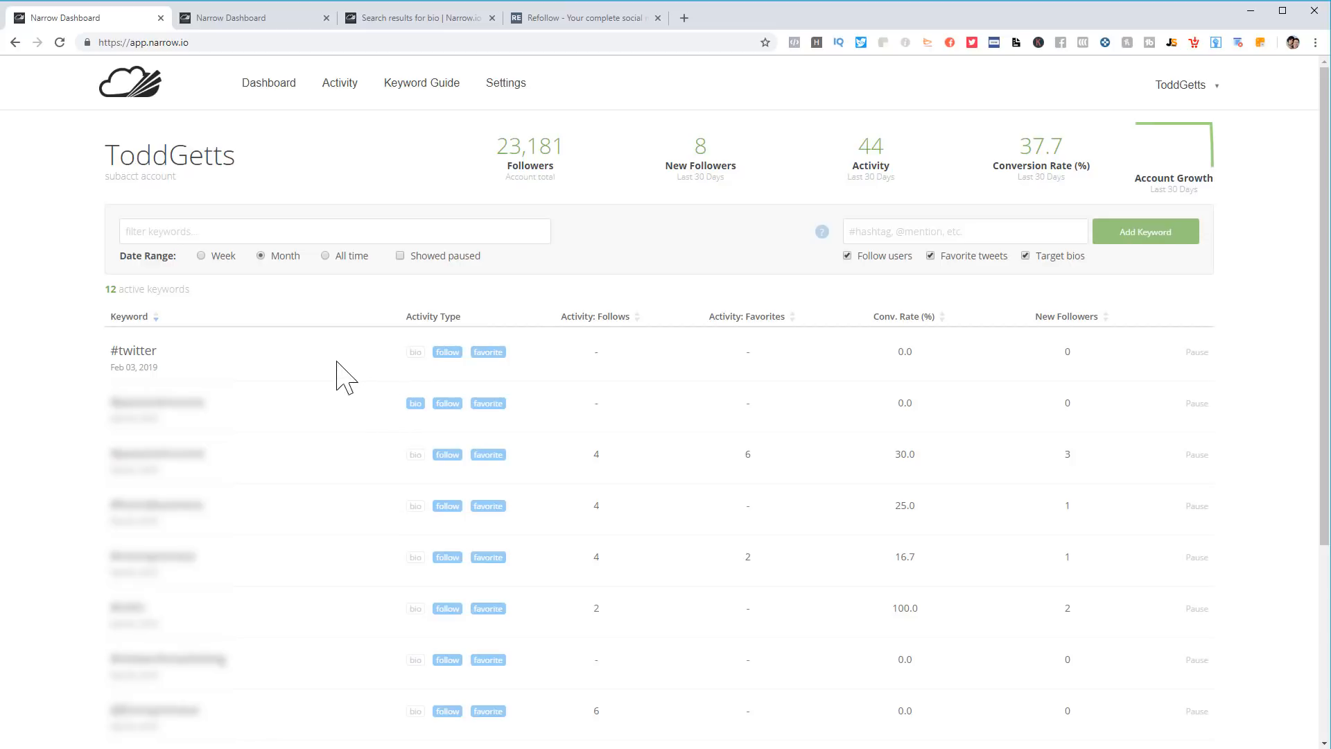
{"action": "left_click", "coordinate": [963, 232]}
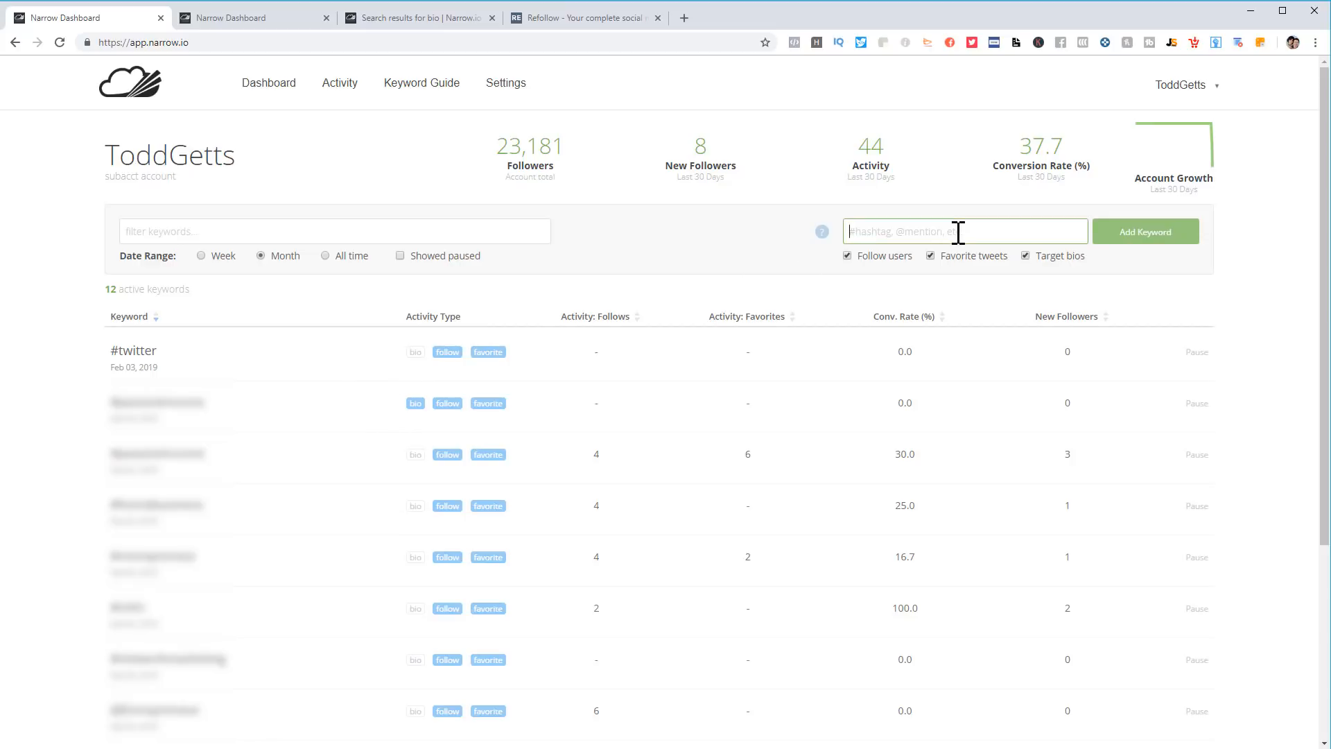
{"action": "type", "text": "#twitter"}
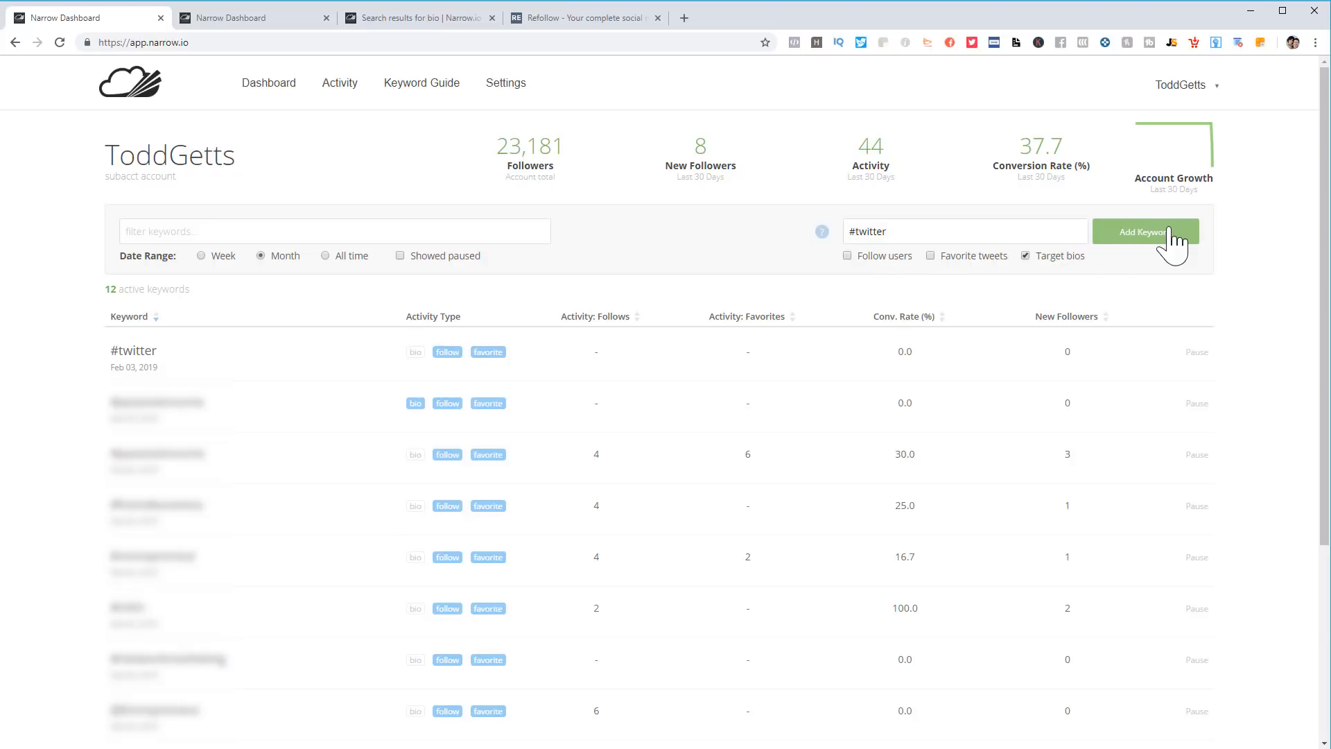
{"action": "left_click", "coordinate": [1145, 232]}
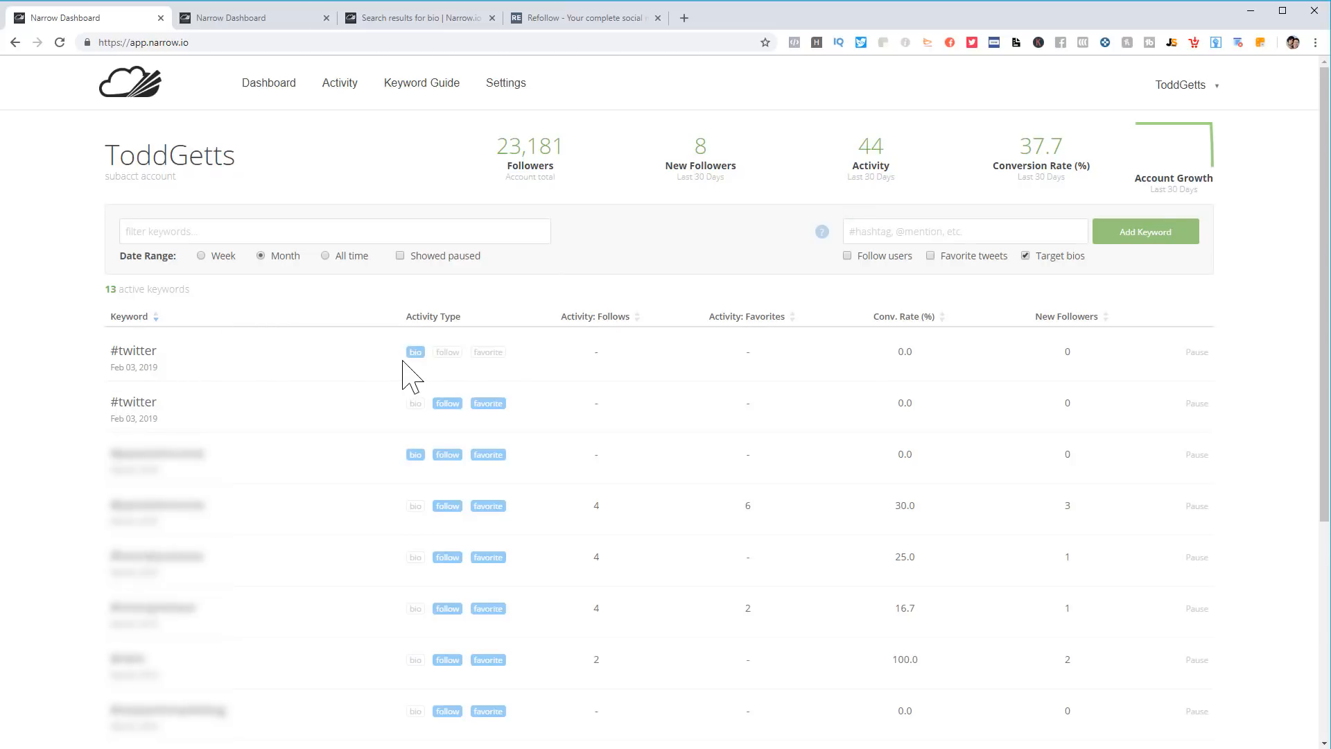
{"action": "left_click", "coordinate": [414, 351]}
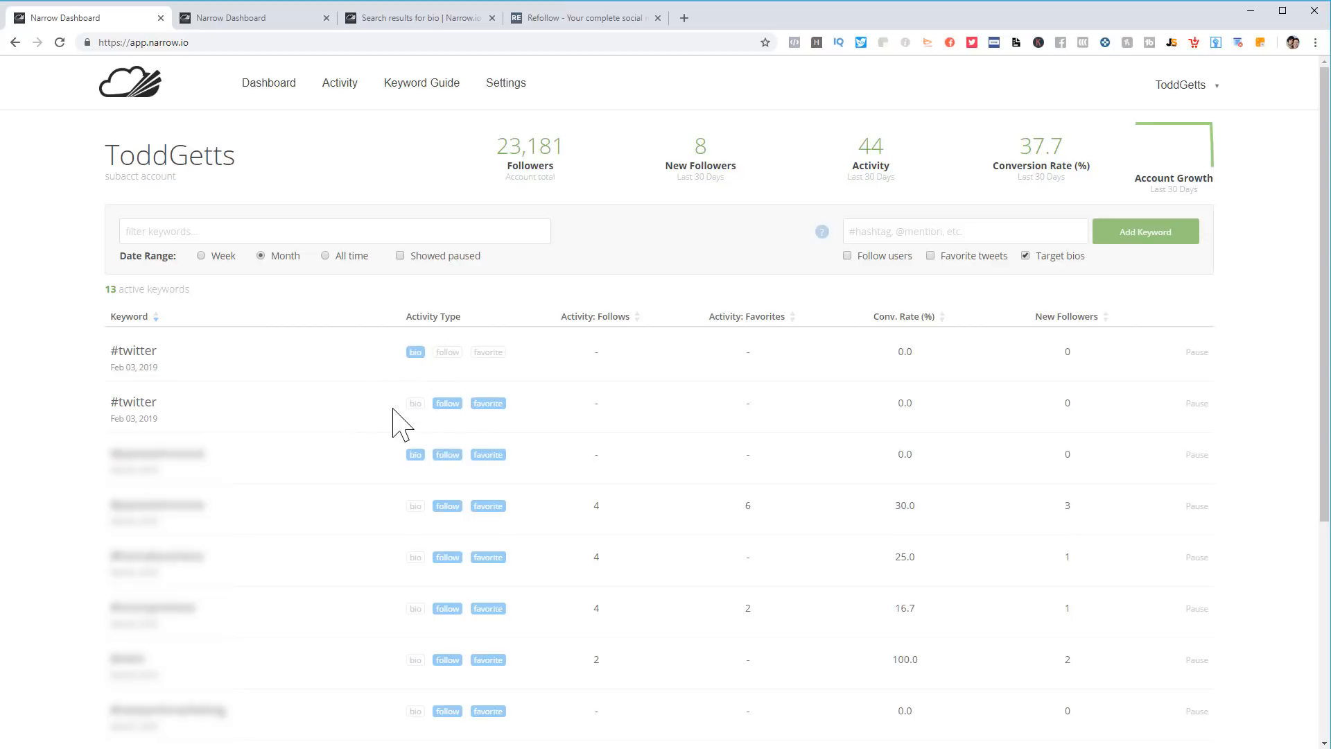
{"action": "left_click", "coordinate": [965, 232]}
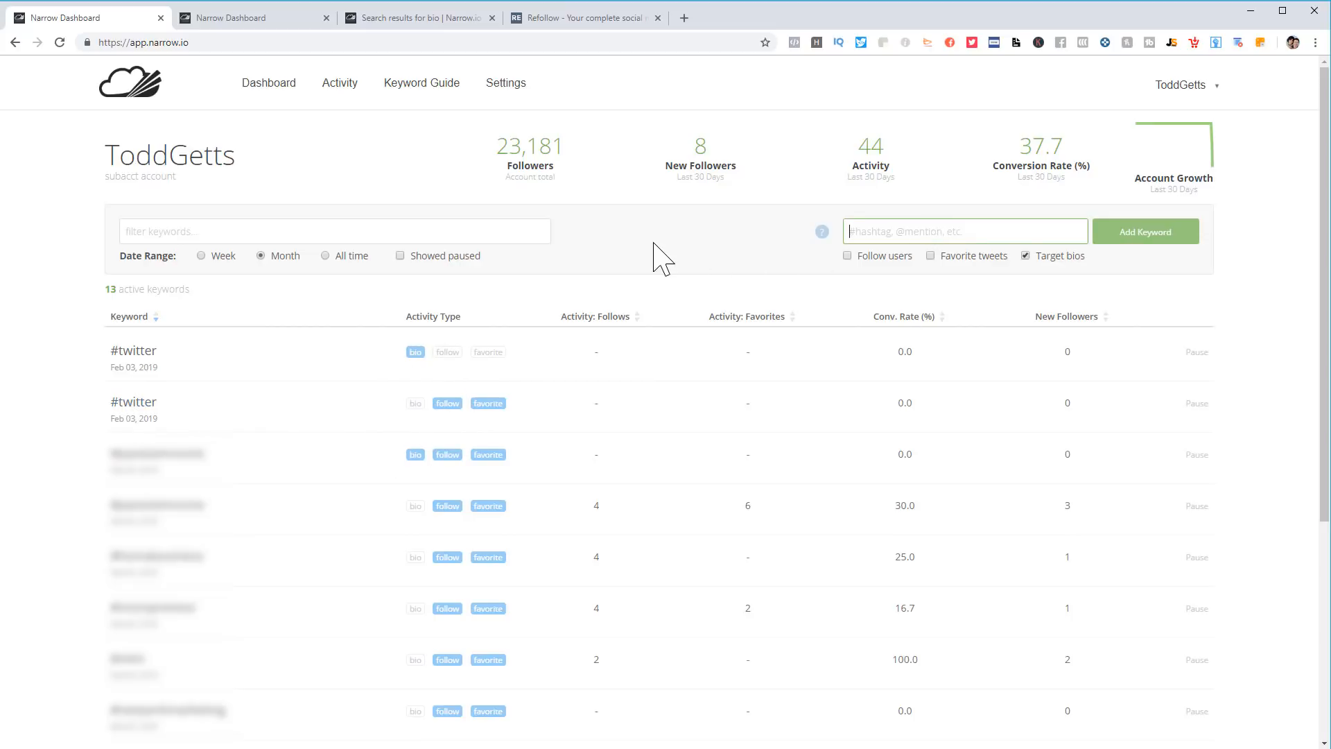
{"action": "left_click", "coordinate": [964, 231]}
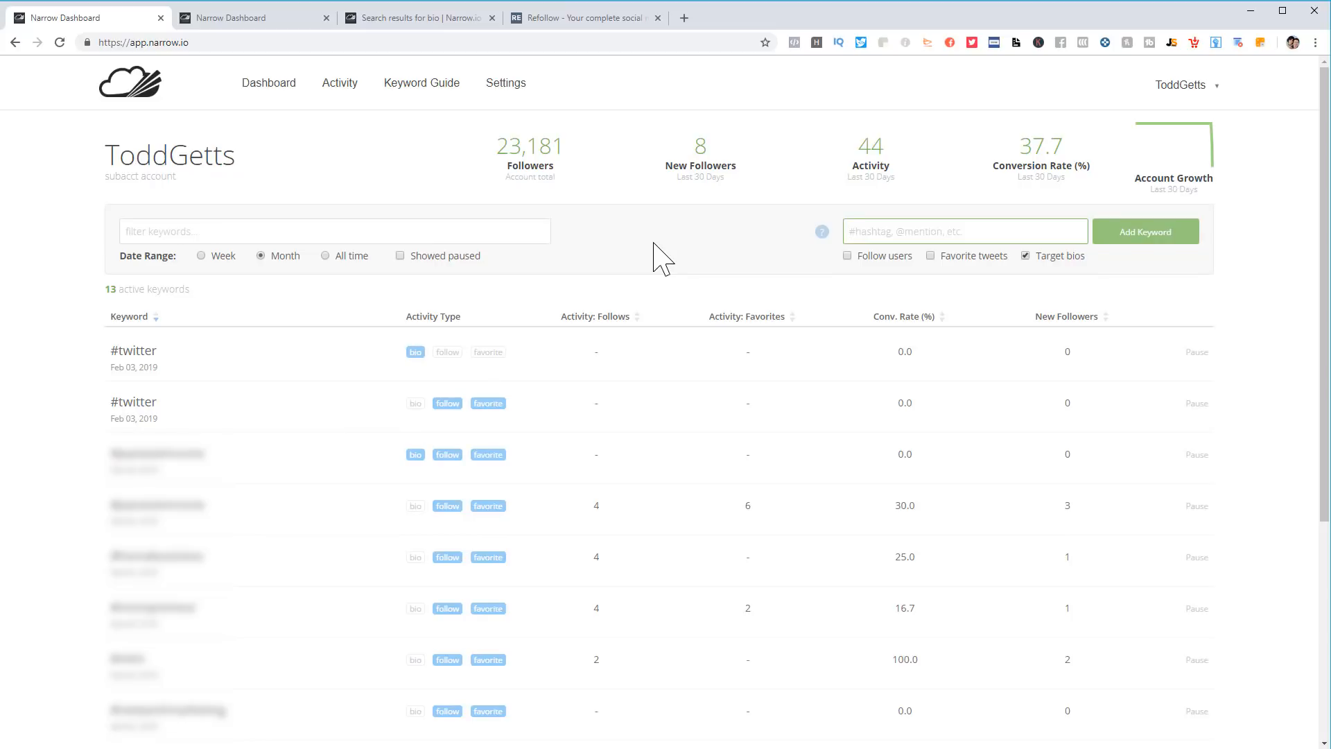
{"action": "type", "text": "@"}
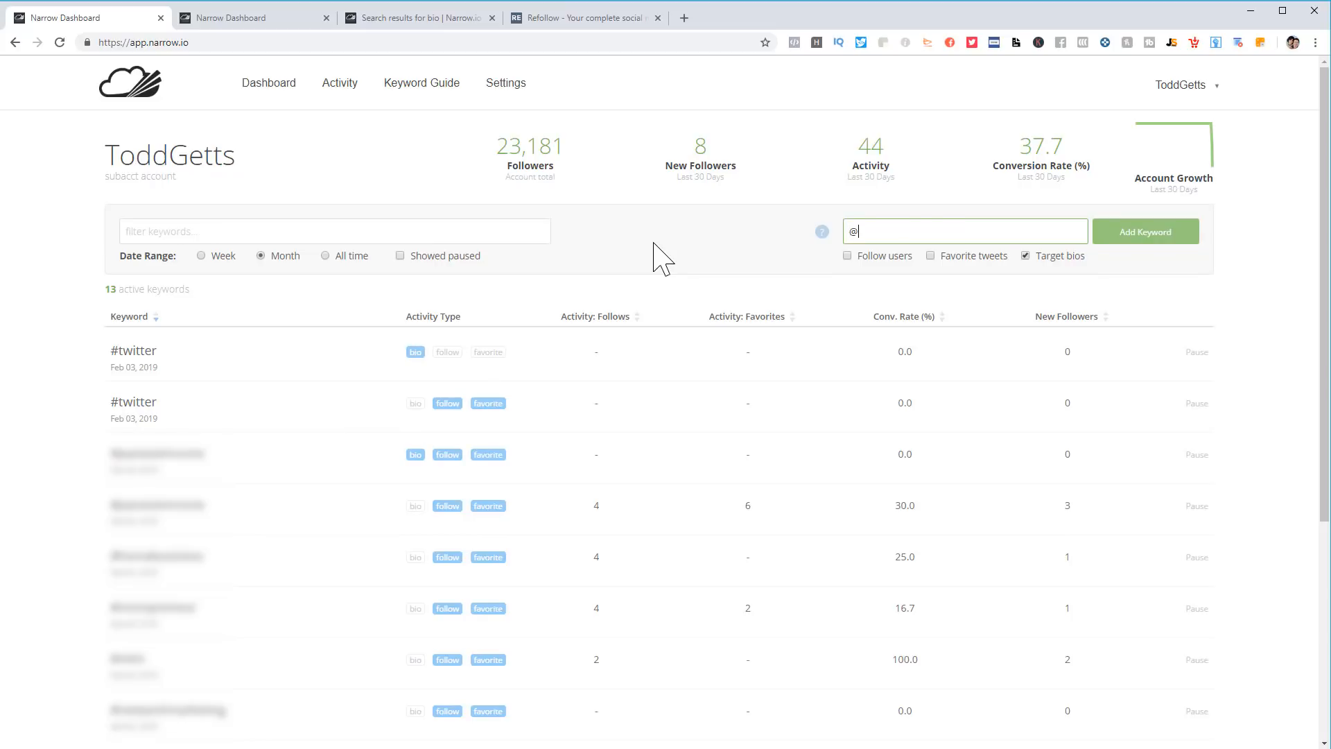
{"action": "mouse_move", "coordinate": [711, 84]}
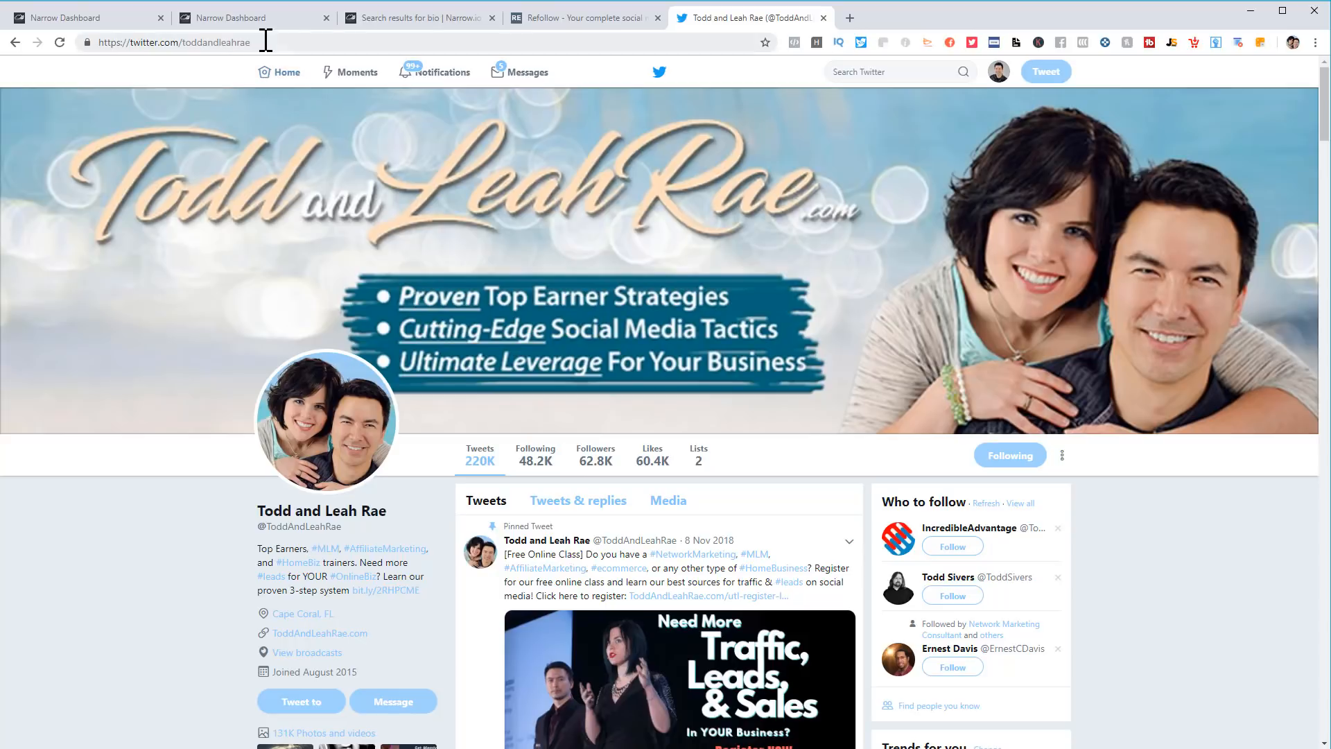
{"action": "double_click", "coordinate": [215, 42]}
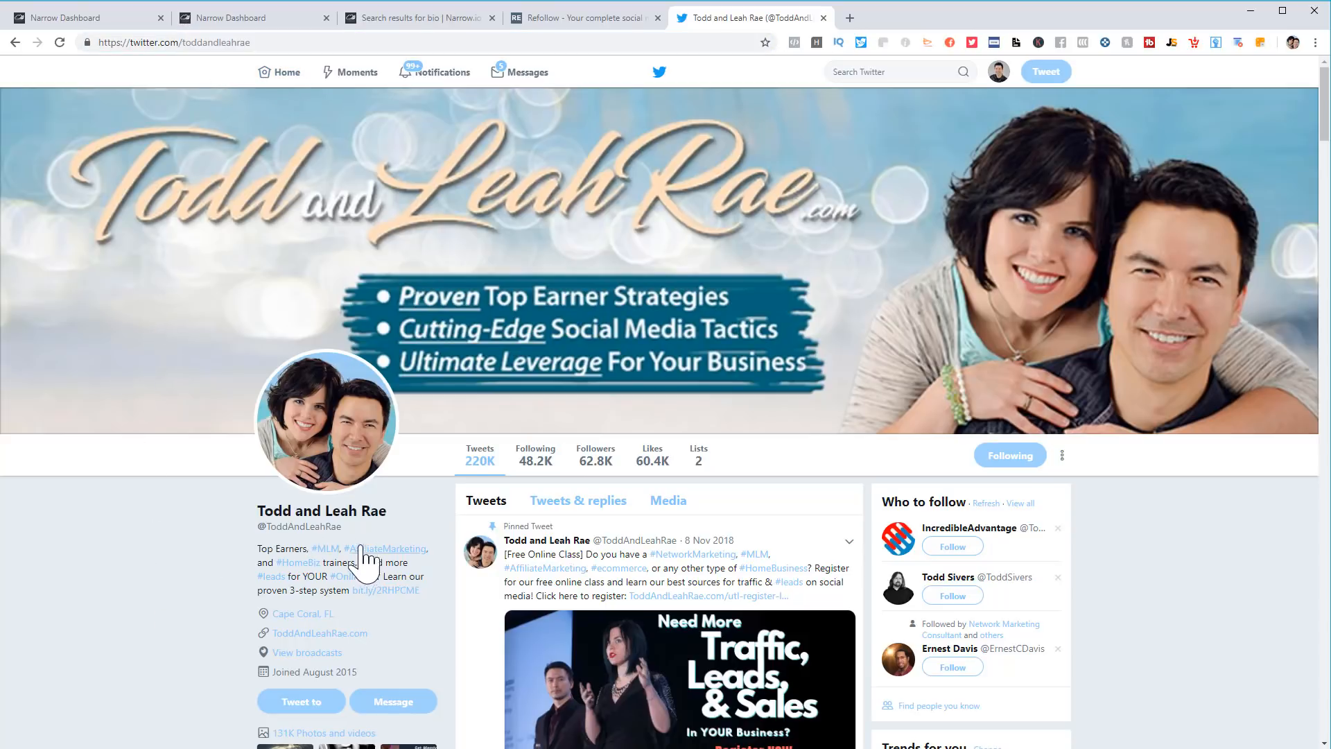
{"action": "double_click", "coordinate": [300, 527]}
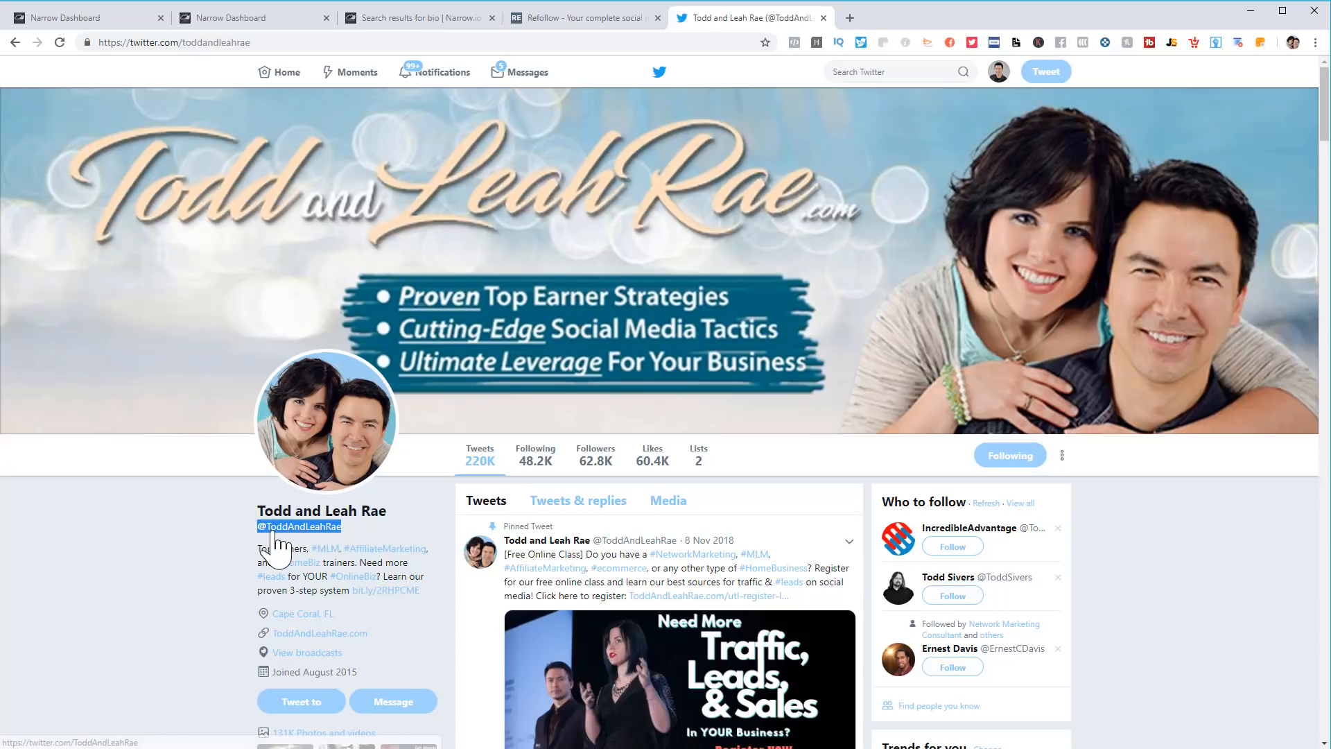
{"action": "right_click", "coordinate": [300, 527]}
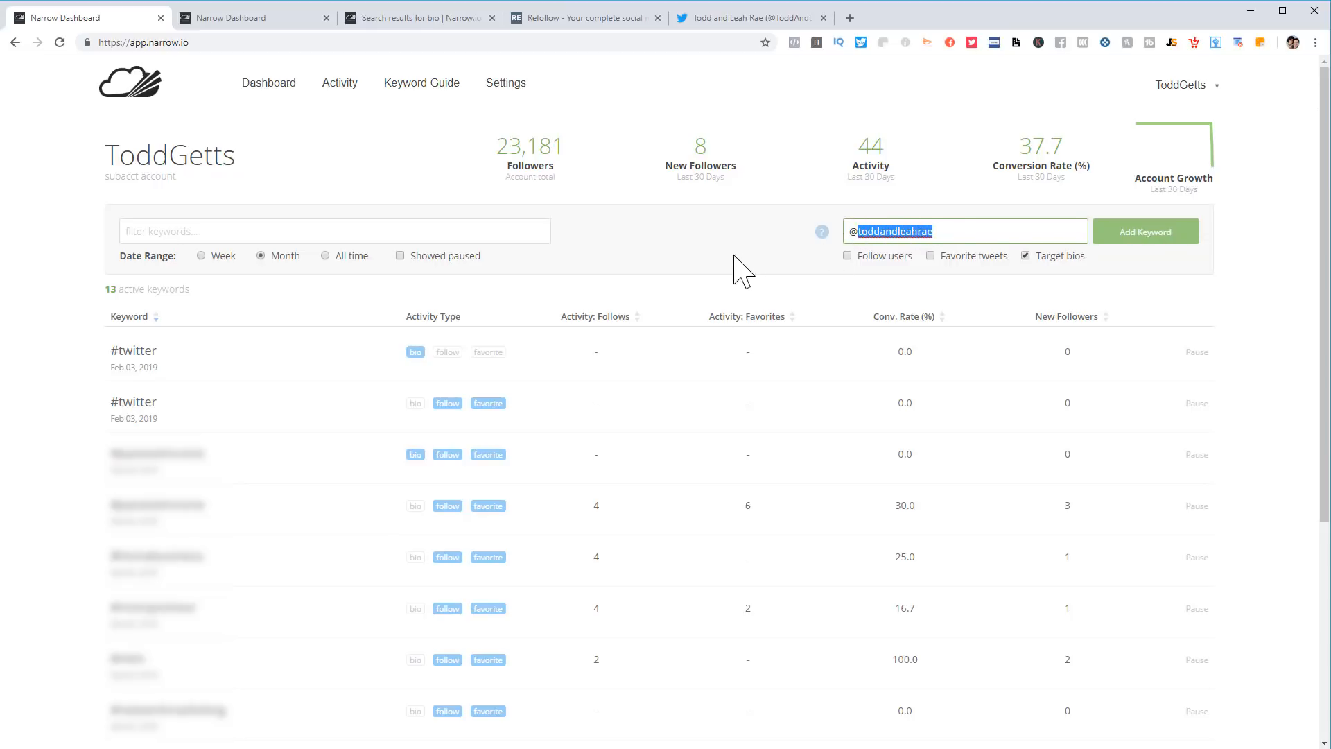
{"action": "left_click", "coordinate": [846, 255]}
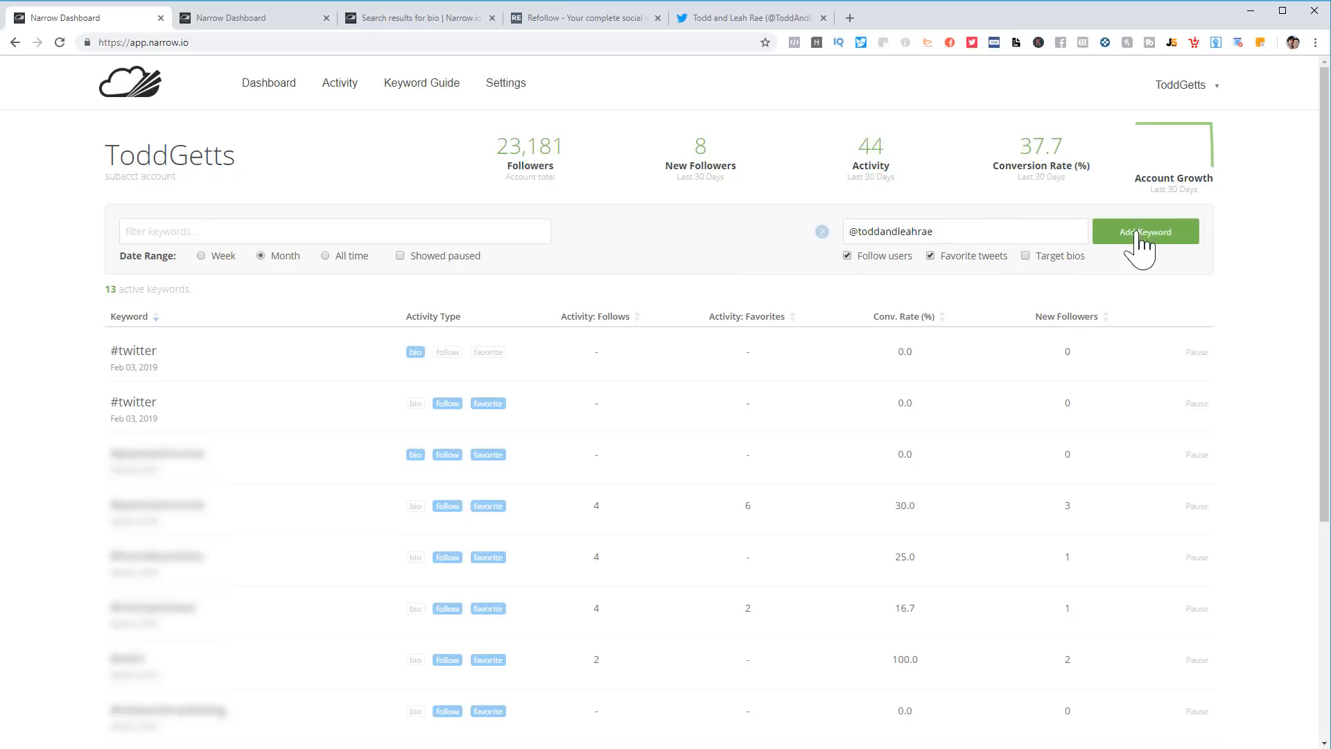
{"action": "left_click", "coordinate": [1145, 231]}
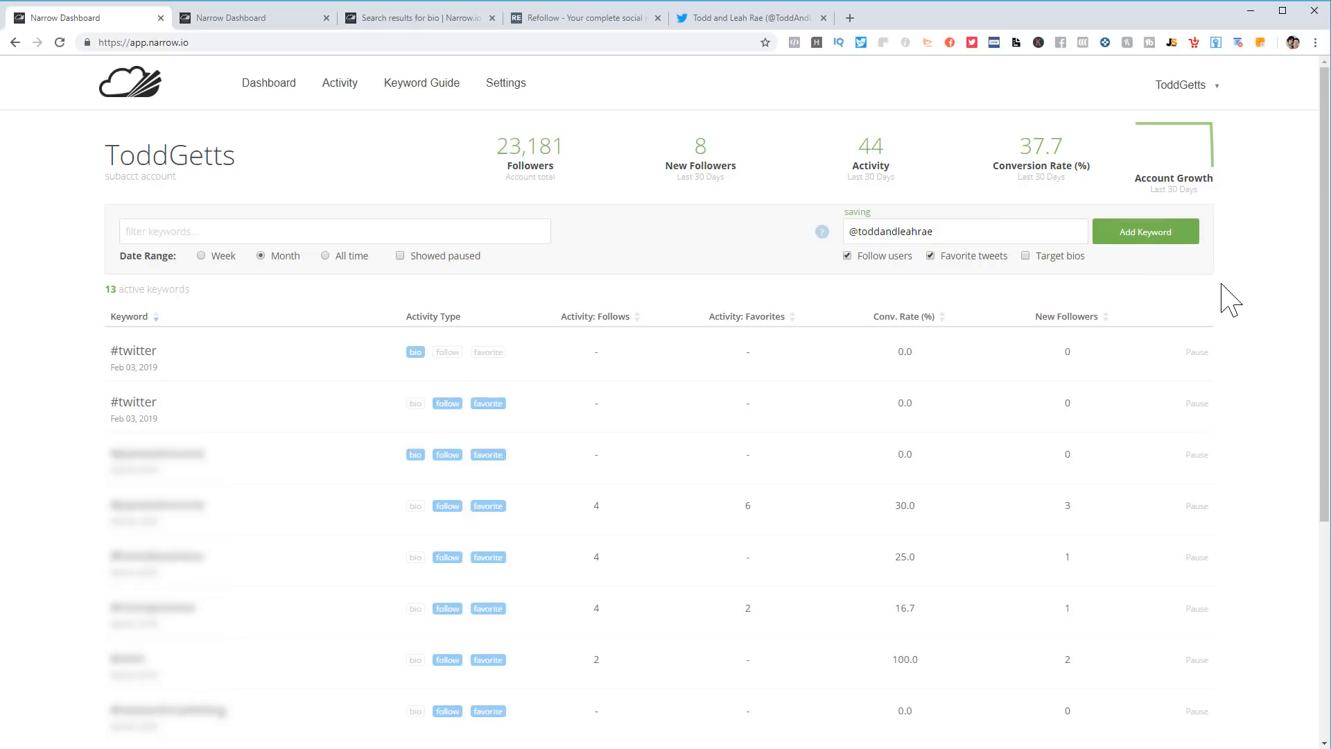
{"action": "left_click", "coordinate": [1144, 232]}
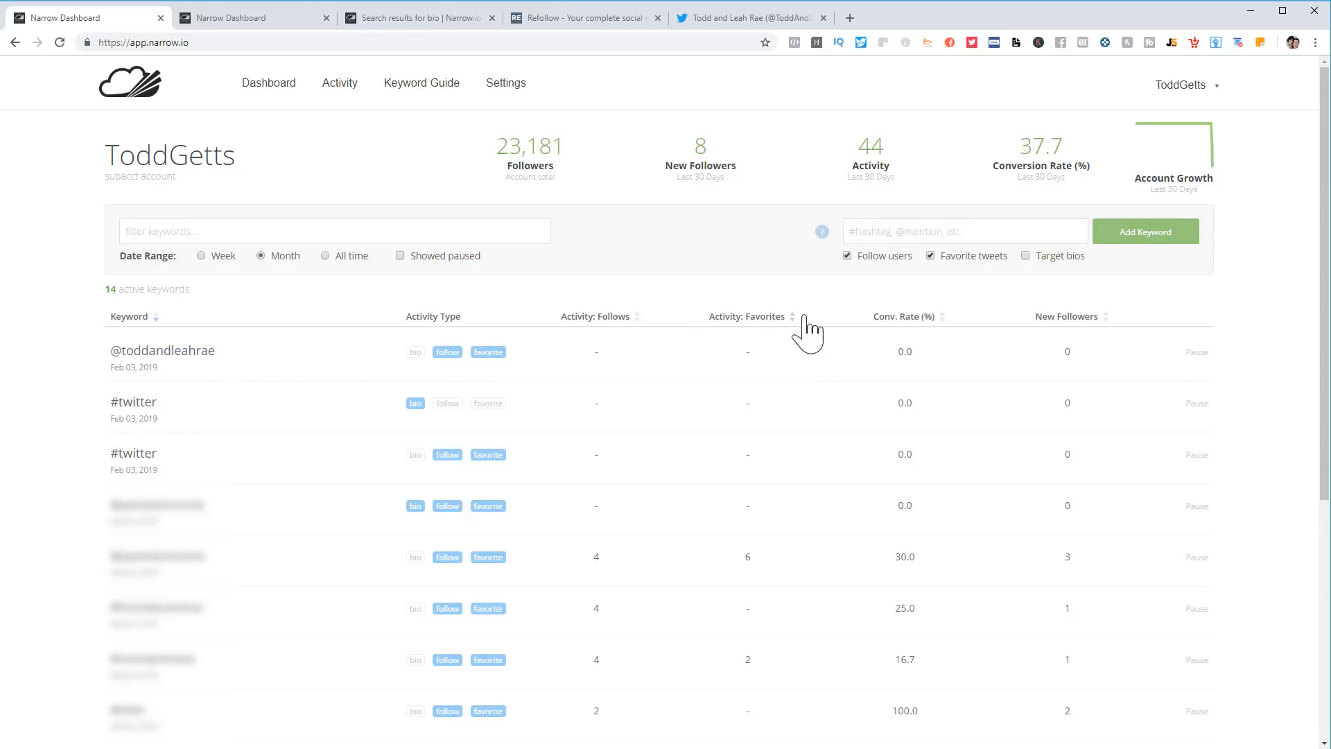
{"action": "mouse_move", "coordinate": [1281, 305]}
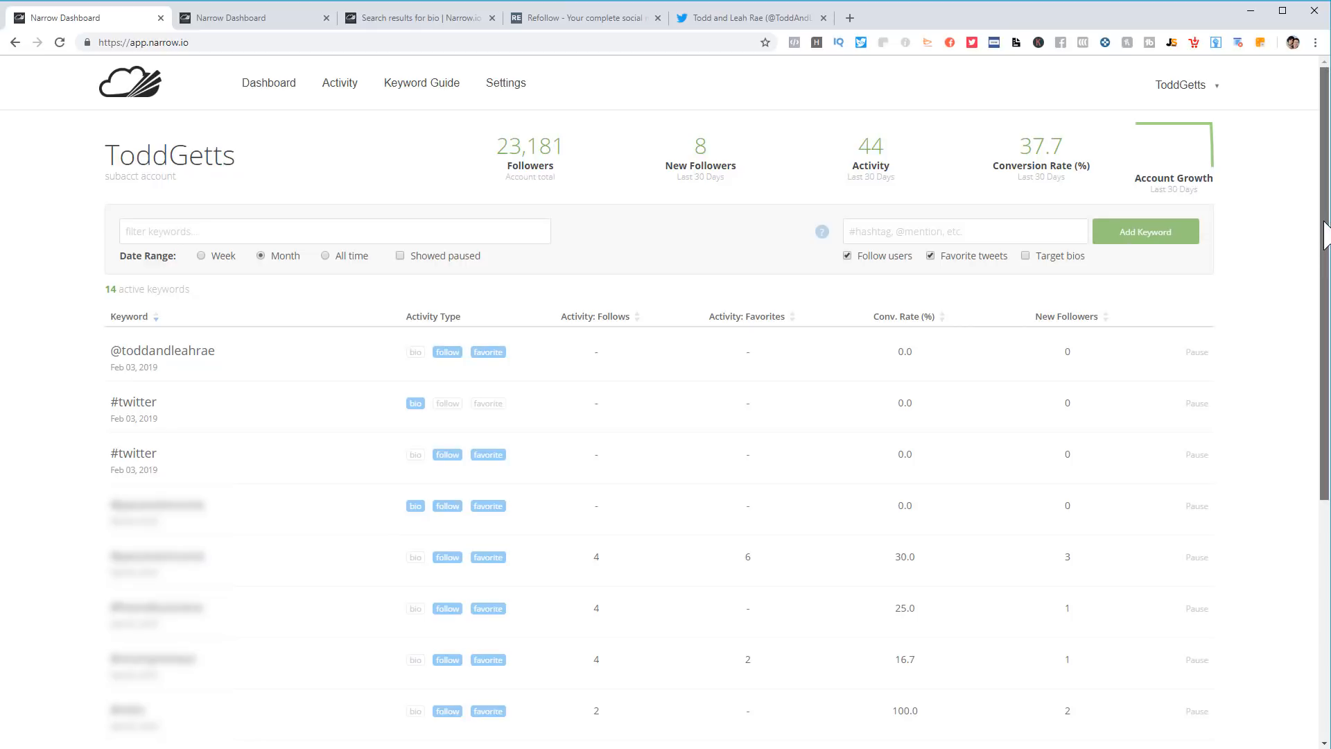
{"action": "scroll", "scroll_direction": "down", "scroll_amount": 3}
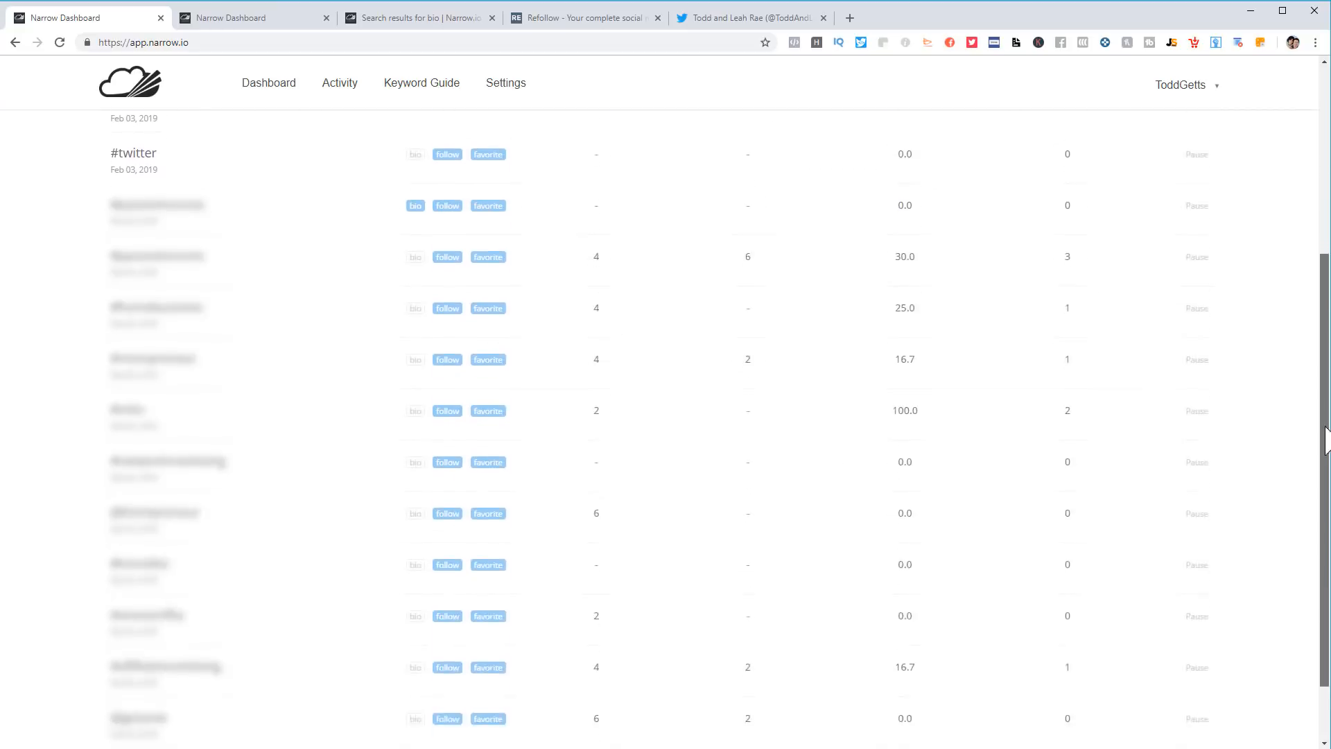
{"action": "scroll", "scroll_direction": "down", "scroll_amount": 3}
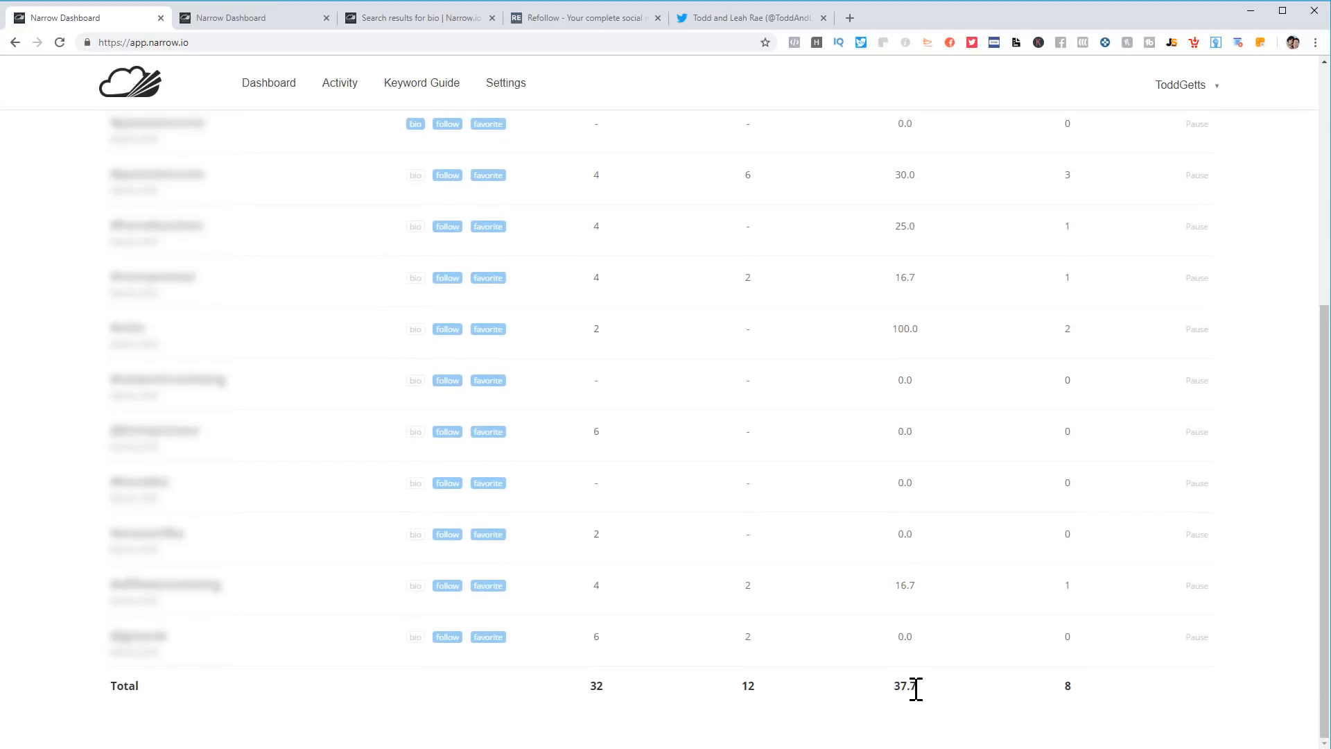
{"action": "mouse_move", "coordinate": [975, 709]}
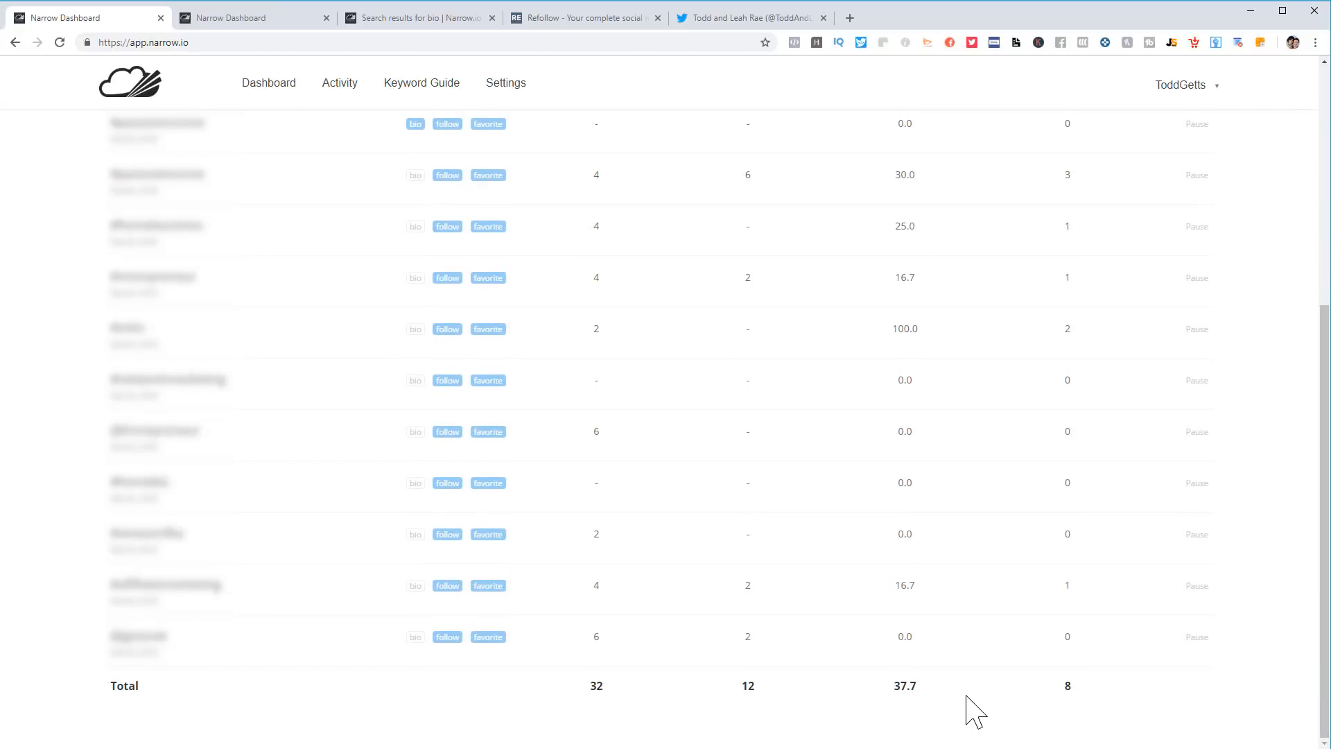
{"action": "mouse_move", "coordinate": [983, 715]}
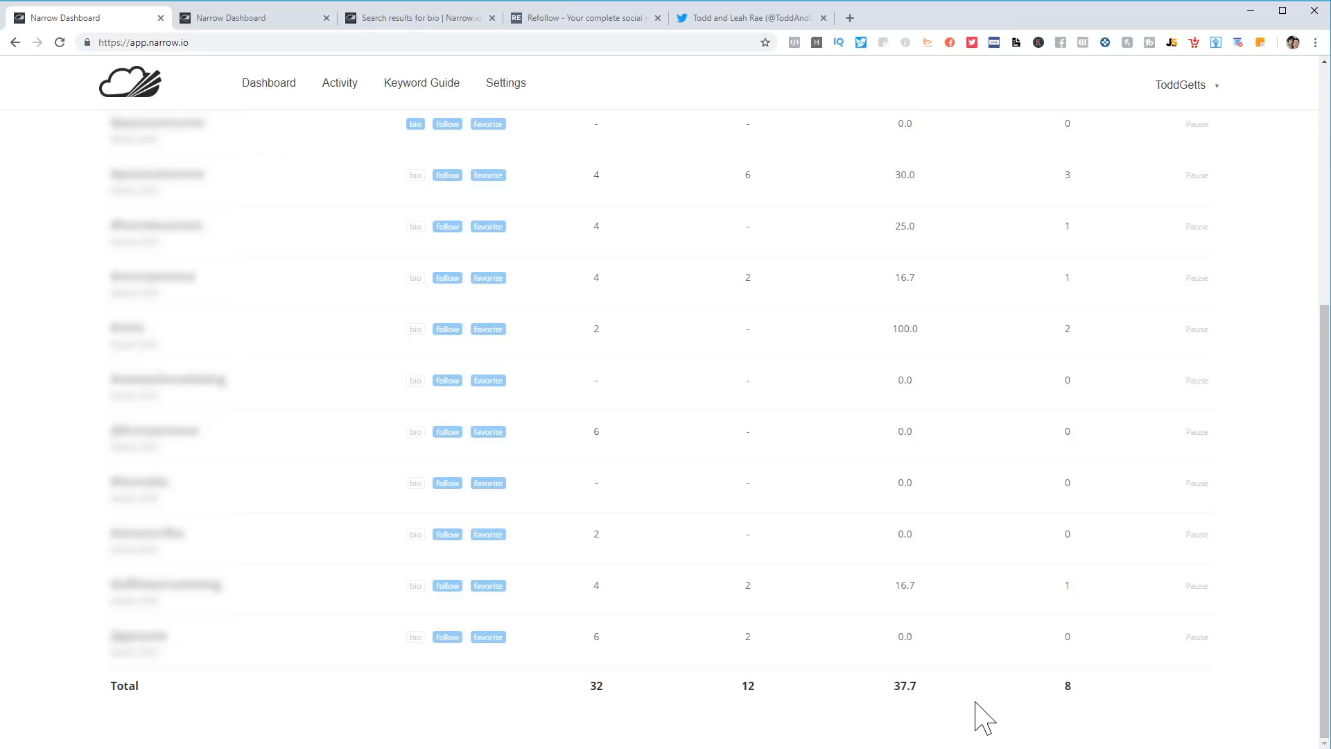
{"action": "double_click", "coordinate": [596, 686]}
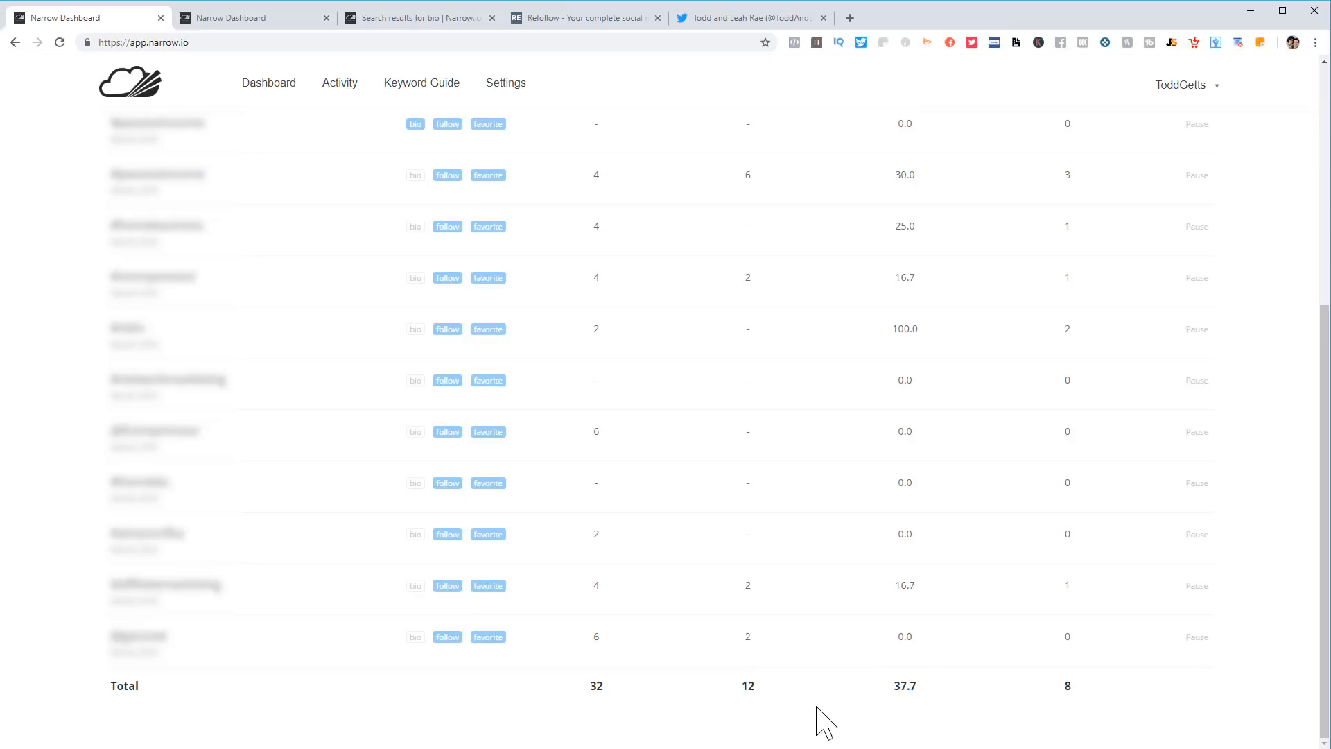
{"action": "double_click", "coordinate": [904, 685]}
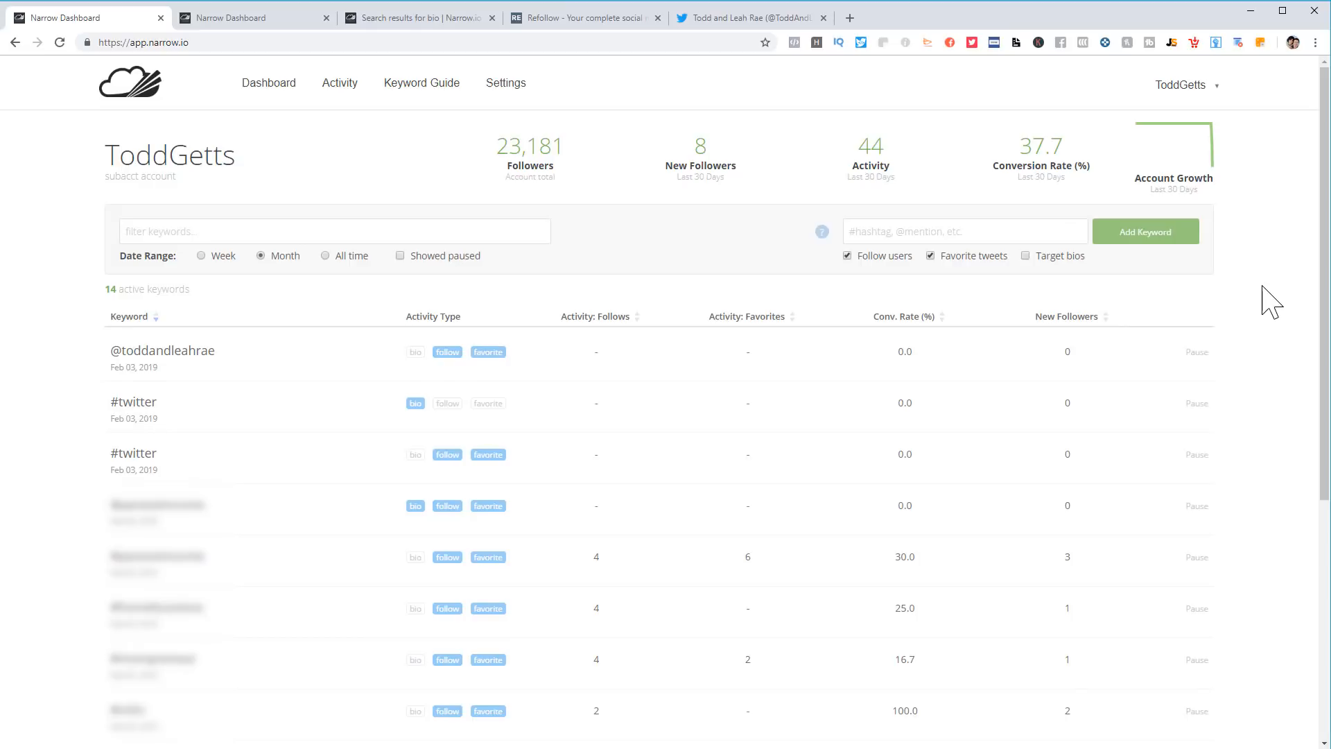
{"action": "mouse_move", "coordinate": [1280, 237]}
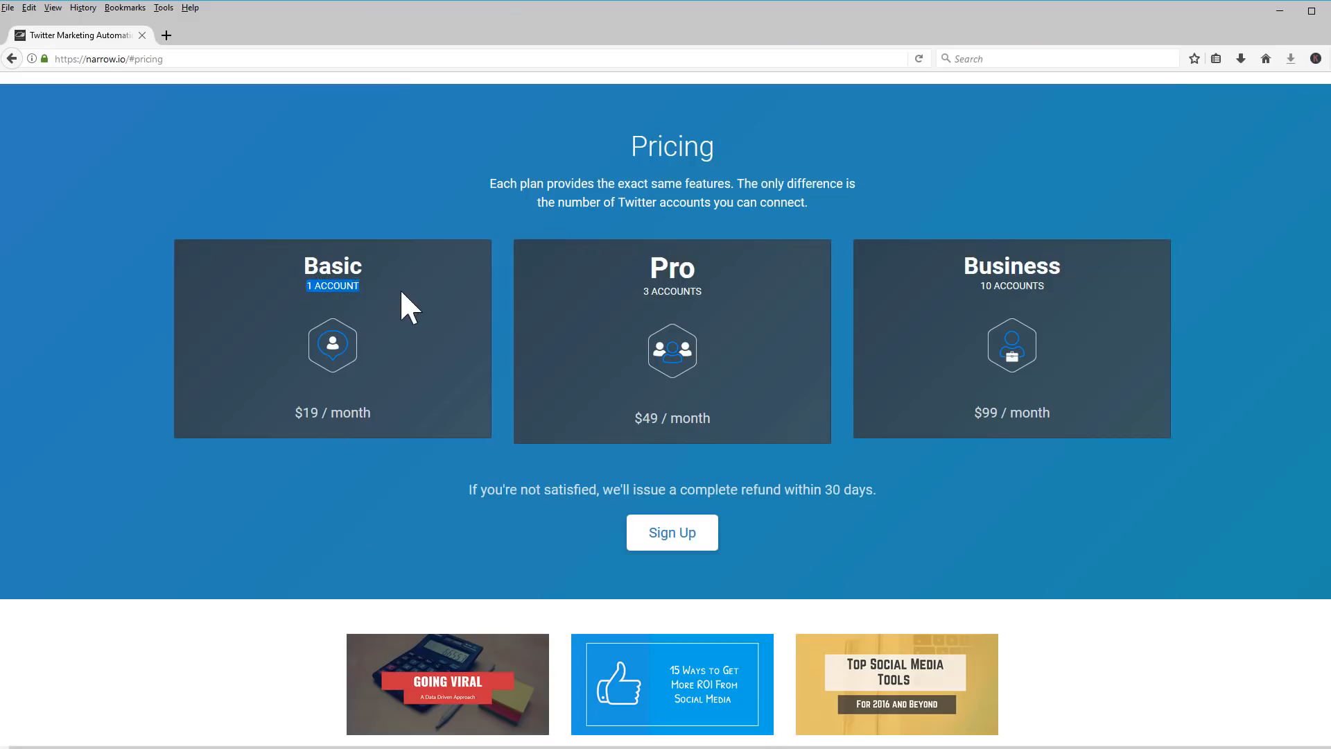
{"action": "mouse_move", "coordinate": [671, 328]}
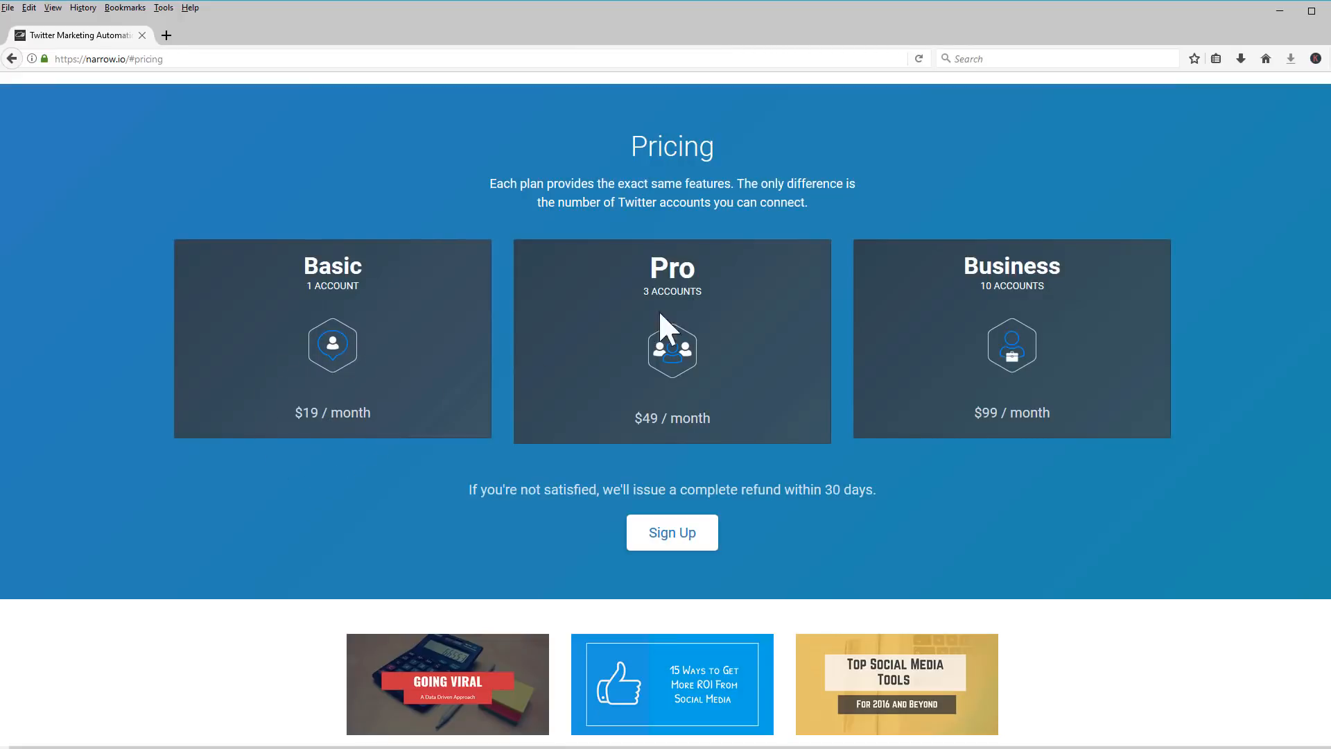
{"action": "mouse_move", "coordinate": [721, 459]}
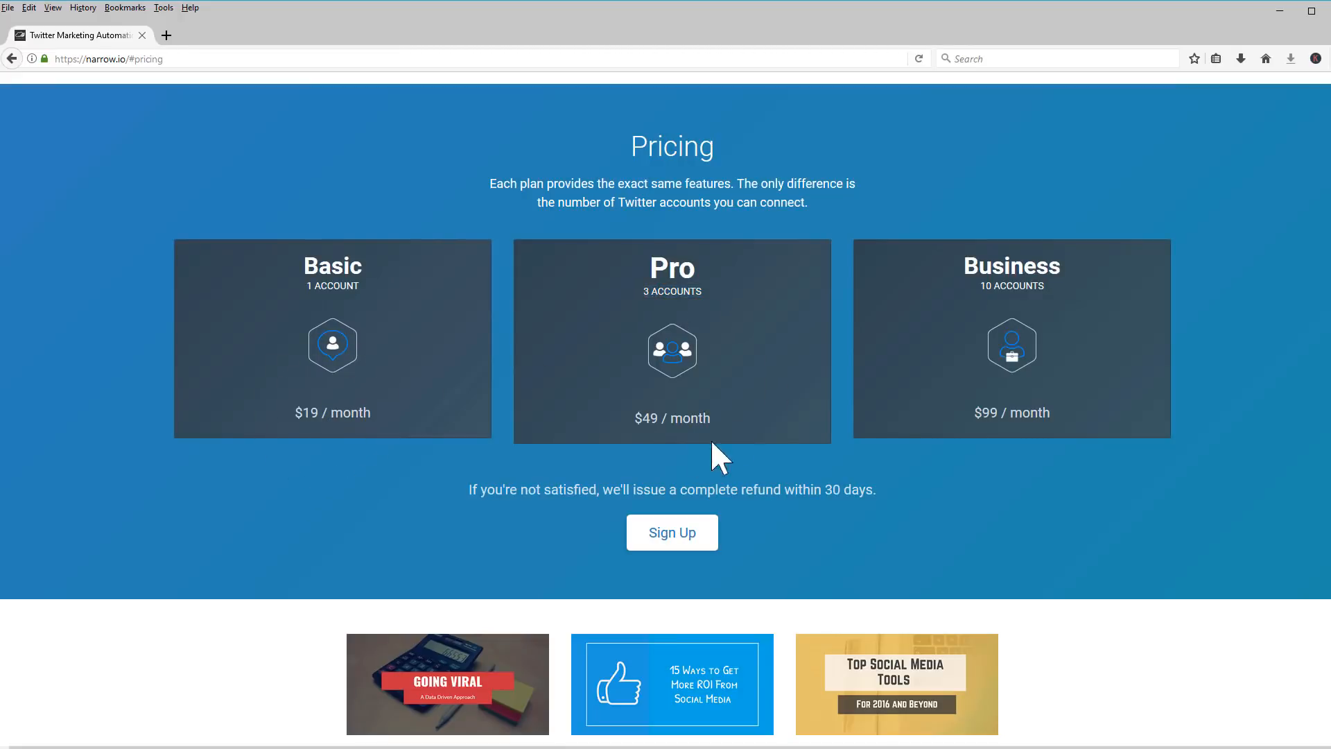
{"action": "mouse_move", "coordinate": [984, 302]}
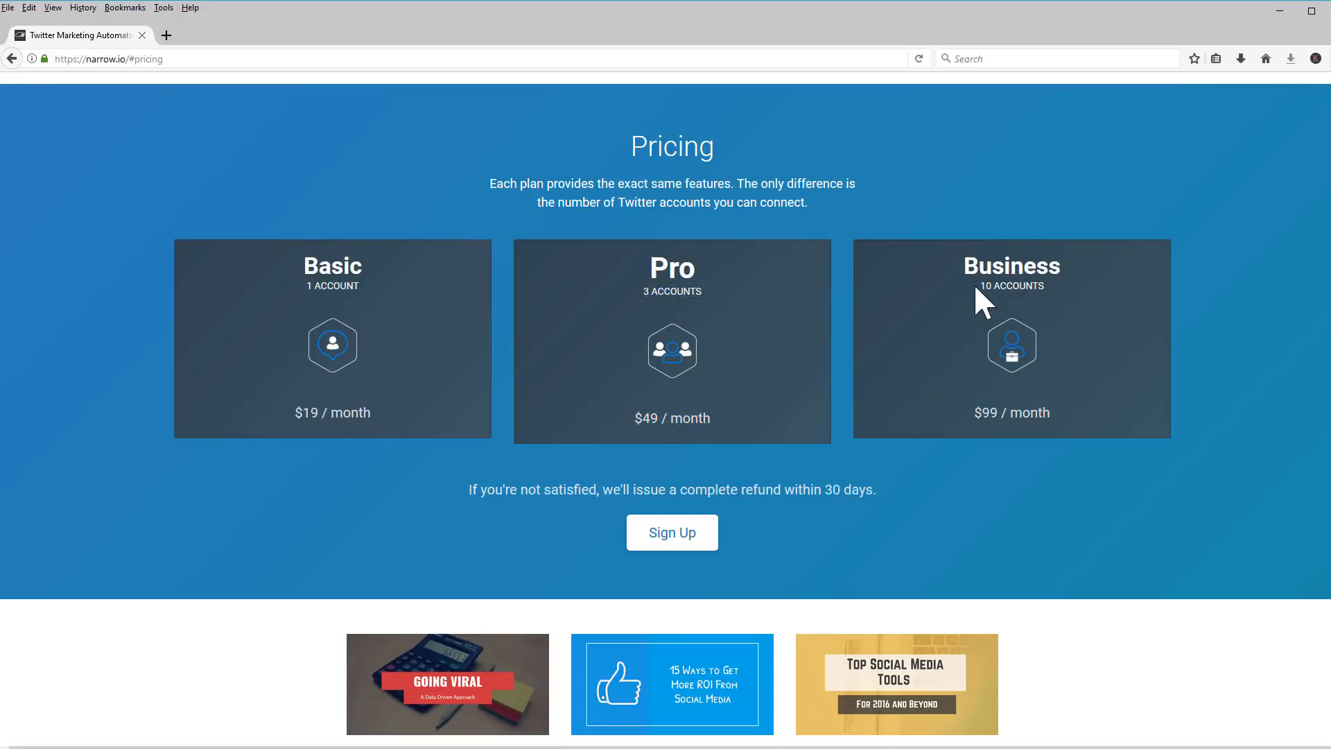
{"action": "mouse_move", "coordinate": [1078, 473]}
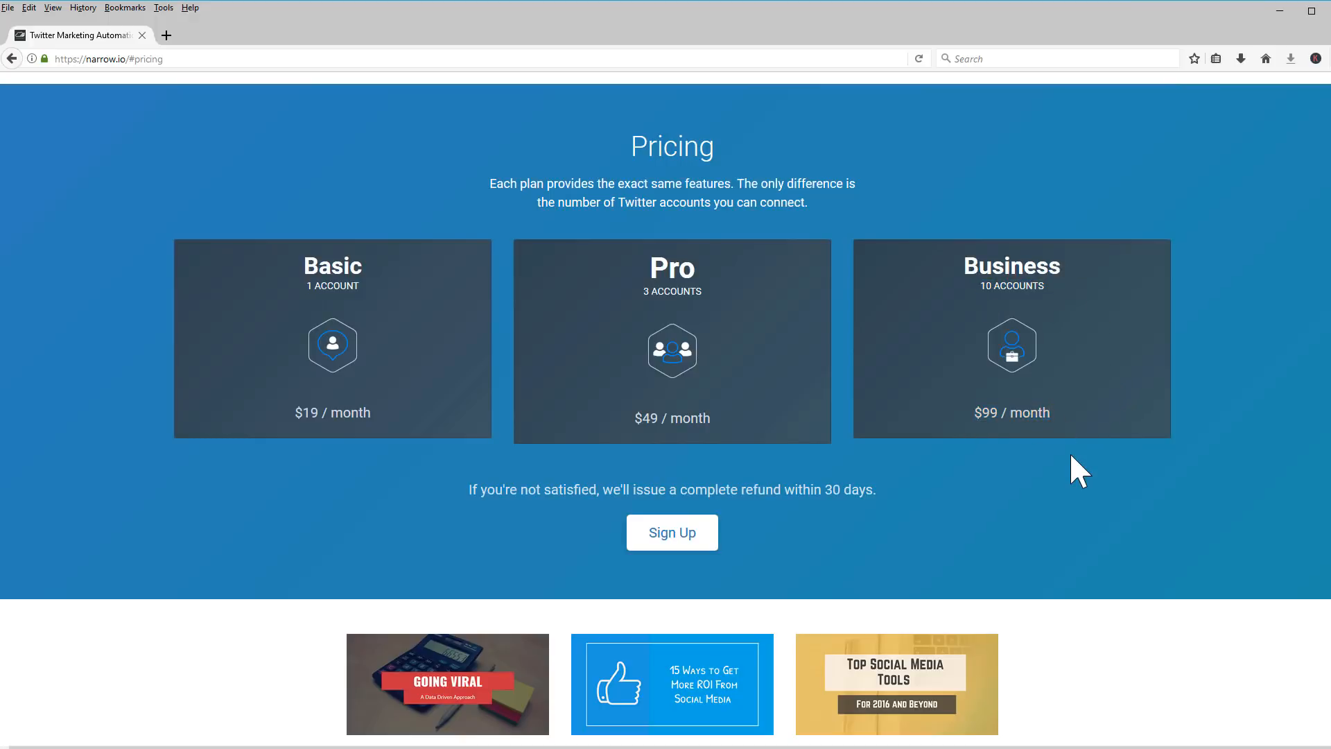
{"action": "mouse_move", "coordinate": [1054, 574]}
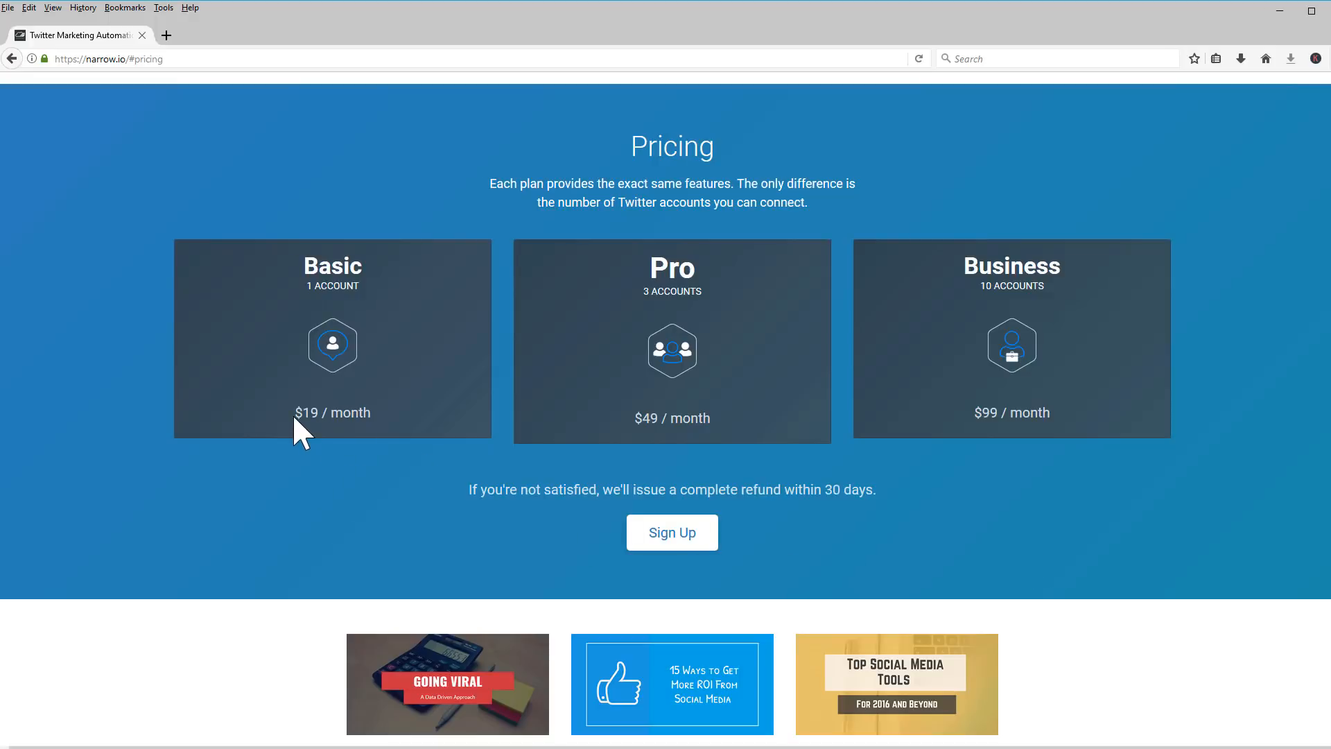
{"action": "mouse_move", "coordinate": [344, 513]}
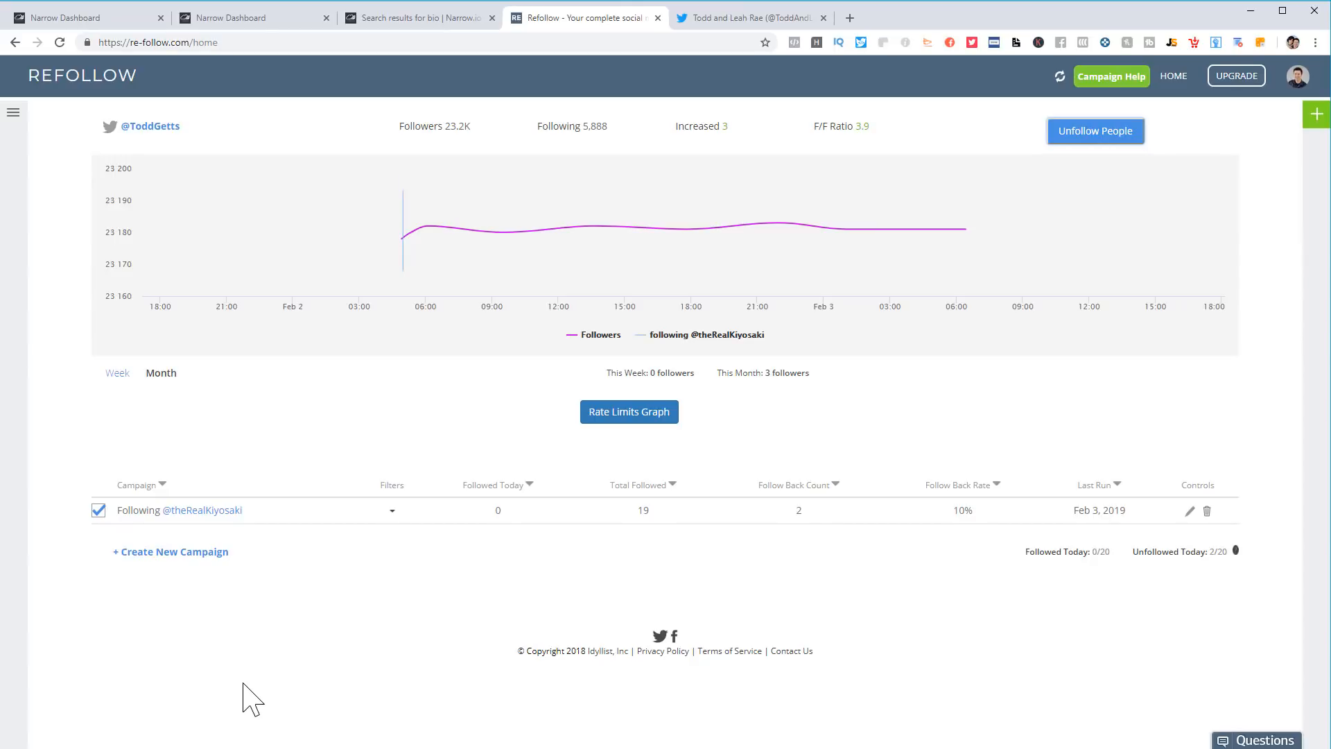
{"action": "mouse_move", "coordinate": [291, 715]}
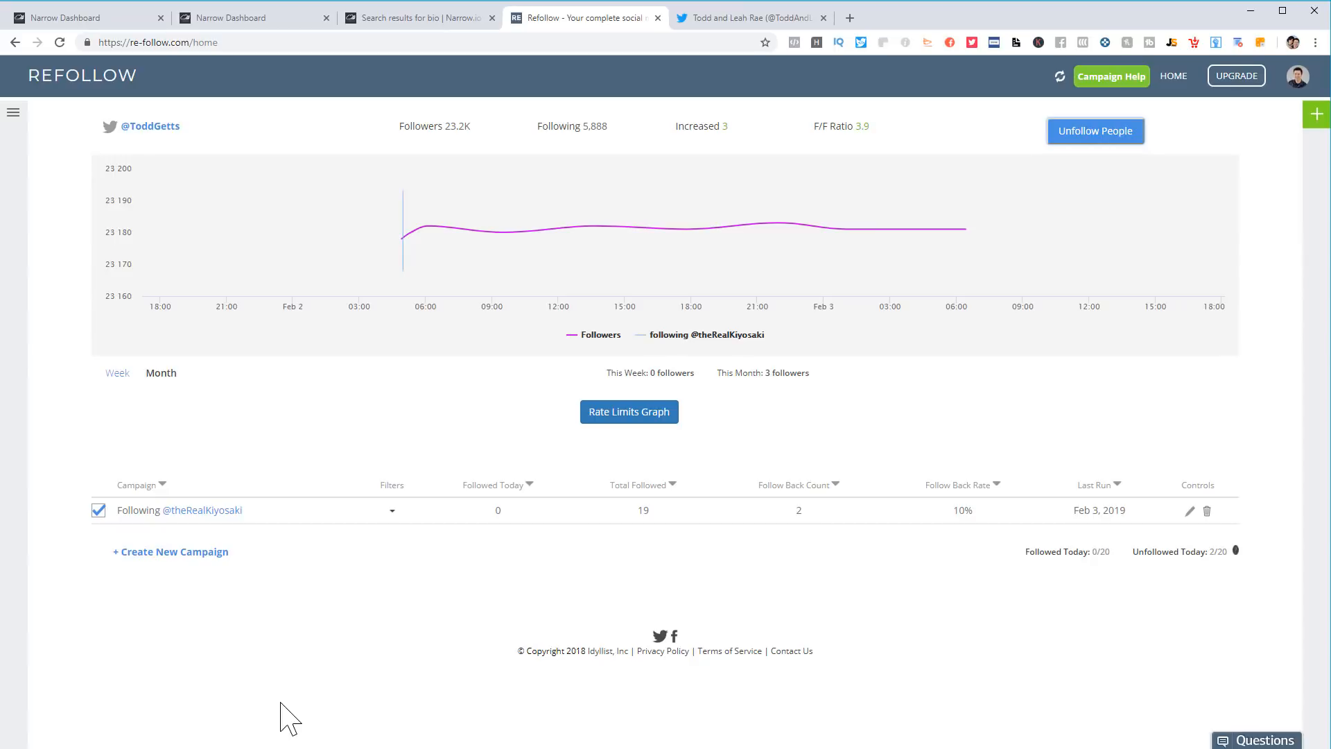
{"action": "mouse_move", "coordinate": [1266, 239]}
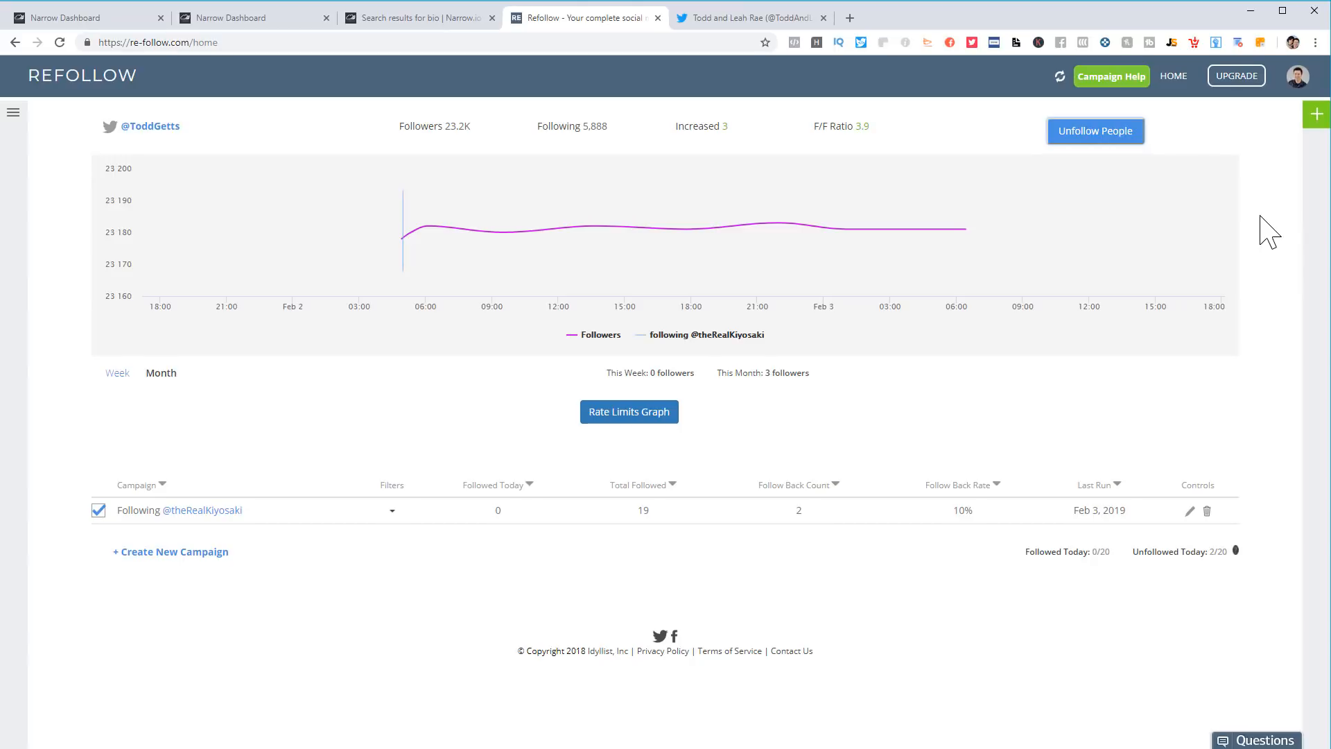
{"action": "mouse_move", "coordinate": [1252, 93]}
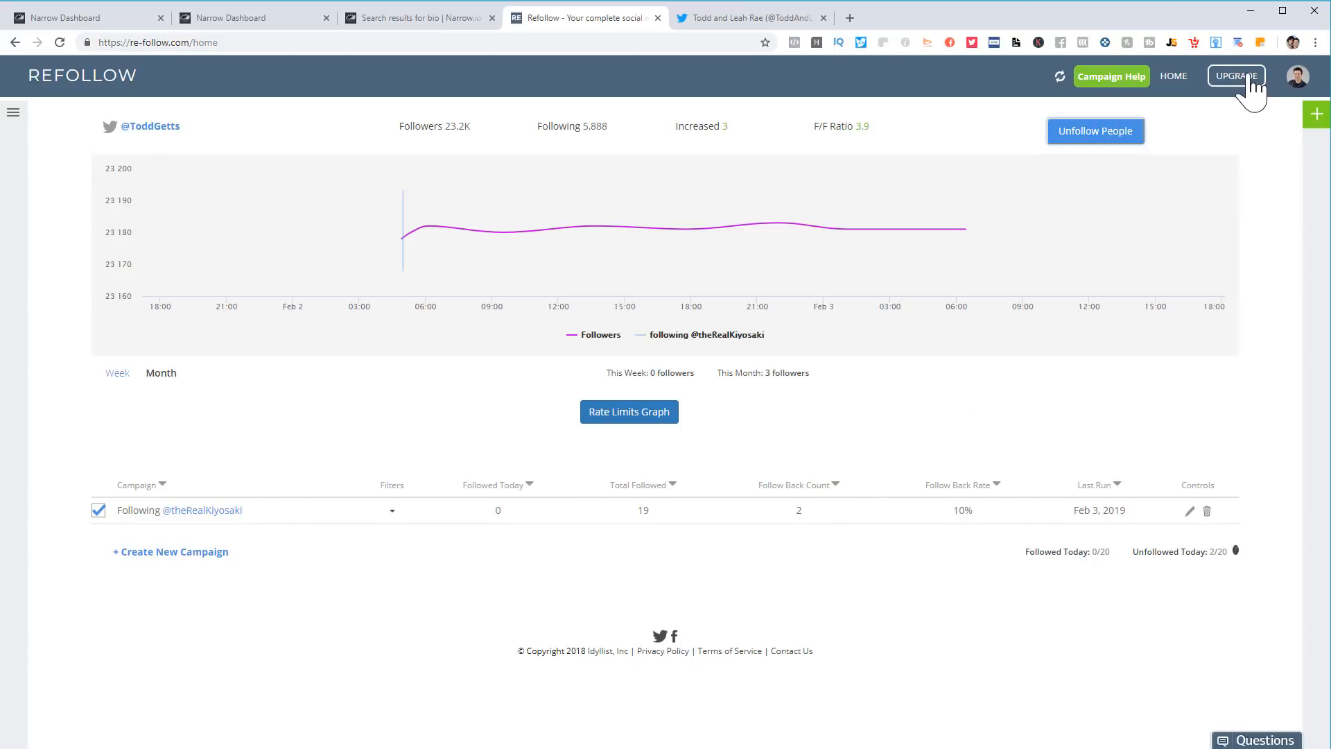
View the Refollow upgrade page with Pro, Business, Enterprise and the $5-per-week special plan
{"action": "left_click", "coordinate": [1235, 75]}
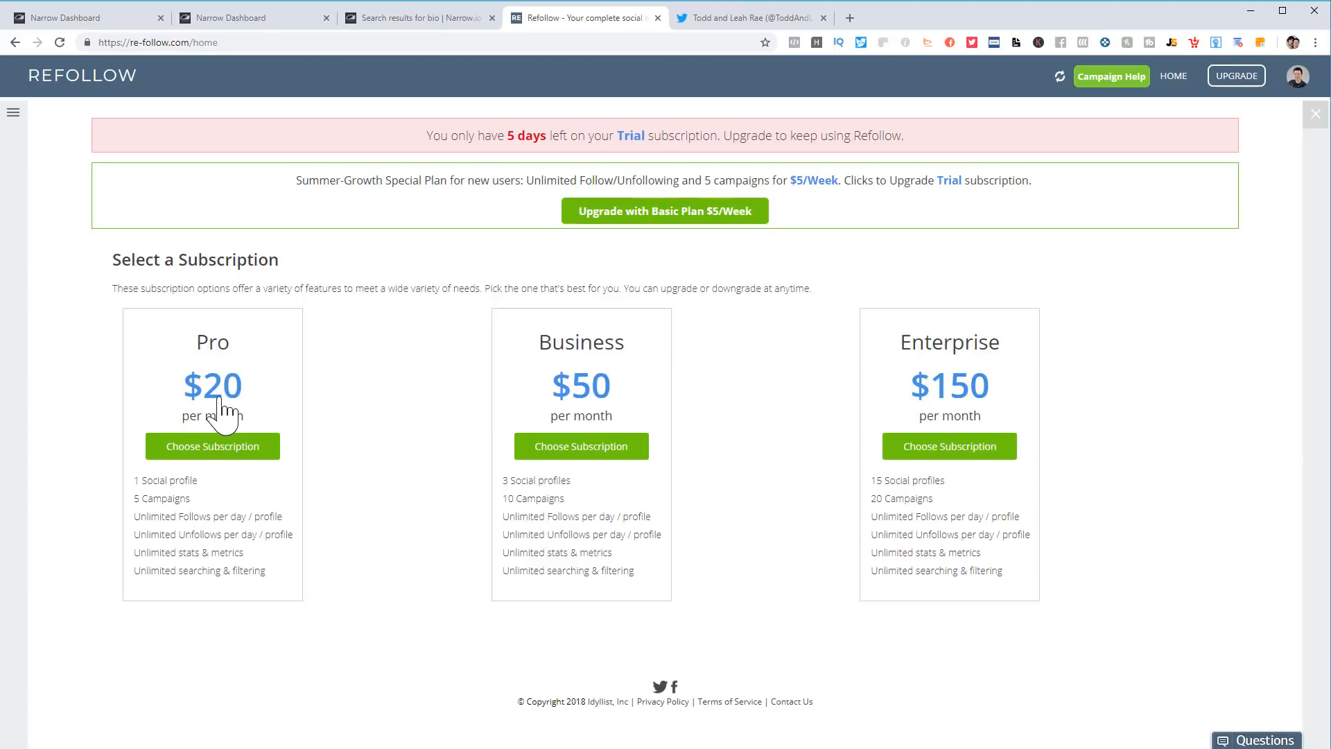
{"action": "mouse_move", "coordinate": [185, 528]}
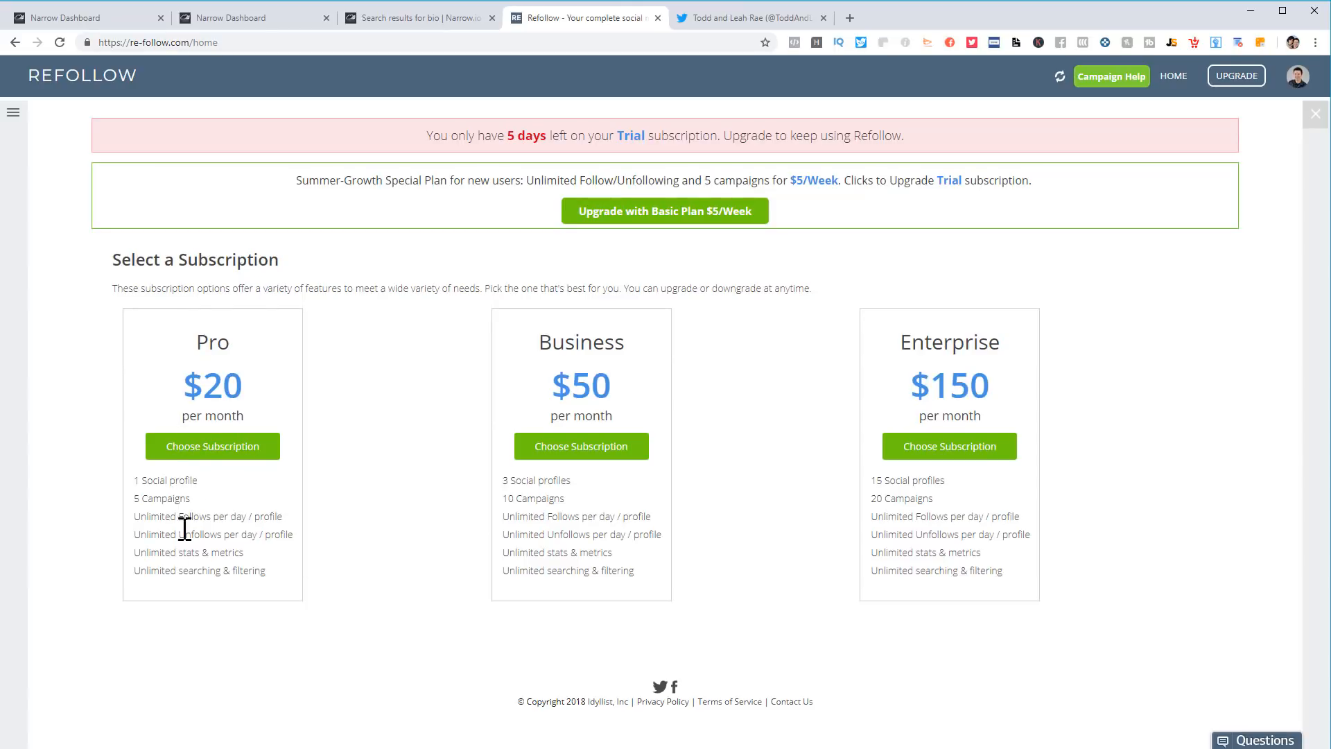
{"action": "mouse_move", "coordinate": [520, 485]}
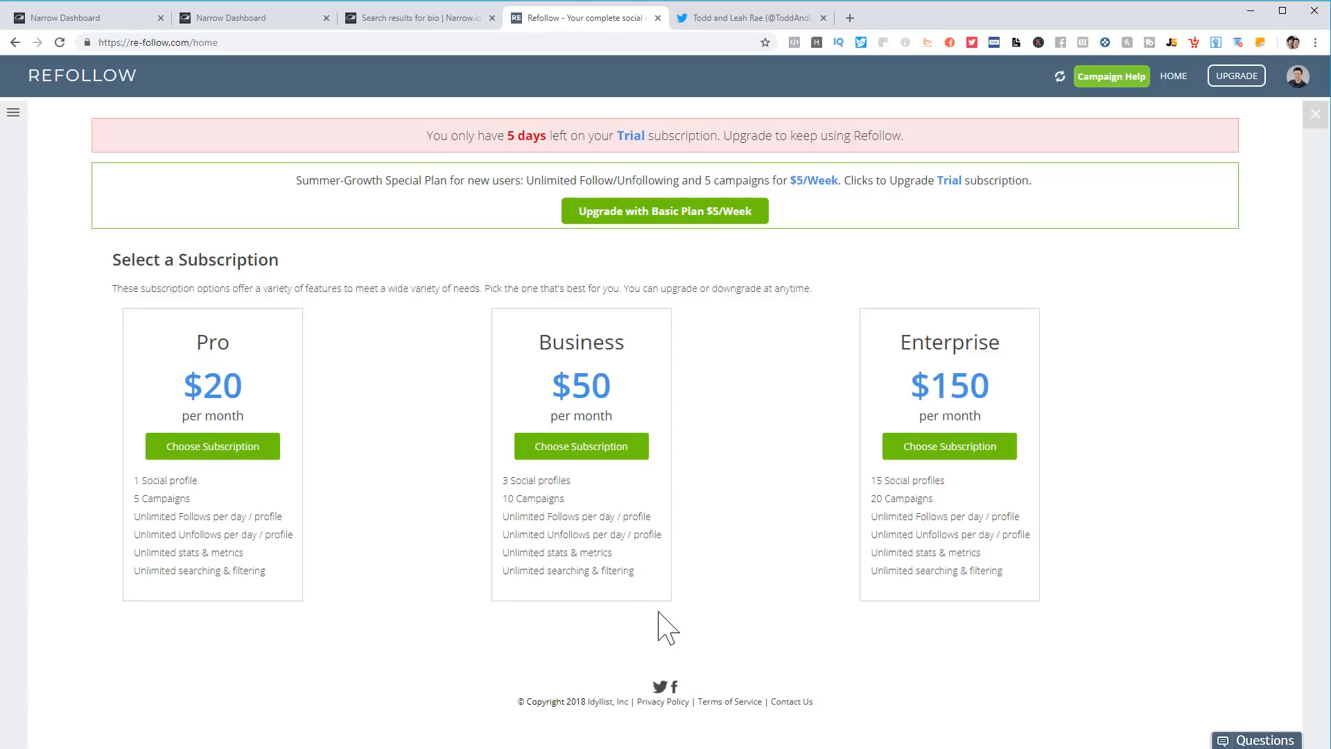
{"action": "mouse_move", "coordinate": [348, 628]}
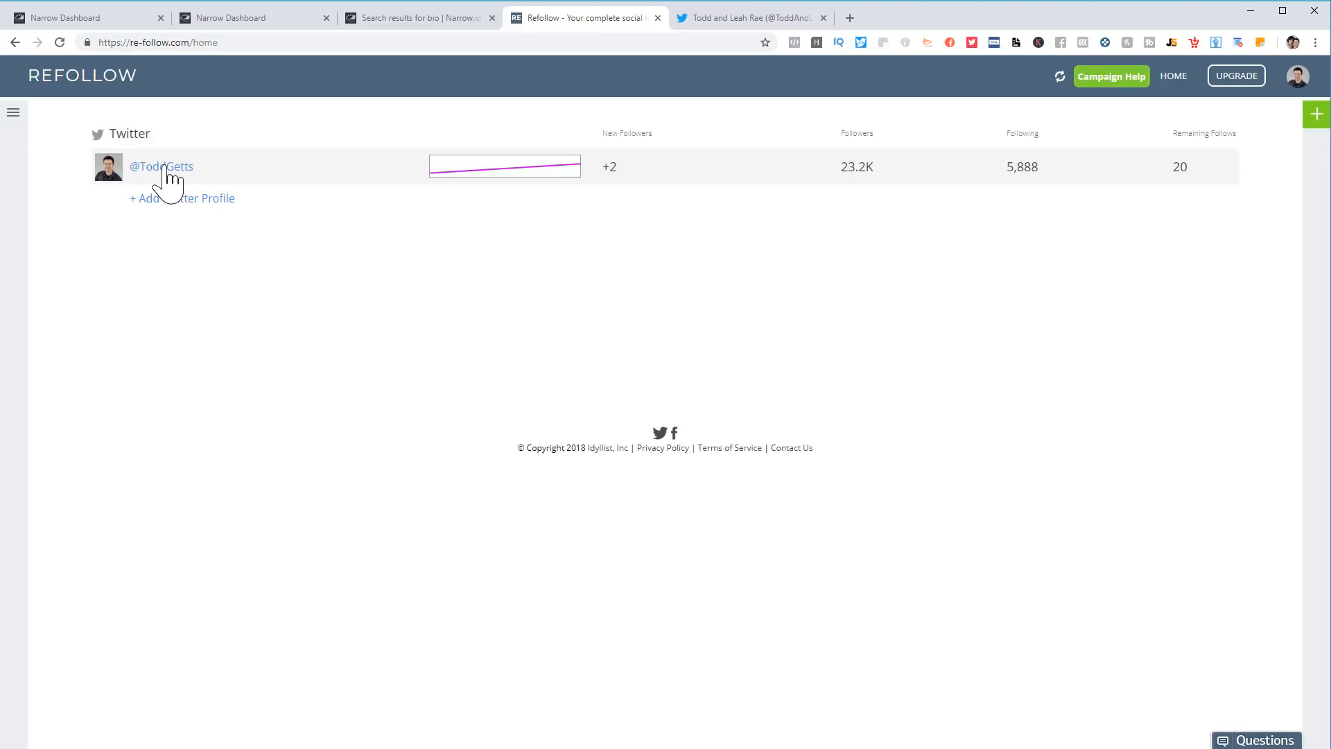
{"action": "left_click", "coordinate": [161, 166]}
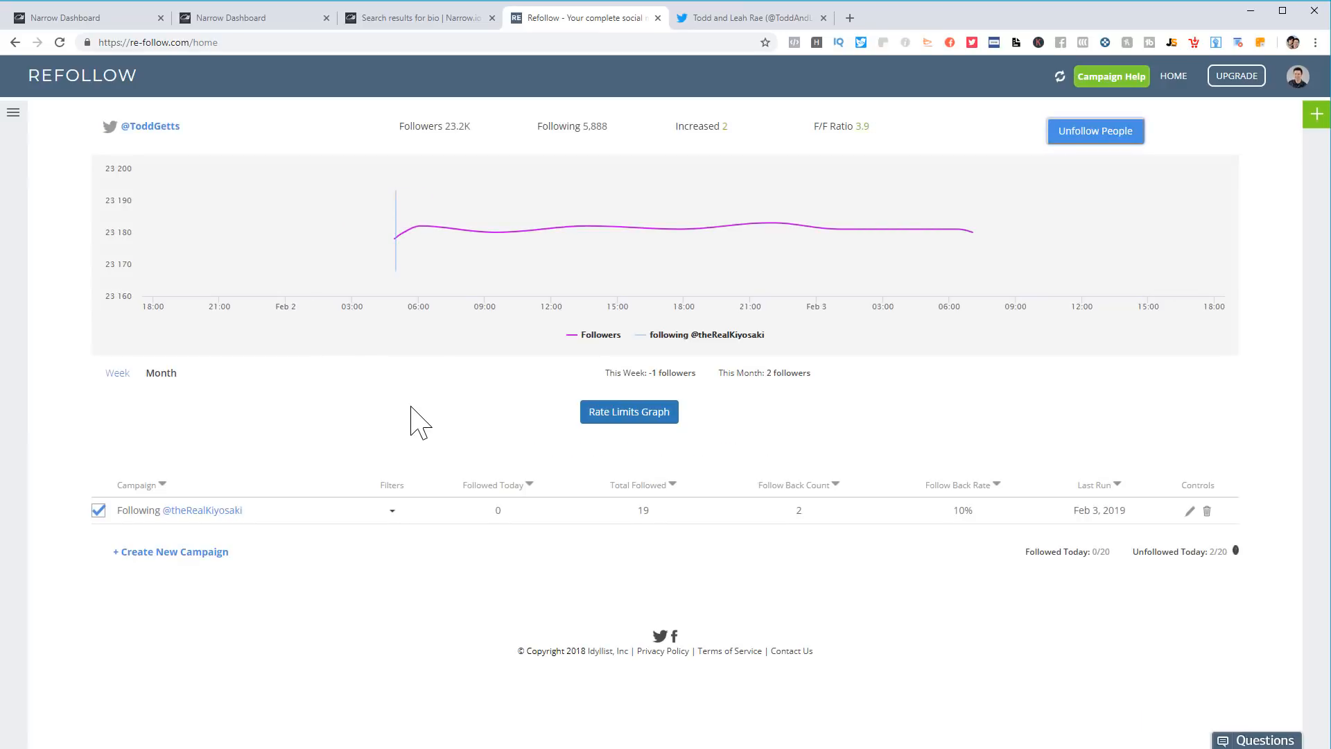
{"action": "mouse_move", "coordinate": [267, 563]}
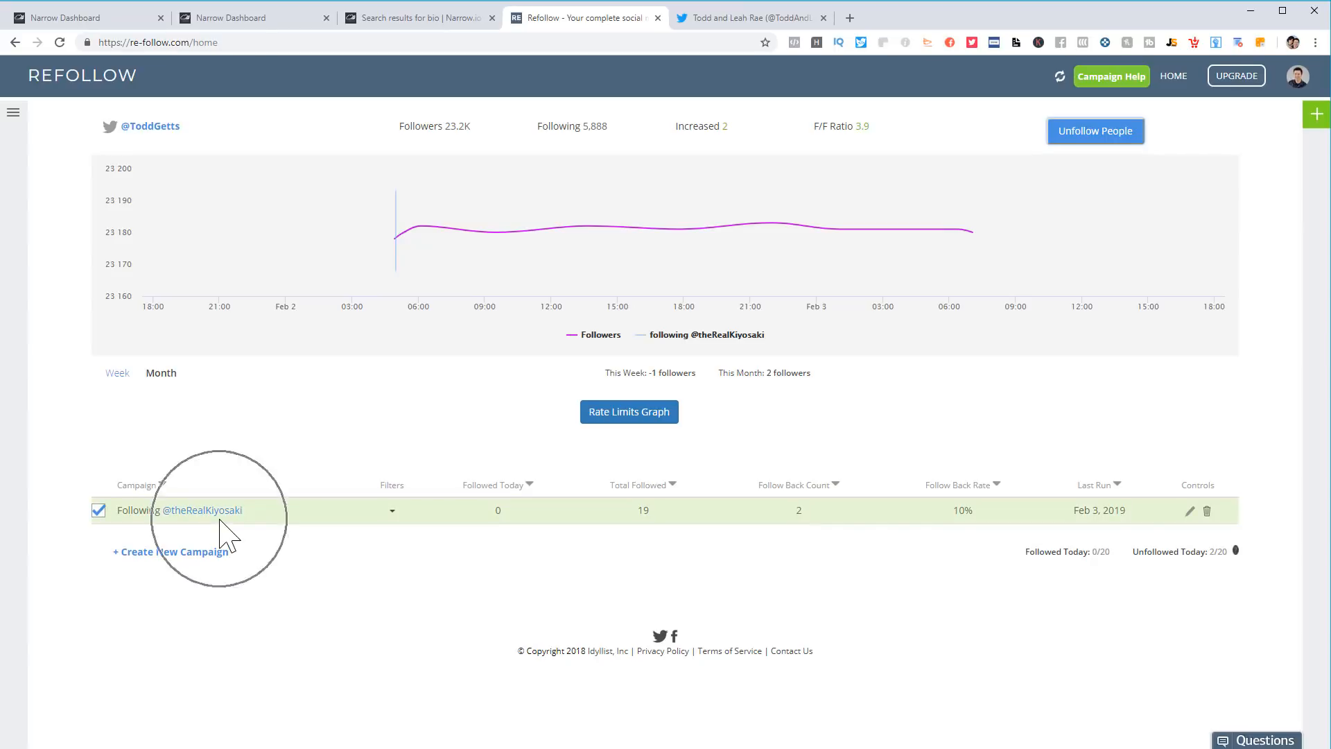
{"action": "mouse_move", "coordinate": [428, 641]}
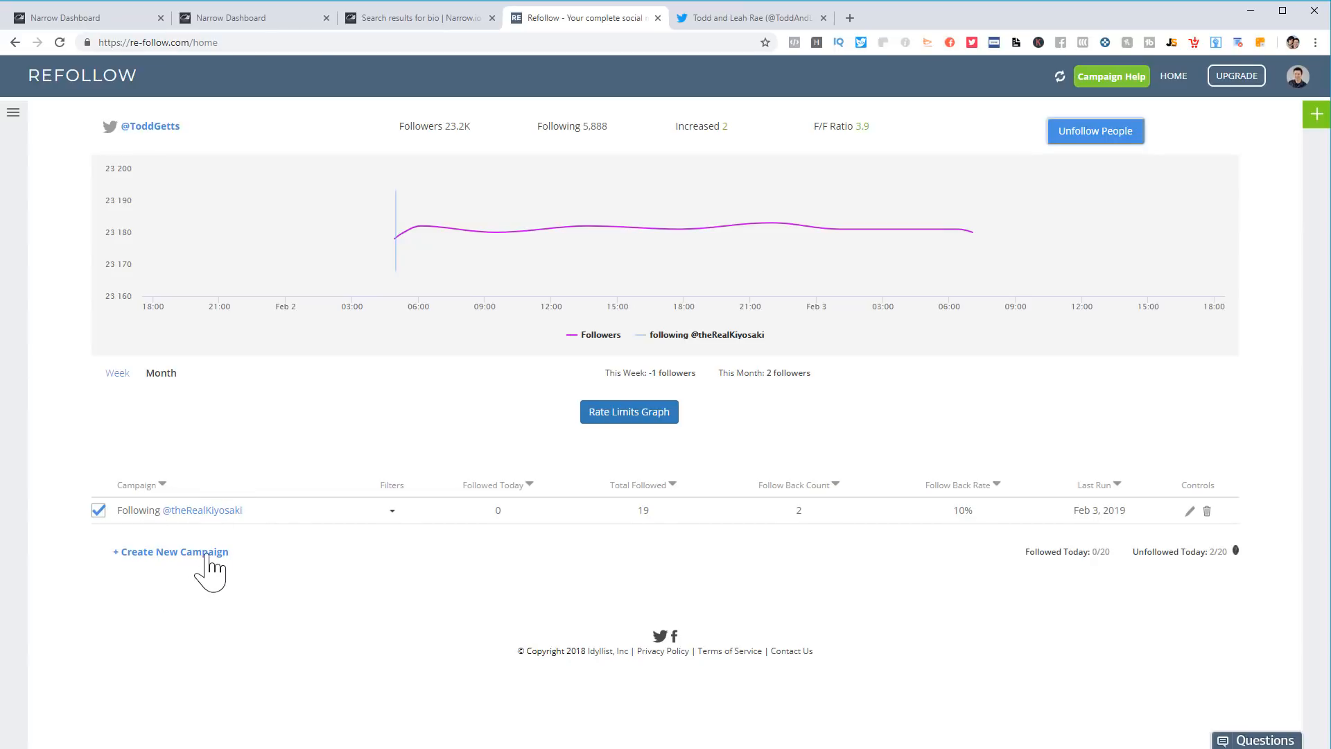
Start a new campaign and try each 'Find users who' type: follow, tweet phrase, profile words, mentioned me, my followers
{"action": "left_click", "coordinate": [170, 550]}
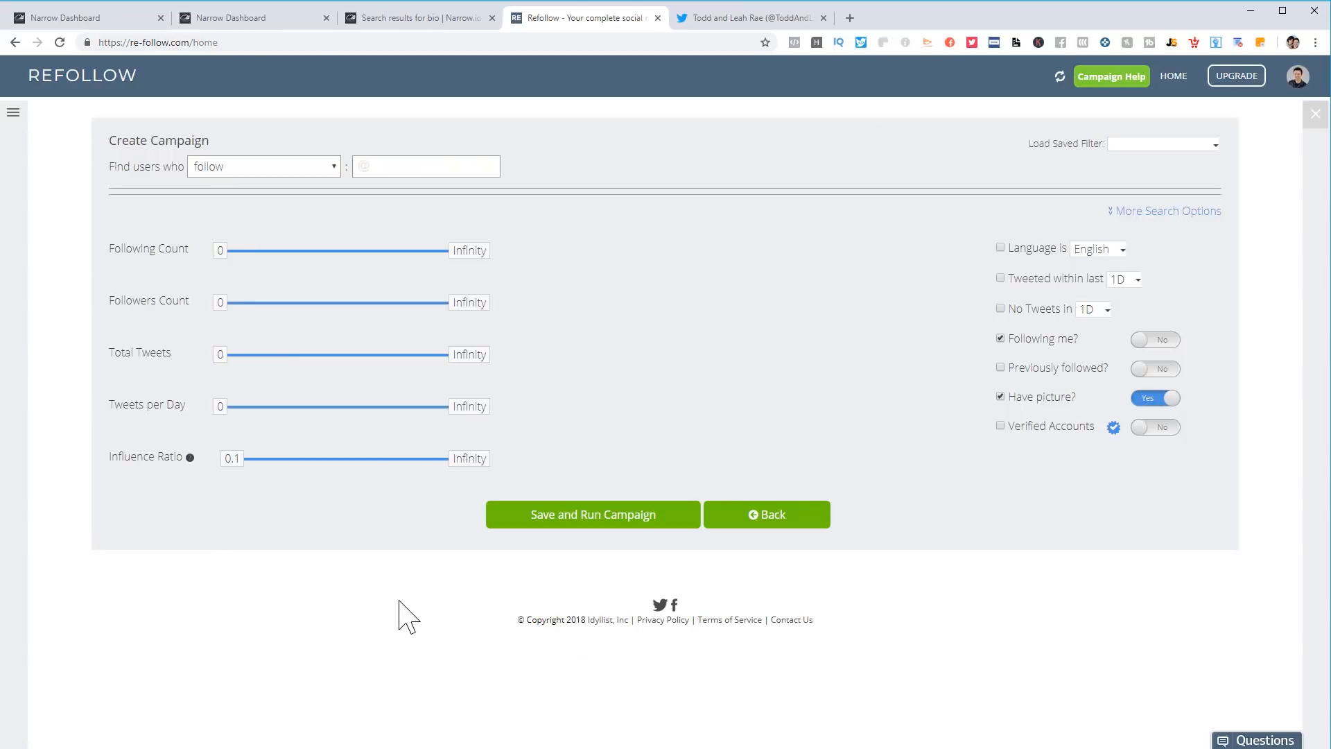
{"action": "mouse_move", "coordinate": [968, 618]}
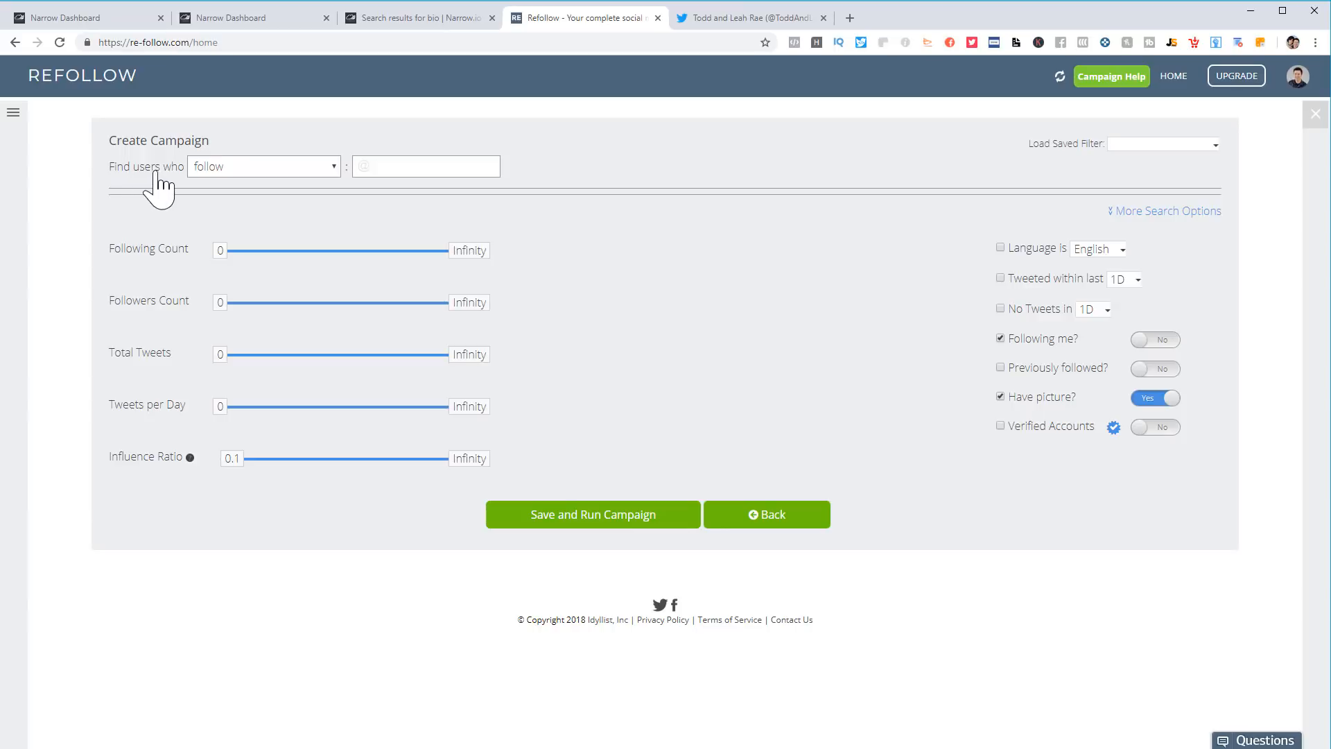
{"action": "mouse_move", "coordinate": [340, 180]}
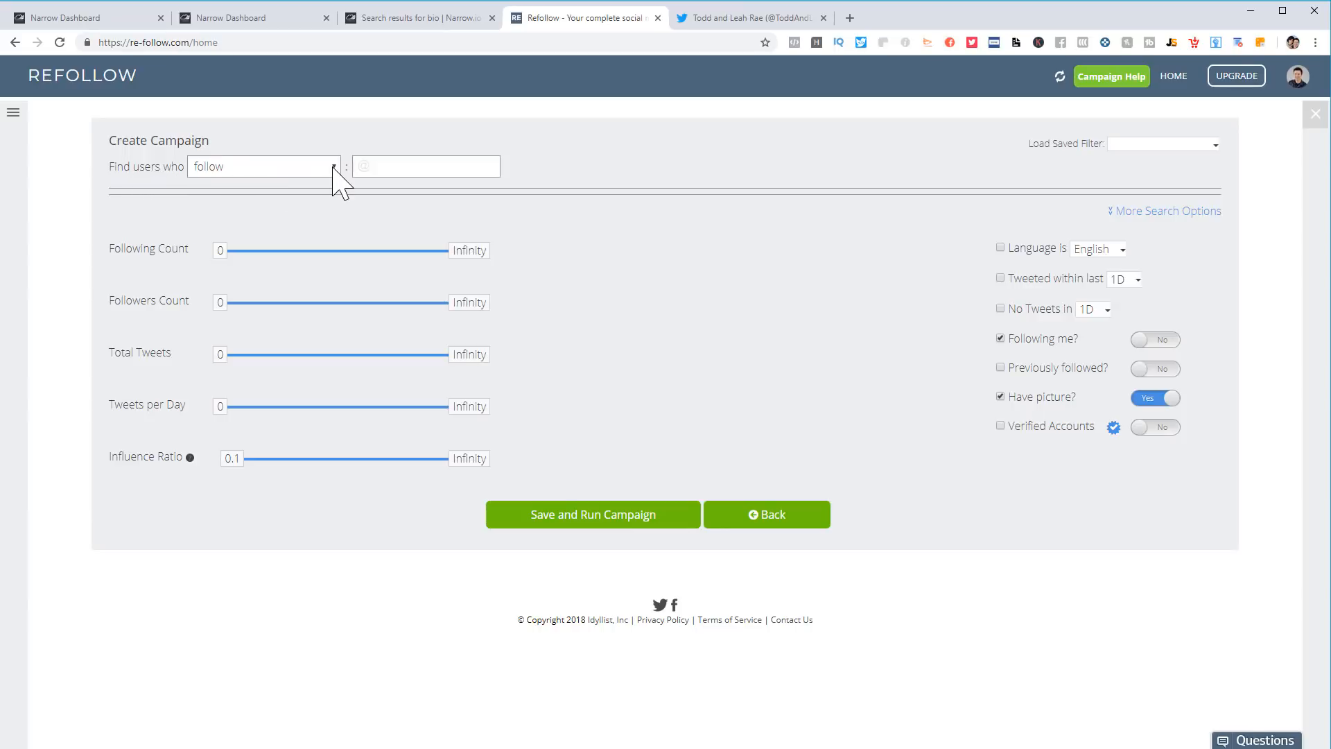
{"action": "left_click", "coordinate": [263, 165]}
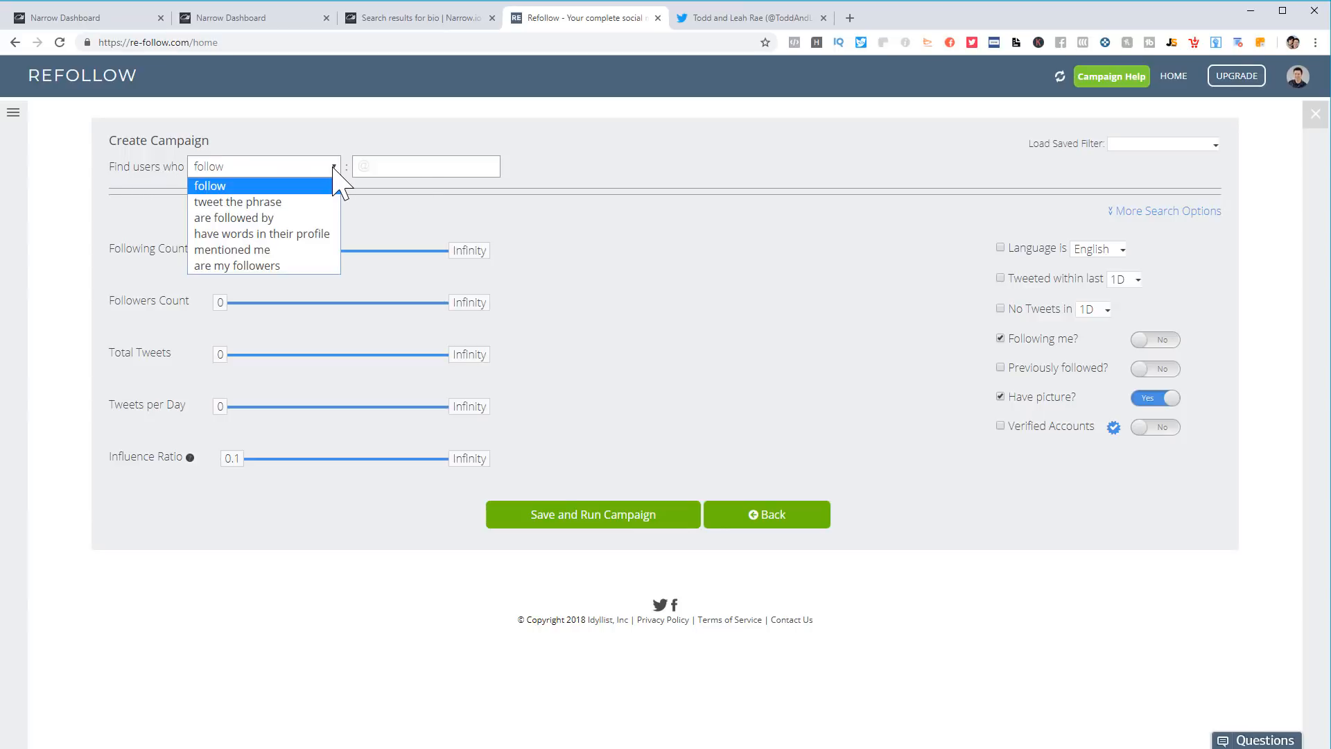
{"action": "left_click", "coordinate": [209, 184]}
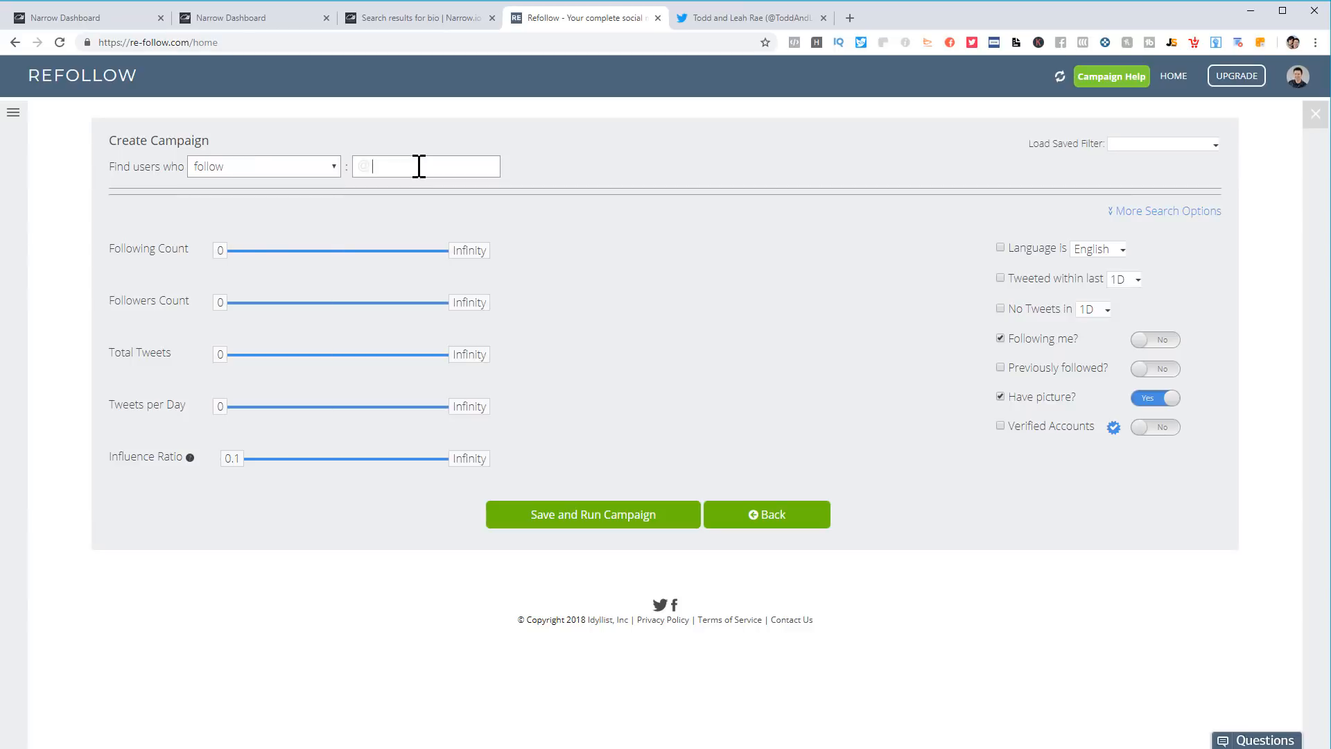
{"action": "left_click", "coordinate": [263, 165]}
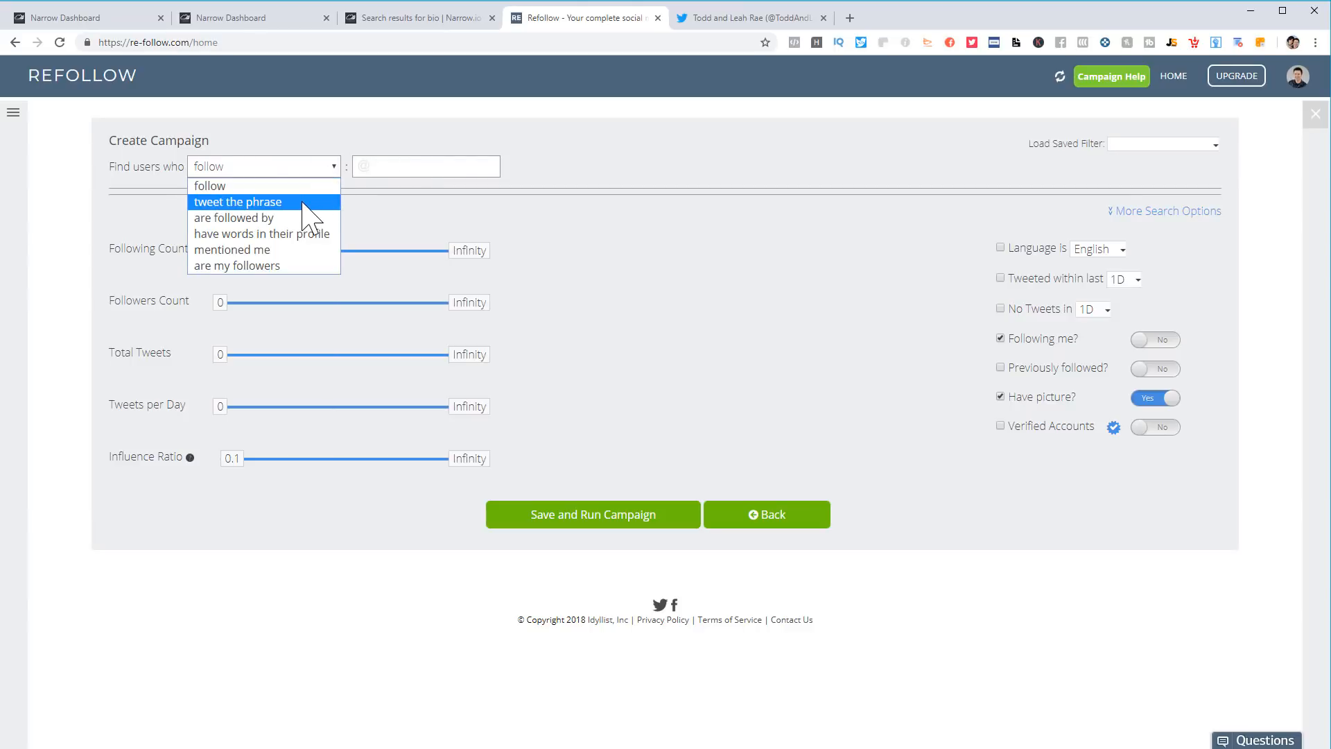
{"action": "left_click", "coordinate": [237, 201]}
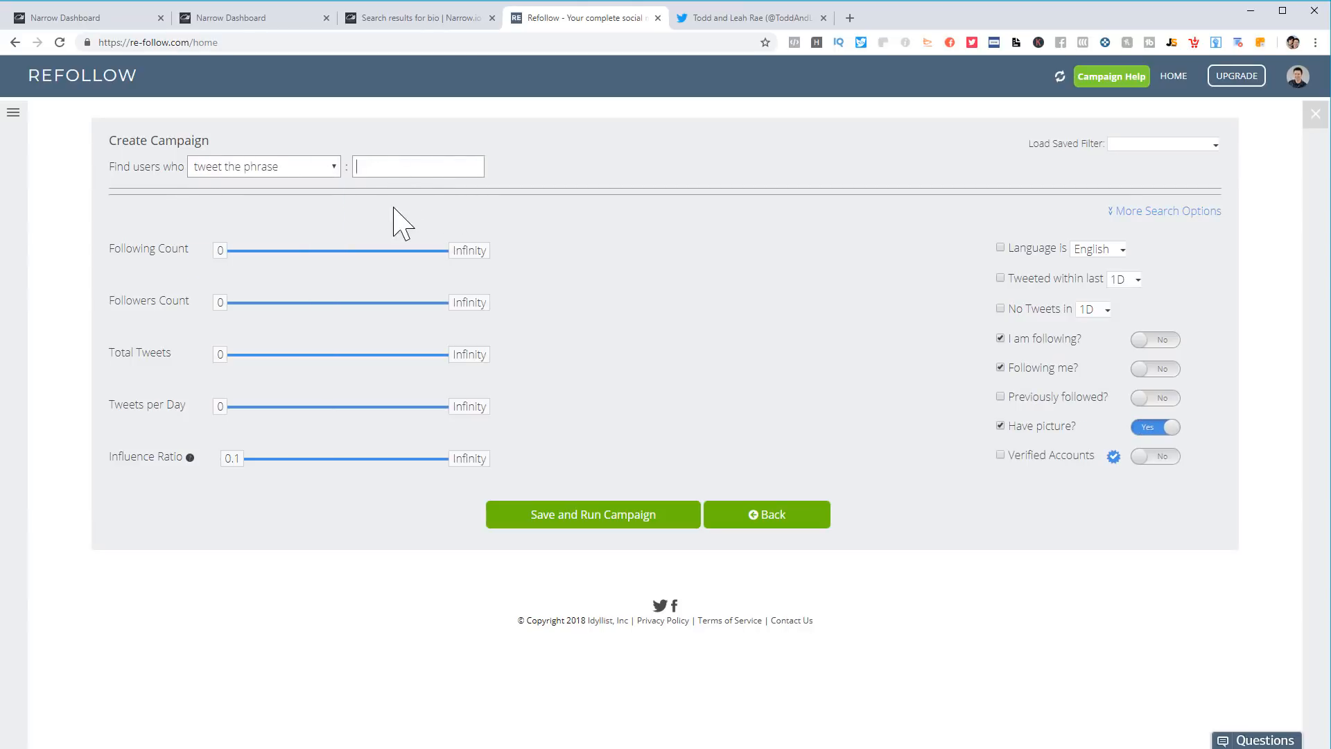
{"action": "left_click", "coordinate": [263, 165]}
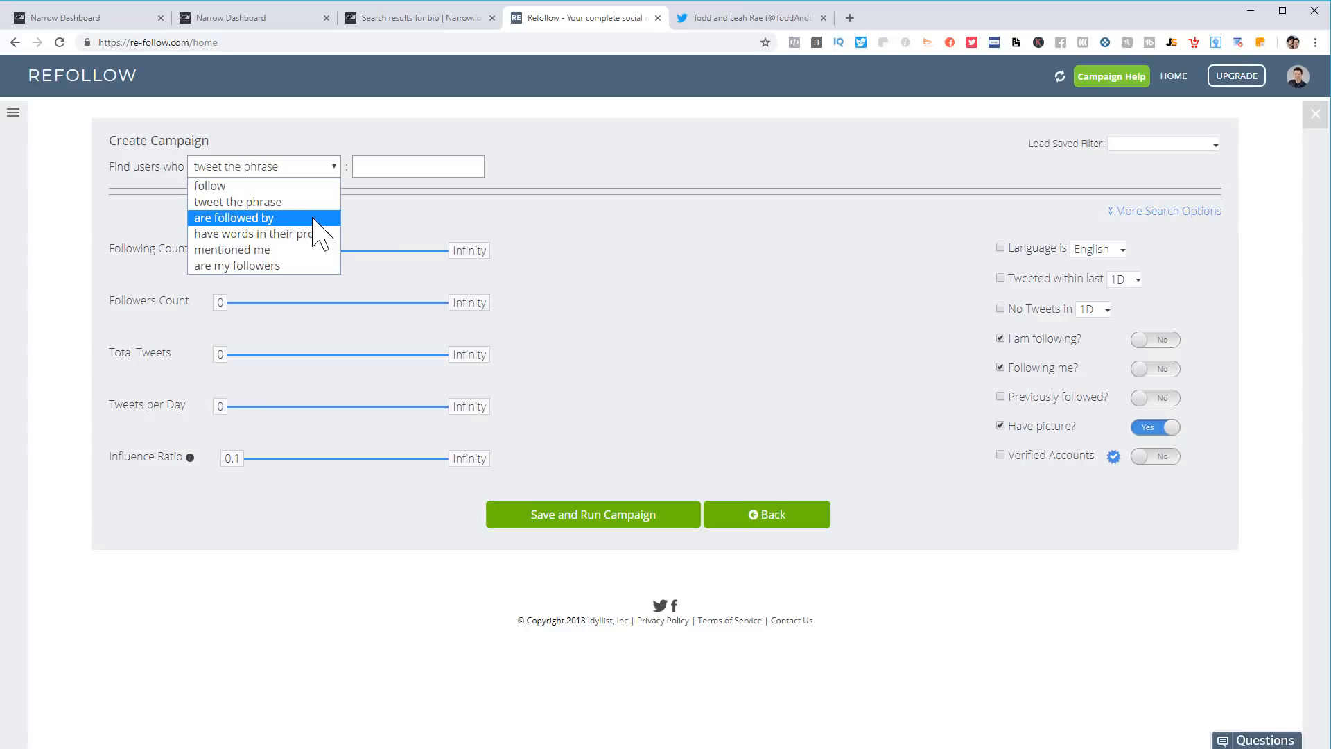
{"action": "mouse_move", "coordinate": [264, 233]}
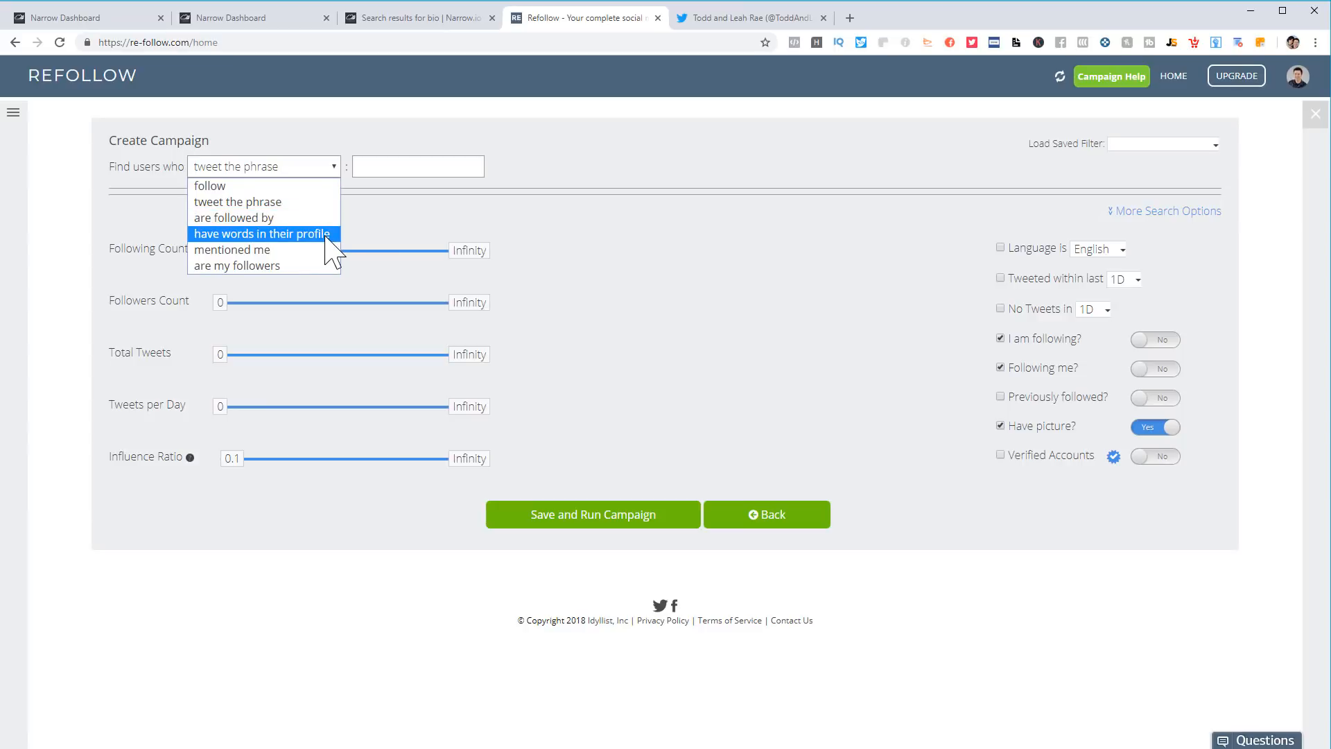
{"action": "left_click", "coordinate": [262, 233]}
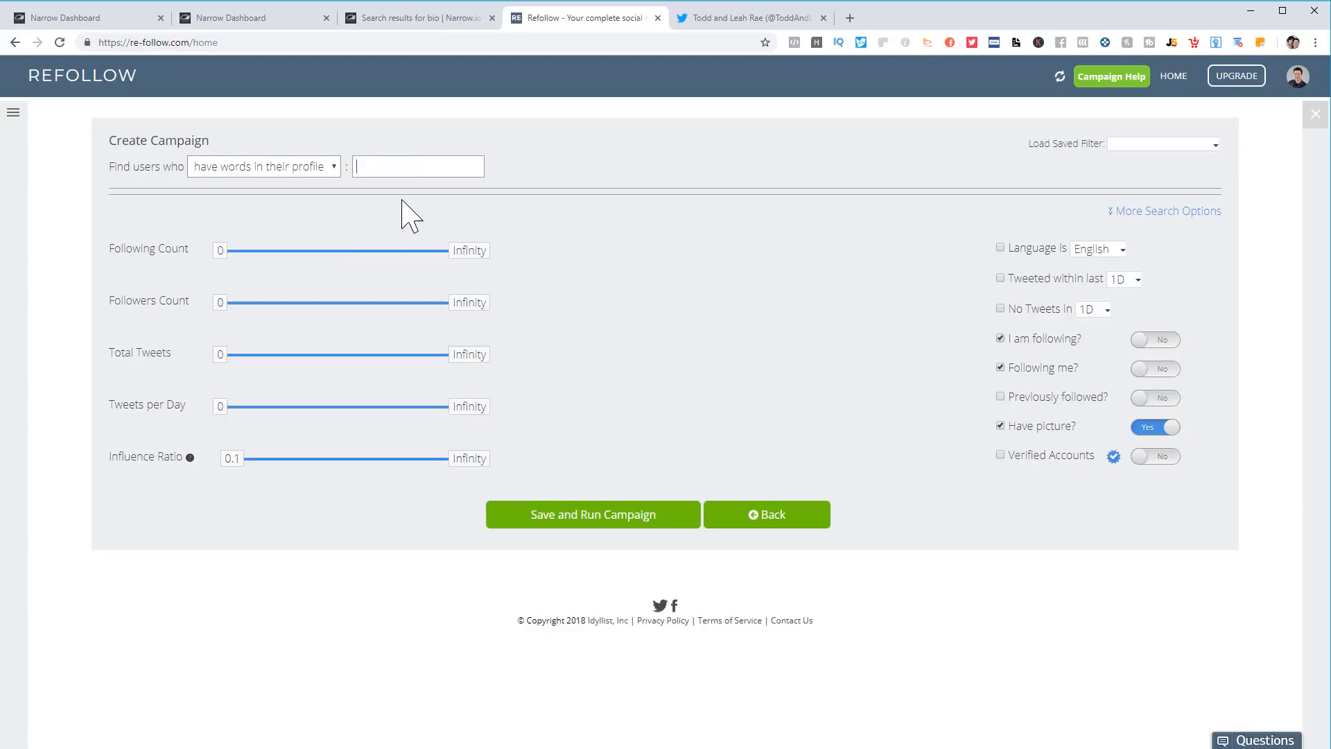
{"action": "left_click", "coordinate": [263, 165]}
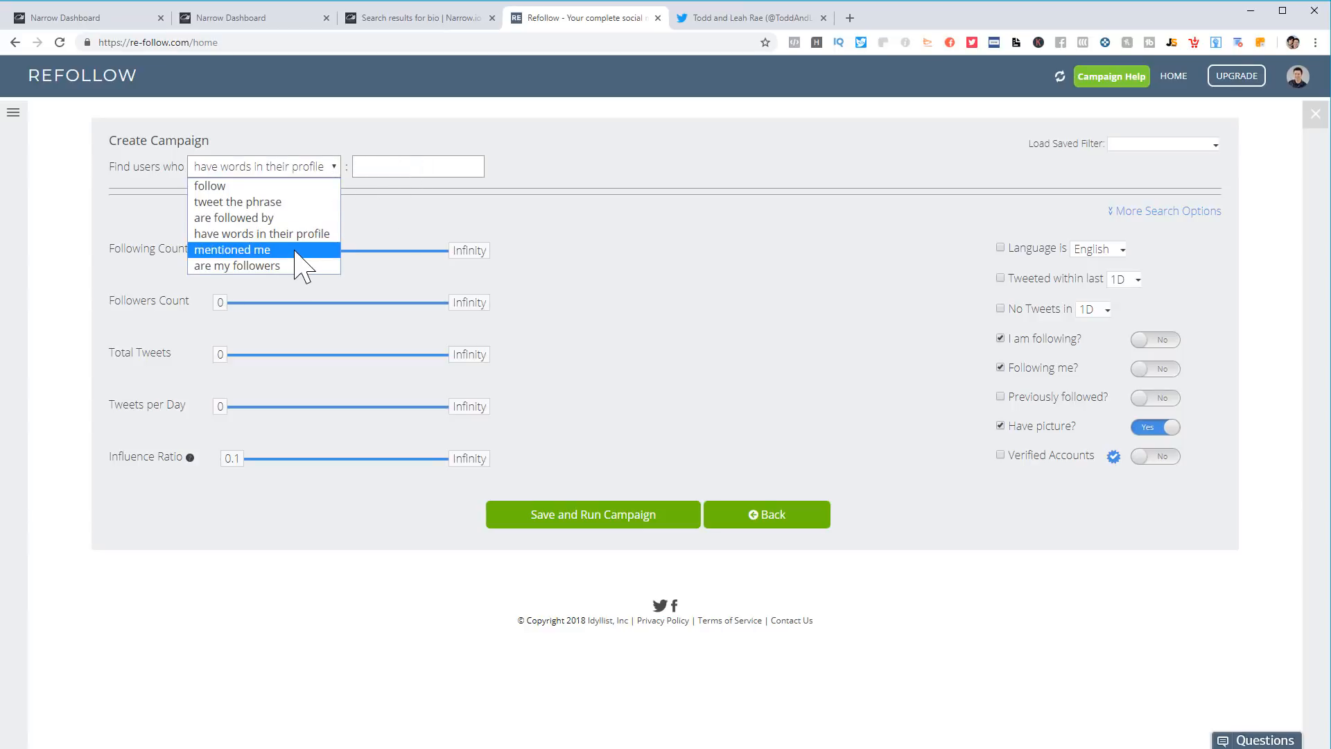
{"action": "left_click", "coordinate": [231, 248]}
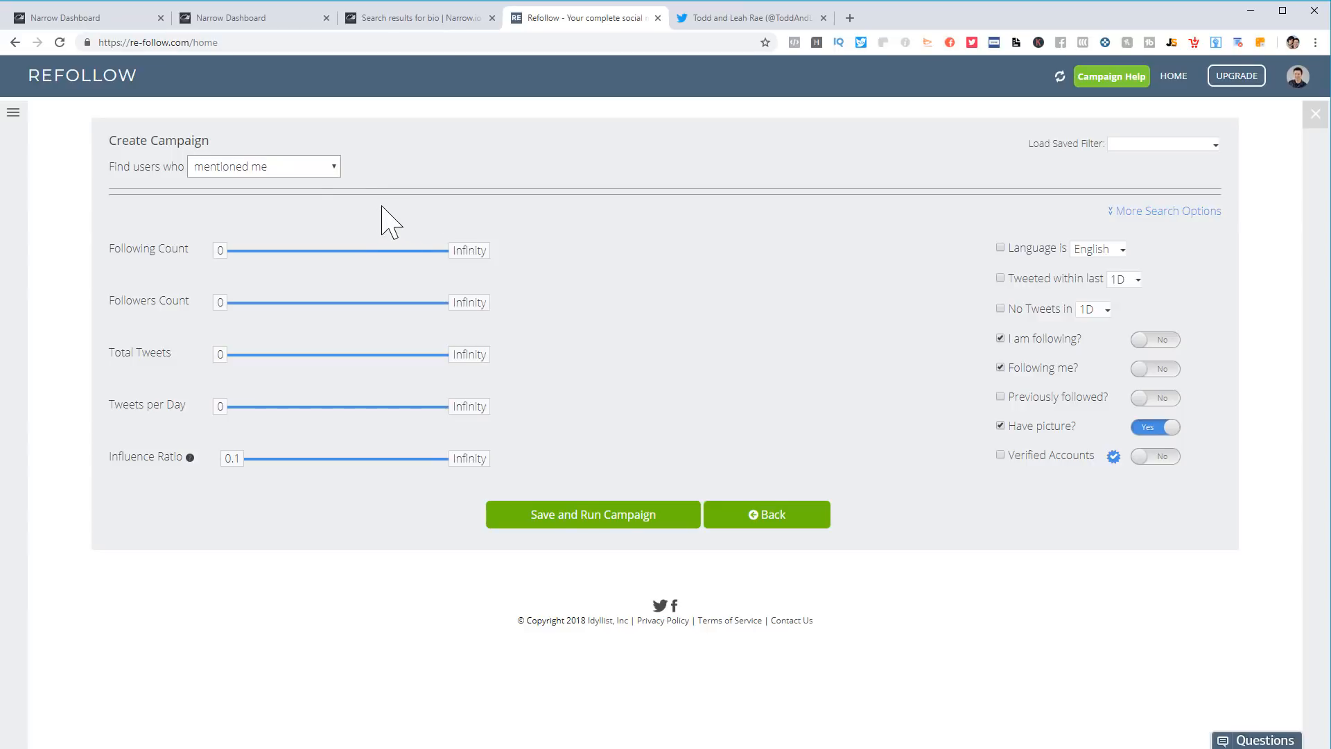
{"action": "left_click", "coordinate": [264, 165]}
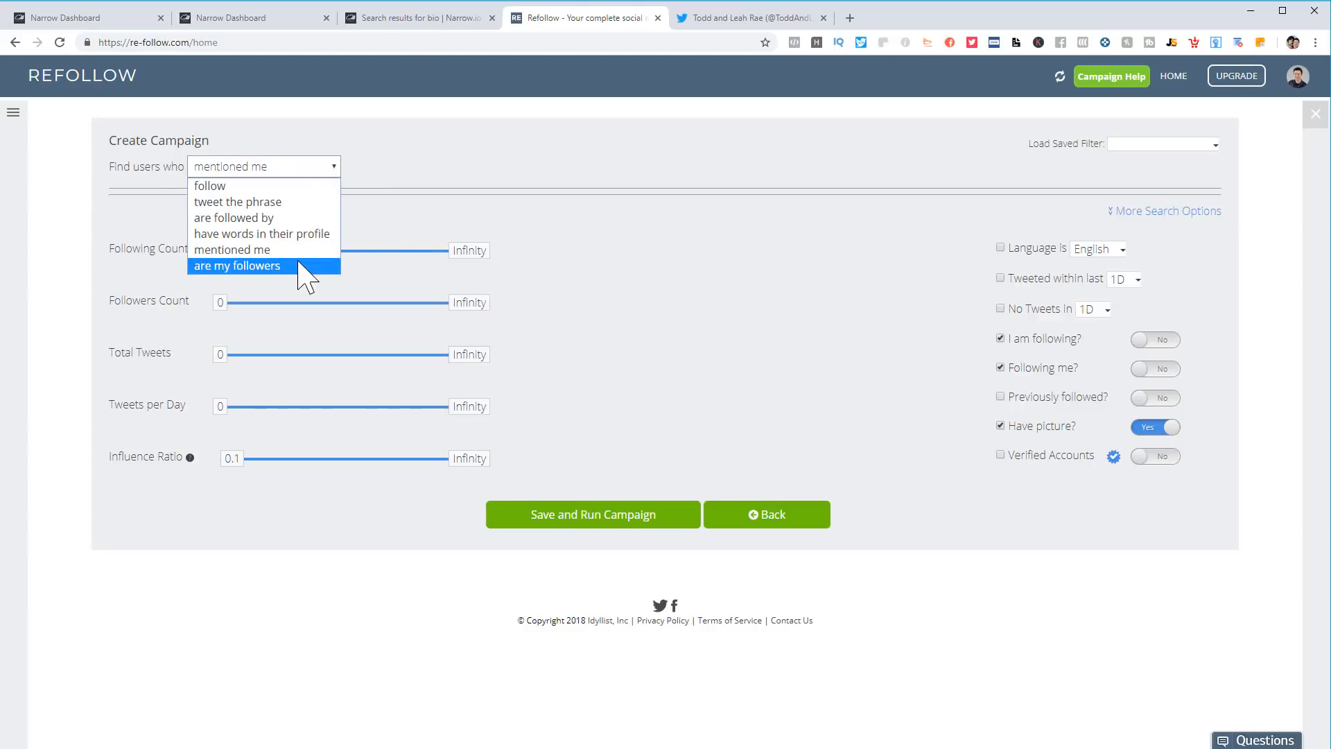
{"action": "left_click", "coordinate": [237, 264]}
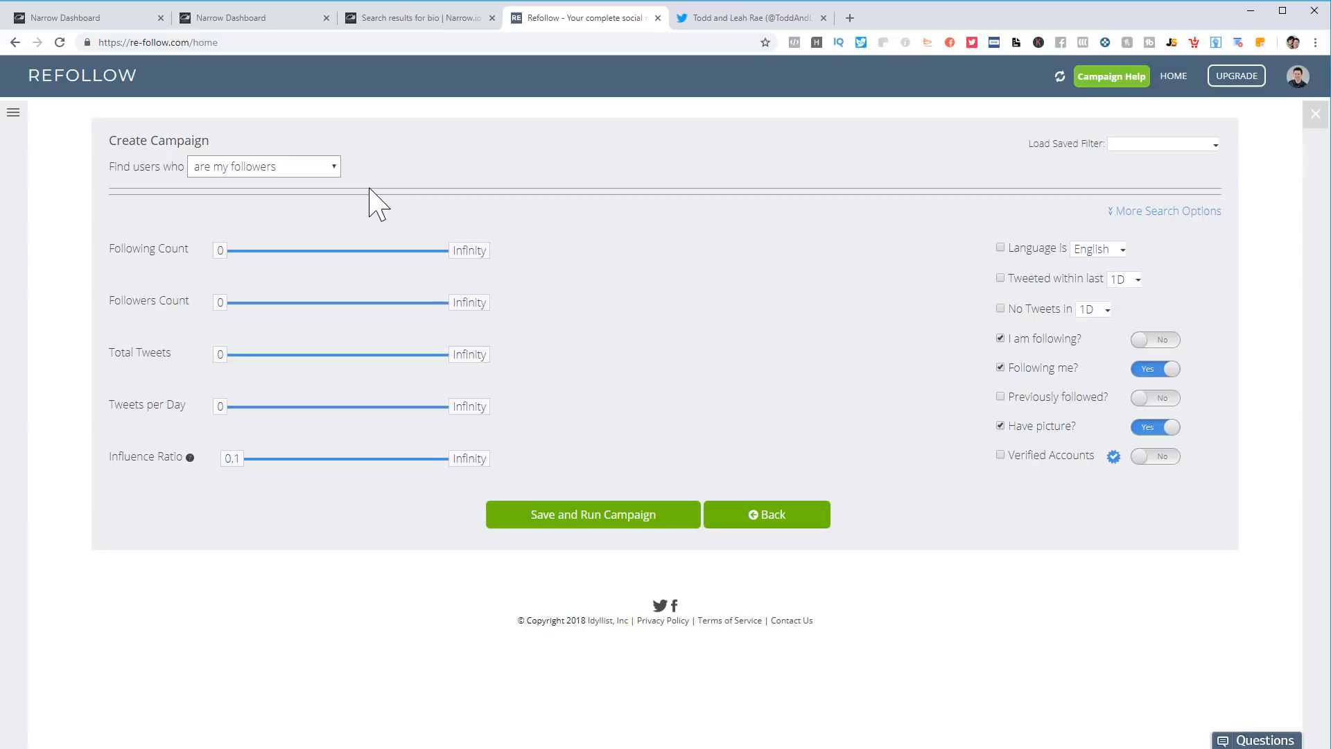
{"action": "mouse_move", "coordinate": [340, 183]}
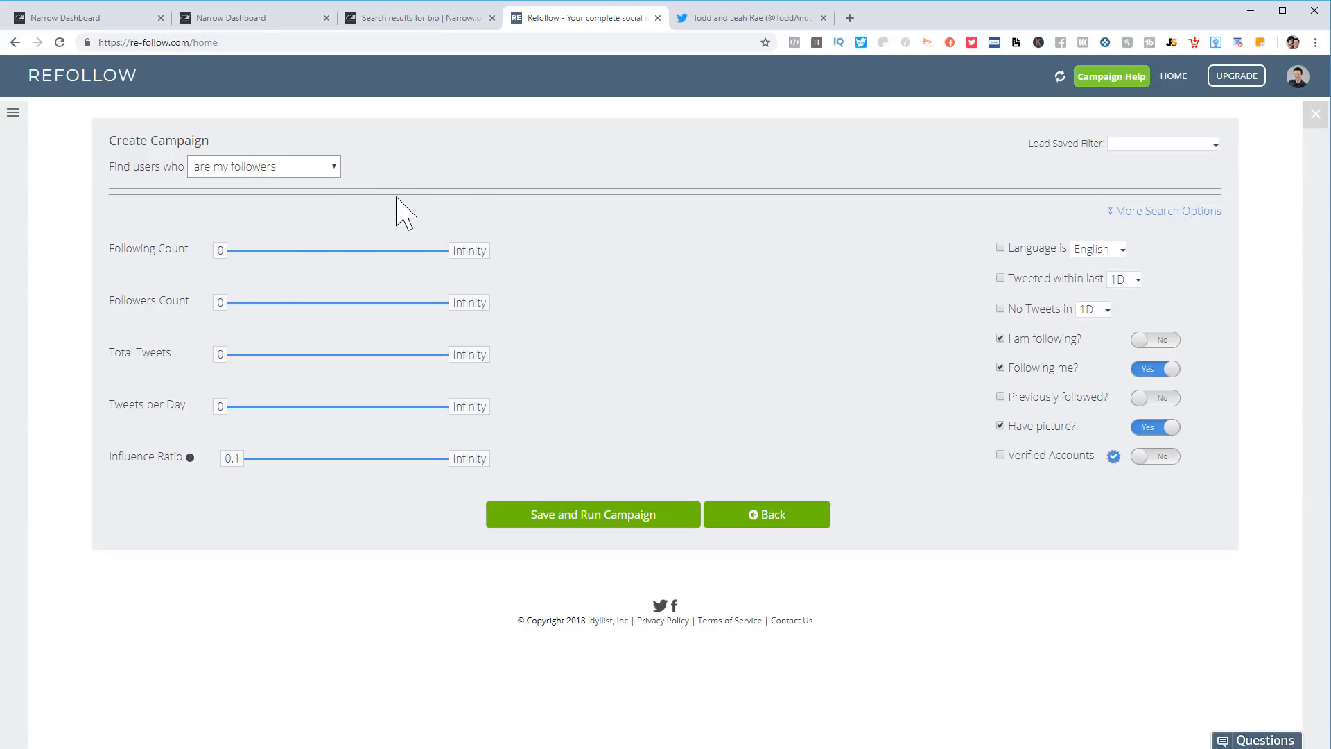
Try the tweet-phrase #twitter search, then settle on users who follow the twitter account
{"action": "left_click", "coordinate": [263, 165]}
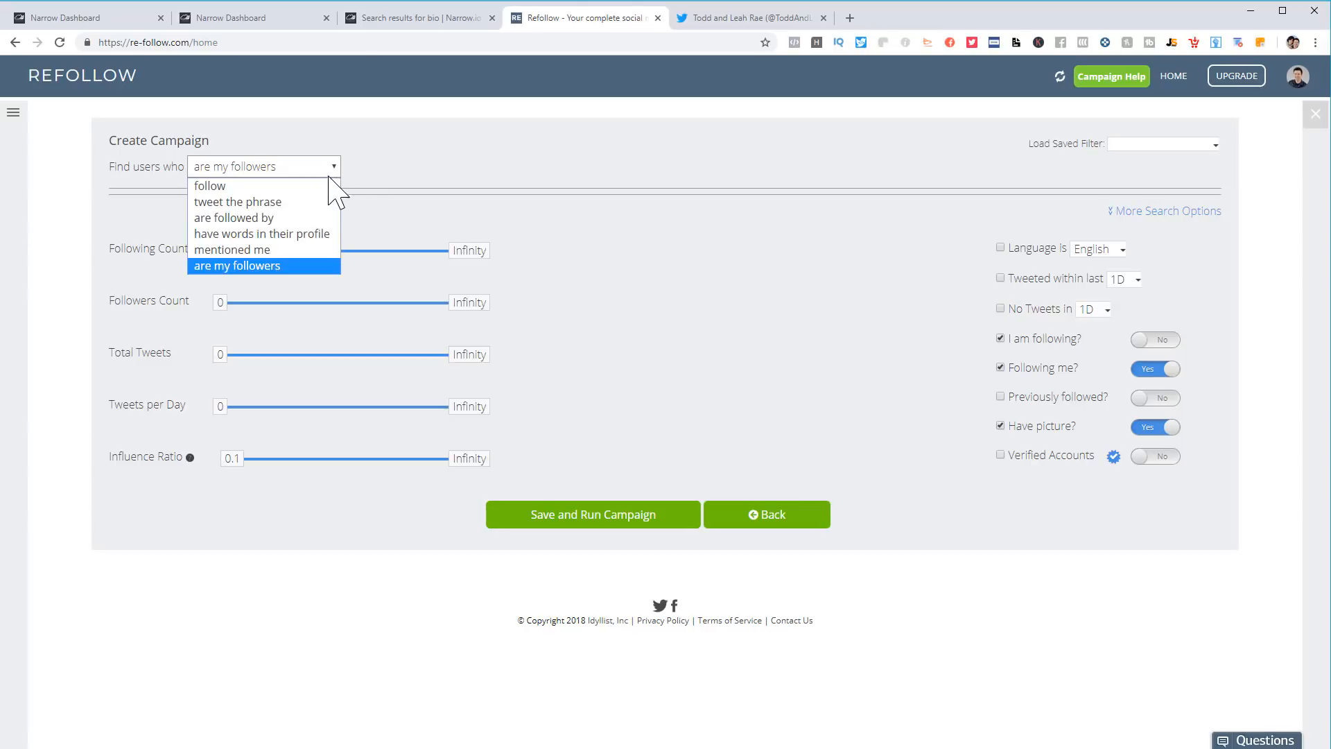
{"action": "mouse_move", "coordinate": [237, 185]}
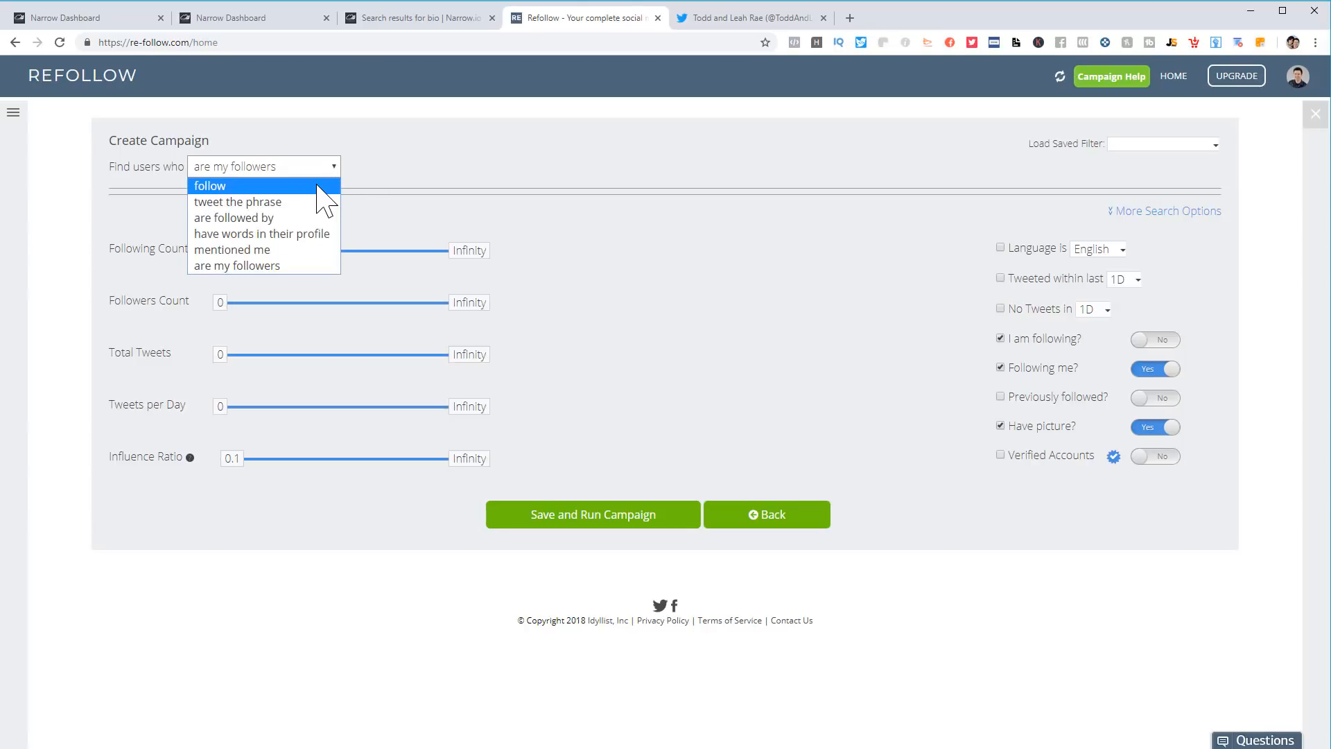
{"action": "left_click", "coordinate": [210, 184]}
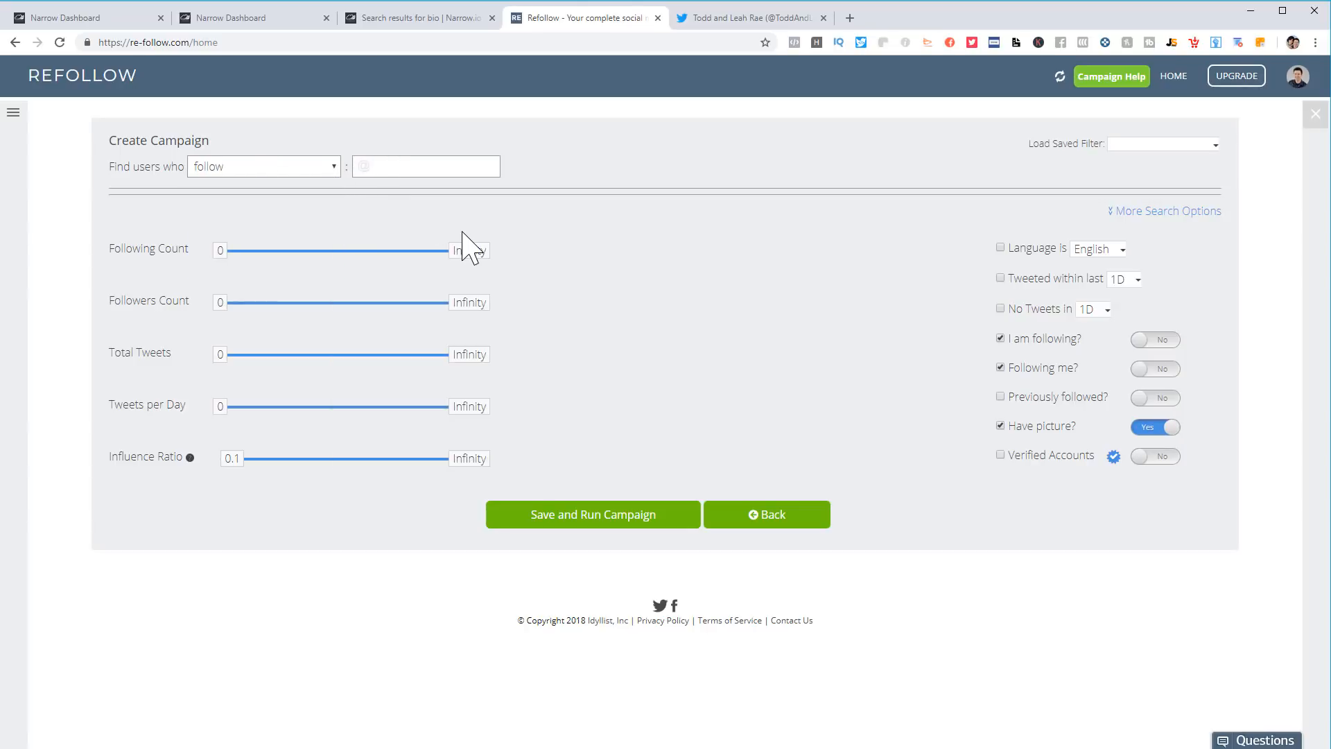
{"action": "type", "text": "twitter"}
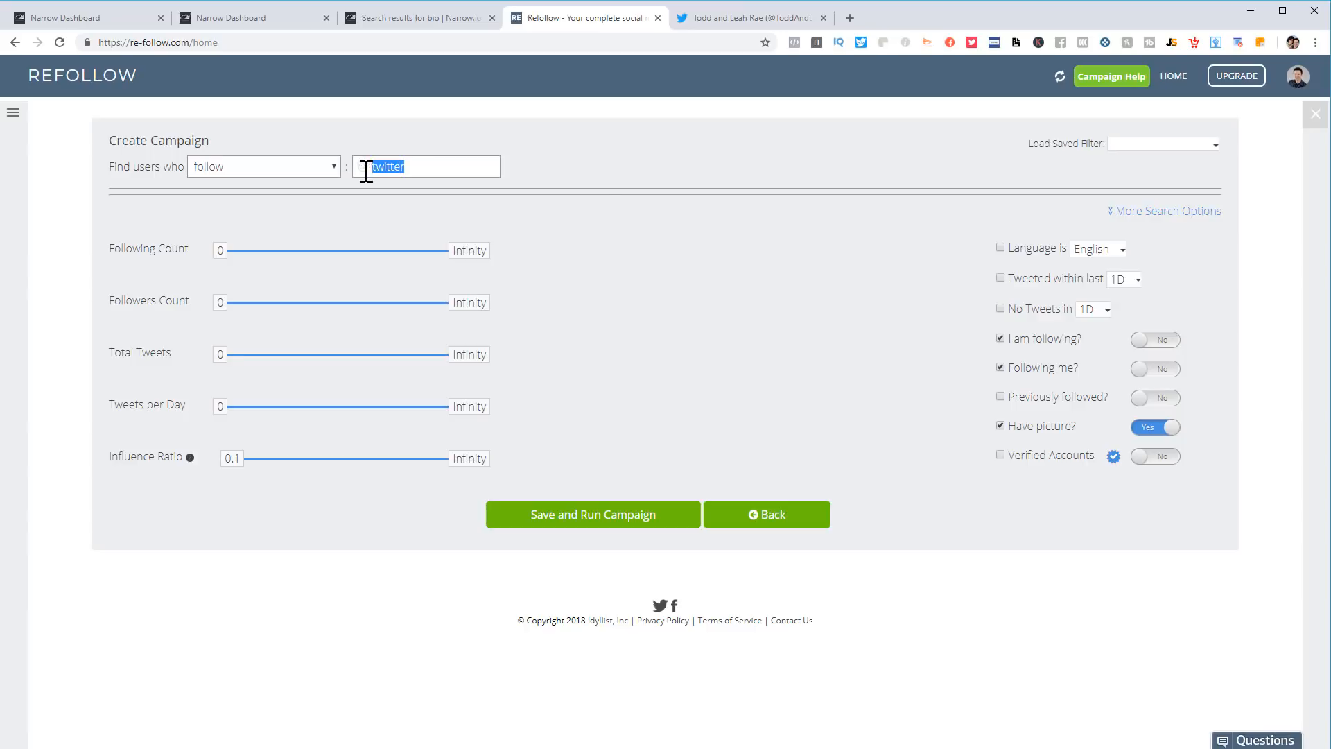
{"action": "left_click", "coordinate": [627, 207]}
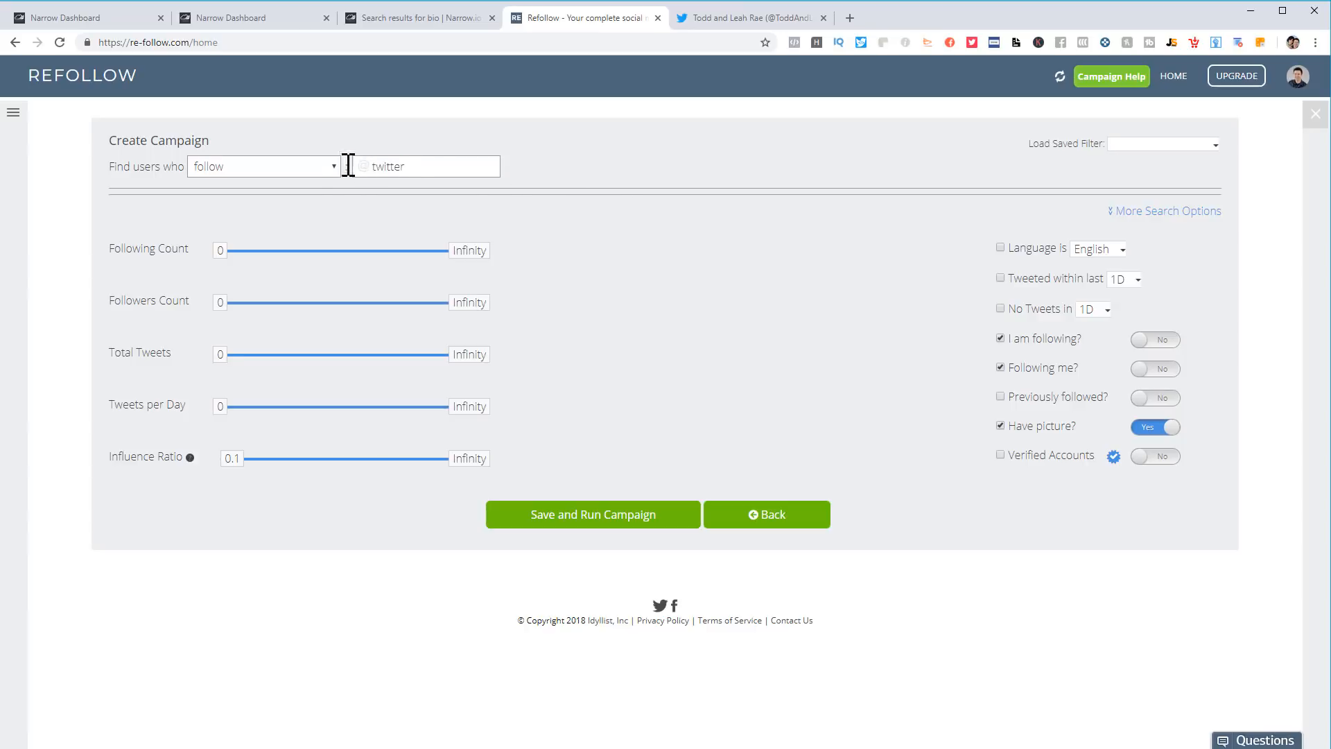
{"action": "left_click", "coordinate": [263, 165]}
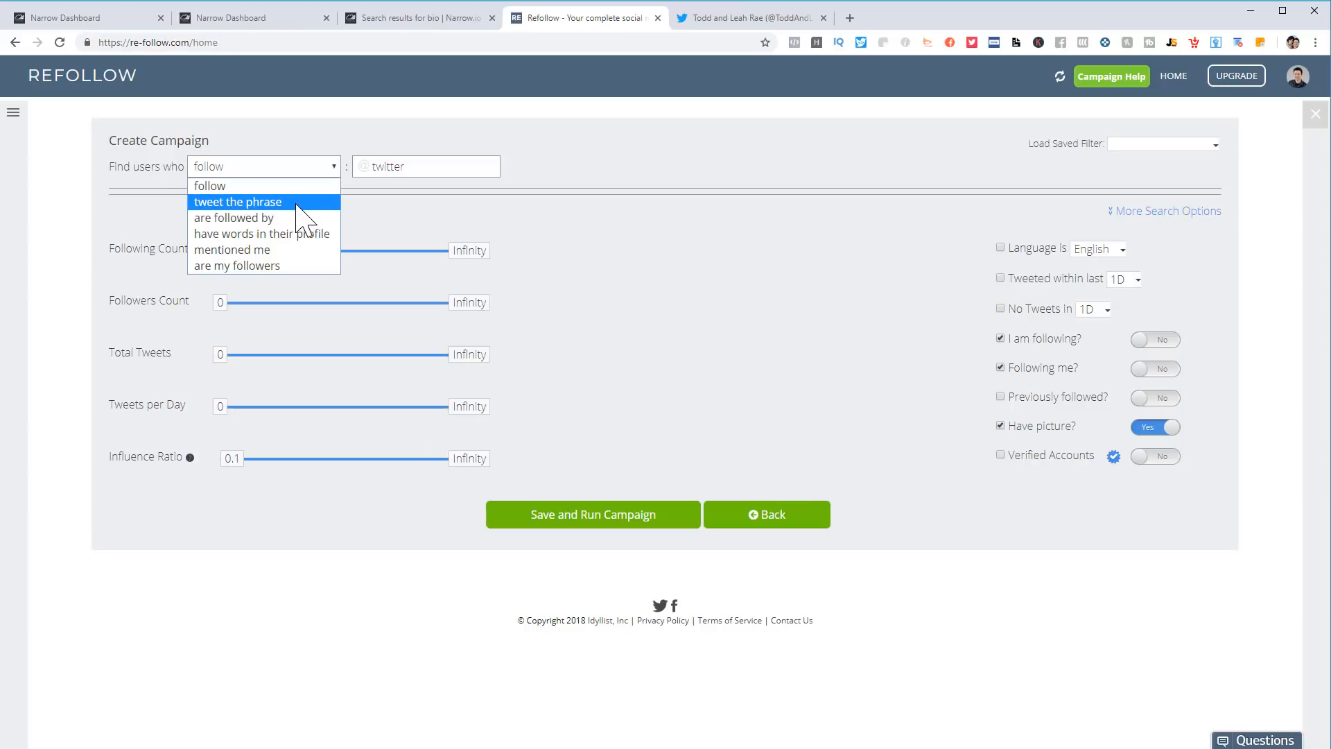
{"action": "left_click", "coordinate": [238, 203]}
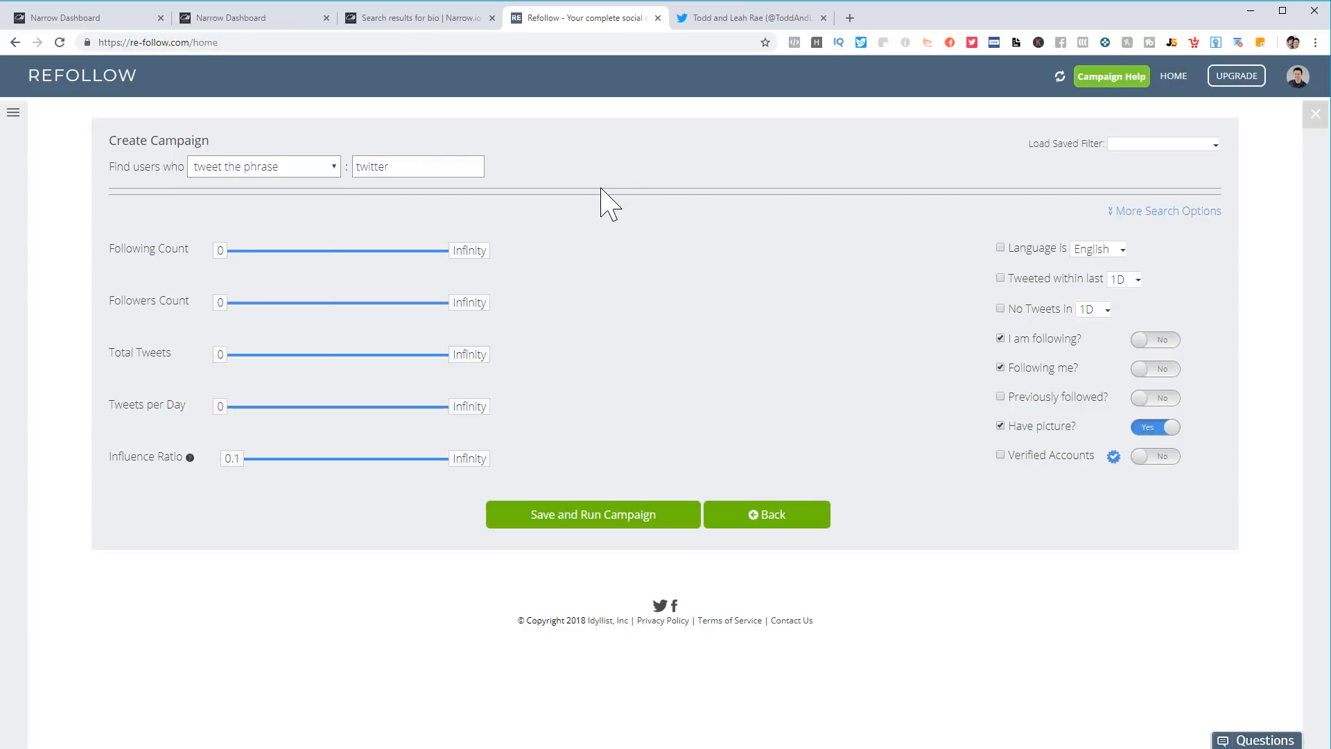
{"action": "double_click", "coordinate": [372, 165]}
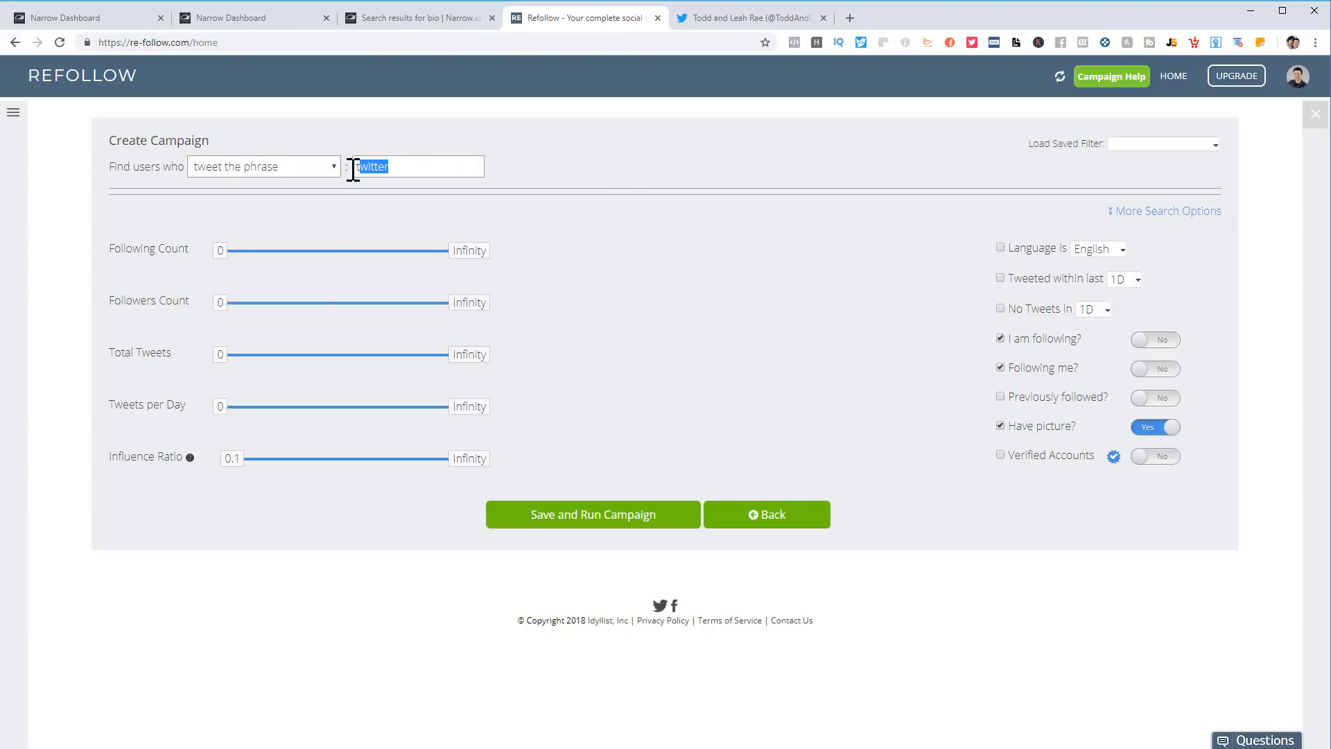
{"action": "type", "text": "#"}
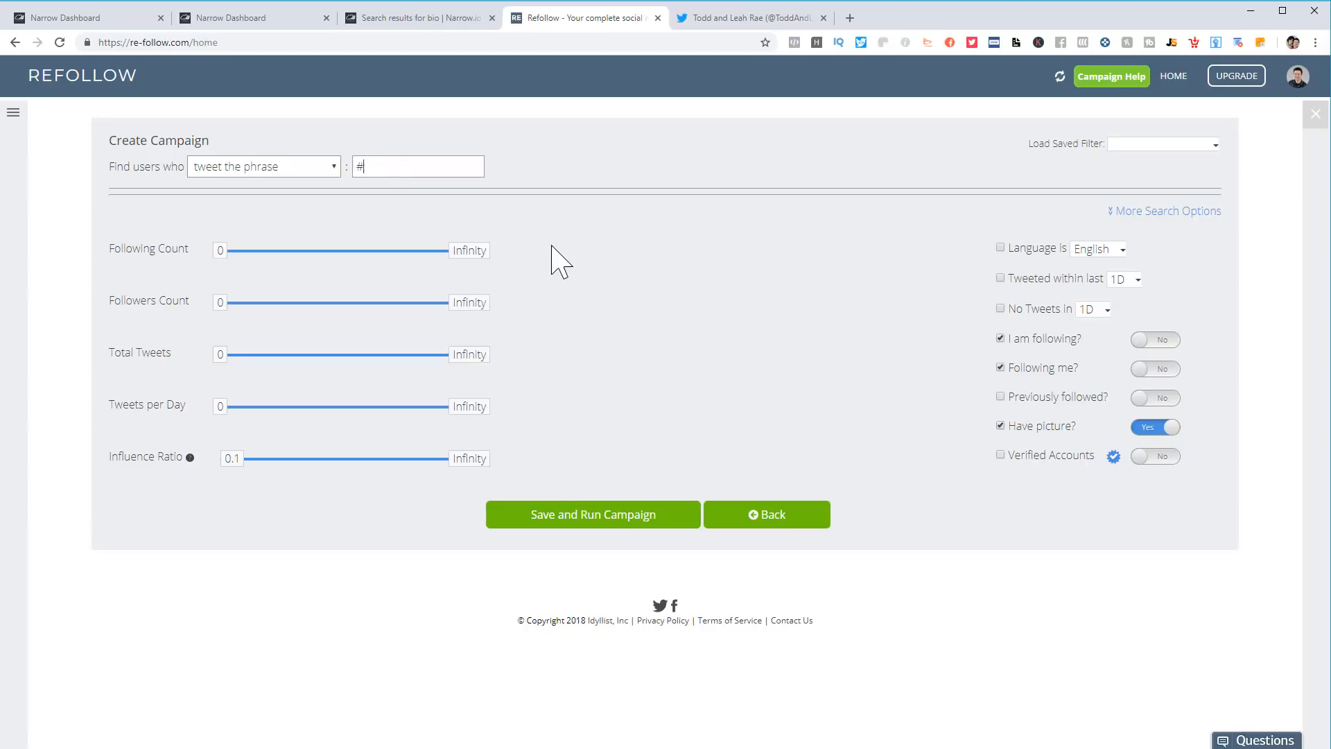
{"action": "type", "text": "twitter"}
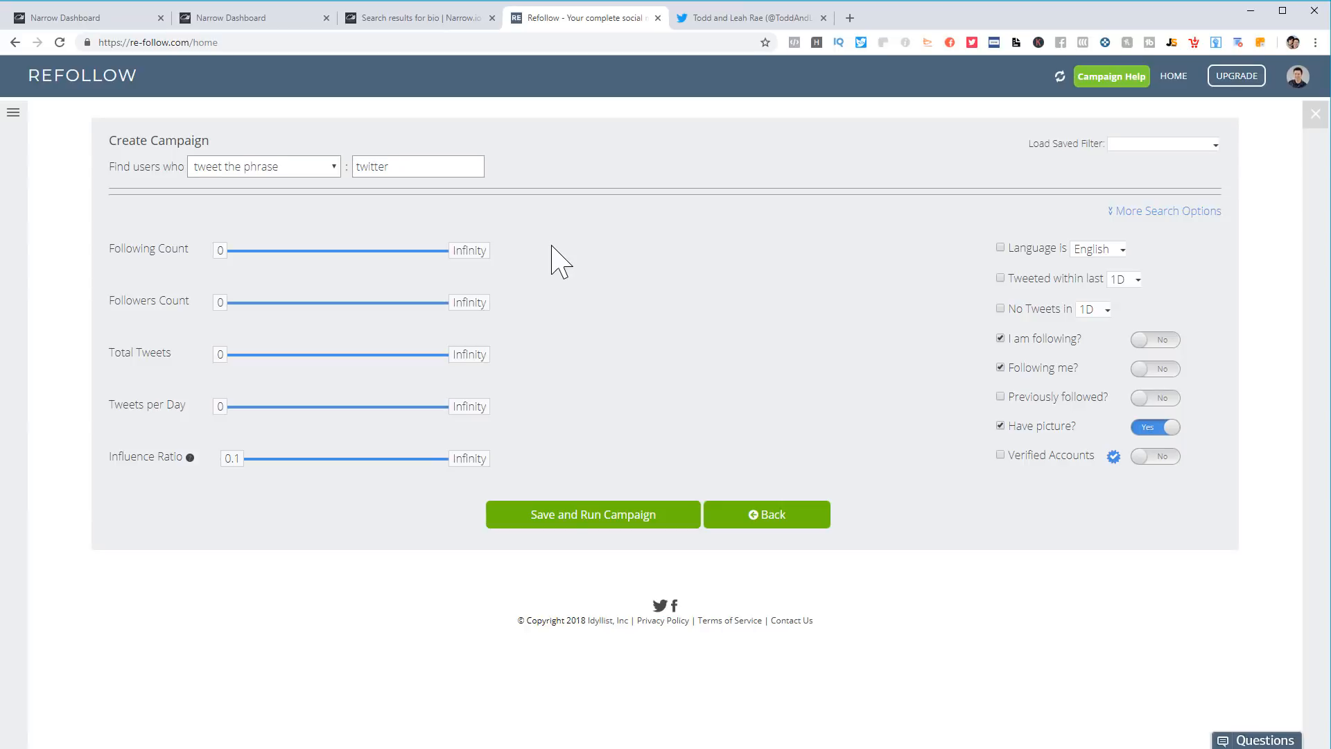
{"action": "left_click", "coordinate": [419, 165]}
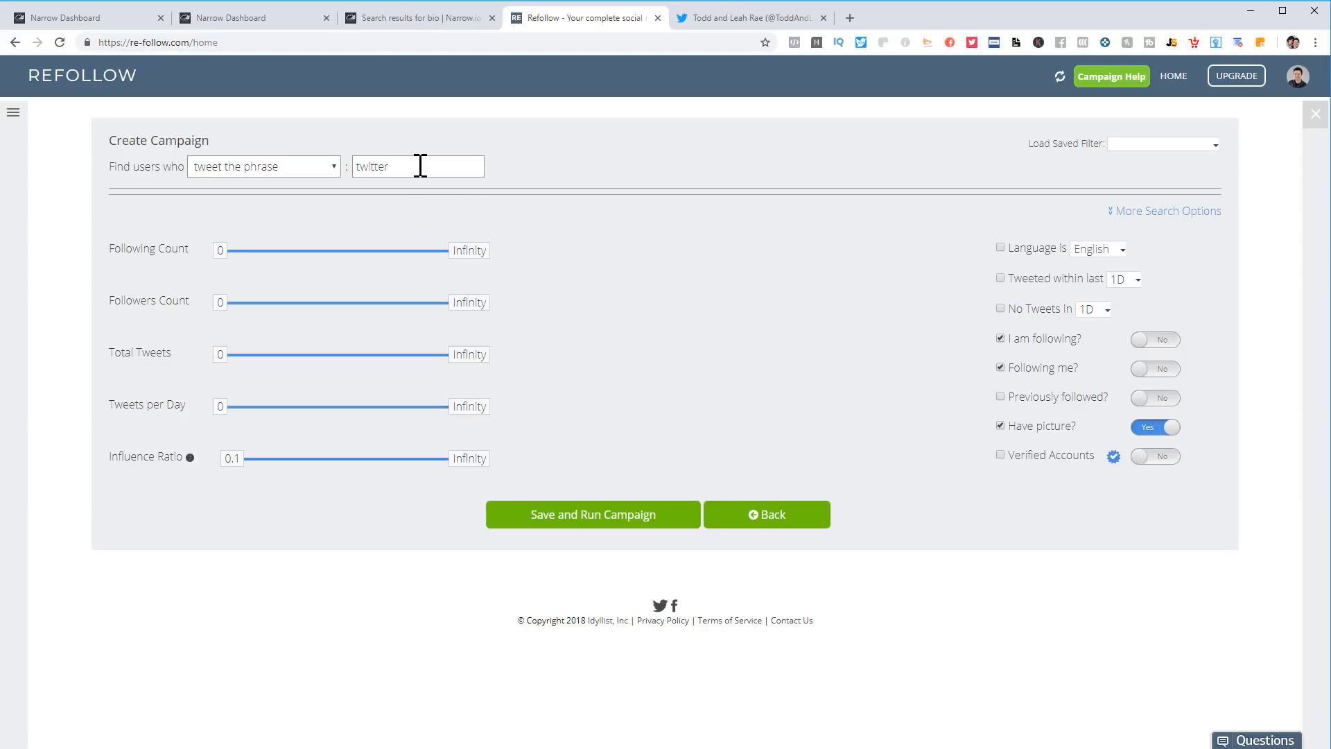
{"action": "left_click", "coordinate": [264, 165]}
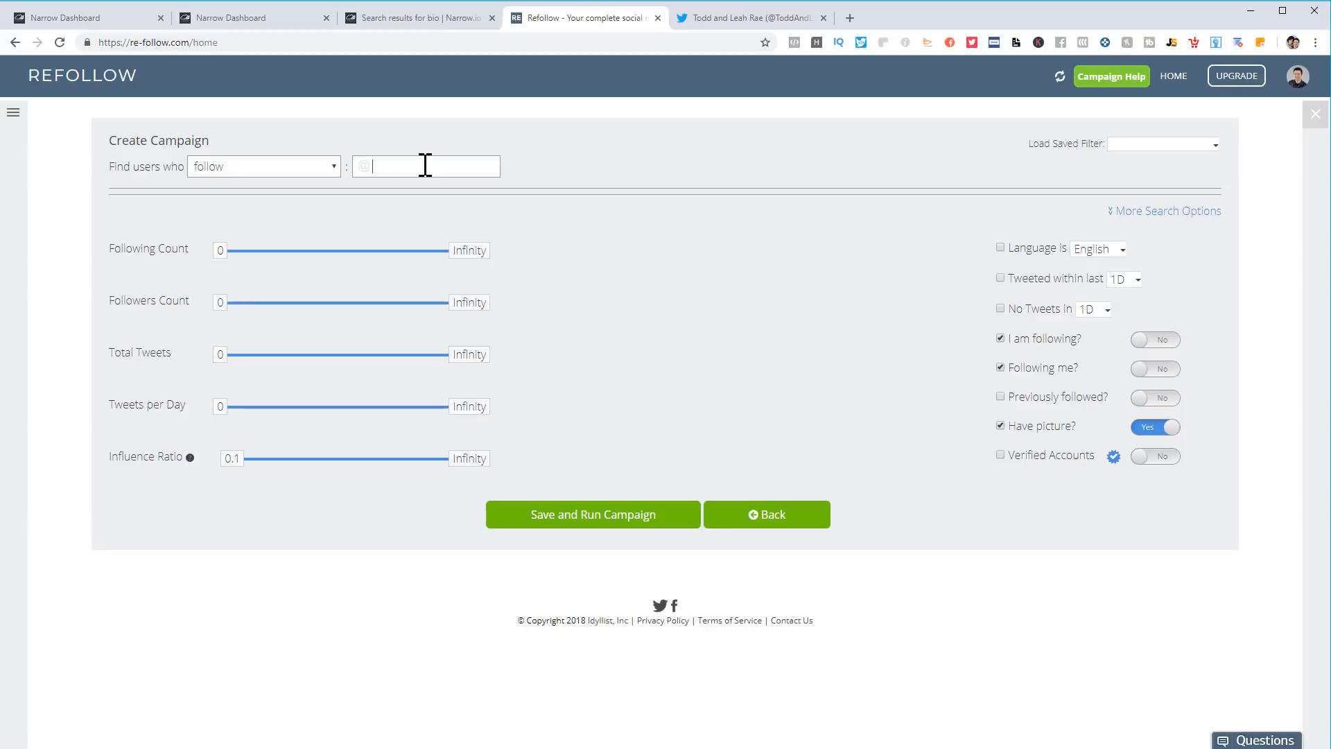
{"action": "type", "text": "twitter"}
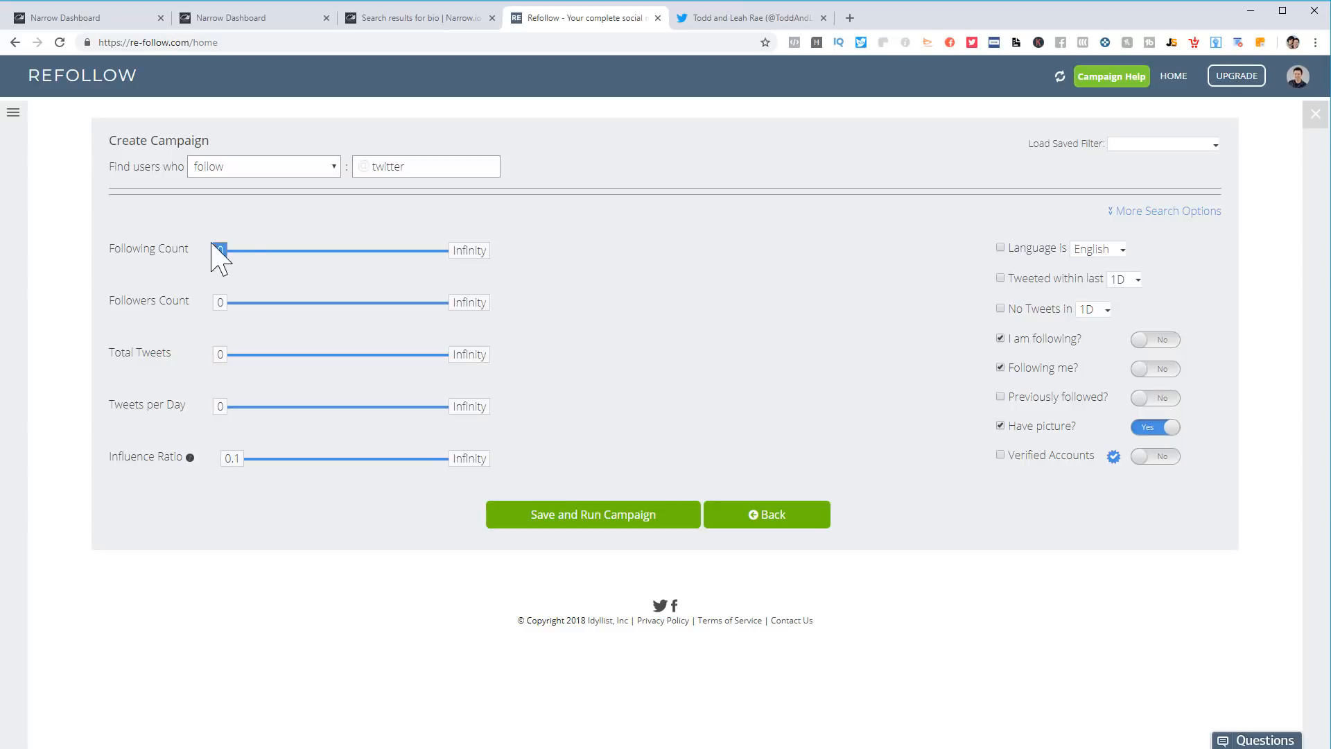
{"action": "mouse_move", "coordinate": [220, 249]}
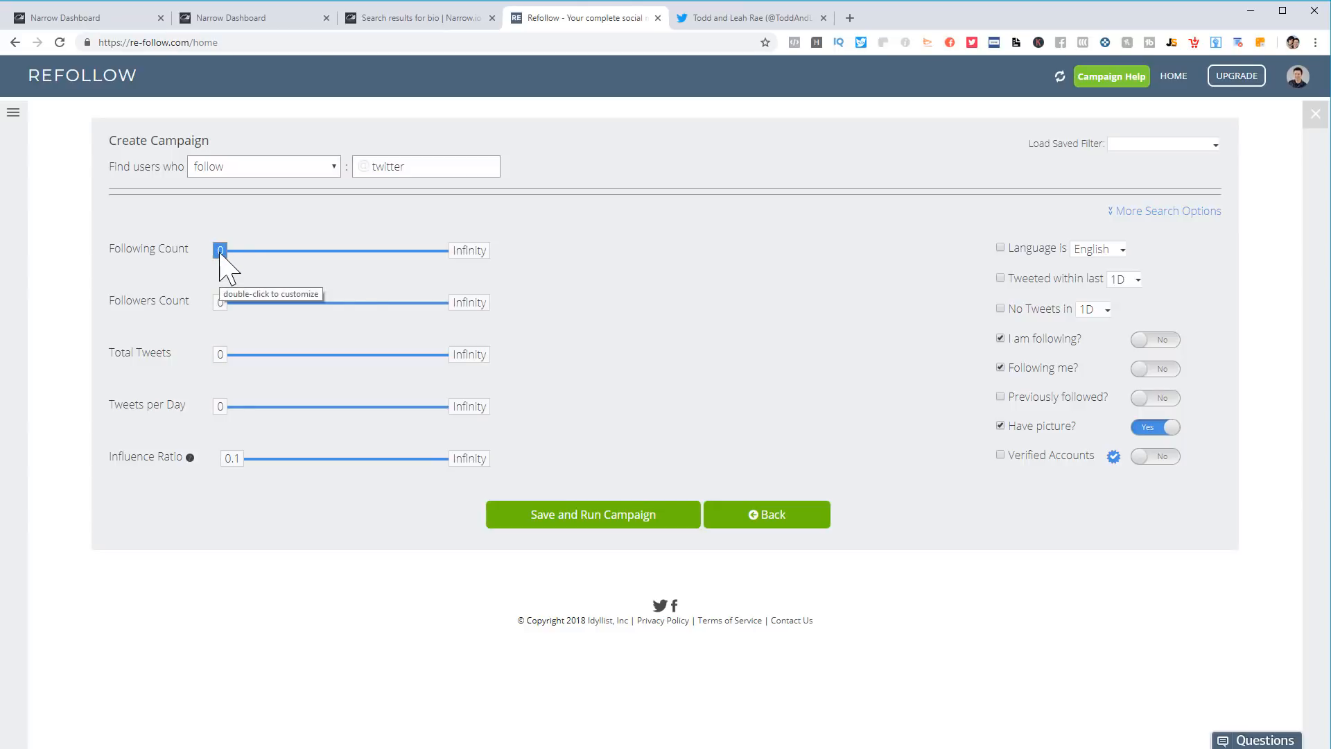
Set campaign minimums of 50 following, 10 followers, 10 total tweets and 0.1 tweets per day
{"action": "left_click_drag", "start_coordinate": [220, 249], "coordinate": [274, 249]}
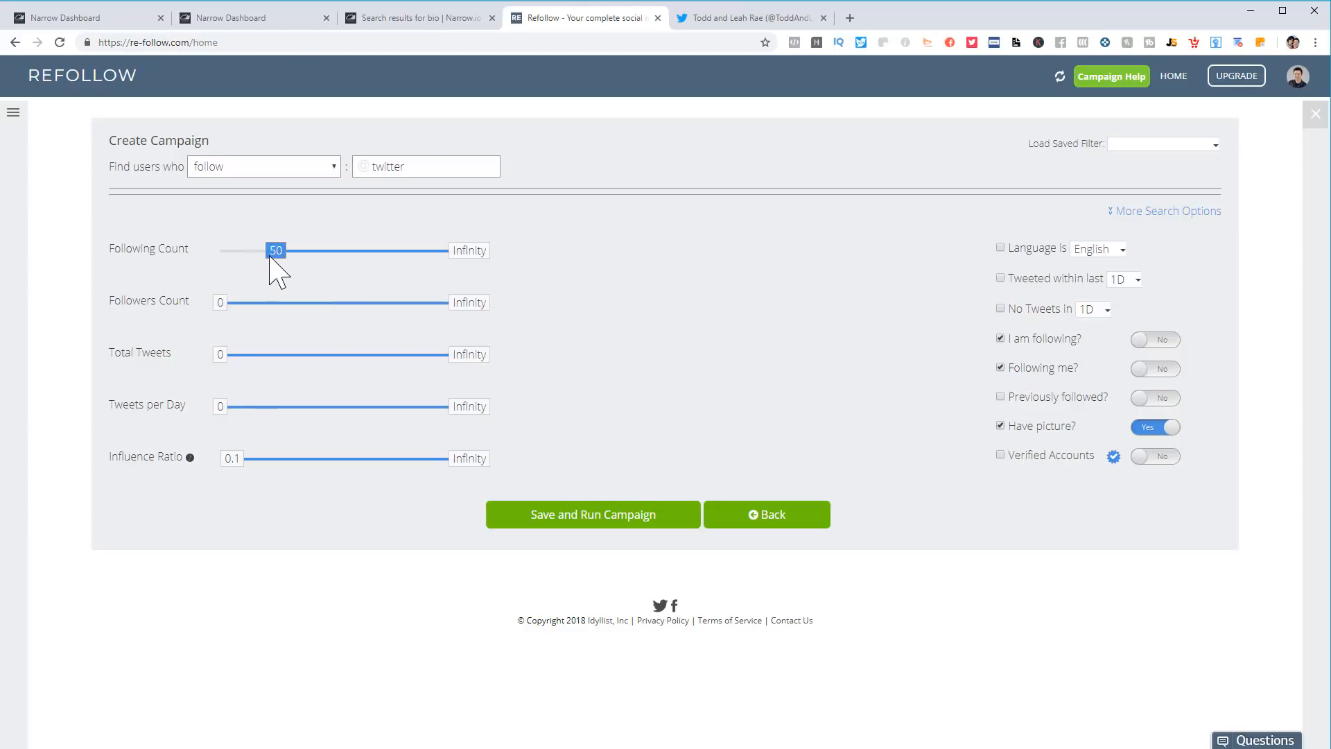
{"action": "mouse_move", "coordinate": [624, 233]}
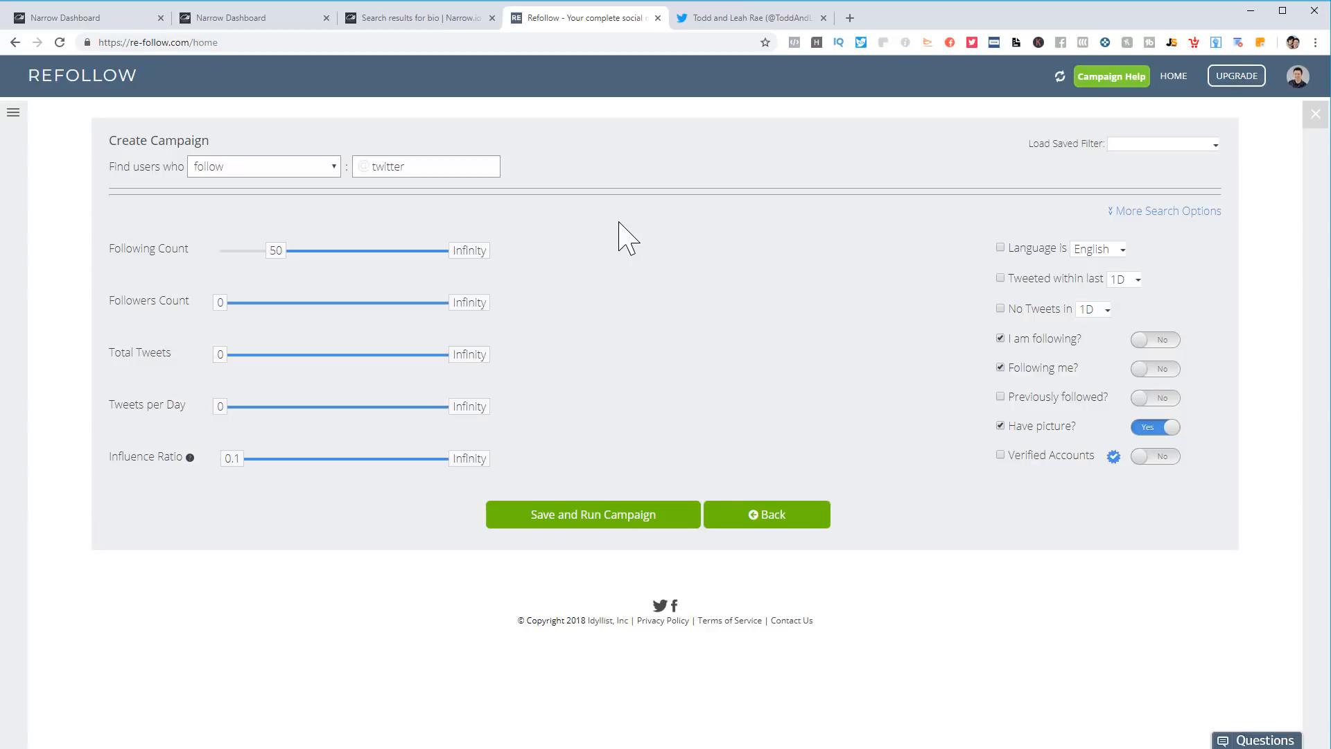
{"action": "mouse_move", "coordinate": [693, 203]}
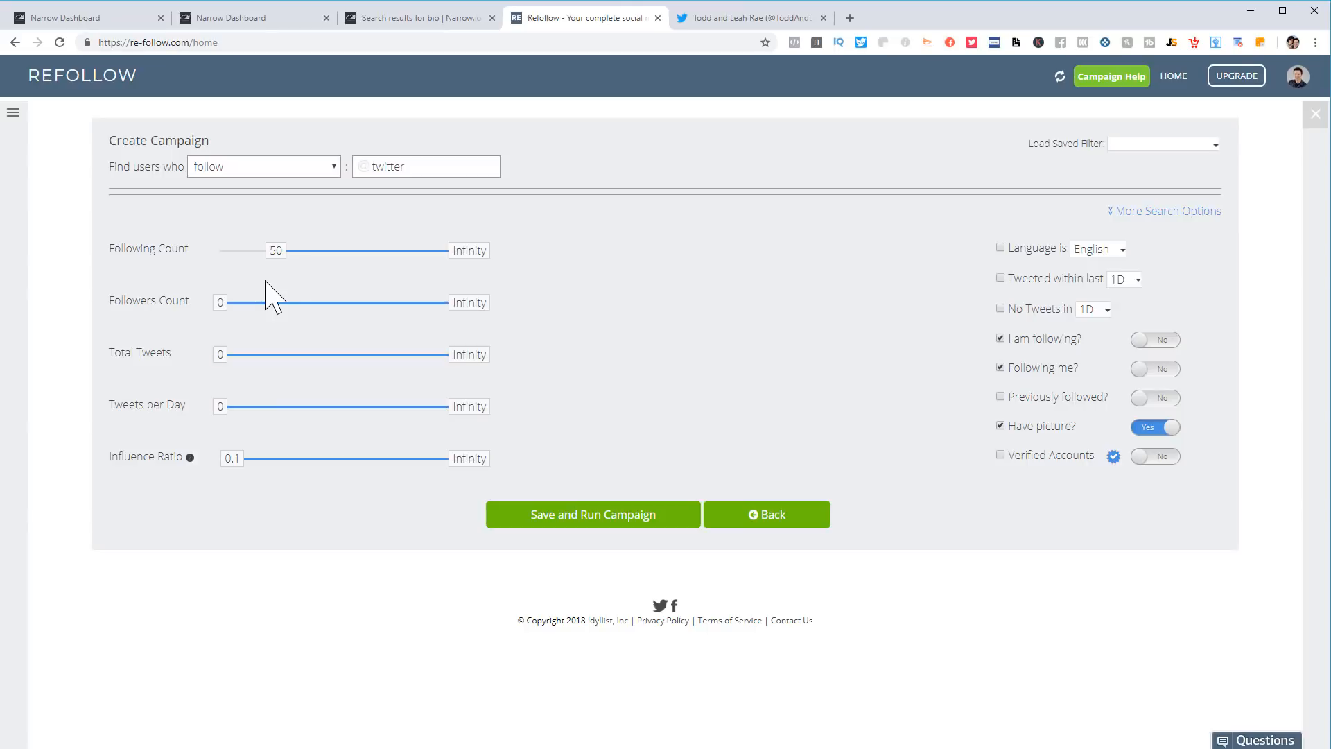
{"action": "mouse_move", "coordinate": [156, 309]}
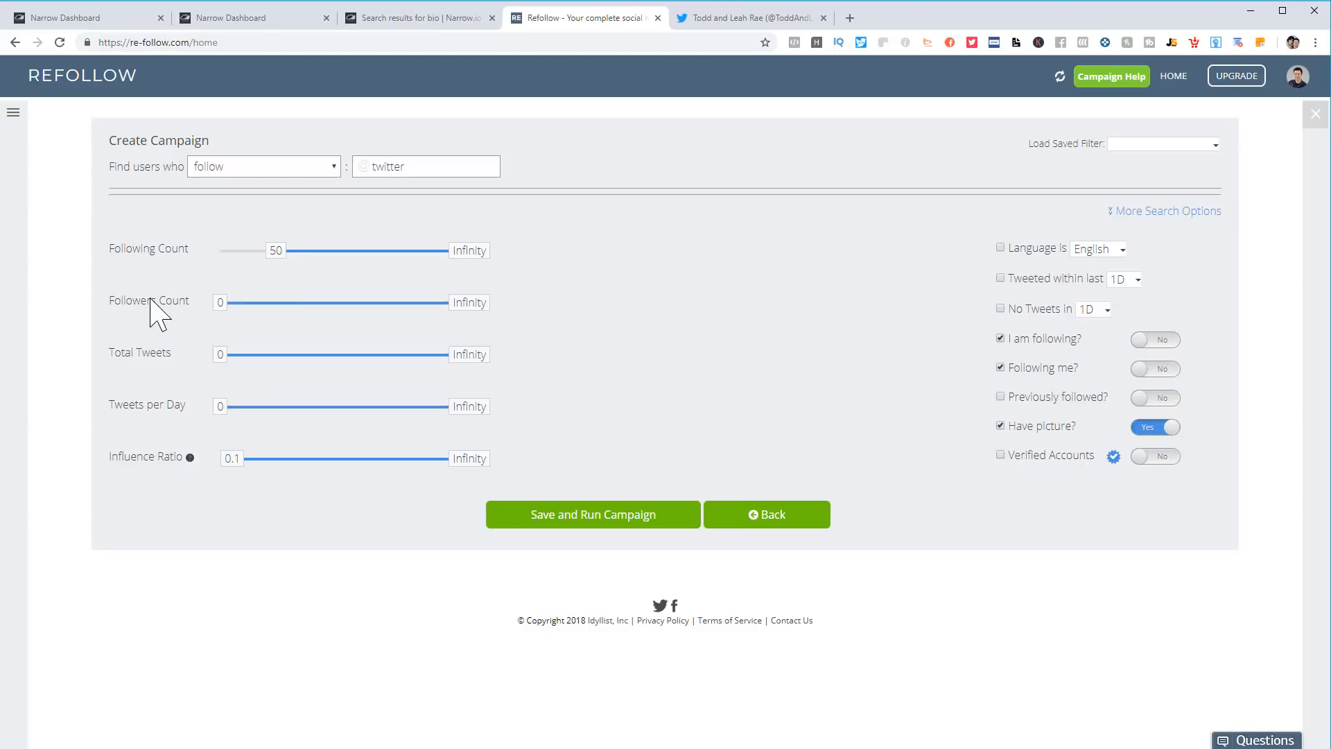
{"action": "left_click", "coordinate": [220, 303]}
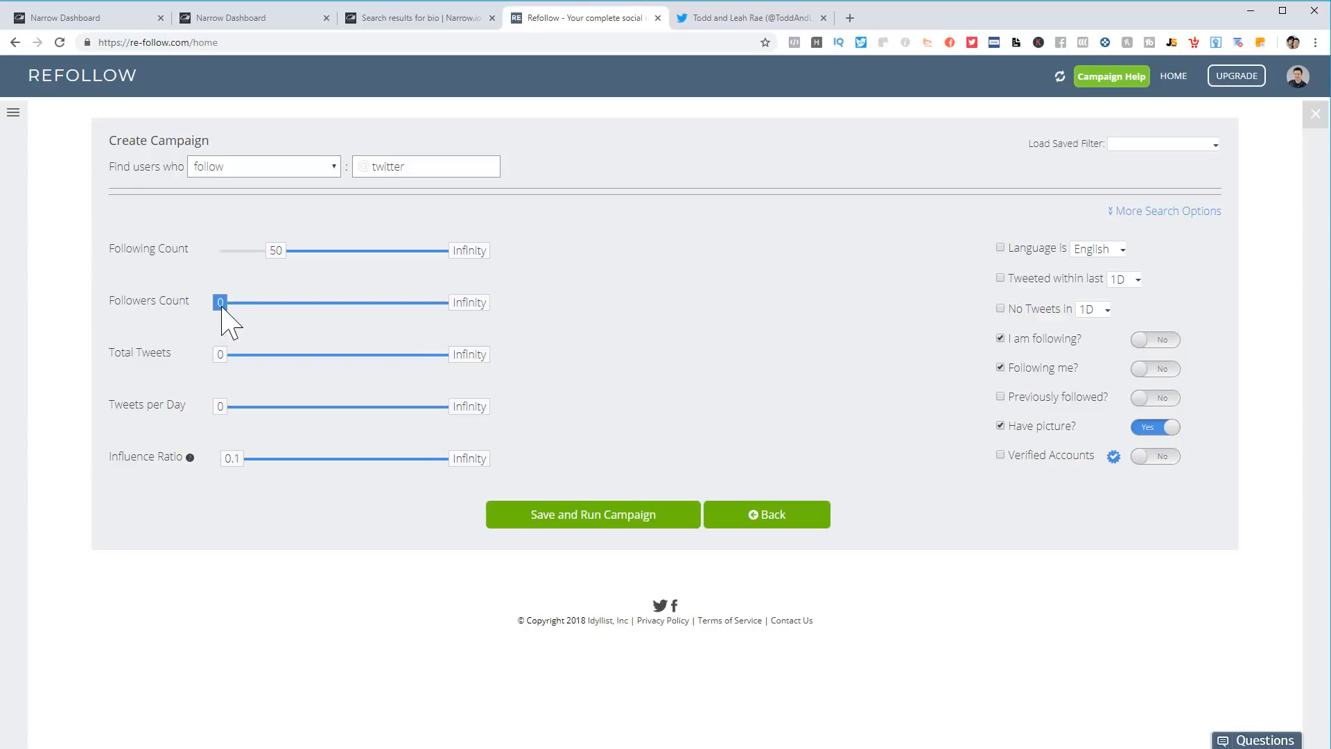
{"action": "left_click_drag", "start_coordinate": [221, 303], "coordinate": [263, 303]}
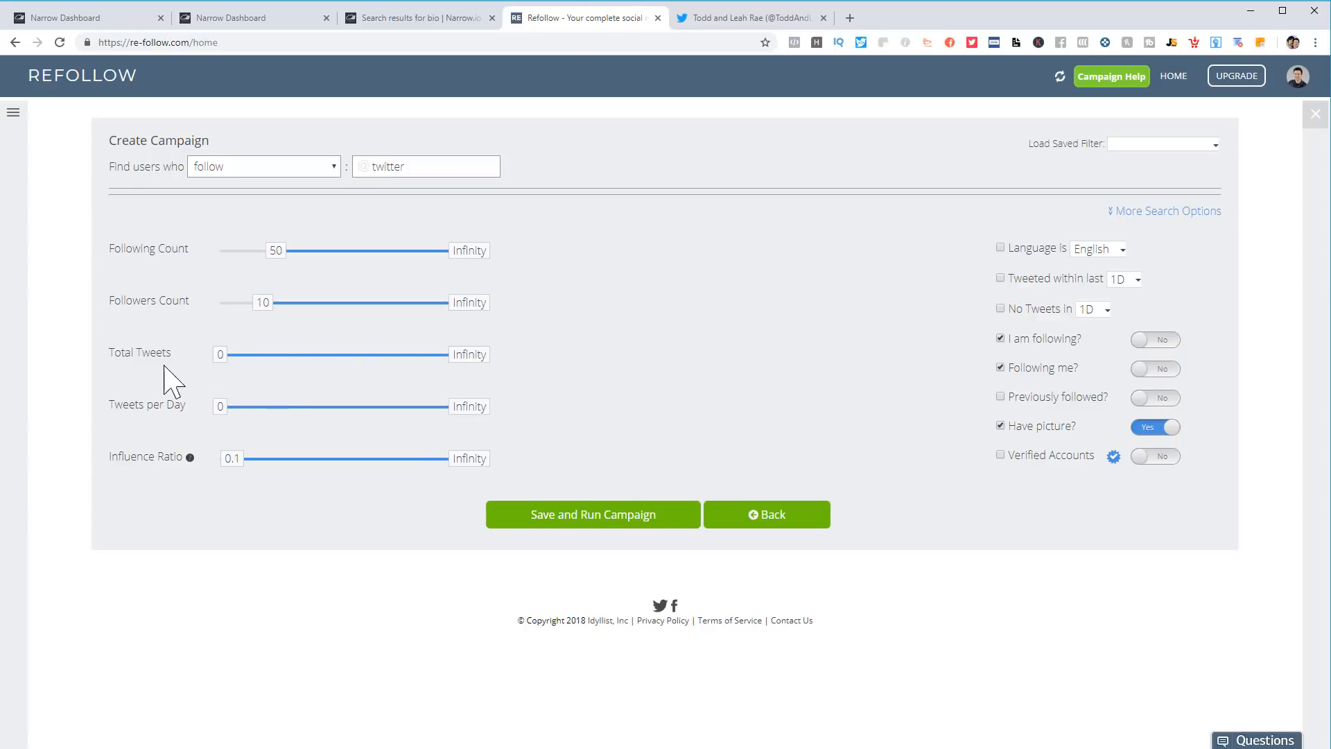
{"action": "left_click_drag", "start_coordinate": [221, 353], "coordinate": [233, 353]}
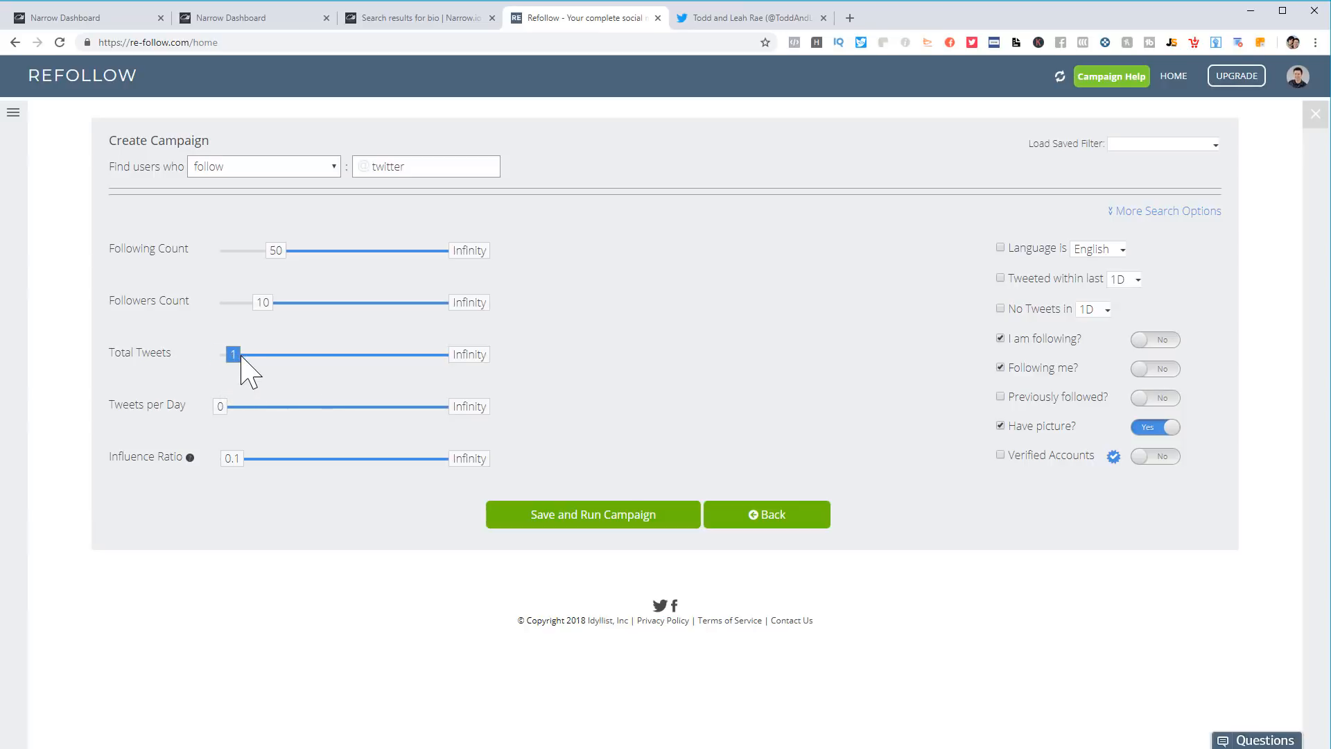
{"action": "left_click_drag", "start_coordinate": [232, 354], "coordinate": [263, 354]}
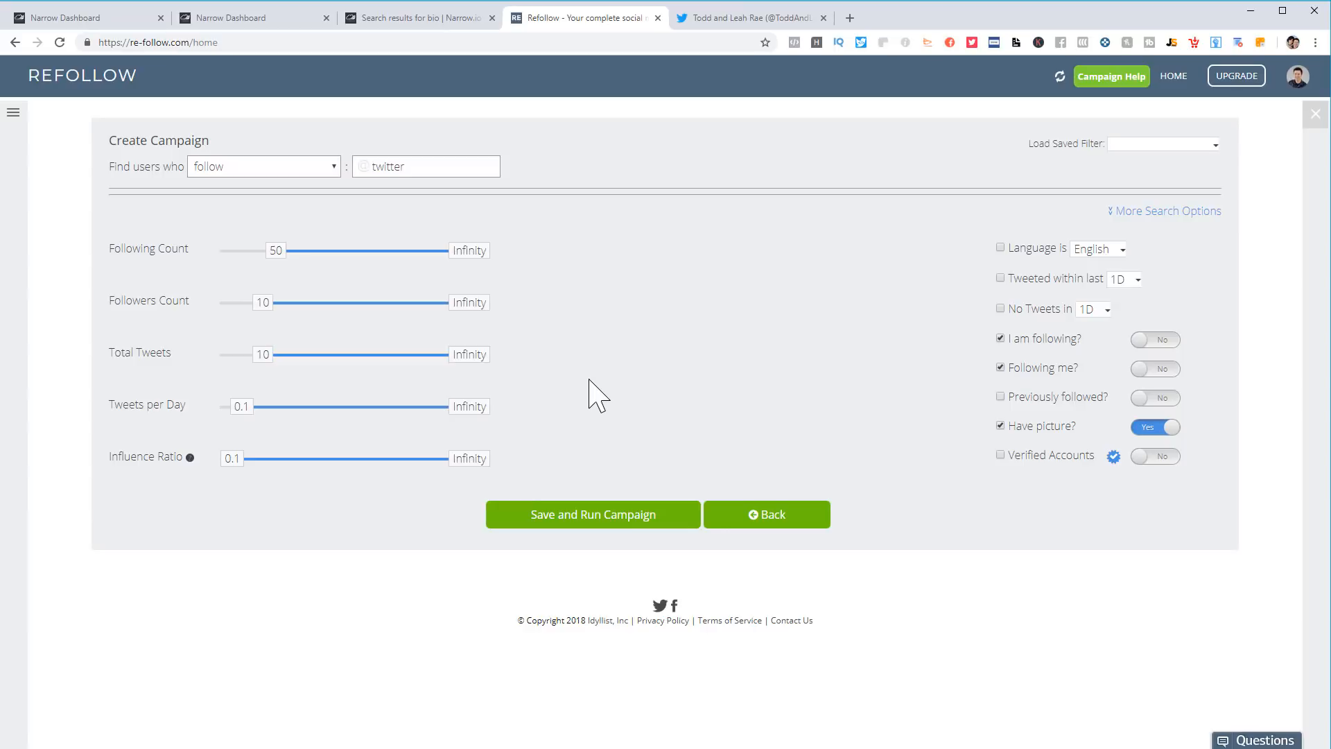
{"action": "mouse_move", "coordinate": [189, 490]}
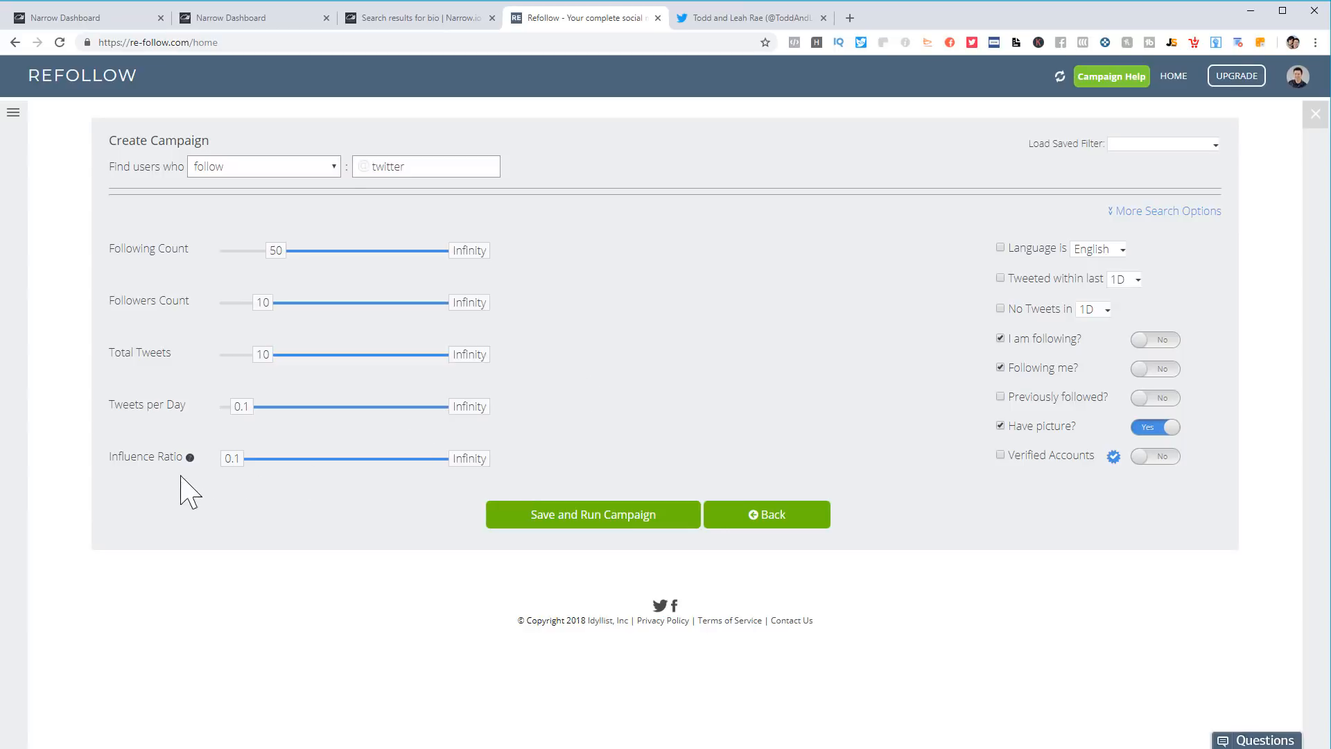
{"action": "mouse_move", "coordinate": [768, 323]}
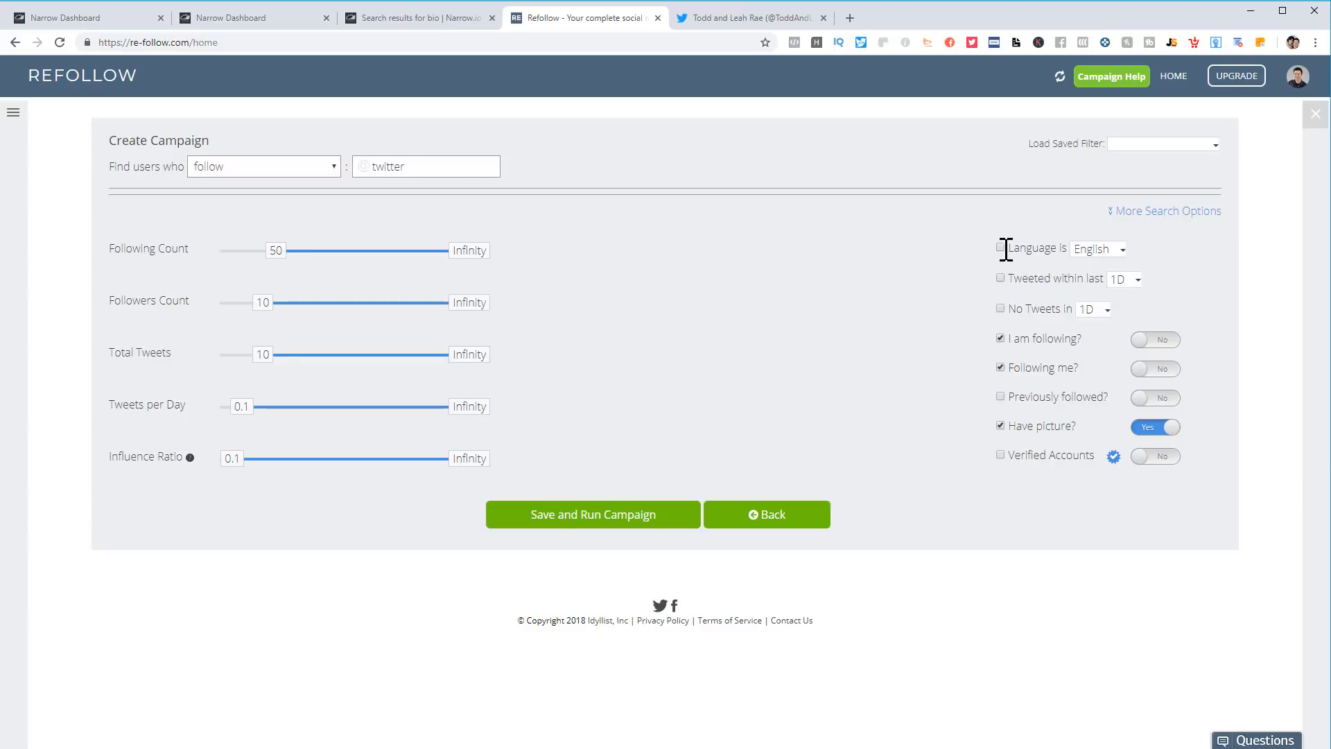
Require English-language users who tweeted within the last 2W and exclude previously followed accounts
{"action": "left_click", "coordinate": [1000, 247]}
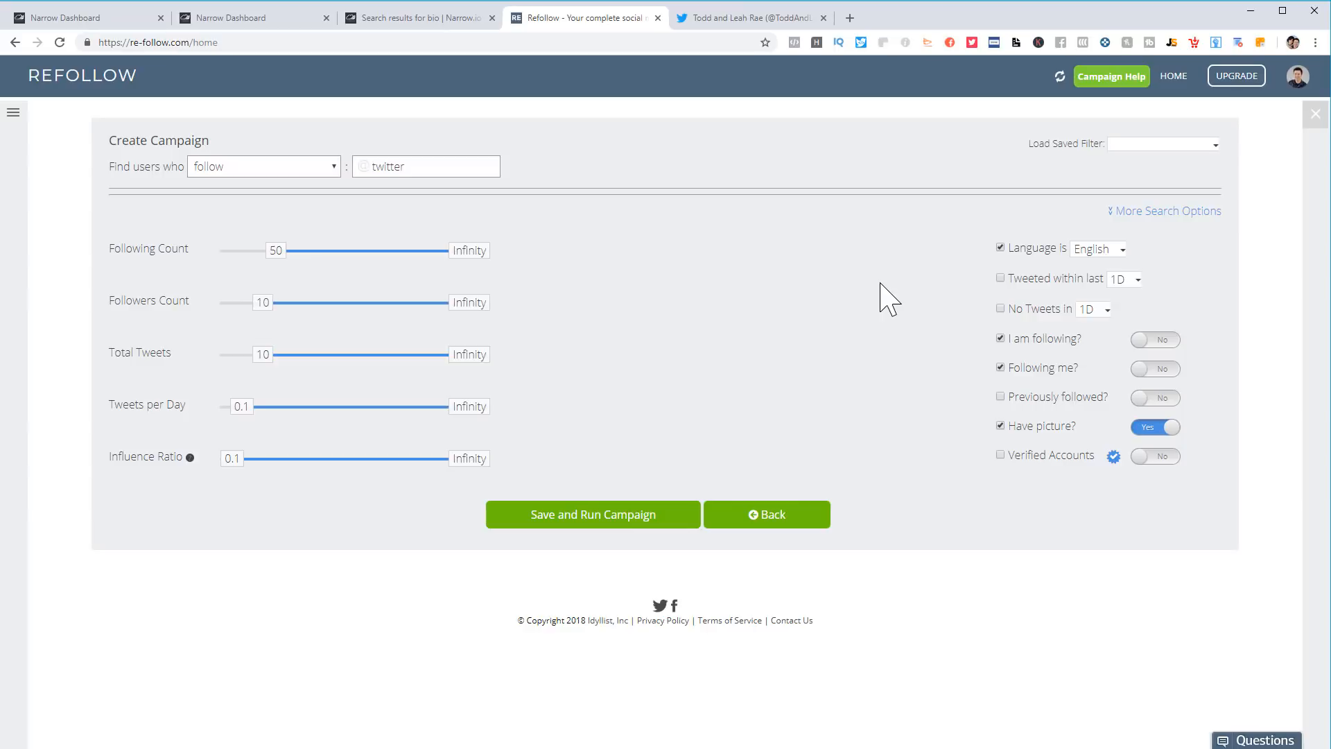
{"action": "mouse_move", "coordinate": [940, 279]}
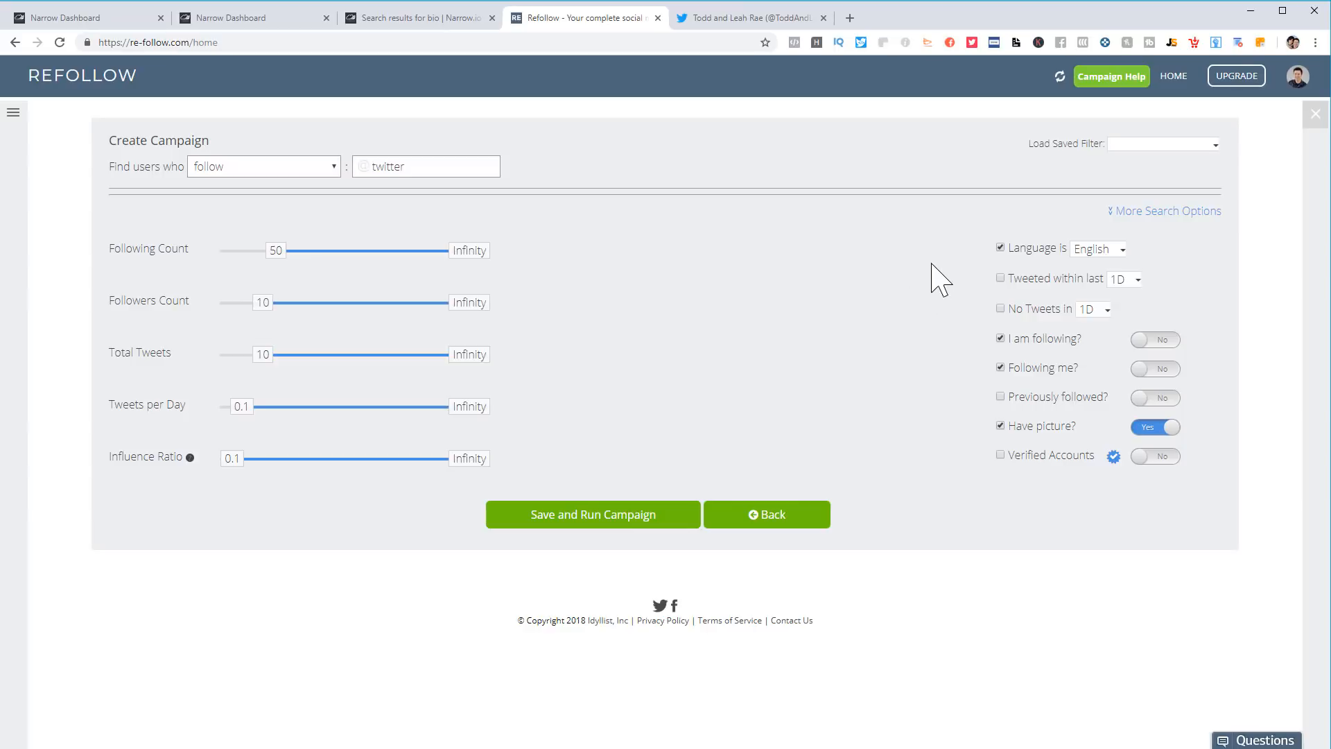
{"action": "left_click", "coordinate": [1000, 278]}
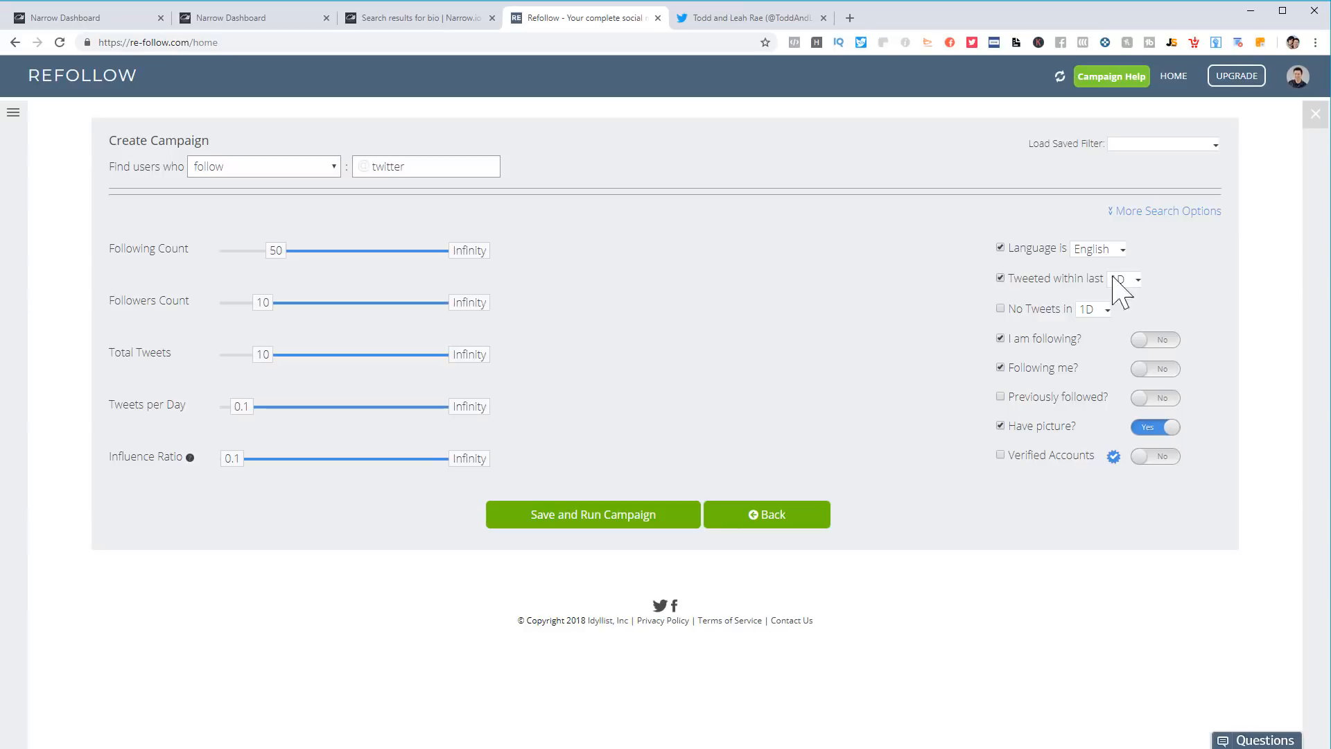
{"action": "left_click", "coordinate": [1124, 279]}
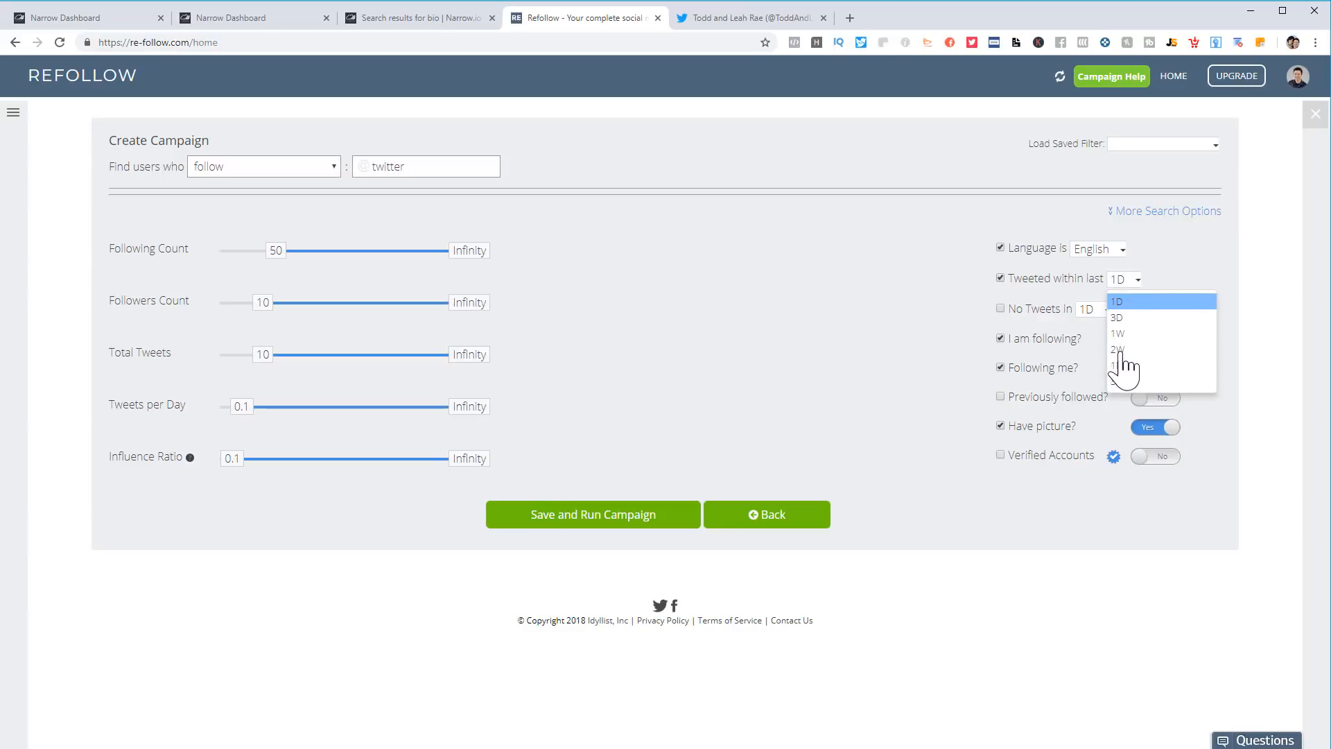
{"action": "left_click", "coordinate": [1118, 350]}
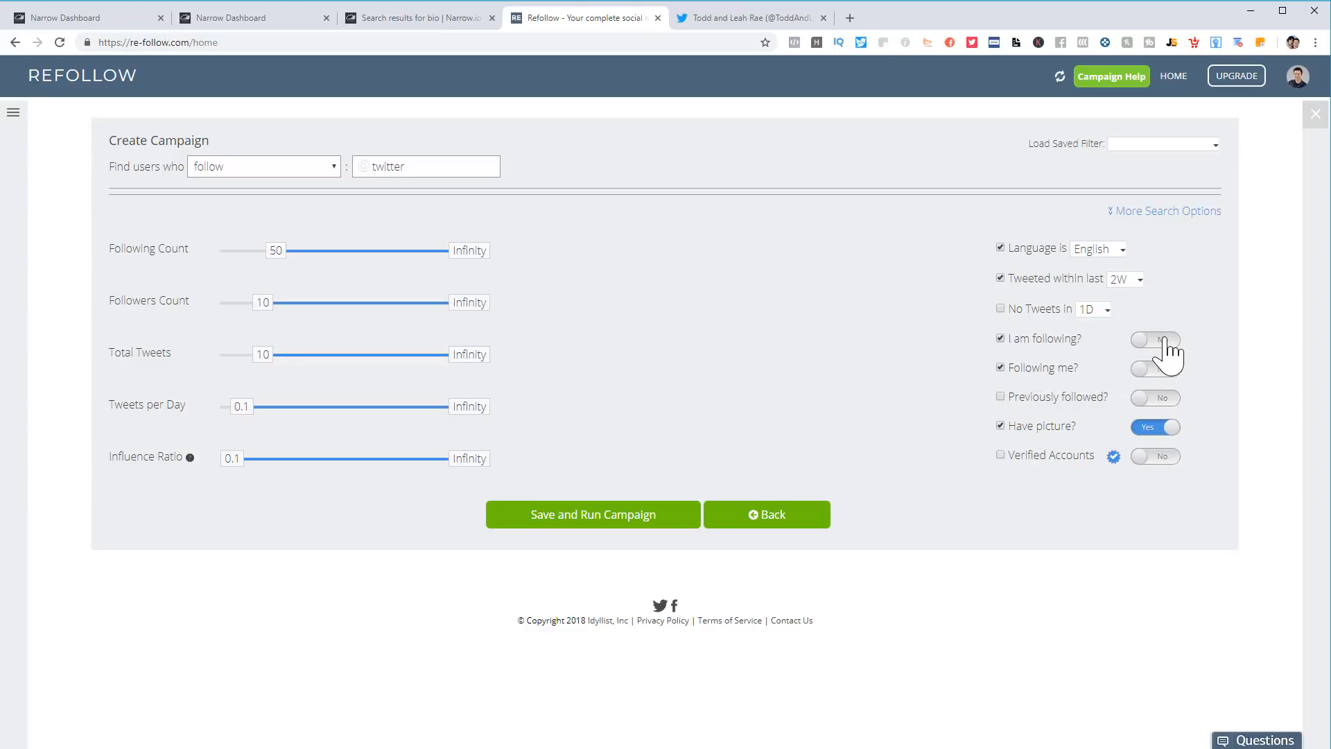
{"action": "left_click", "coordinate": [1155, 340]}
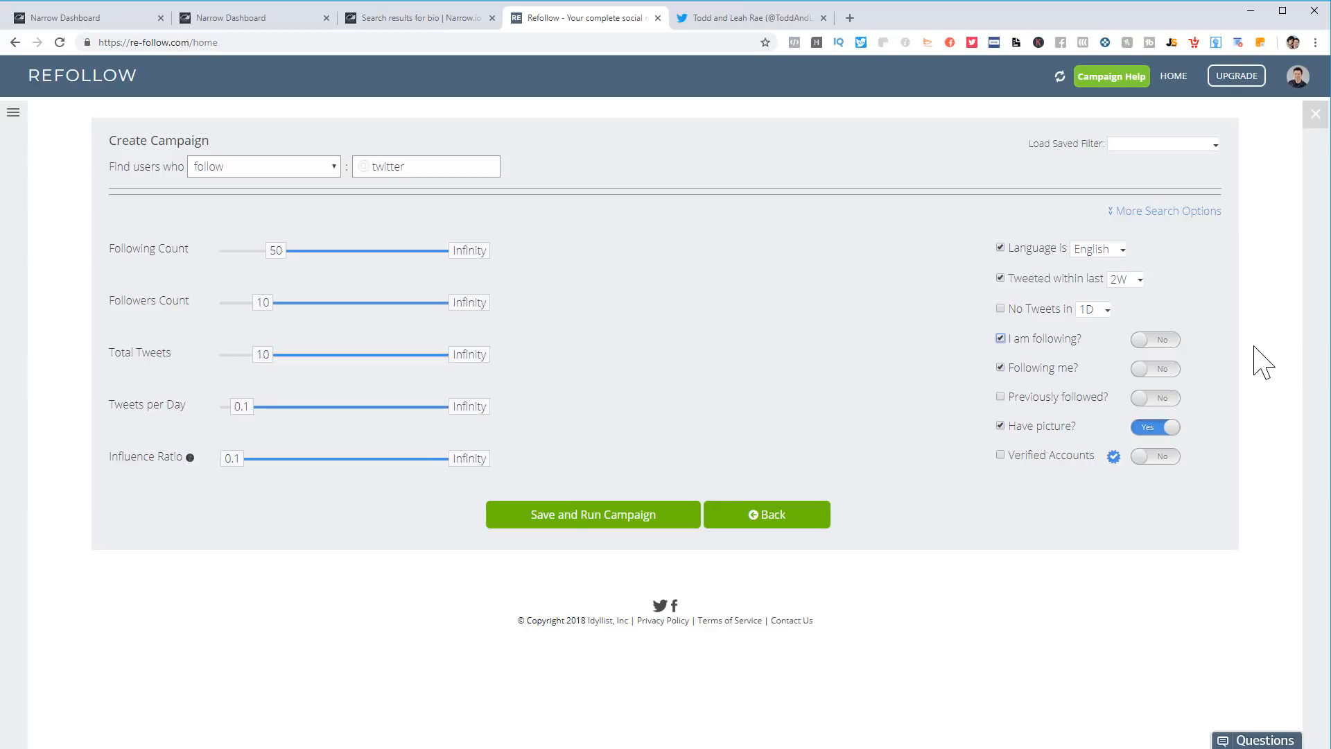
{"action": "mouse_move", "coordinate": [1045, 376]}
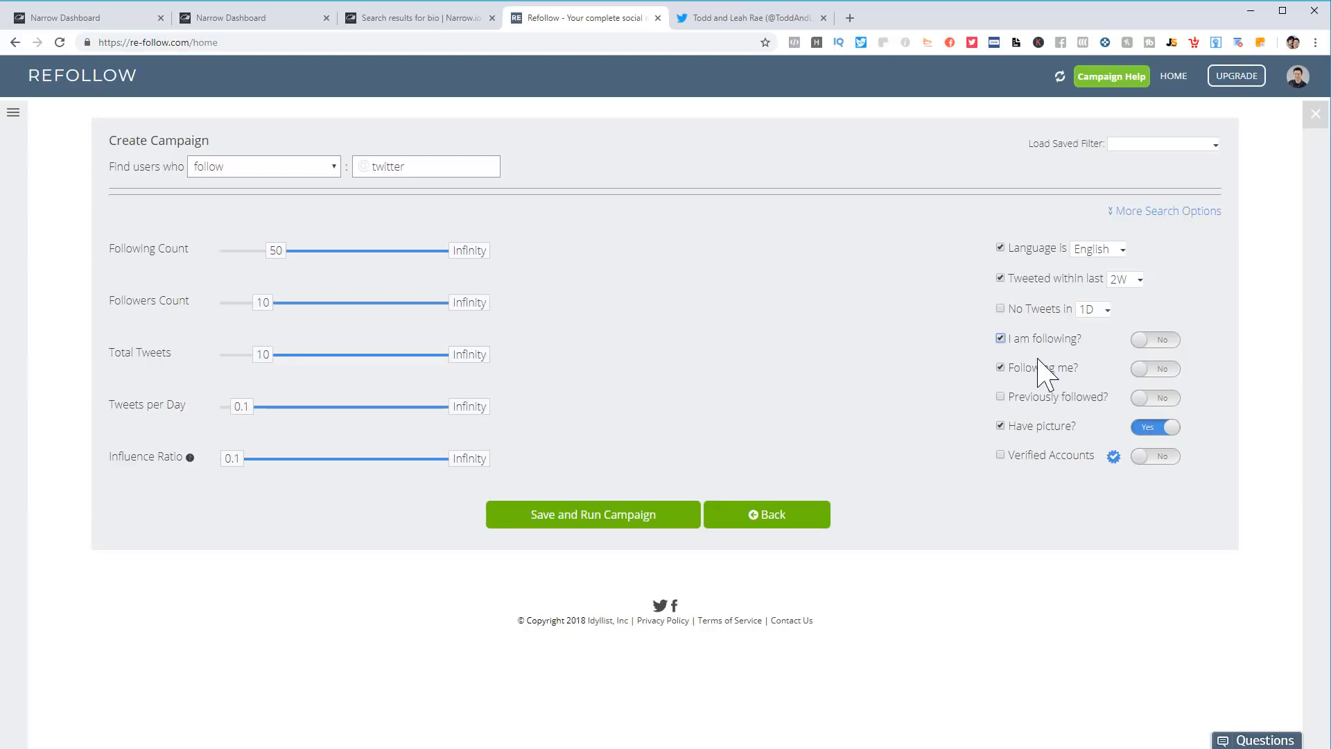
{"action": "mouse_move", "coordinate": [1040, 366]}
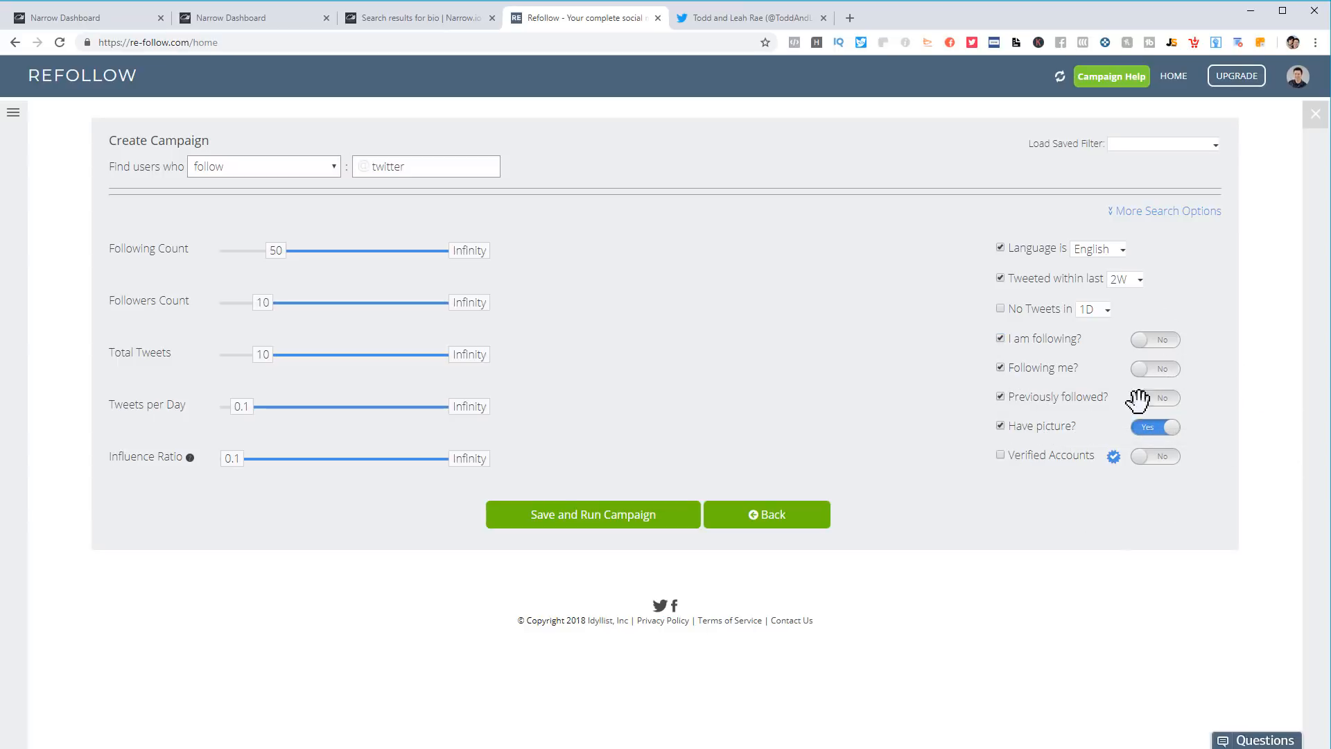
{"action": "mouse_move", "coordinate": [1283, 429]}
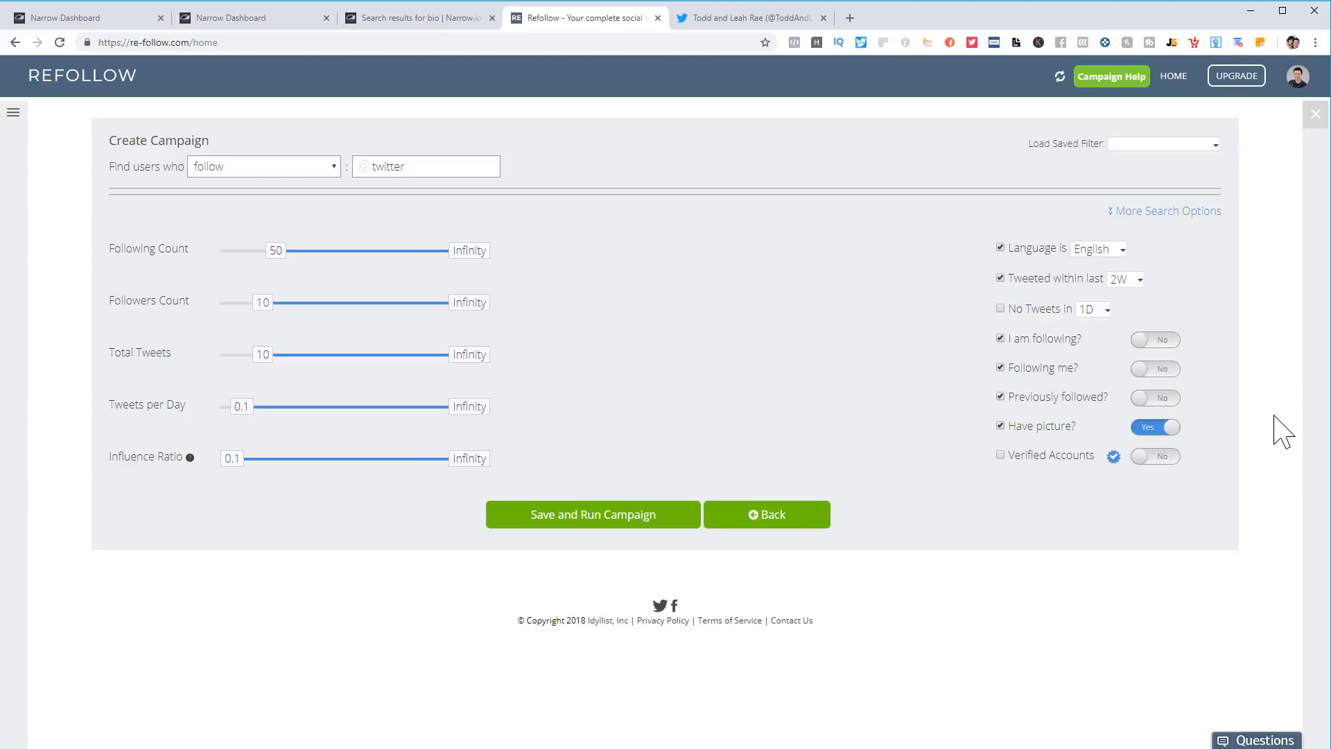
{"action": "mouse_move", "coordinate": [1045, 416]}
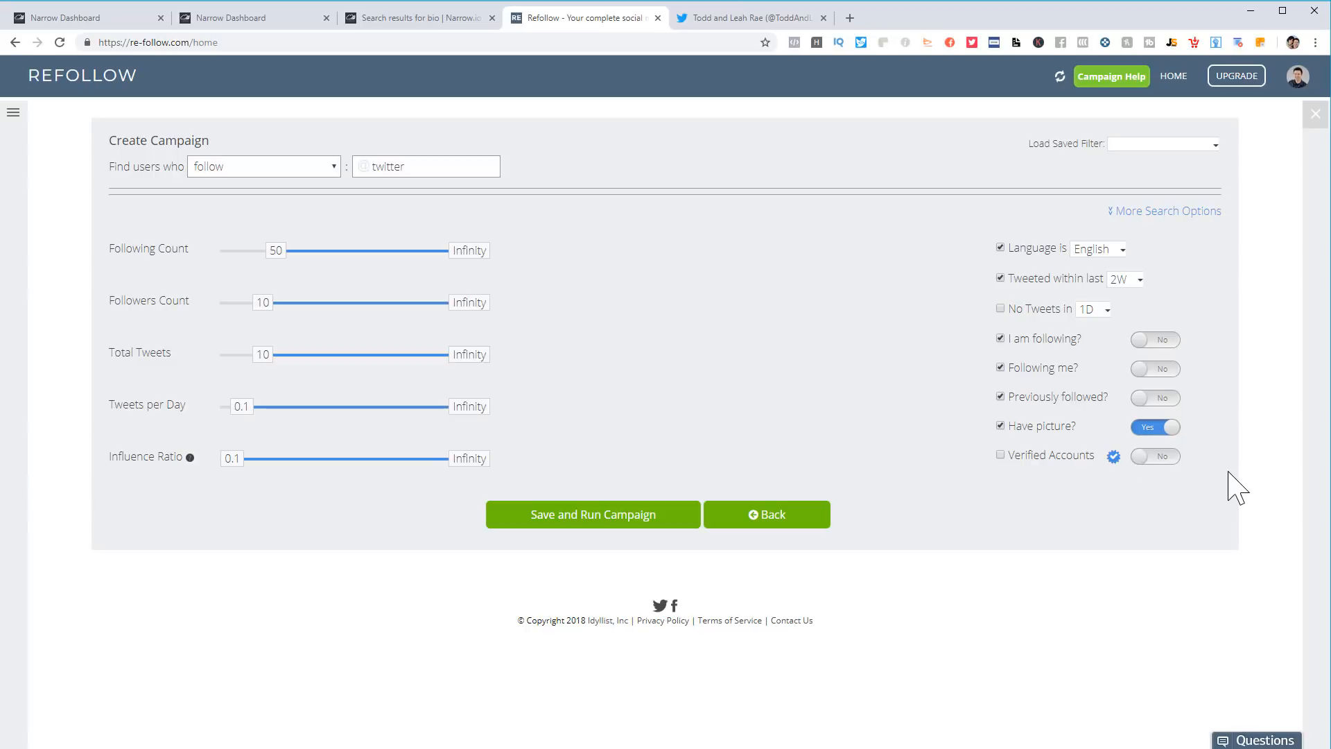
Reveal the extra include/exclude search options, then save and run the campaign (937 matches of 1,000)
{"action": "left_click", "coordinate": [1164, 211]}
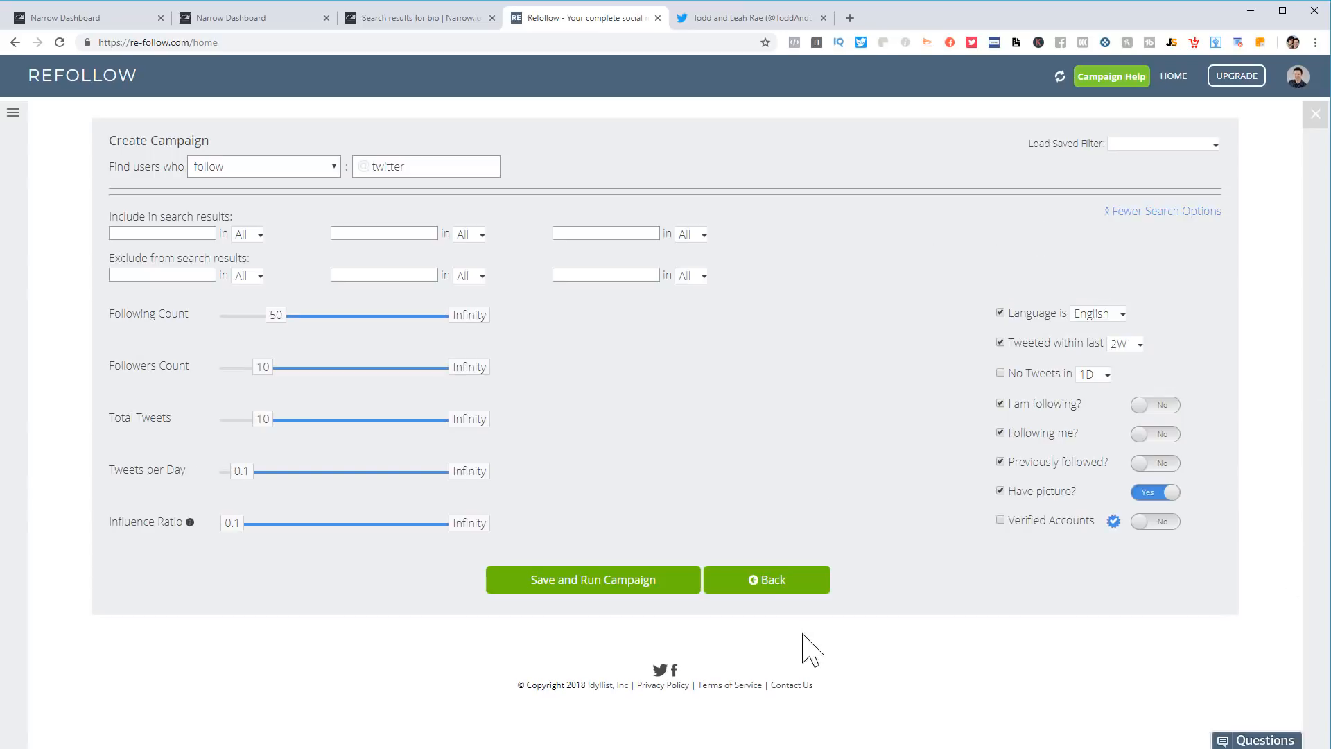
{"action": "left_click", "coordinate": [592, 579]}
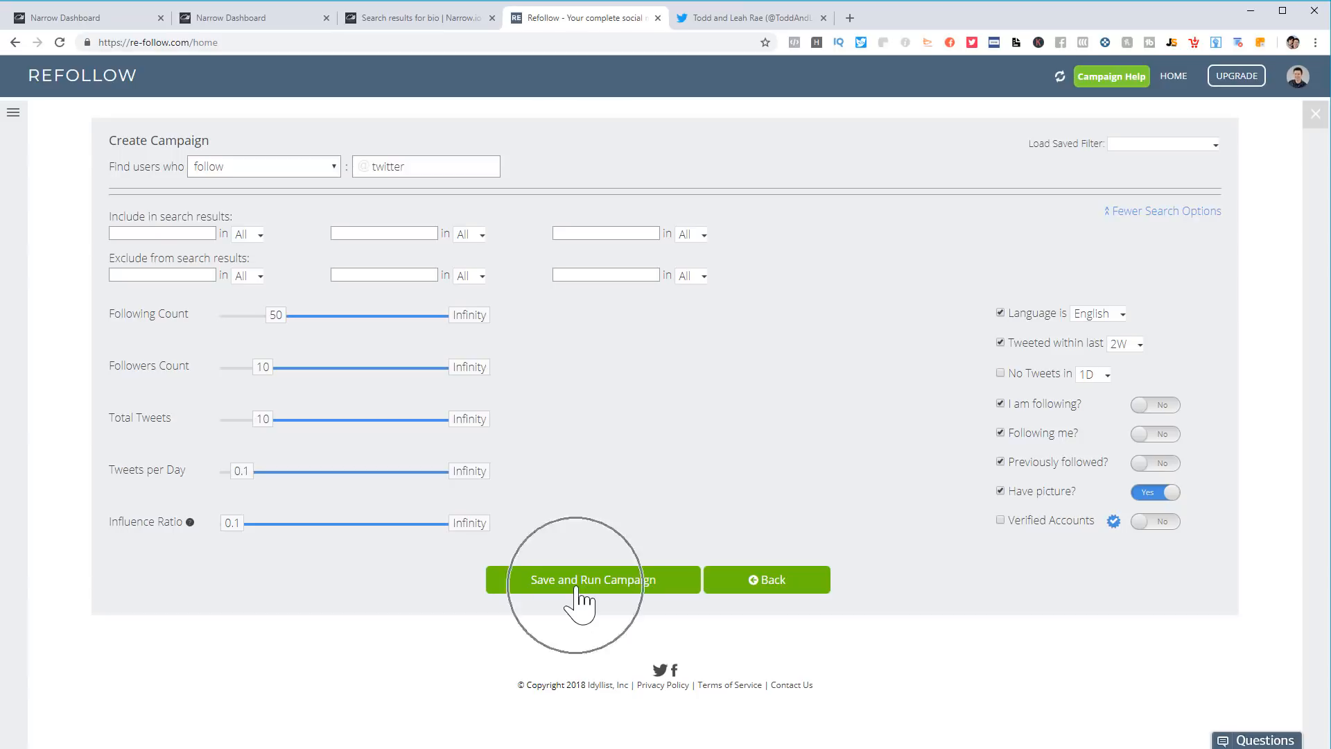
{"action": "left_click", "coordinate": [592, 580]}
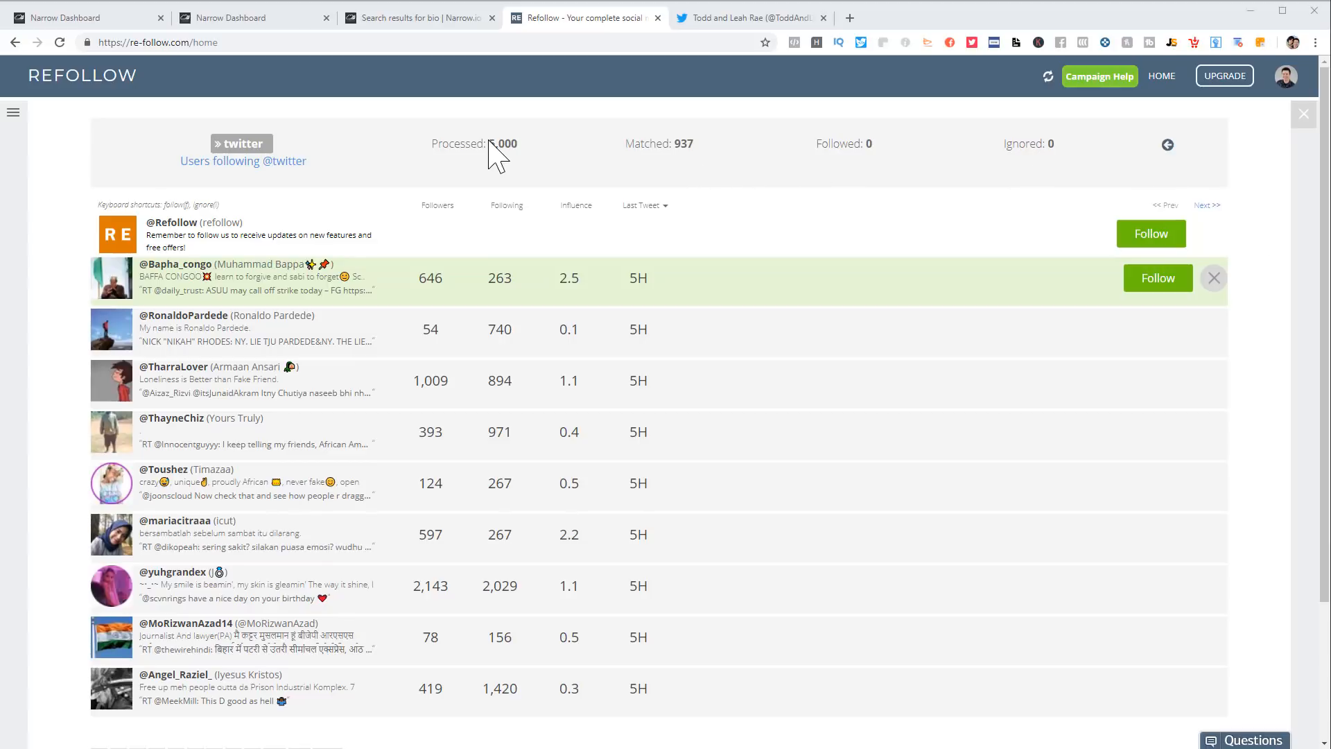
{"action": "mouse_move", "coordinate": [671, 169]}
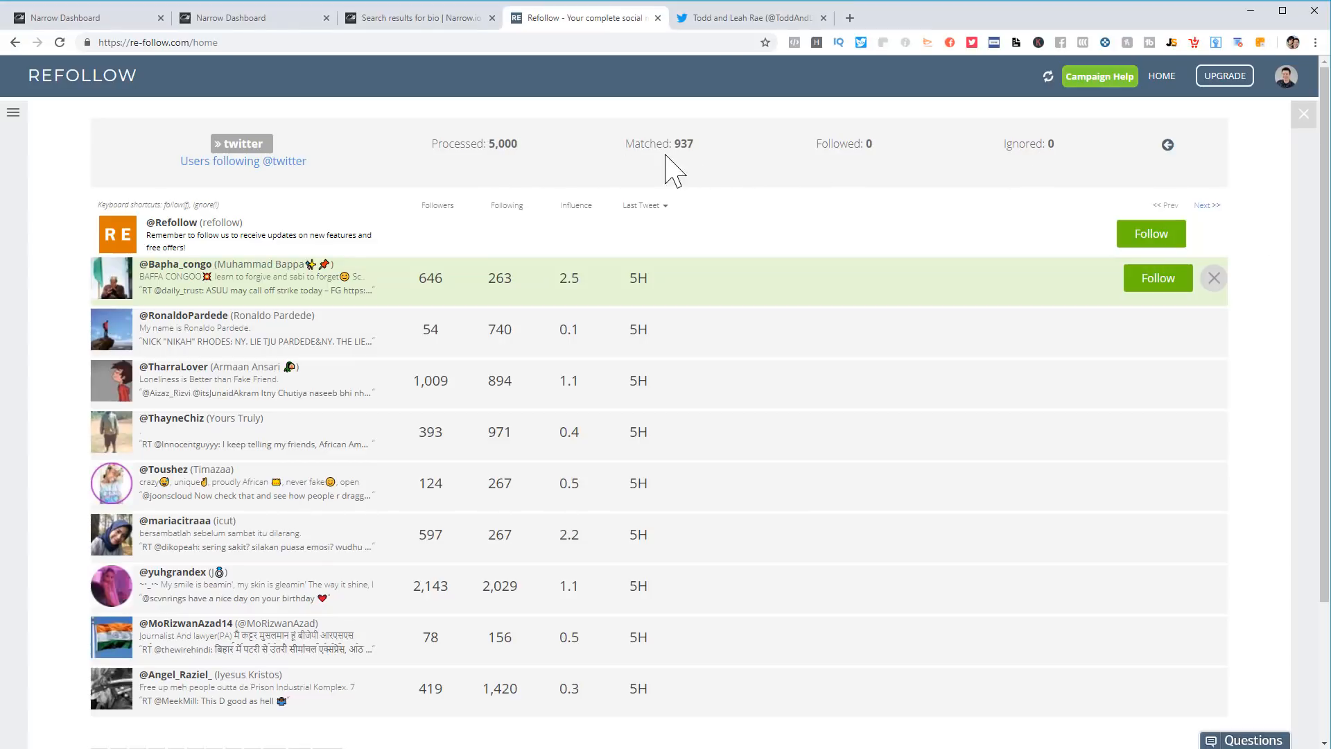
{"action": "mouse_move", "coordinate": [700, 160]}
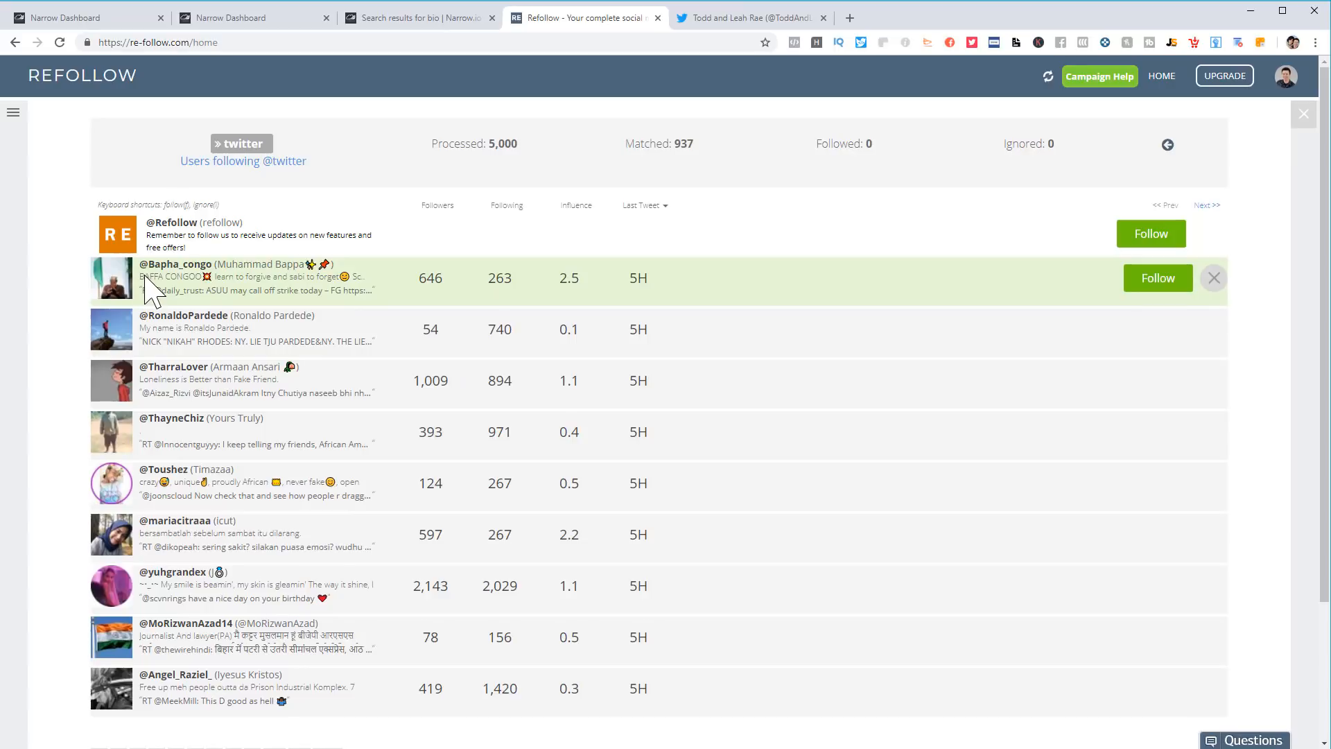
{"action": "mouse_move", "coordinate": [406, 307]}
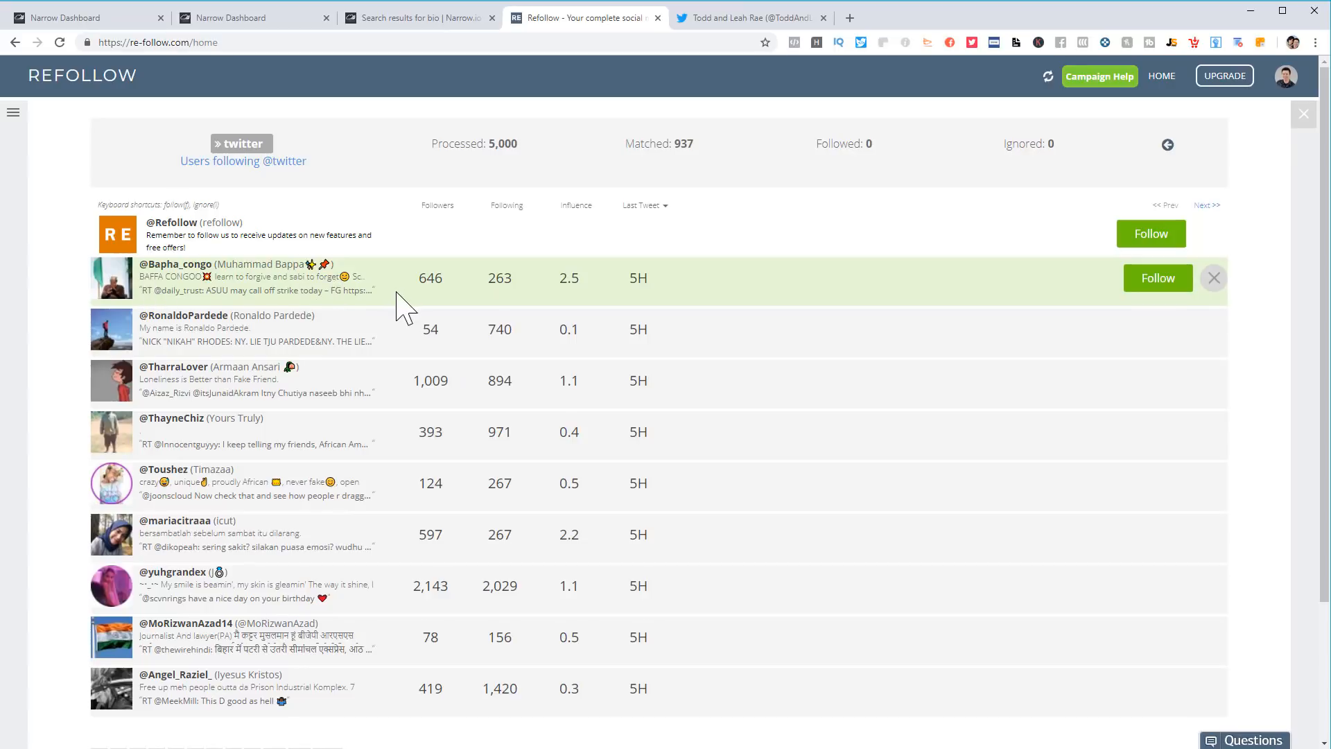
{"action": "mouse_move", "coordinate": [280, 348]}
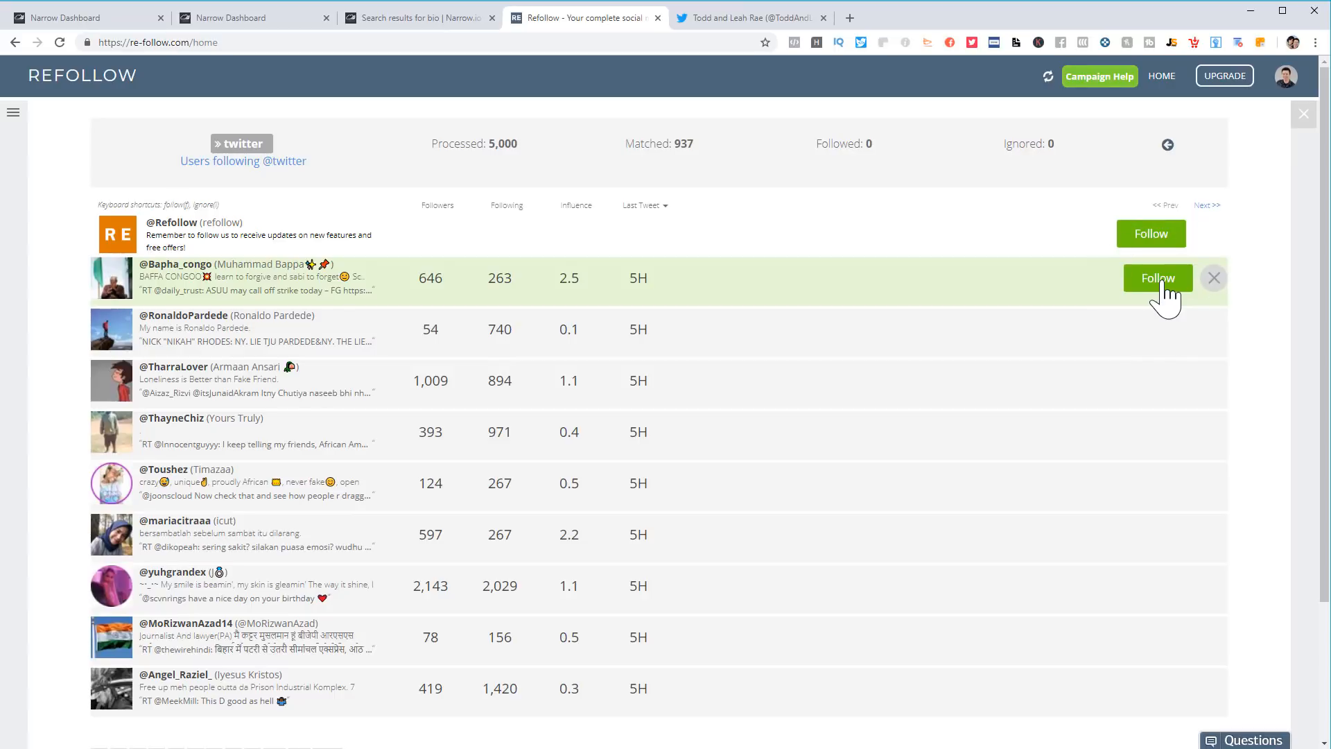
Follow six matched accounts one after another from the top row of the campaign results
{"action": "left_click", "coordinate": [1156, 278]}
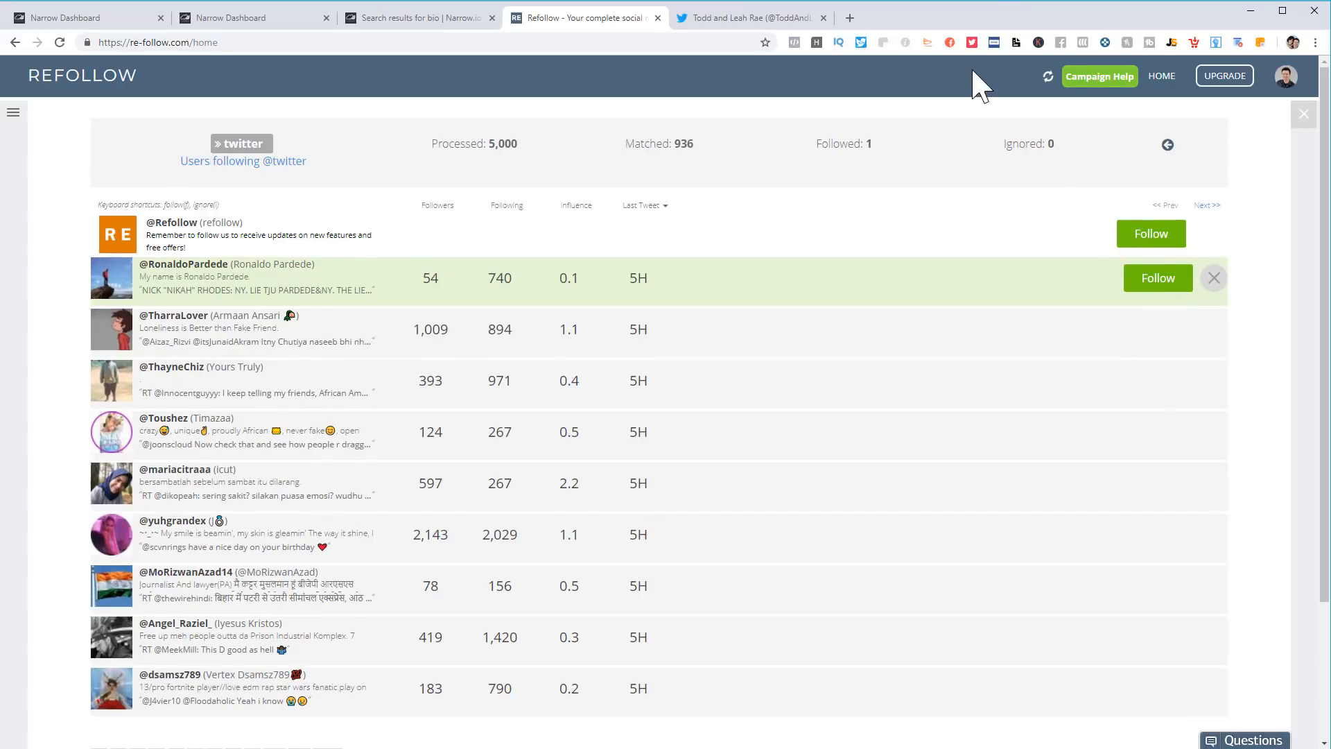
{"action": "mouse_move", "coordinate": [1055, 93]}
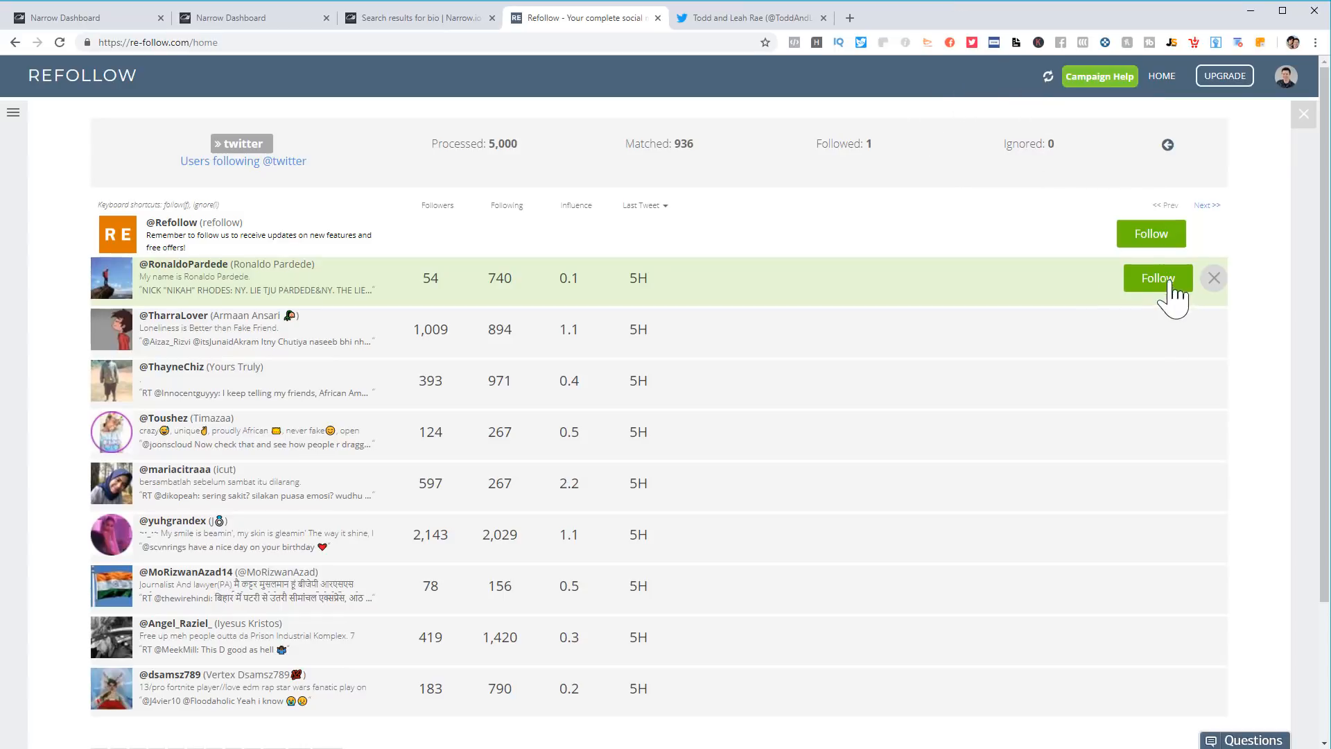
{"action": "left_click", "coordinate": [1157, 277]}
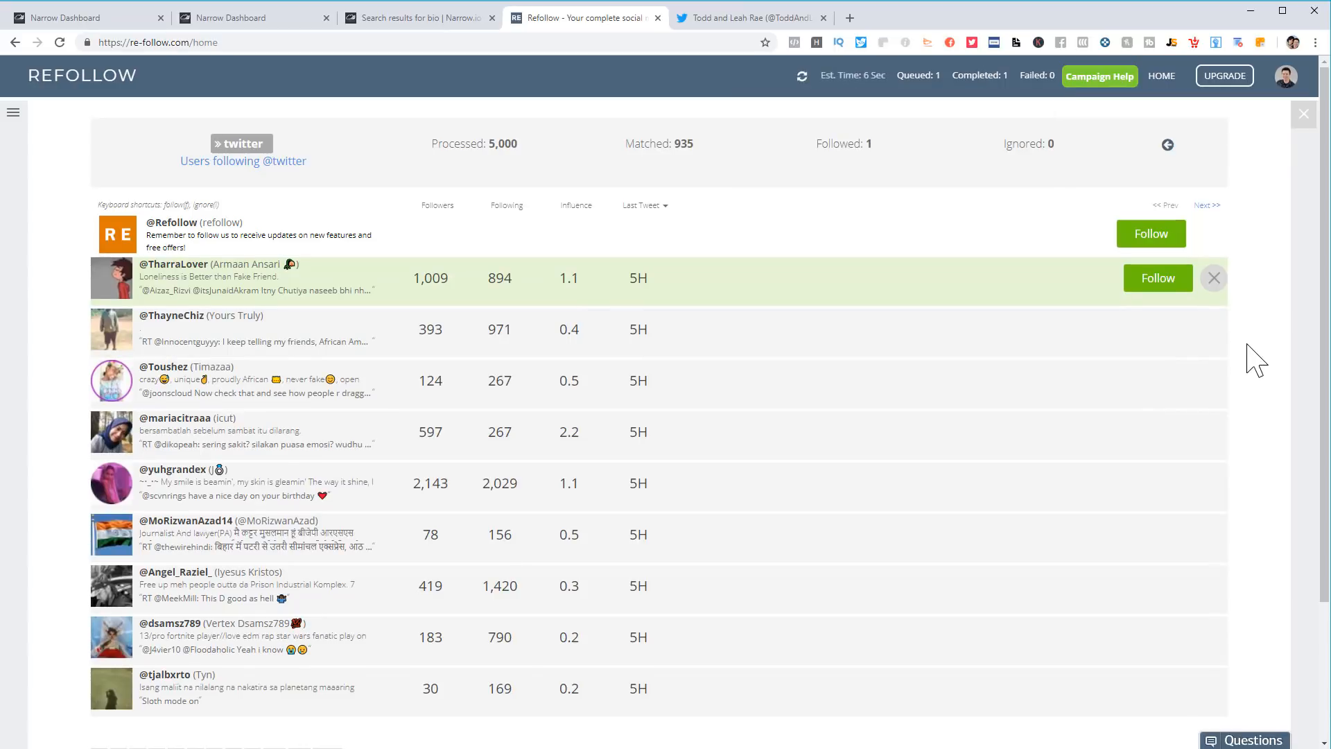
{"action": "left_click", "coordinate": [1156, 277]}
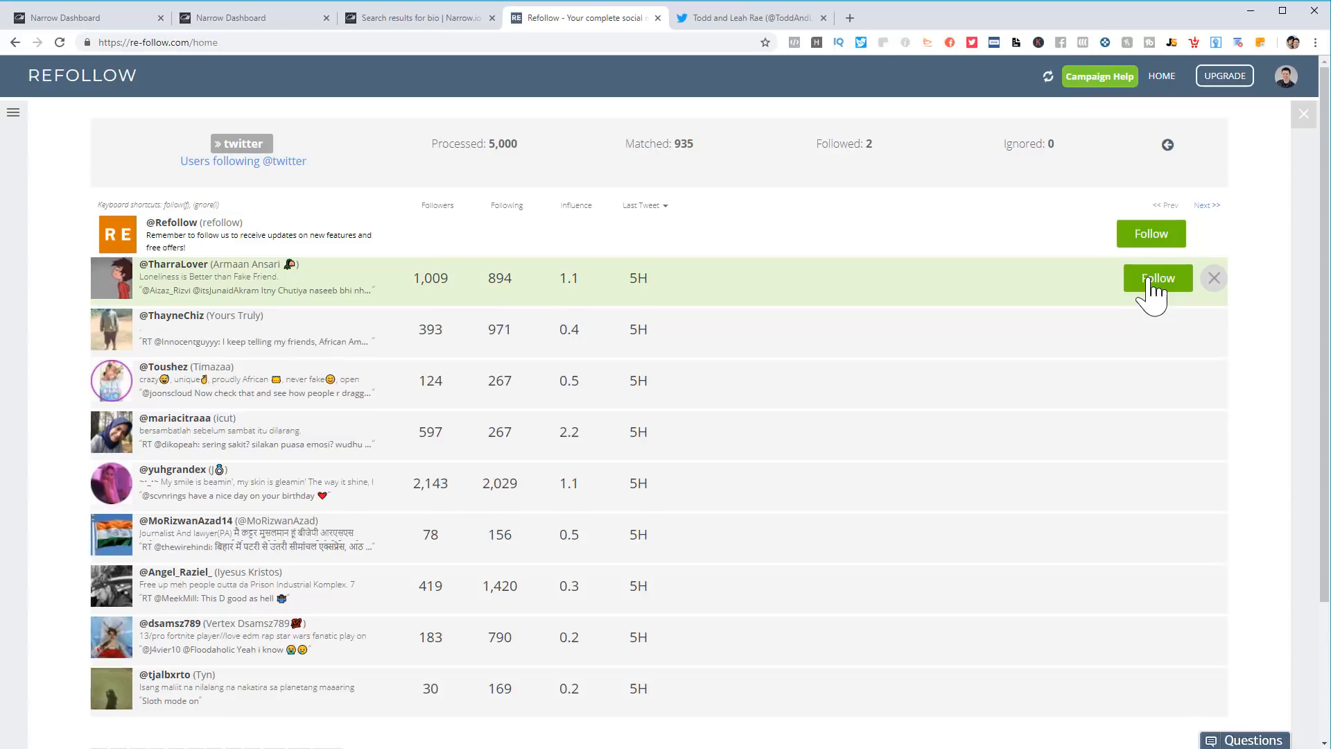
{"action": "left_click", "coordinate": [1156, 277]}
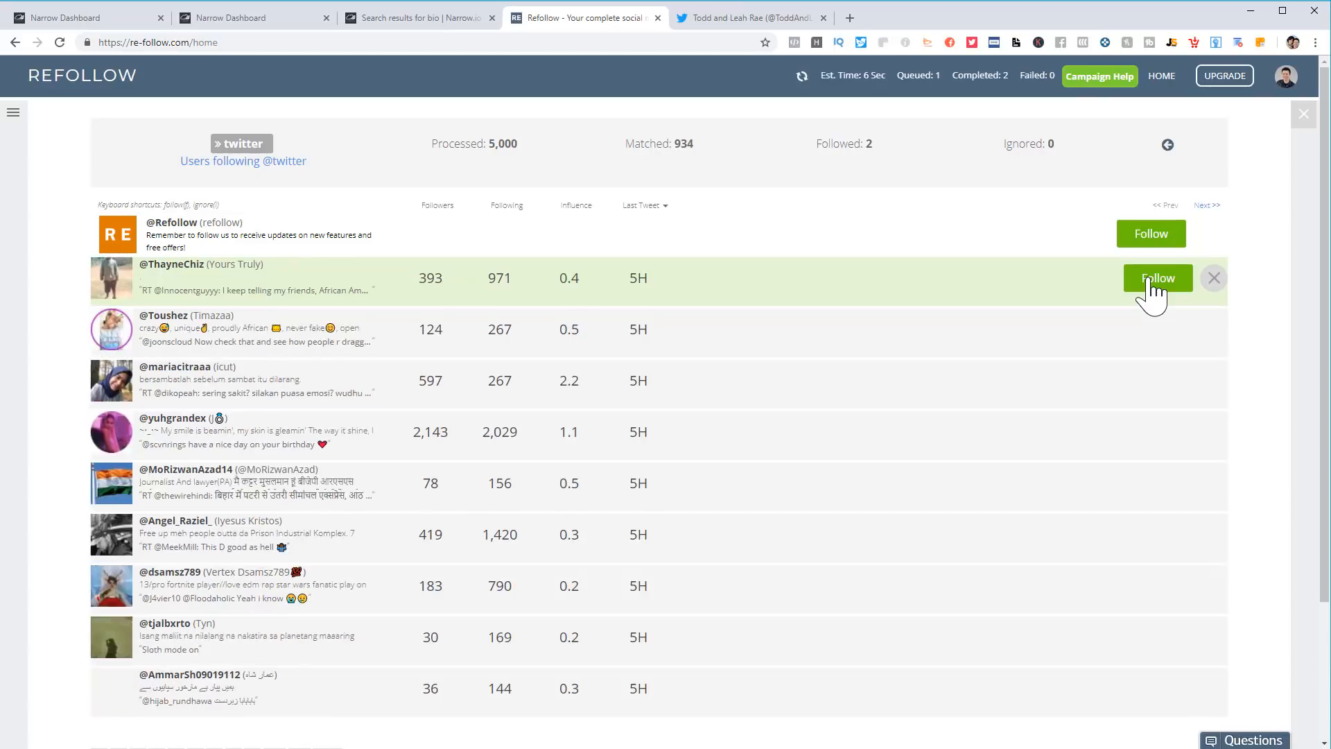
{"action": "left_click", "coordinate": [1158, 278]}
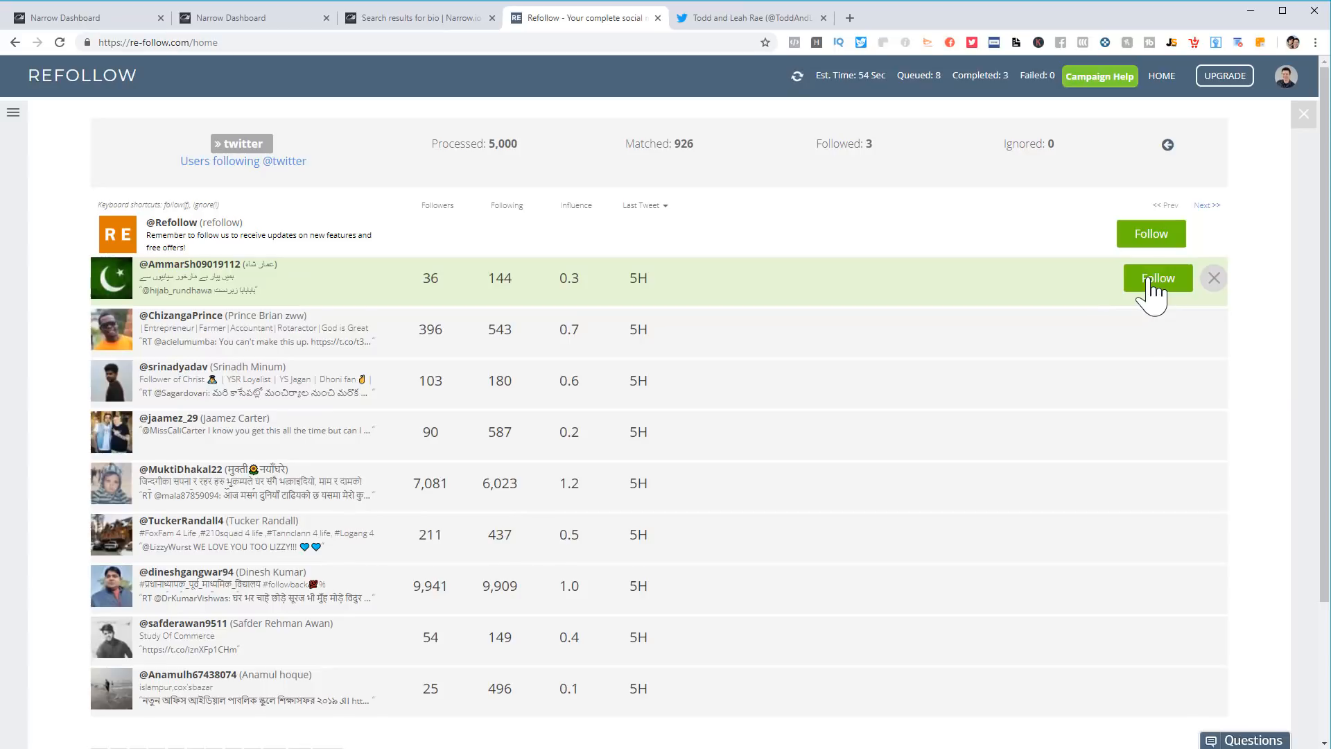
{"action": "left_click", "coordinate": [1156, 277]}
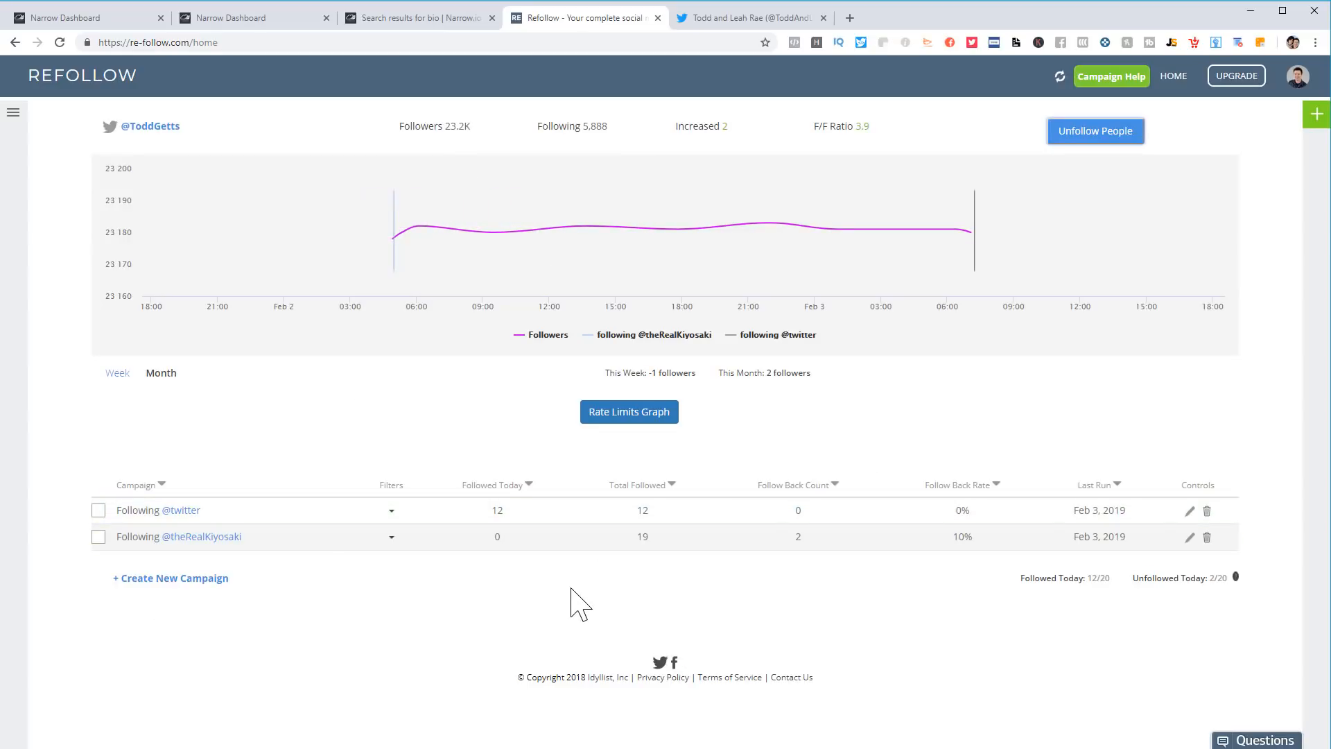
{"action": "mouse_move", "coordinate": [408, 658]}
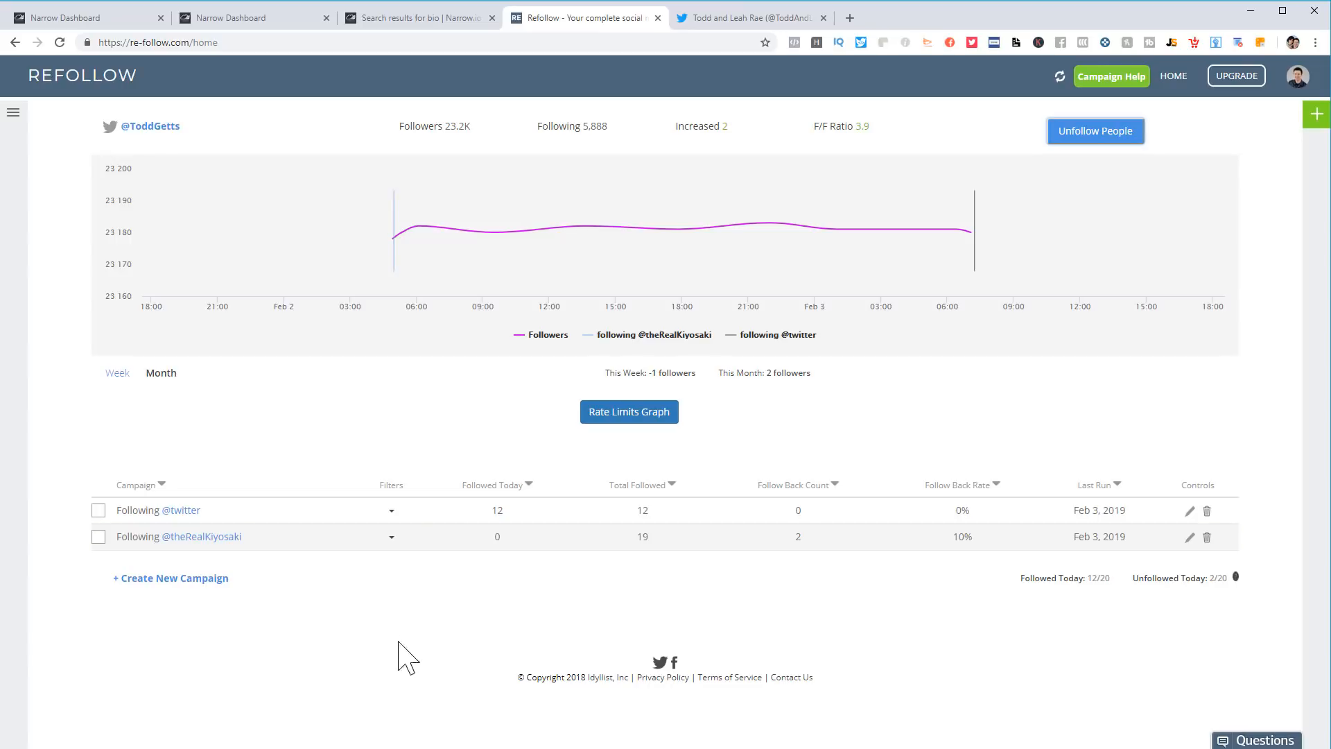
{"action": "mouse_move", "coordinate": [517, 517]}
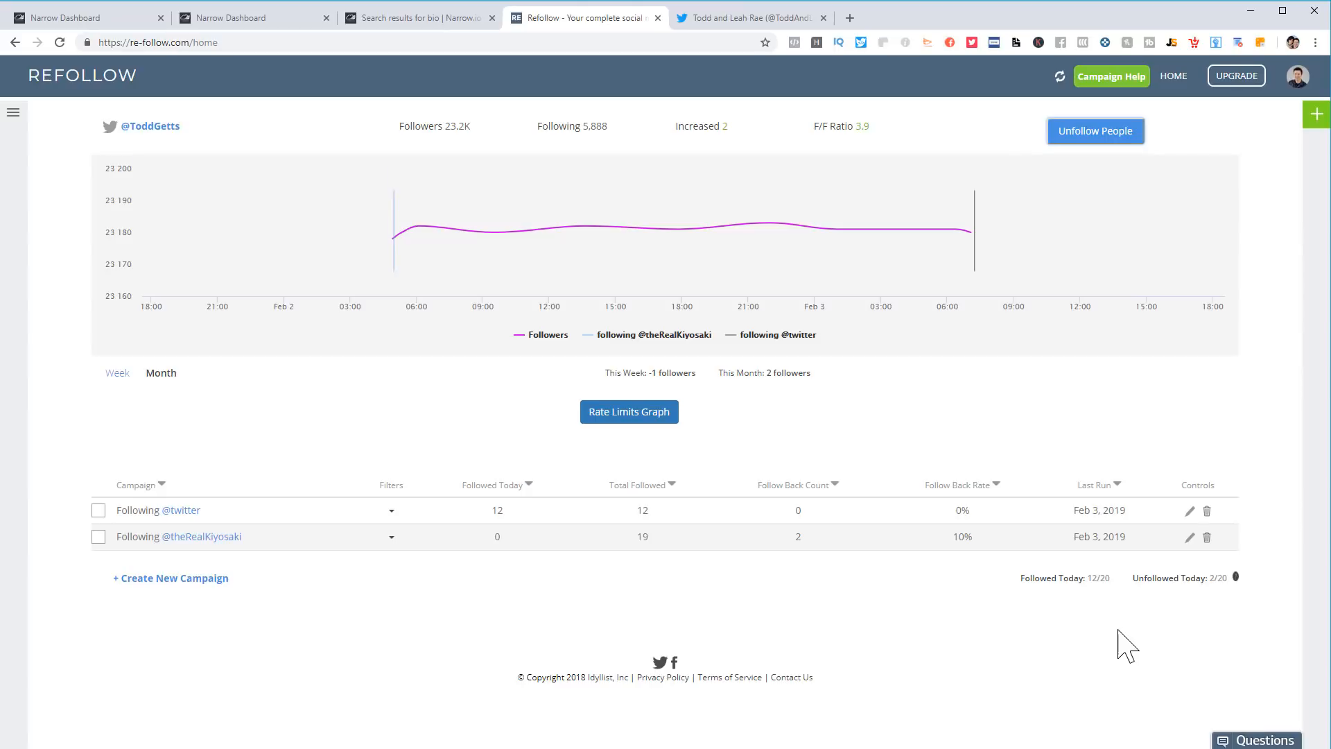
{"action": "mouse_move", "coordinate": [1212, 638]}
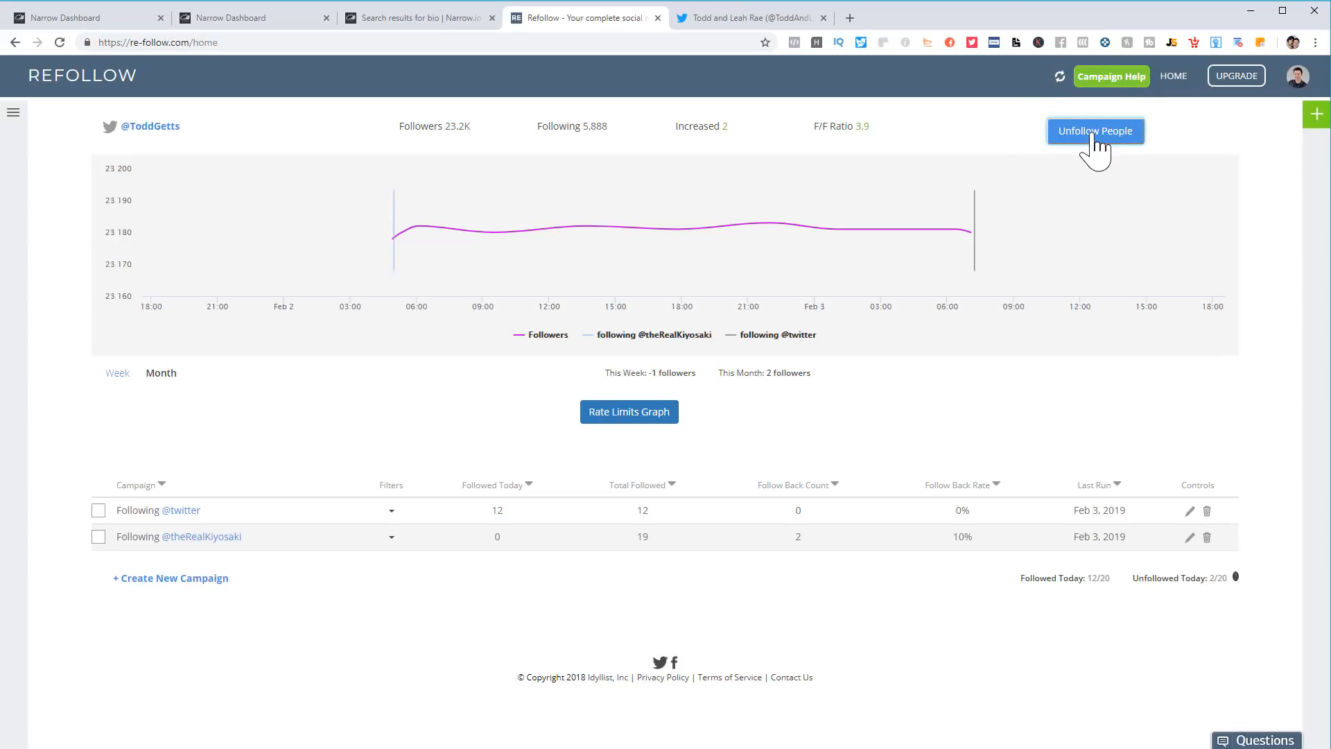
Open Unfollow People and inspect the Was Followed days-since-following slider, still 0 to infinity
{"action": "left_click", "coordinate": [1096, 130]}
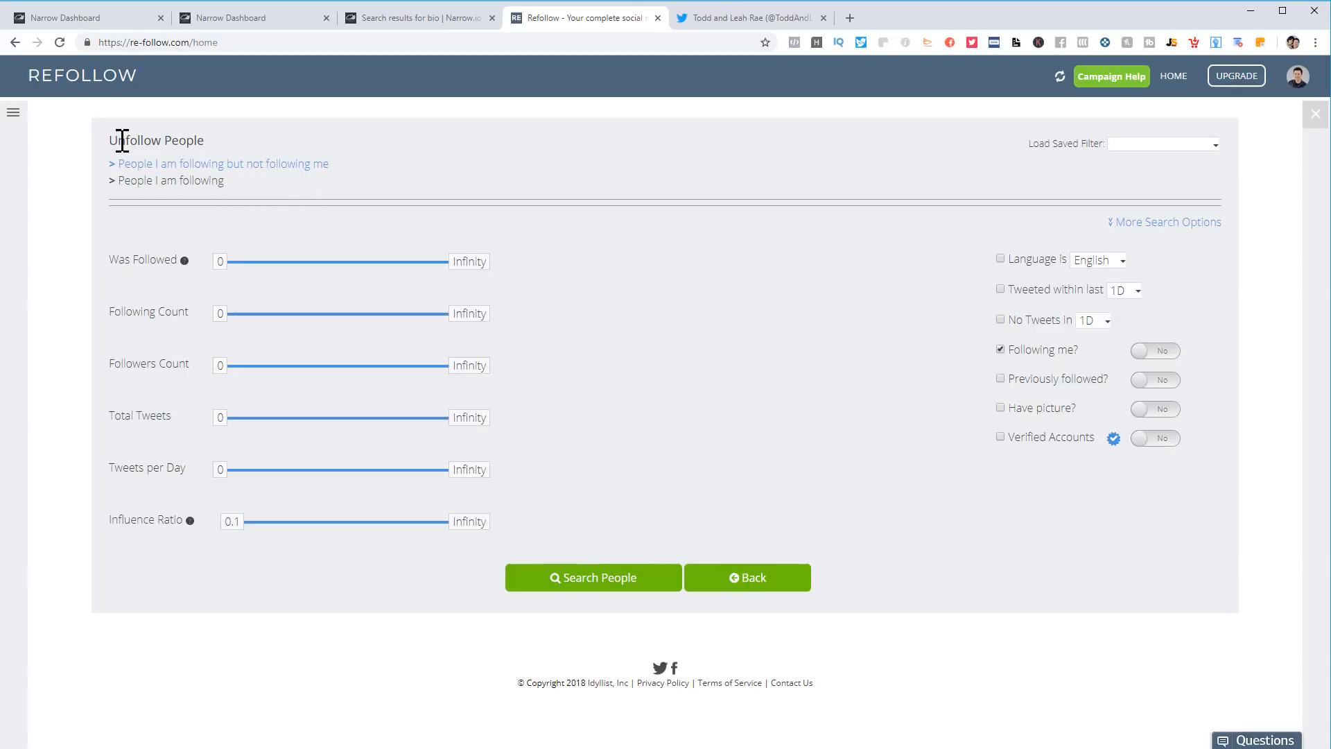
{"action": "mouse_move", "coordinate": [288, 183]}
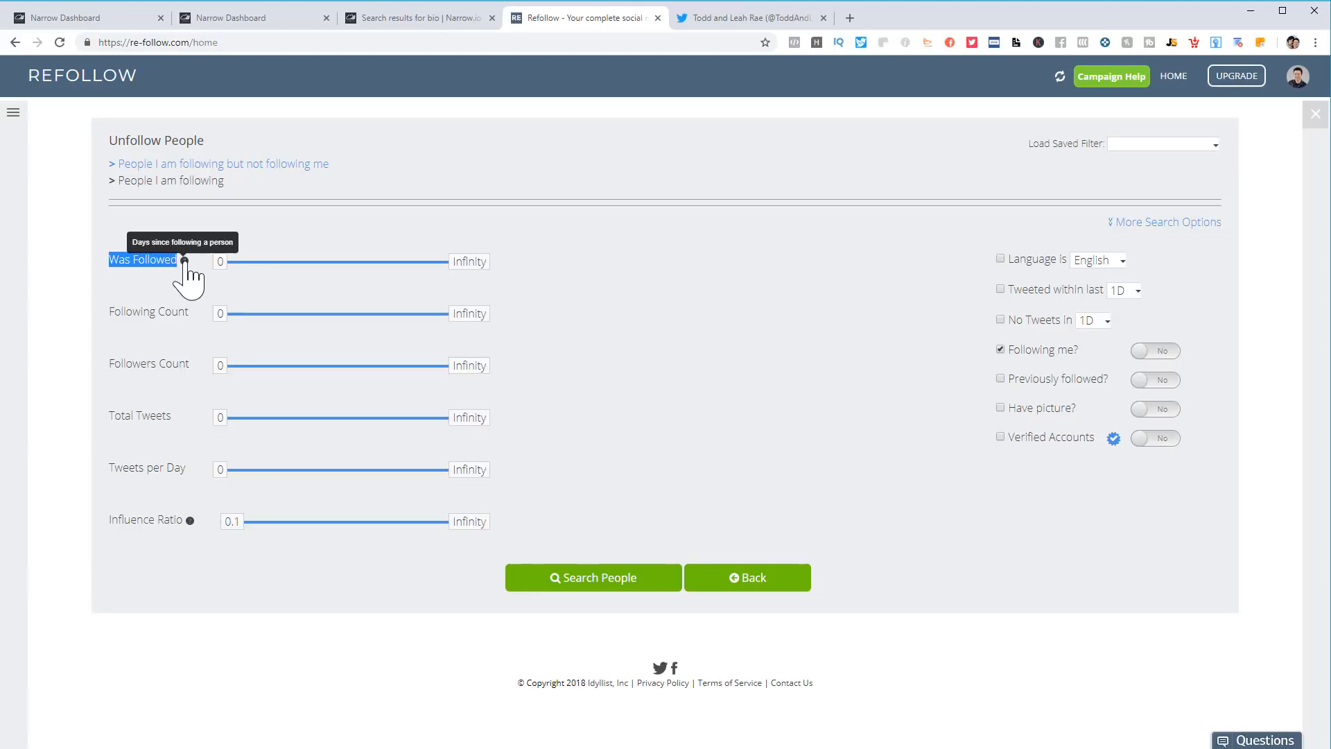
{"action": "mouse_move", "coordinate": [157, 294]}
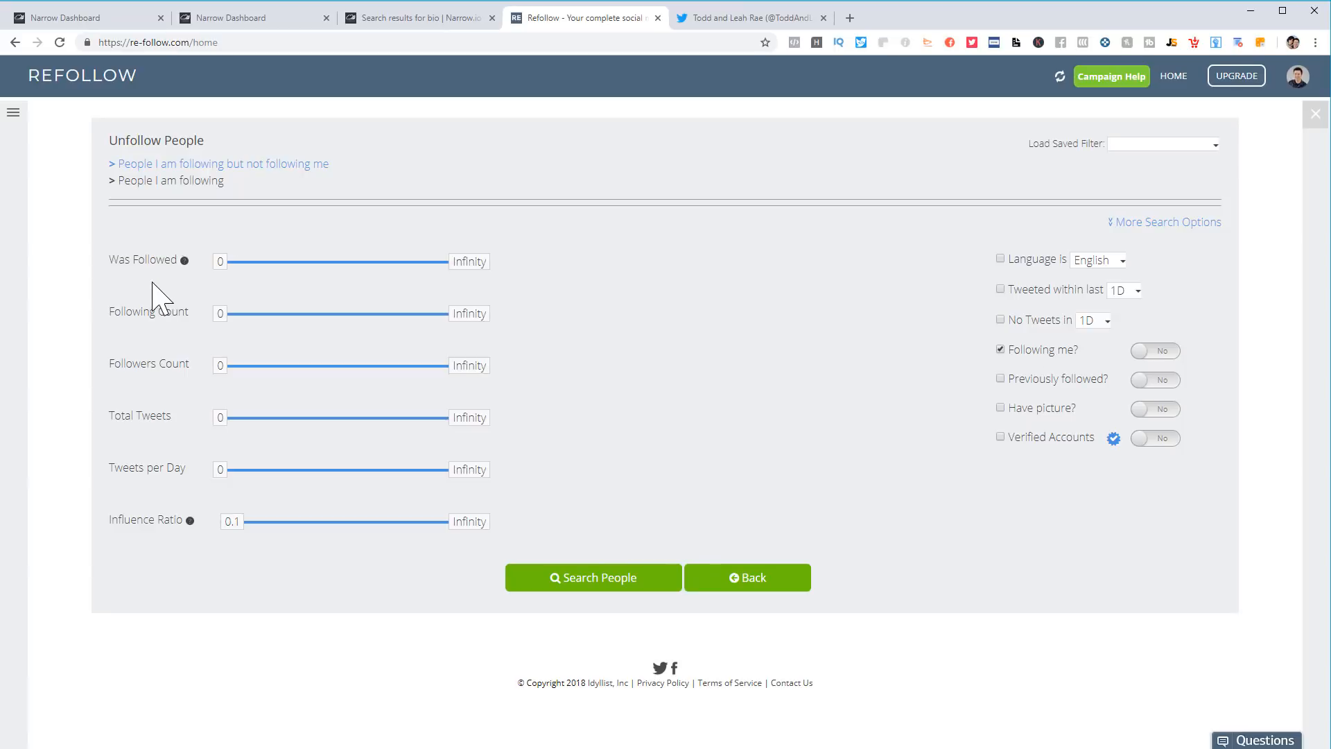
{"action": "double_click", "coordinate": [112, 260]}
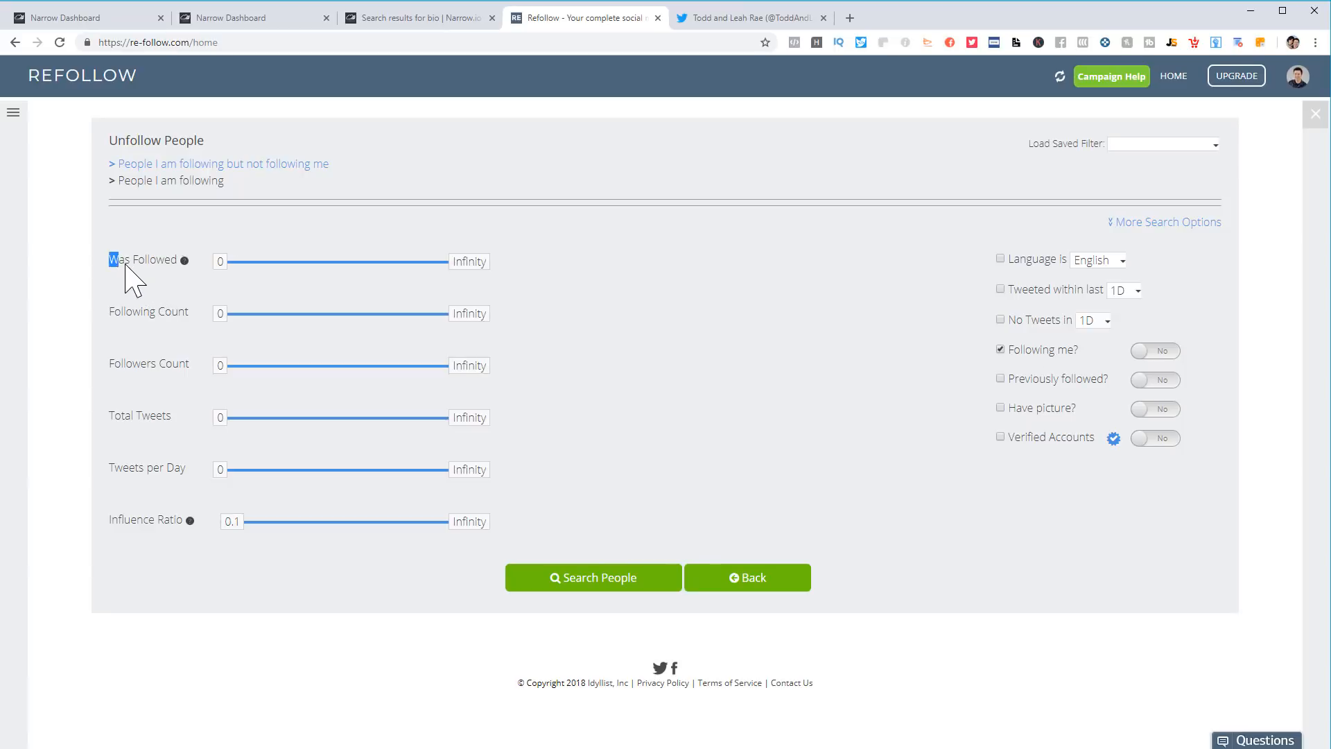
{"action": "double_click", "coordinate": [143, 260]}
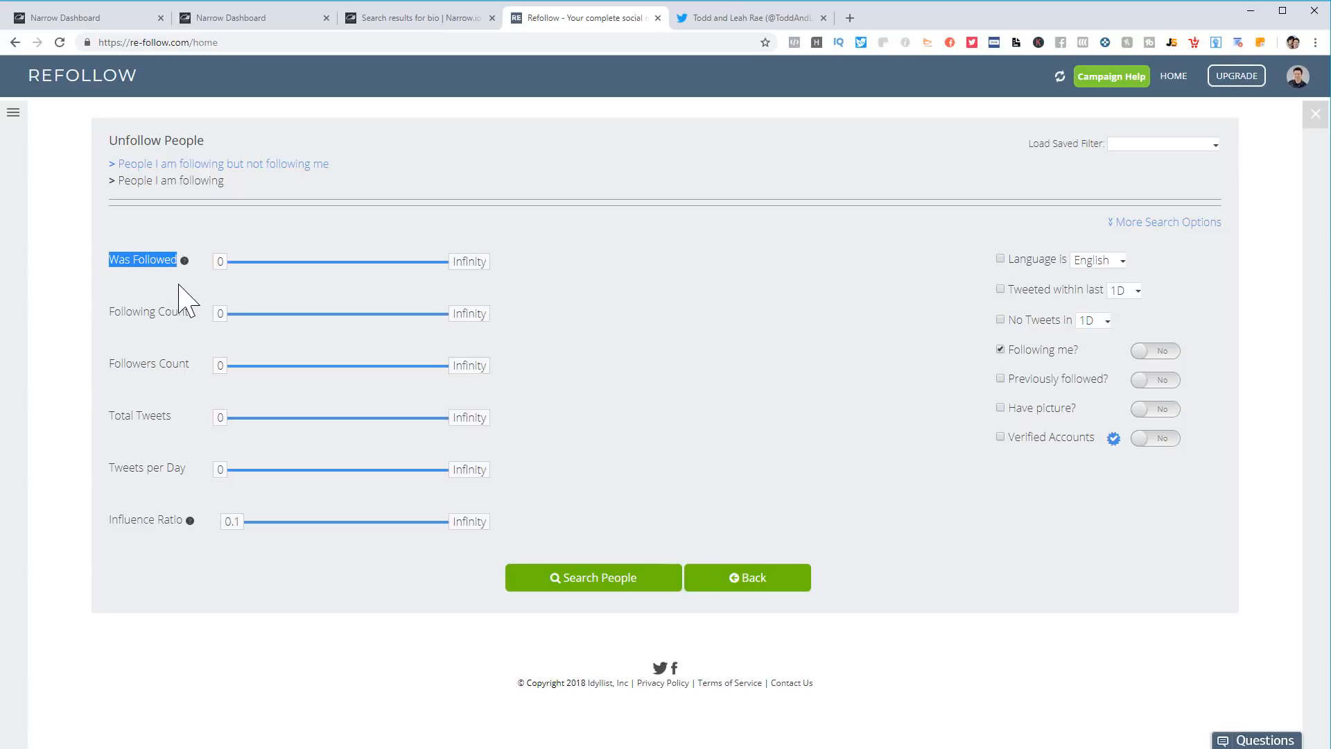
{"action": "left_click", "coordinate": [221, 261]}
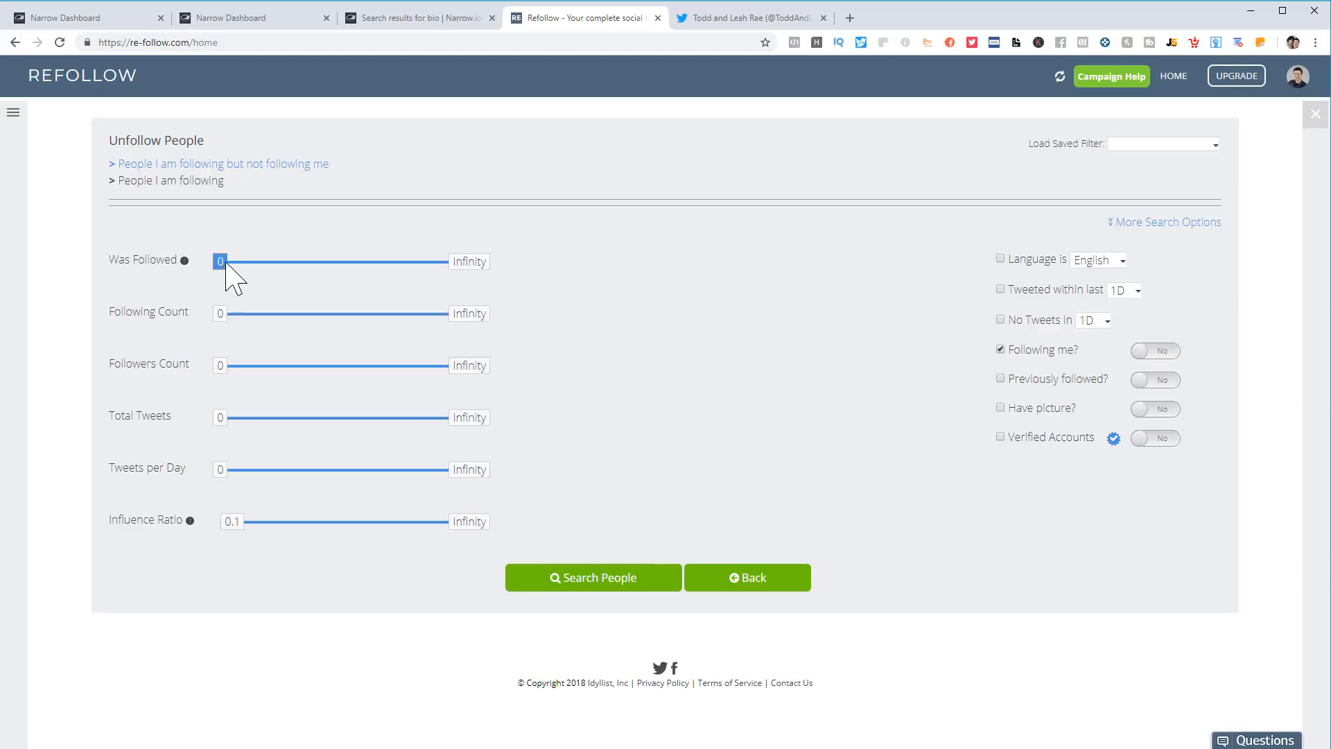
Set Was Followed minimum to 5 days and No Tweets period to 2W, peeking at More Search Options
{"action": "left_click_drag", "start_coordinate": [220, 261], "coordinate": [294, 260]}
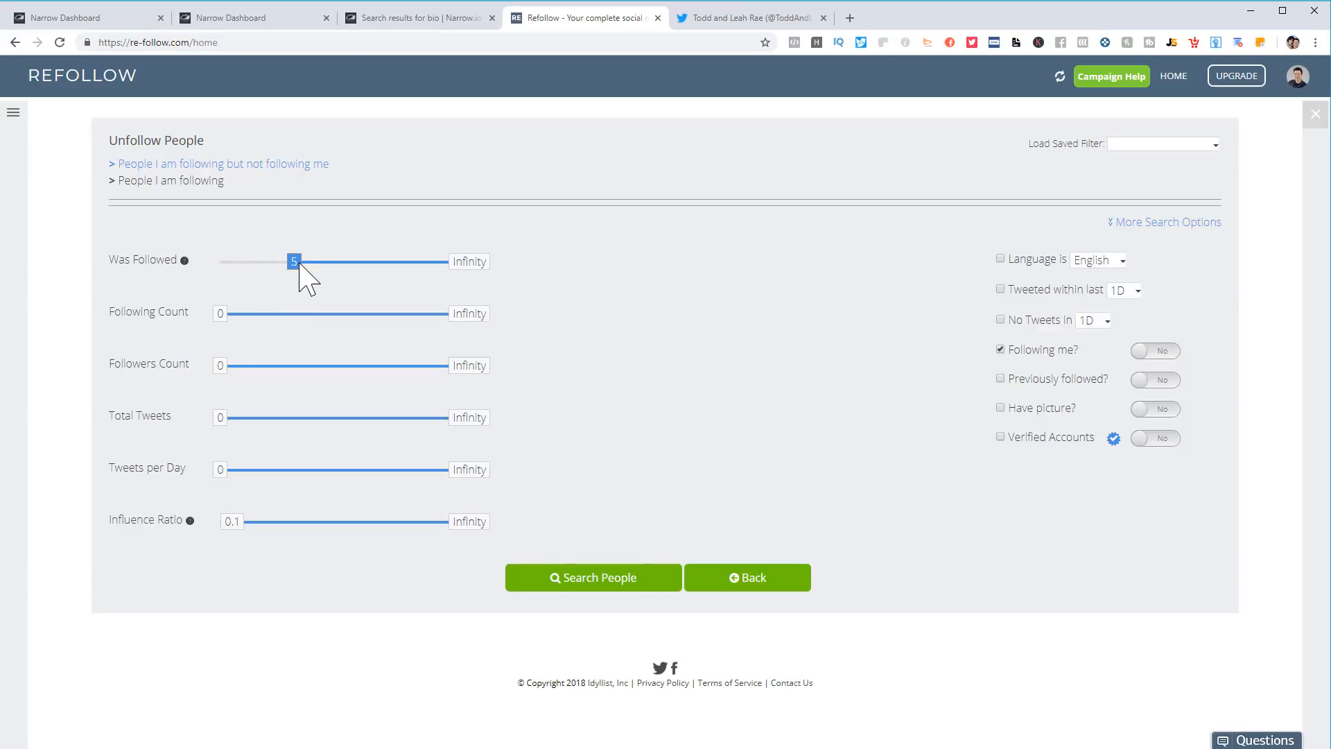
{"action": "mouse_move", "coordinate": [671, 282]}
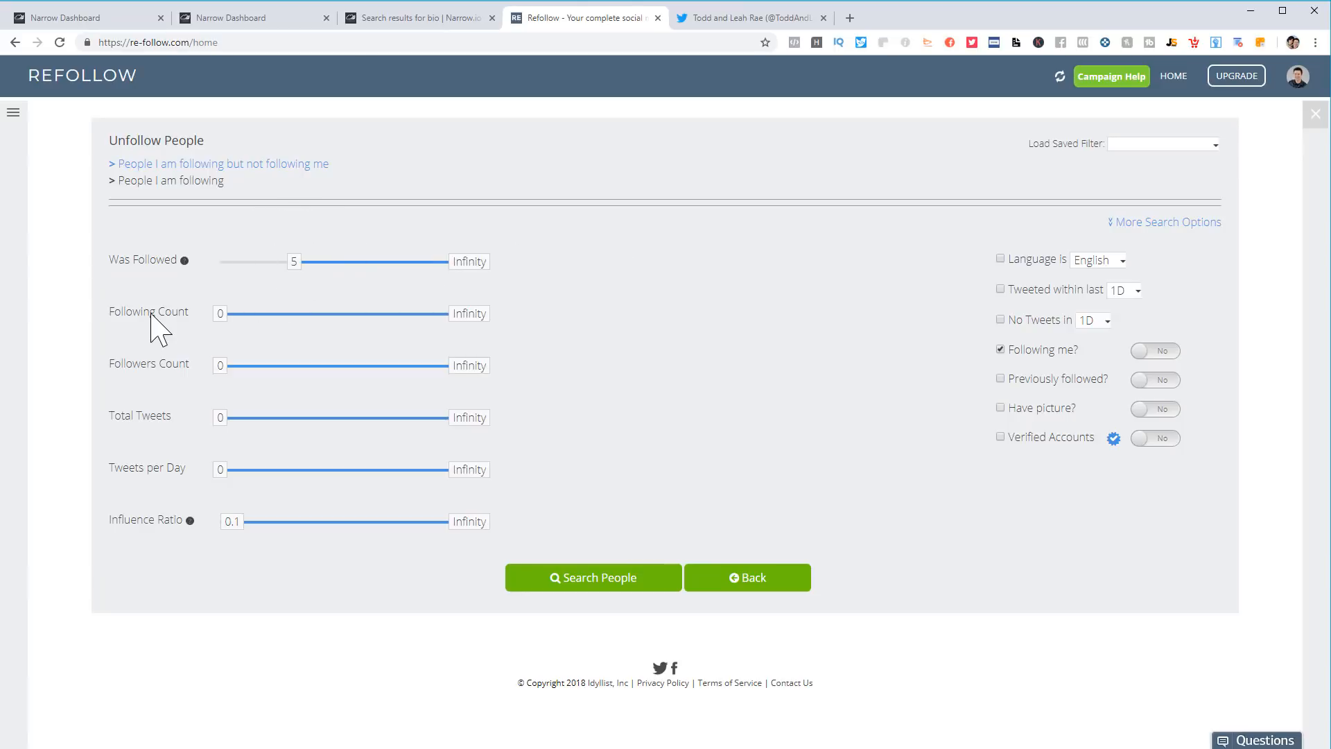
{"action": "mouse_move", "coordinate": [168, 375]}
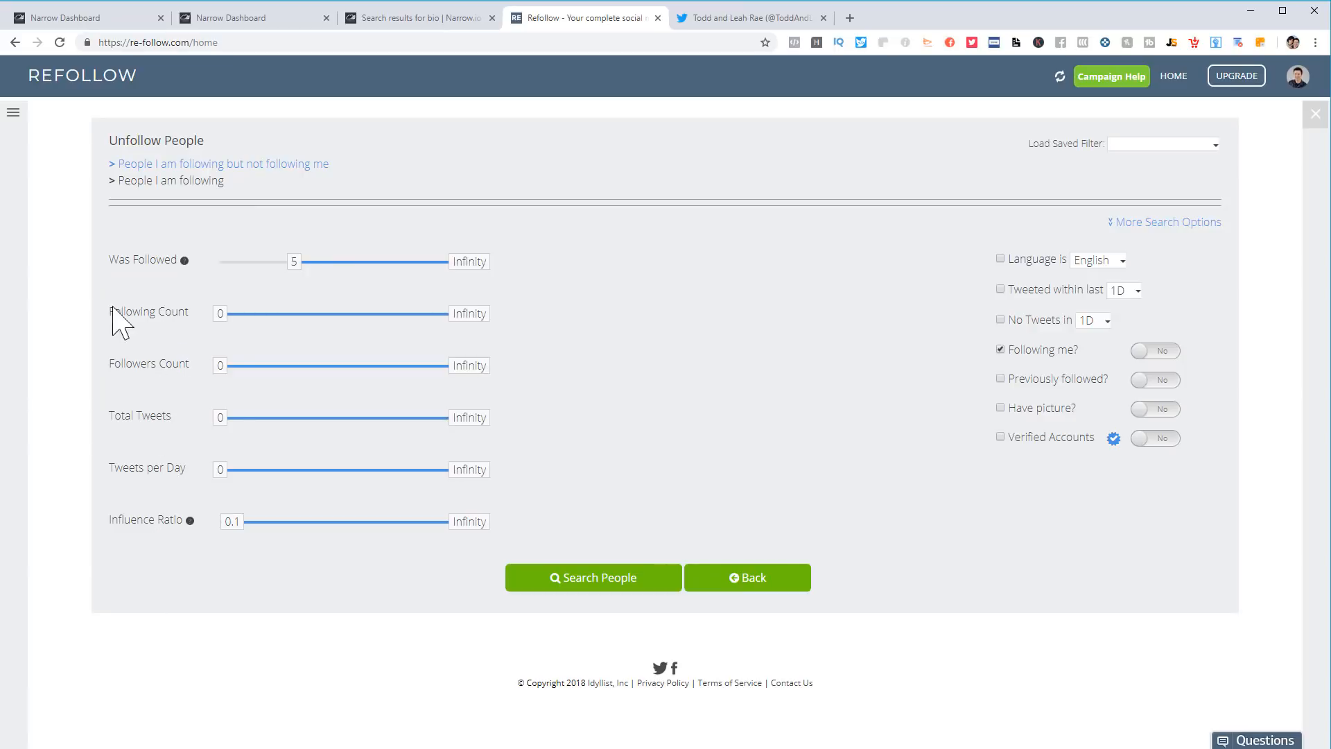
{"action": "mouse_move", "coordinate": [219, 508]}
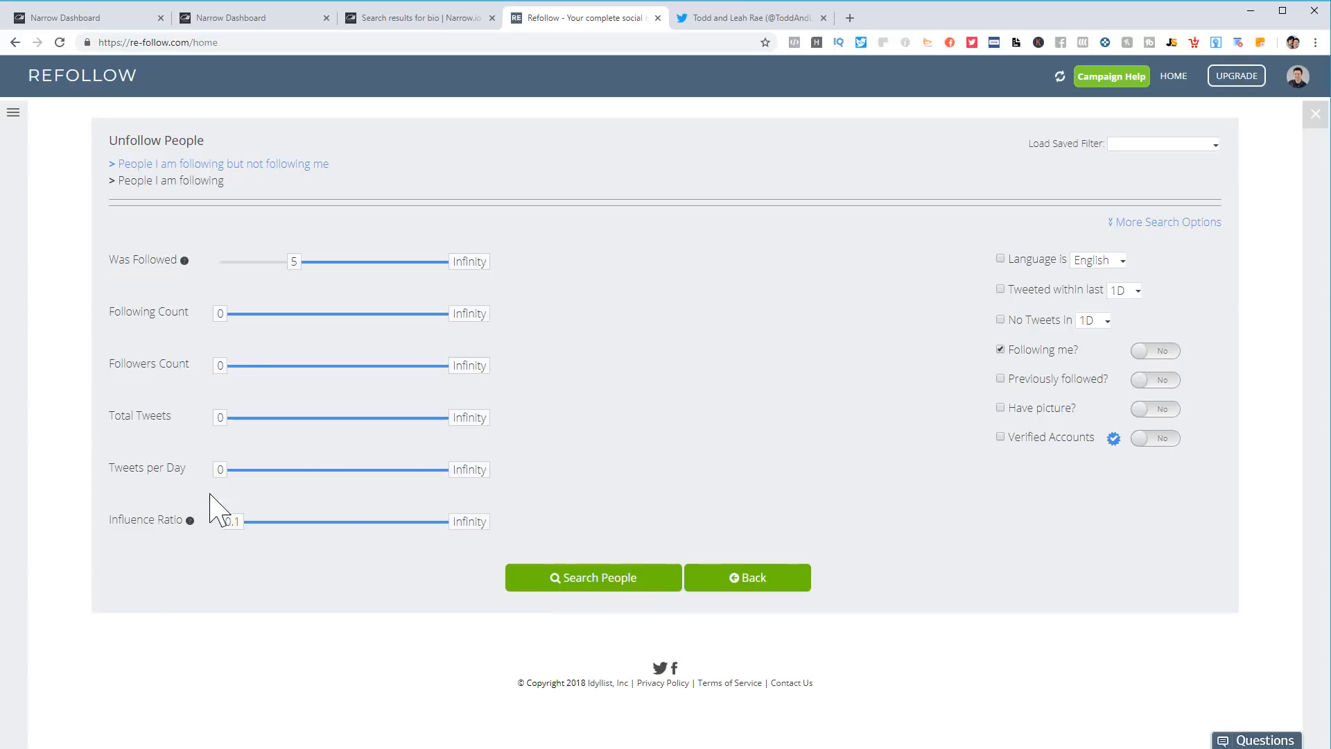
{"action": "left_click", "coordinate": [1092, 320]}
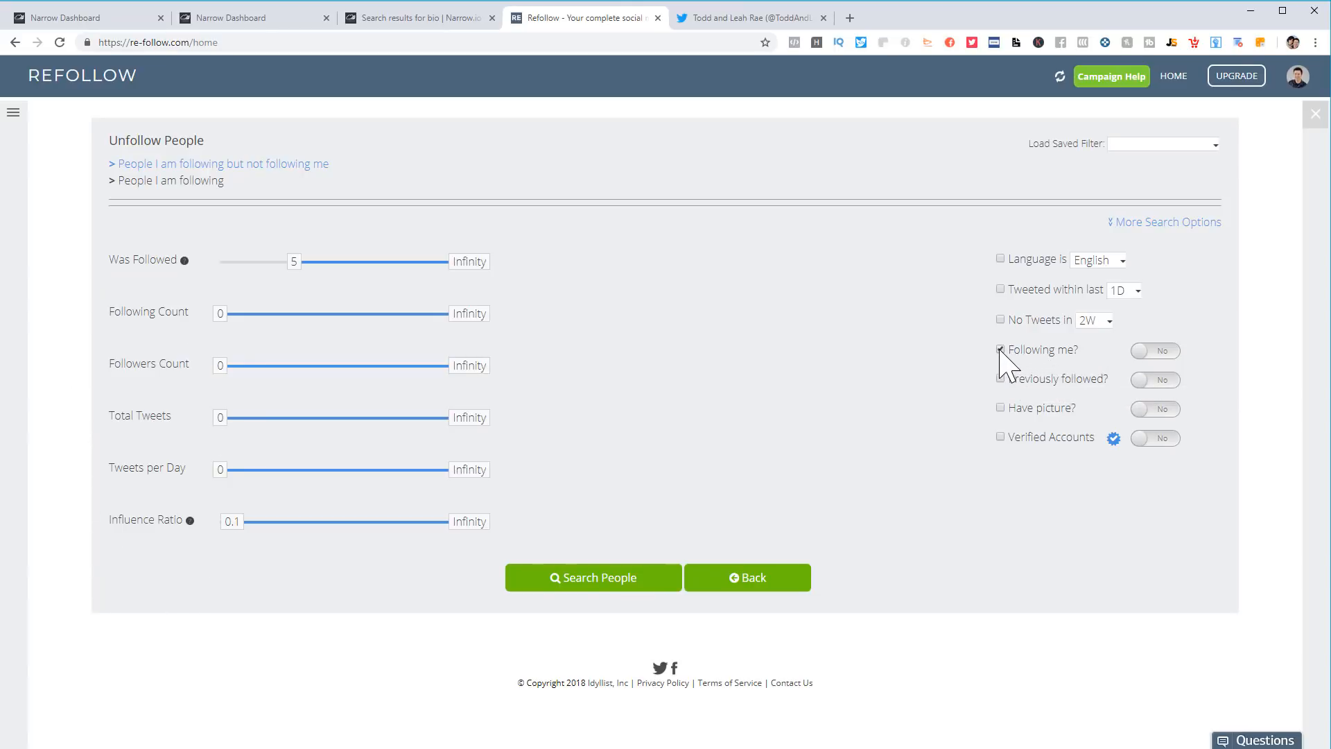
{"action": "left_click", "coordinate": [1000, 350]}
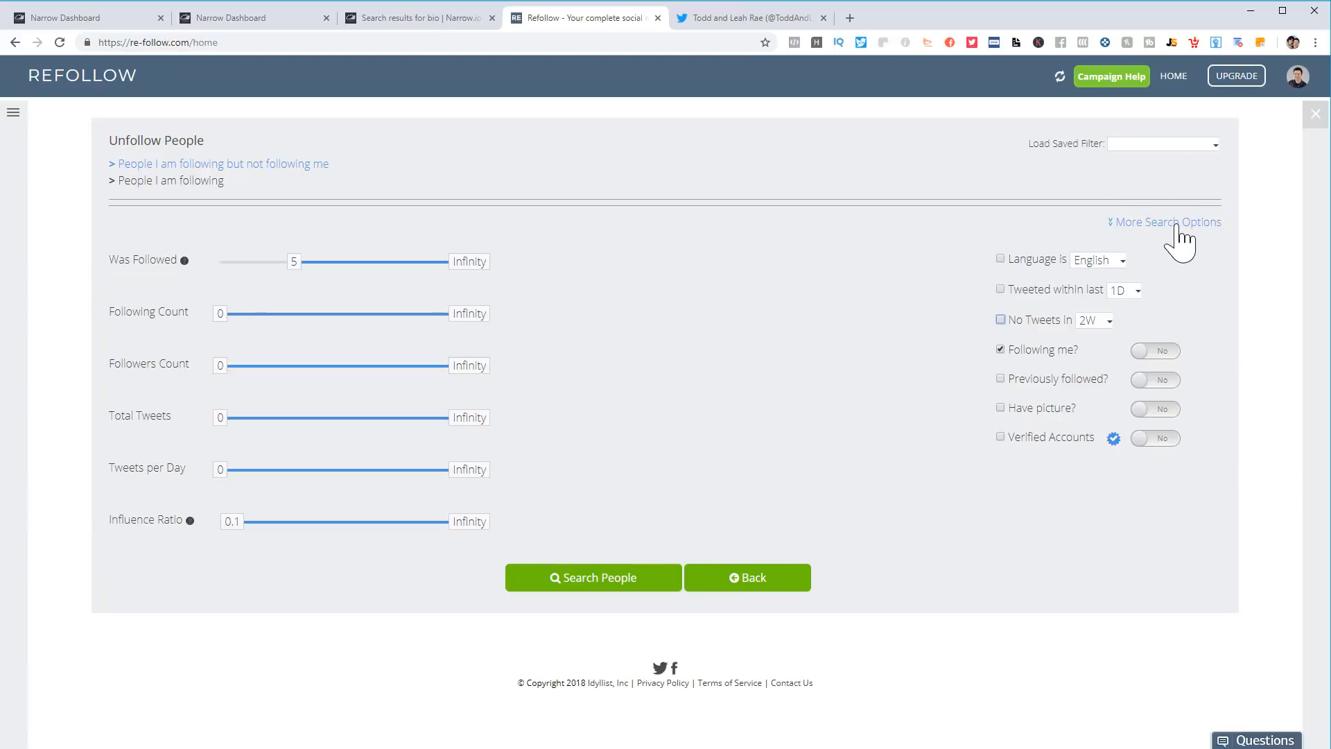
{"action": "left_click", "coordinate": [1167, 222]}
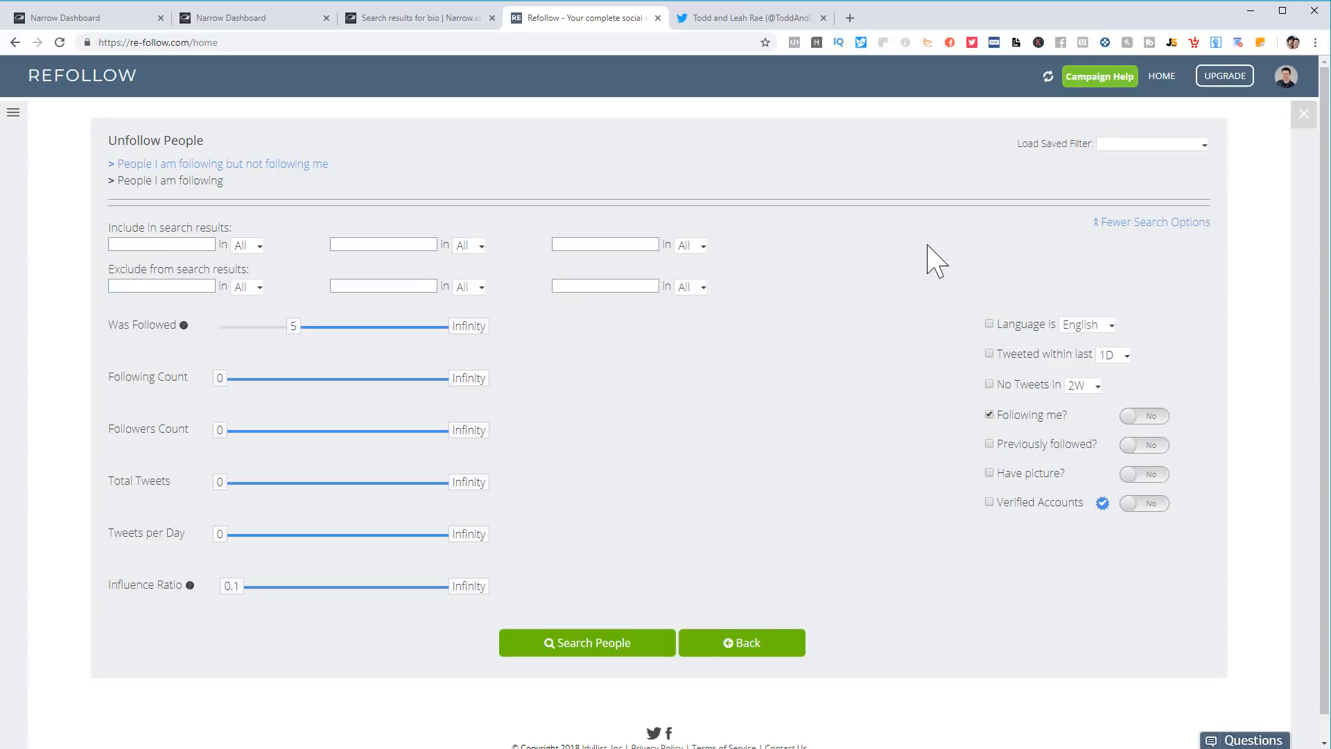
{"action": "left_click", "coordinate": [1151, 222]}
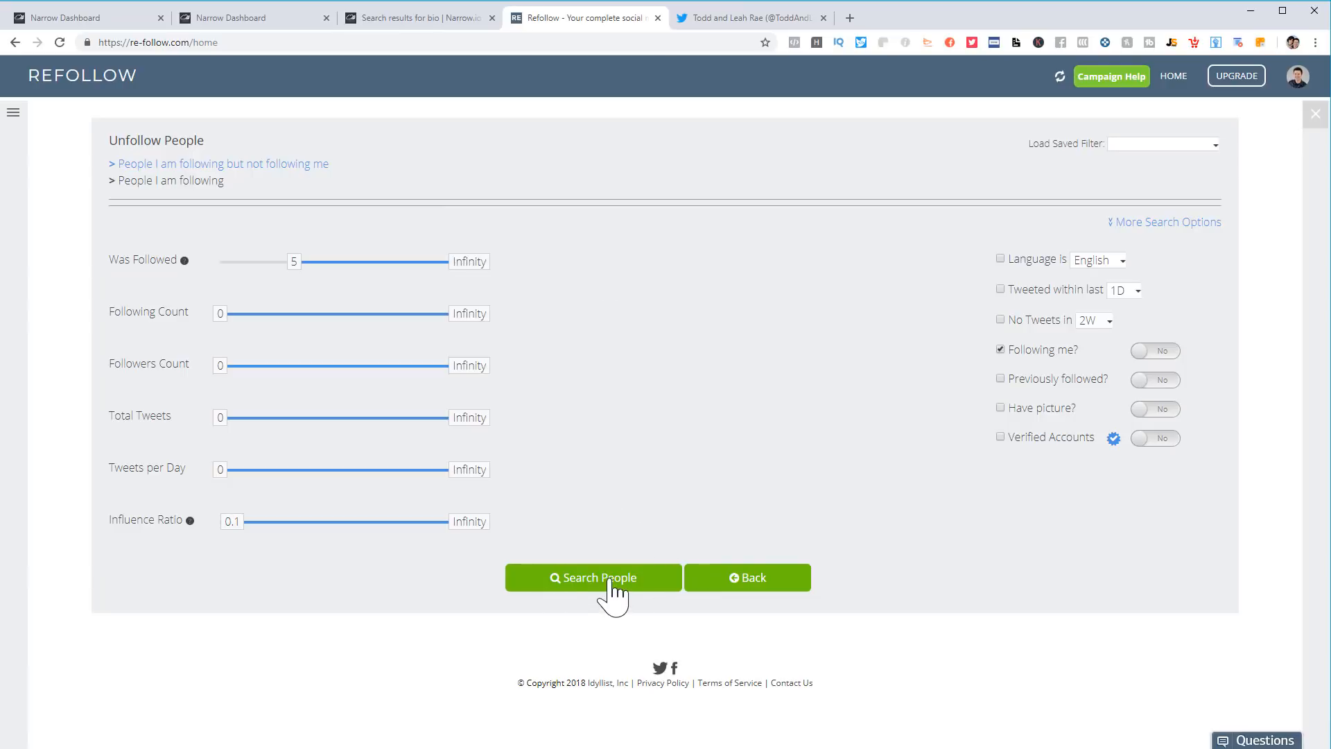
Search with 5 days finding no matches, reset Was Followed to 0 and search again
{"action": "left_click", "coordinate": [592, 577]}
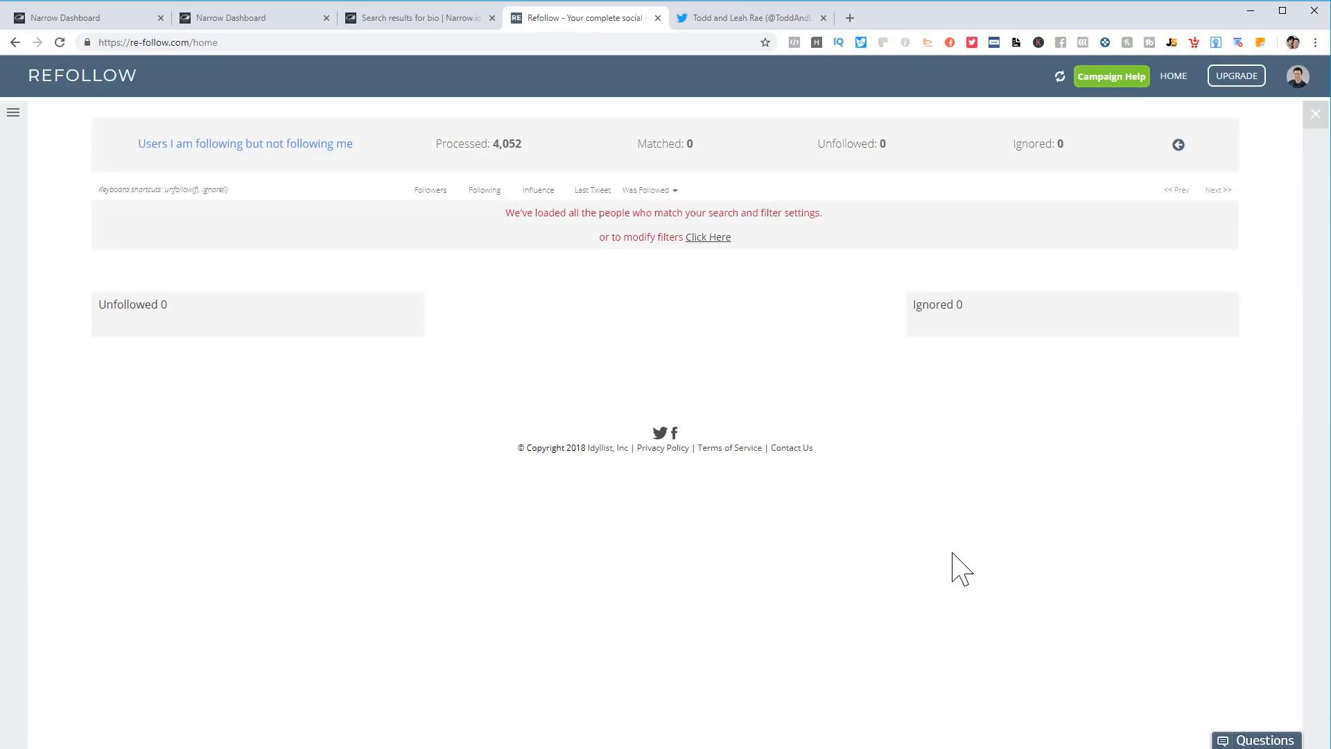
{"action": "mouse_move", "coordinate": [911, 308]}
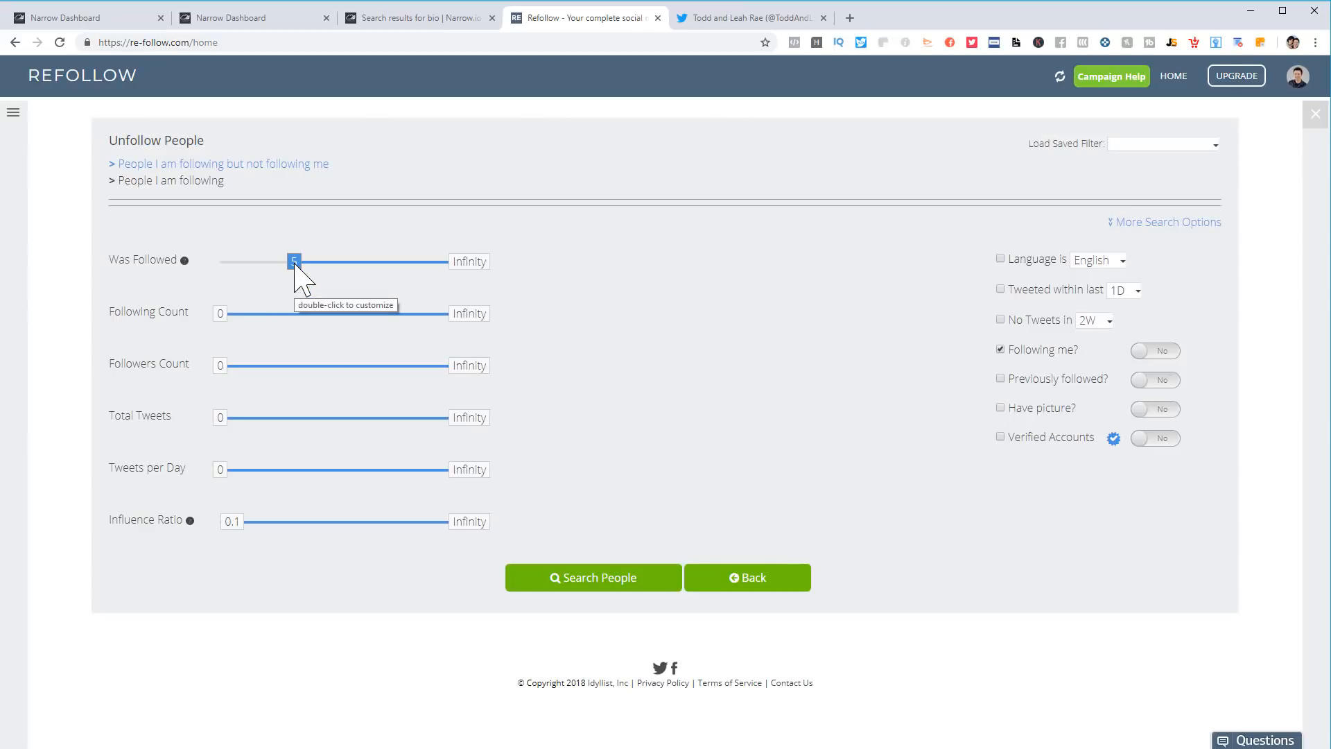
{"action": "left_click_drag", "start_coordinate": [294, 261], "coordinate": [221, 260]}
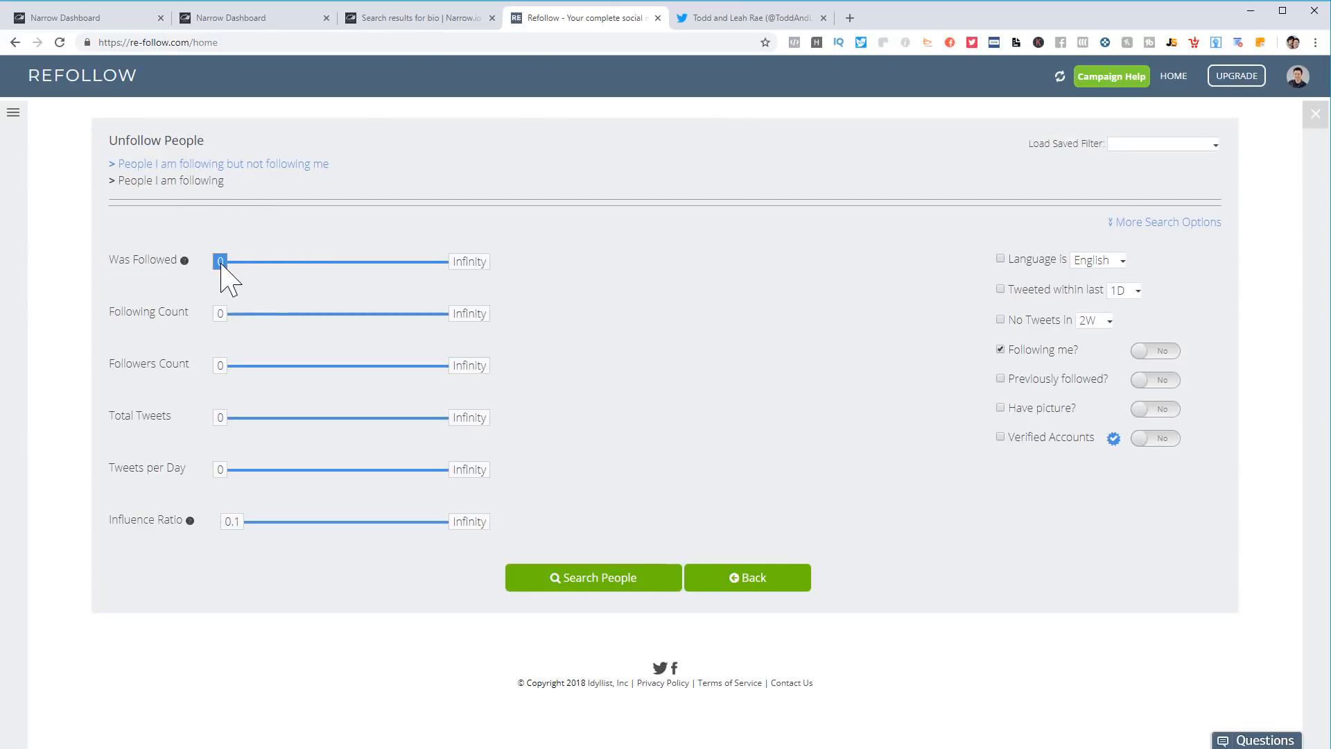
{"action": "left_click", "coordinate": [592, 577]}
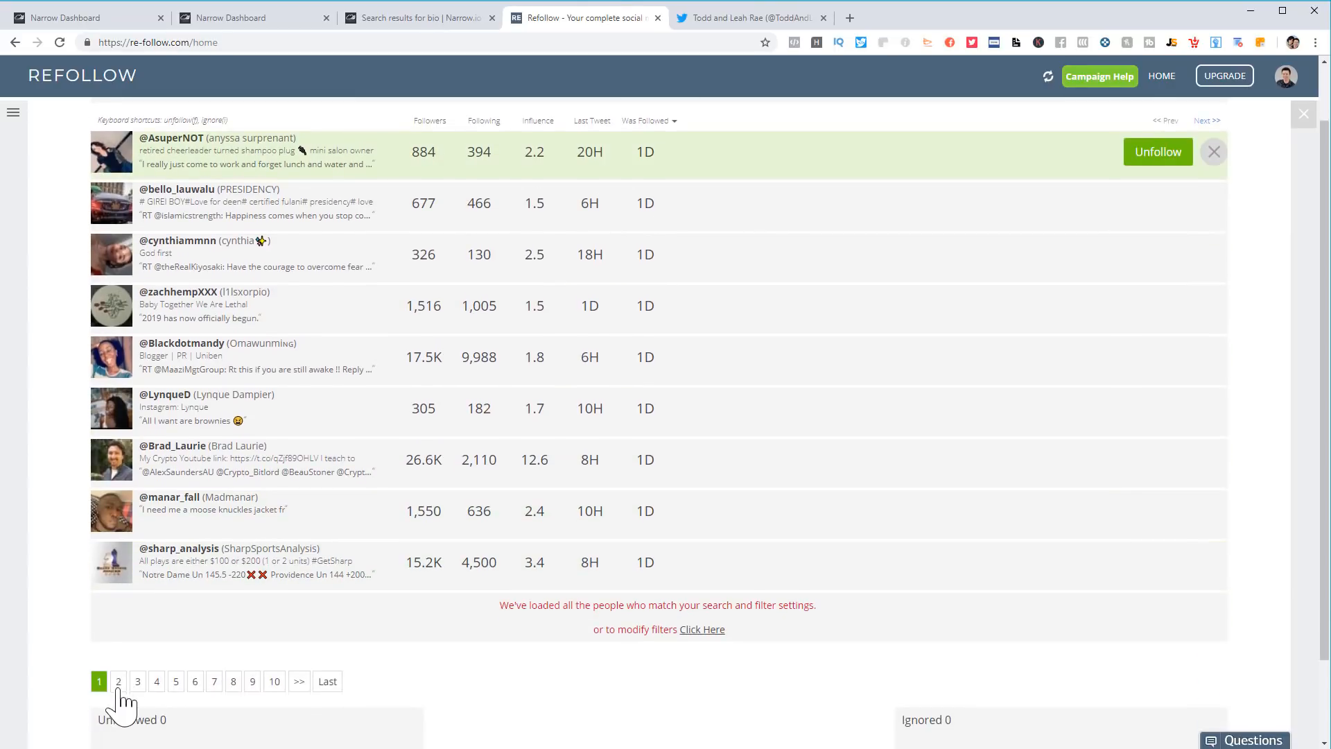
{"action": "left_click", "coordinate": [118, 680]}
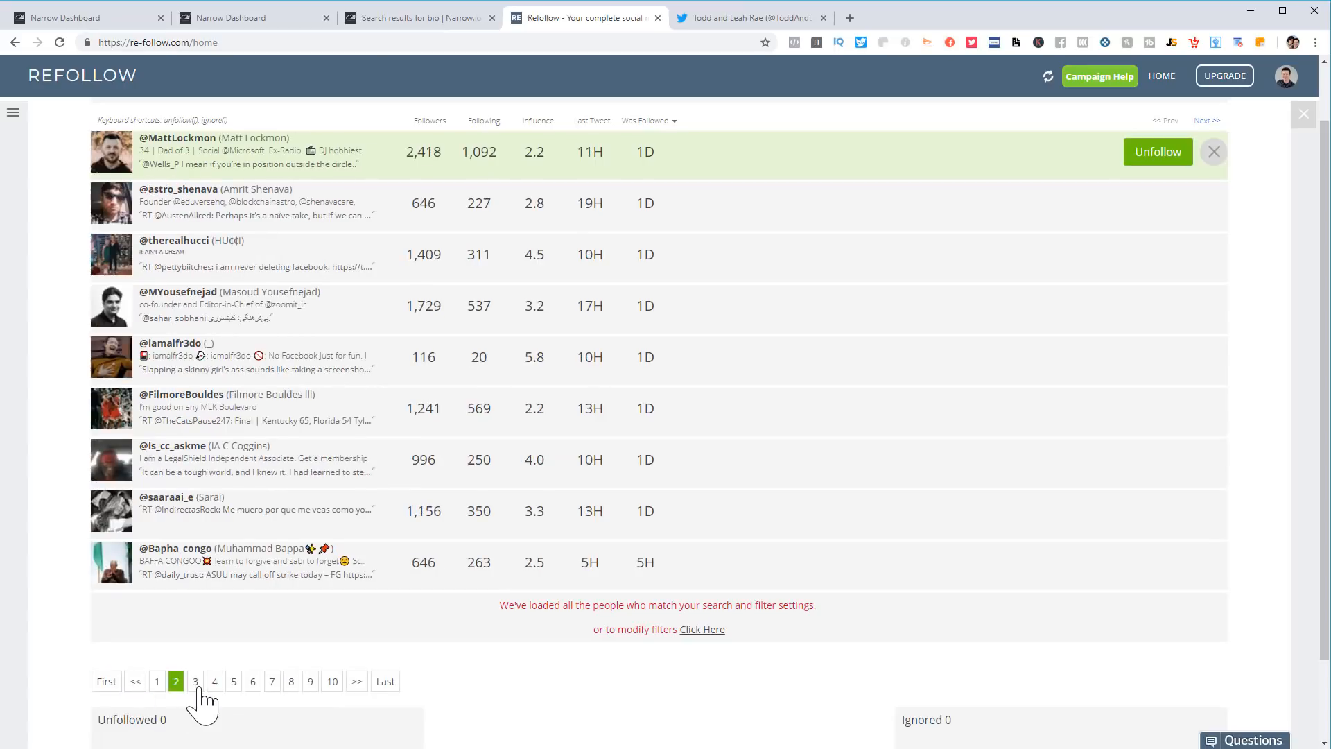
{"action": "left_click", "coordinate": [196, 681]}
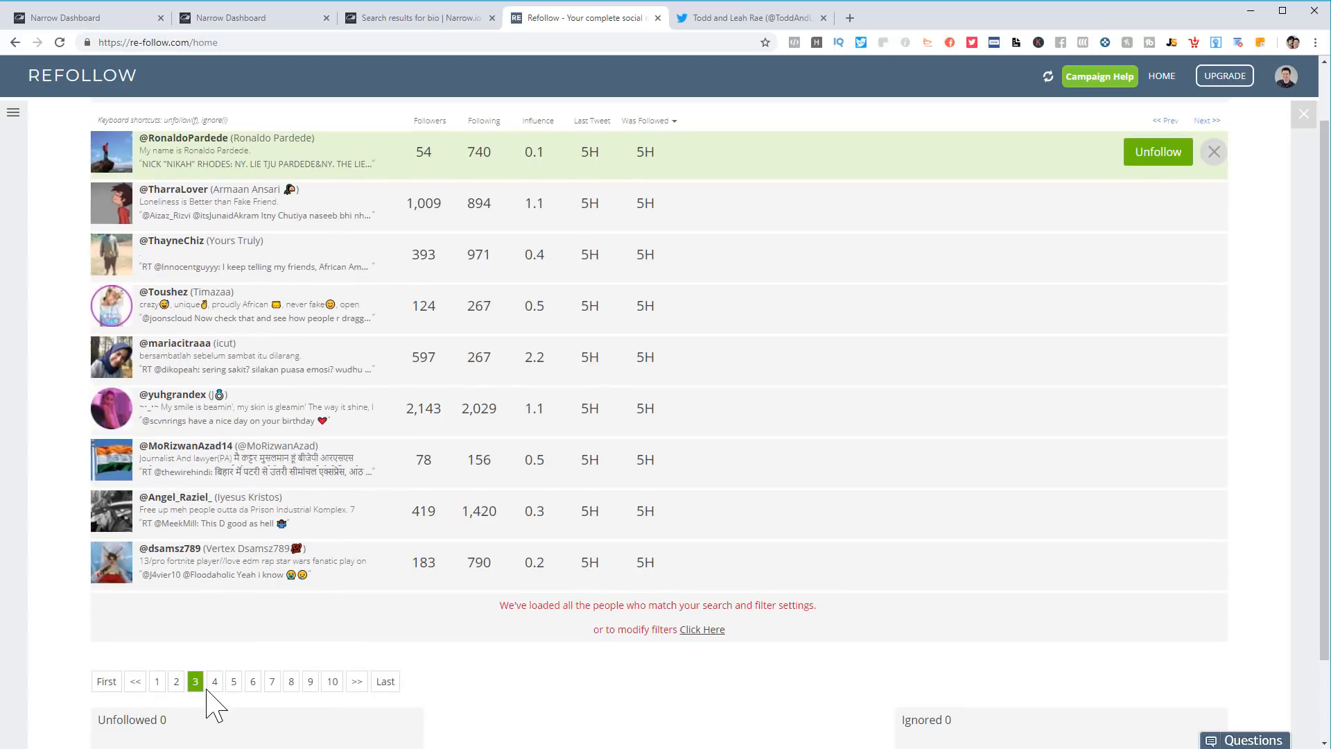
{"action": "left_click", "coordinate": [213, 680]}
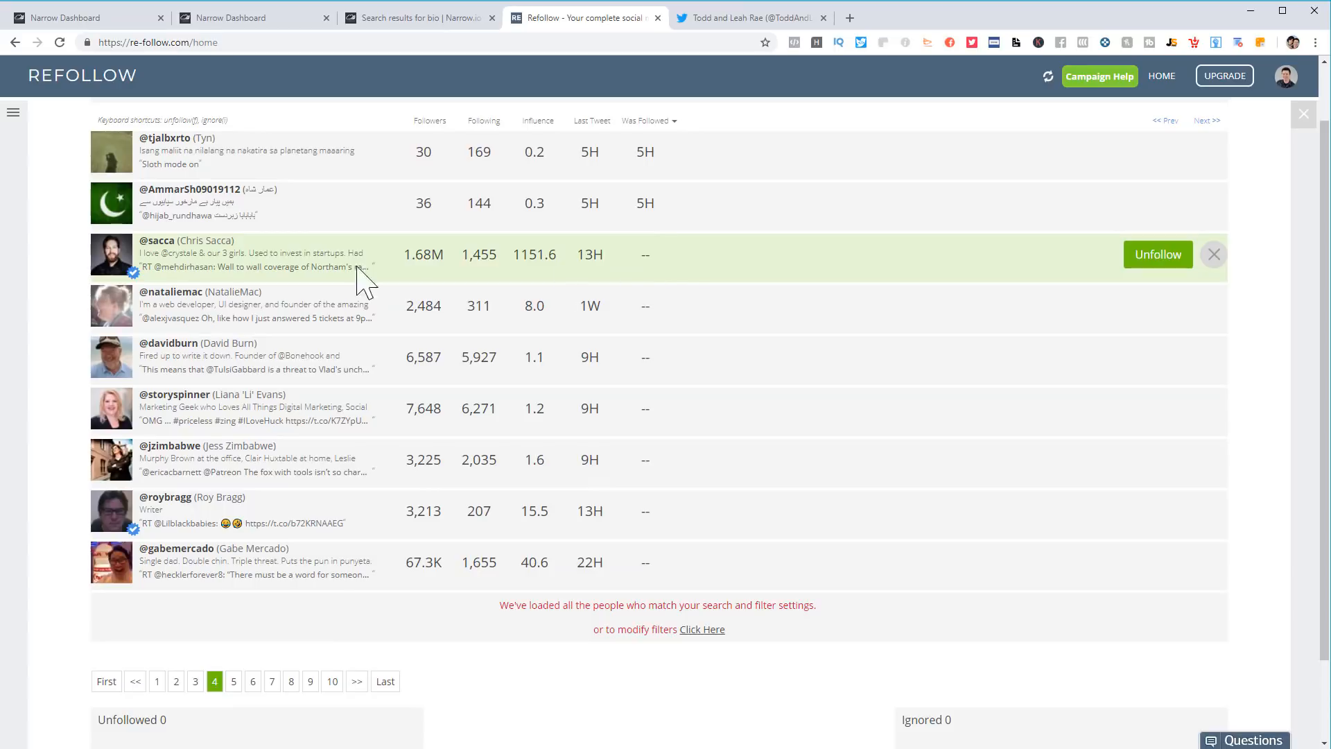
{"action": "mouse_move", "coordinate": [675, 308]}
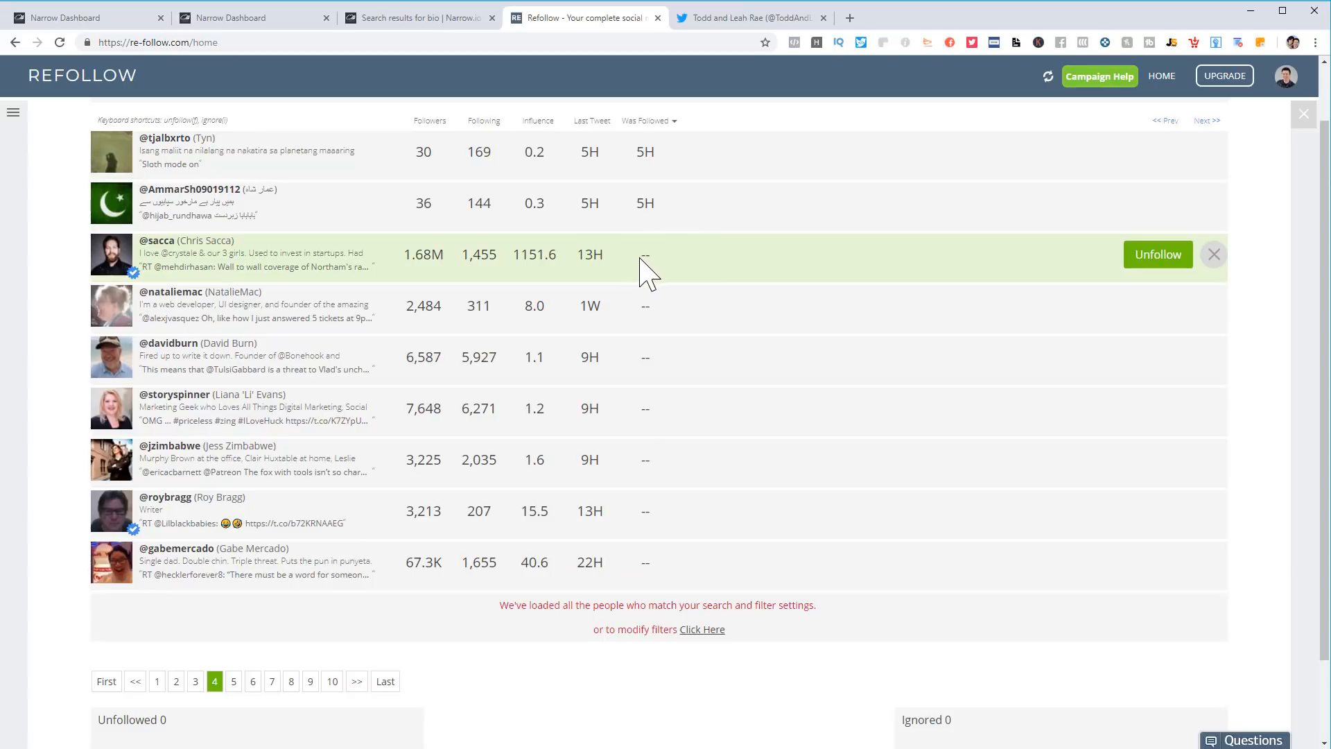
{"action": "mouse_move", "coordinate": [662, 448]}
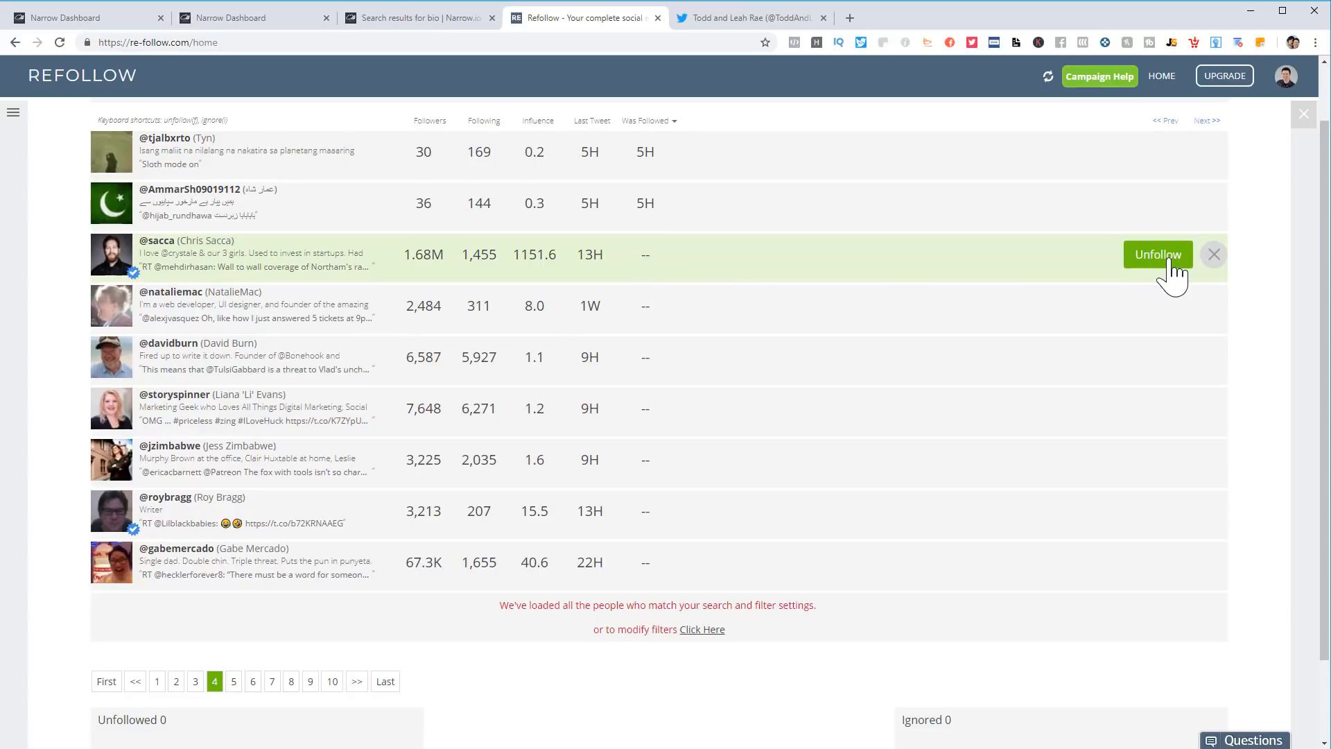
{"action": "left_click", "coordinate": [1156, 254]}
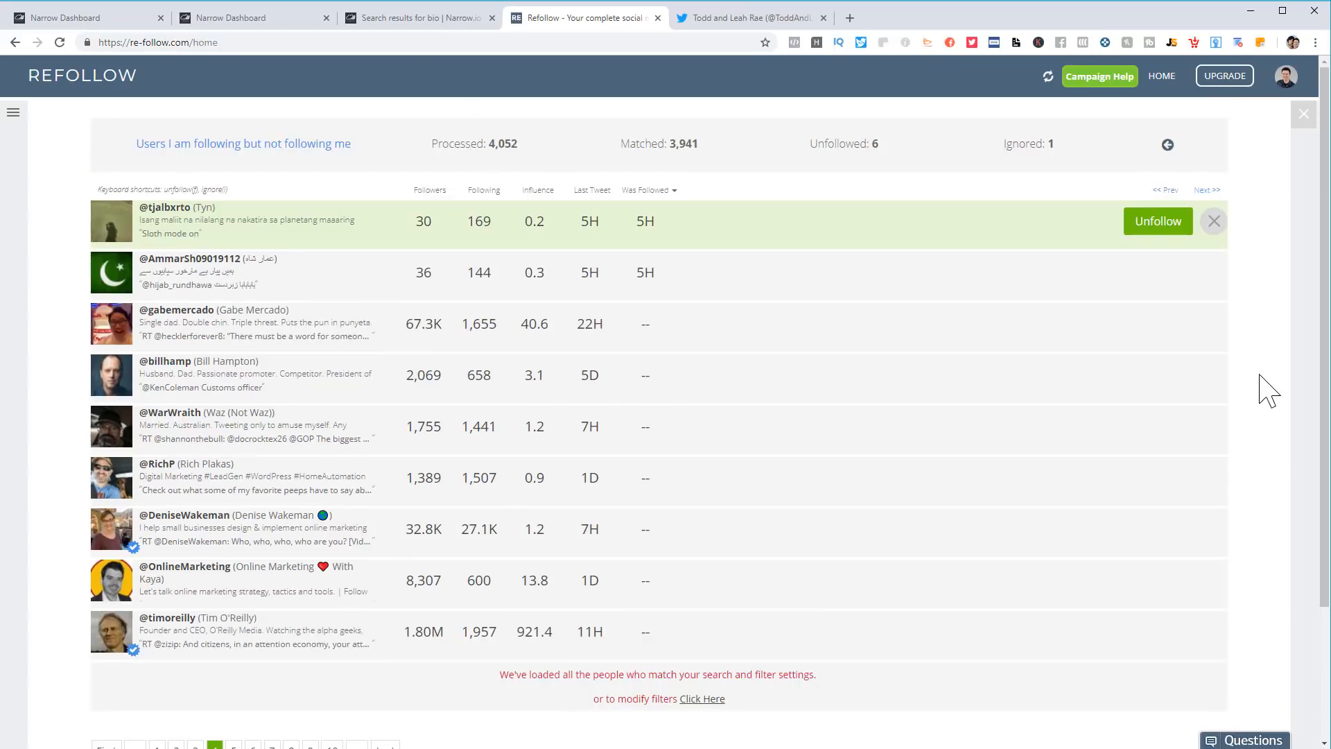
{"action": "mouse_move", "coordinate": [1261, 211]}
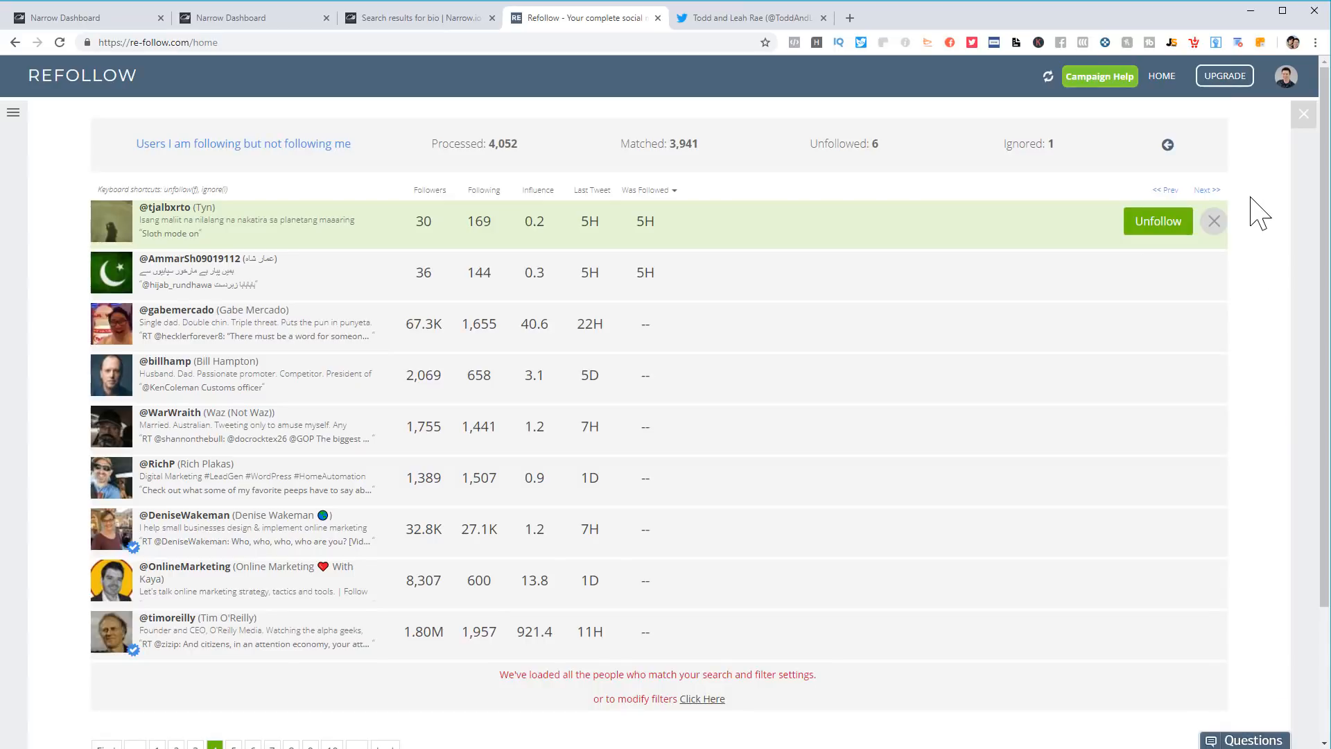
{"action": "mouse_move", "coordinate": [445, 116]}
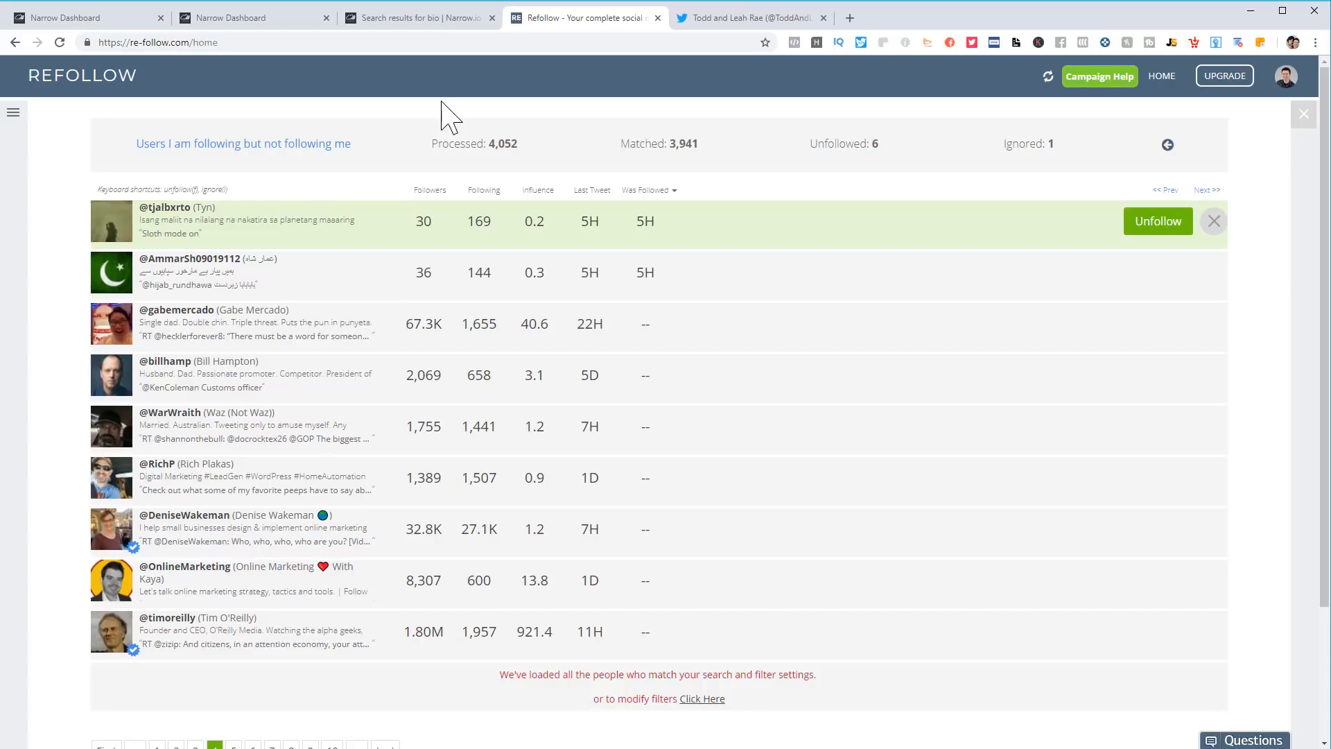
{"action": "left_click", "coordinate": [1162, 74]}
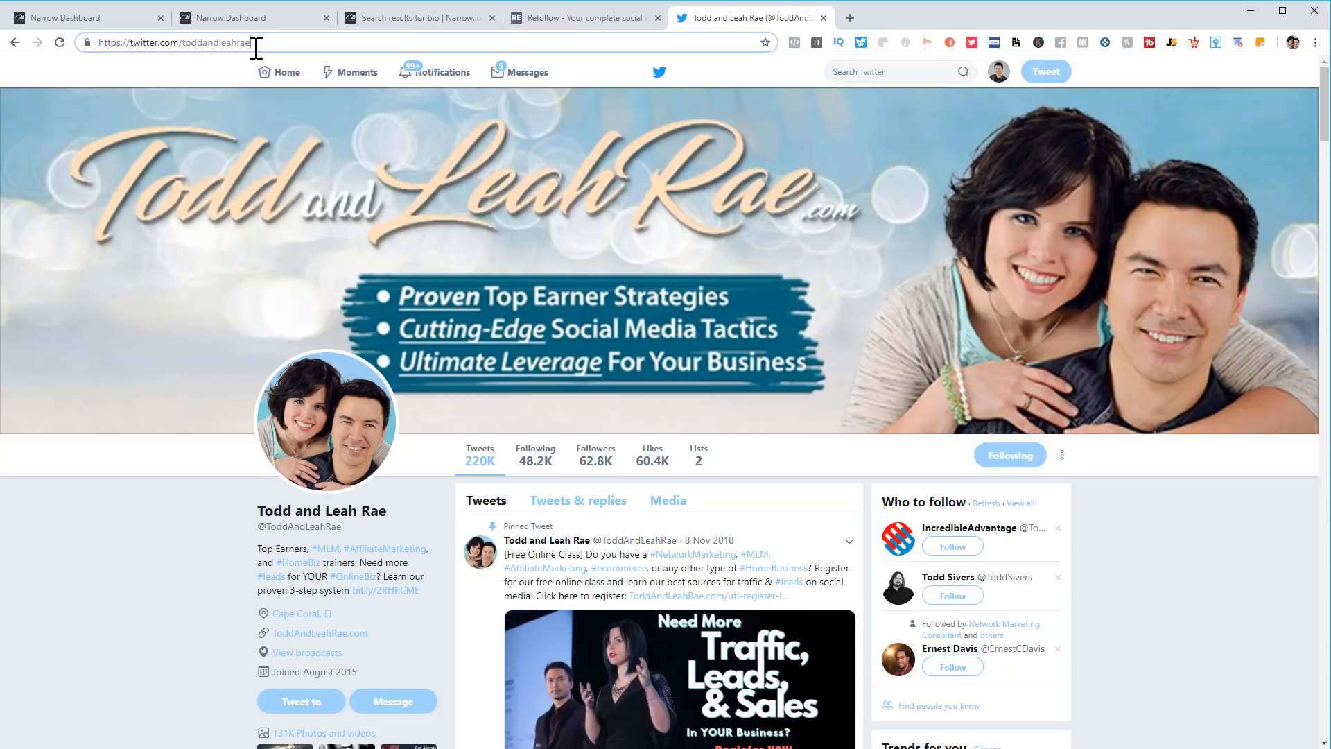
{"action": "double_click", "coordinate": [216, 43]}
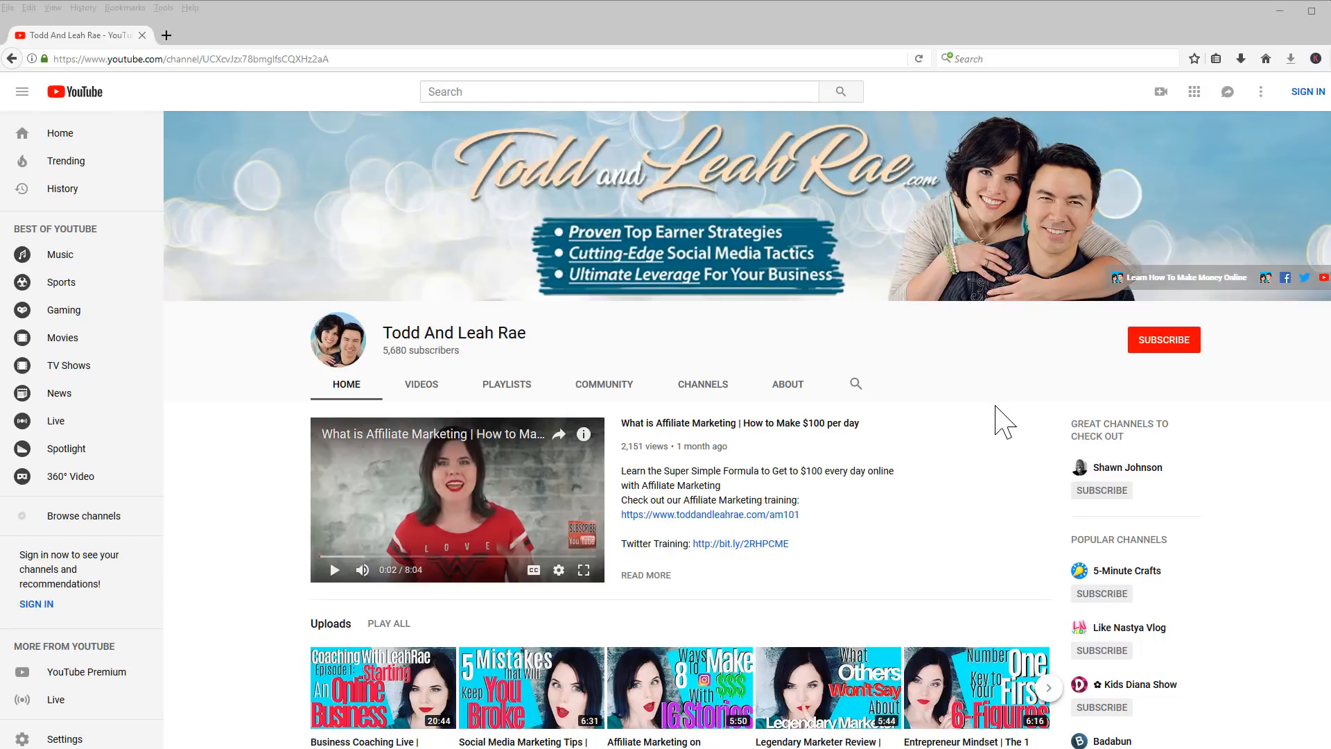
{"action": "mouse_move", "coordinate": [1006, 432]}
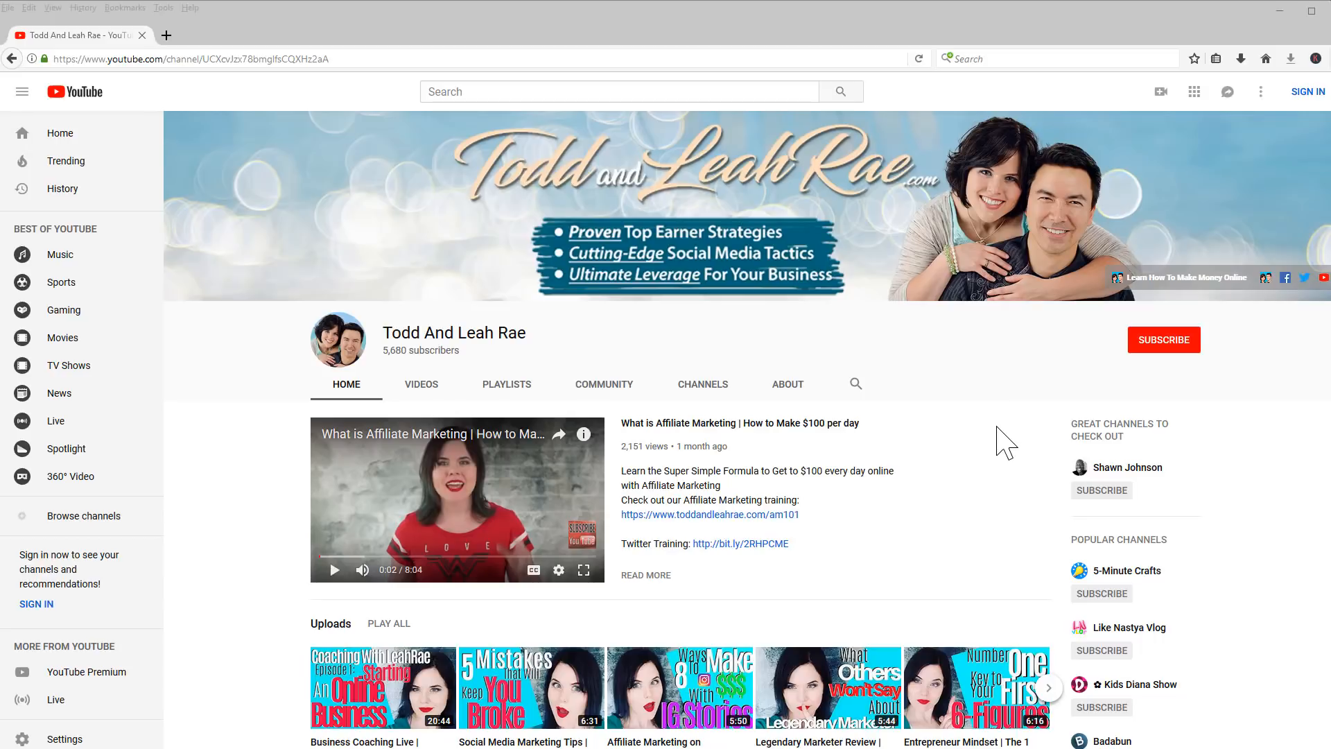